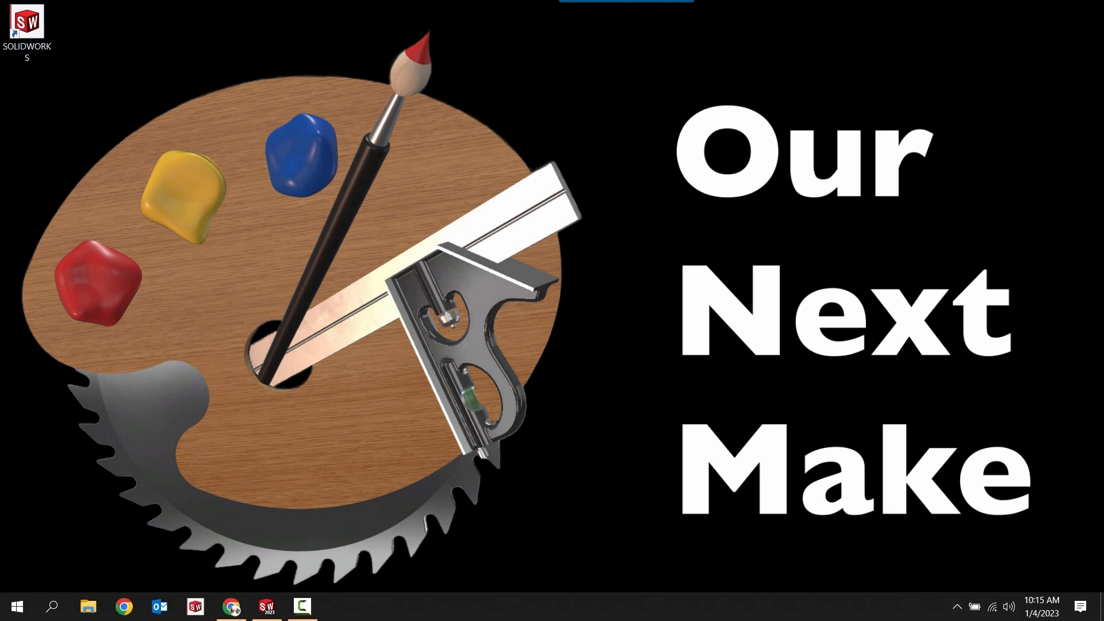
{"action": "mouse_move", "coordinate": [231, 606]}
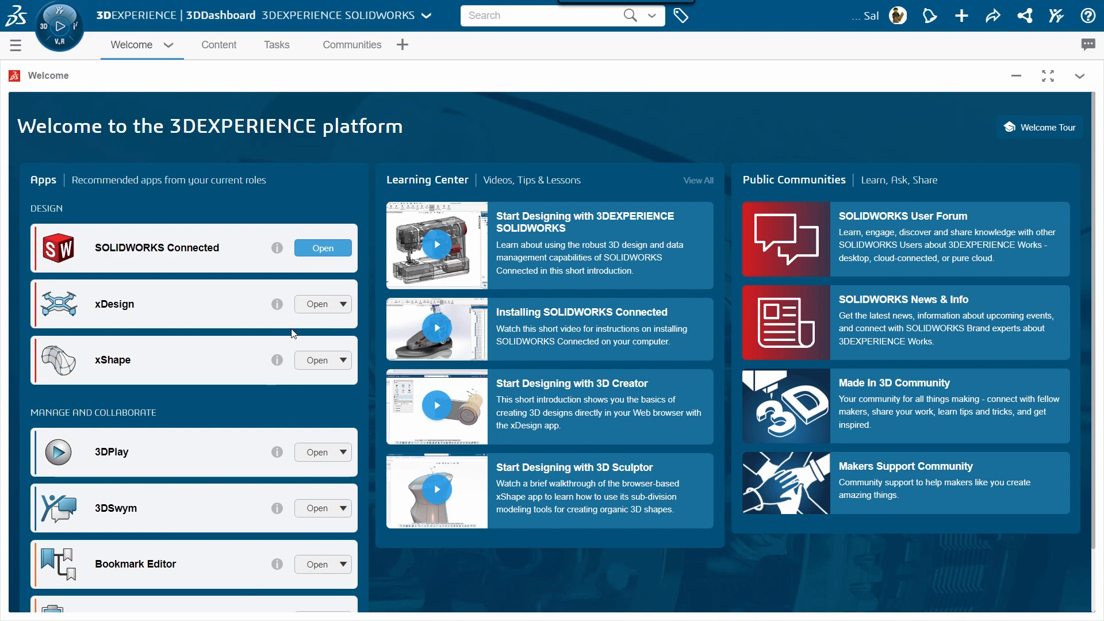
Launch SOLIDWORKS Connected from the 3DEXPERIENCE Welcome dashboard
{"action": "left_click", "coordinate": [322, 248]}
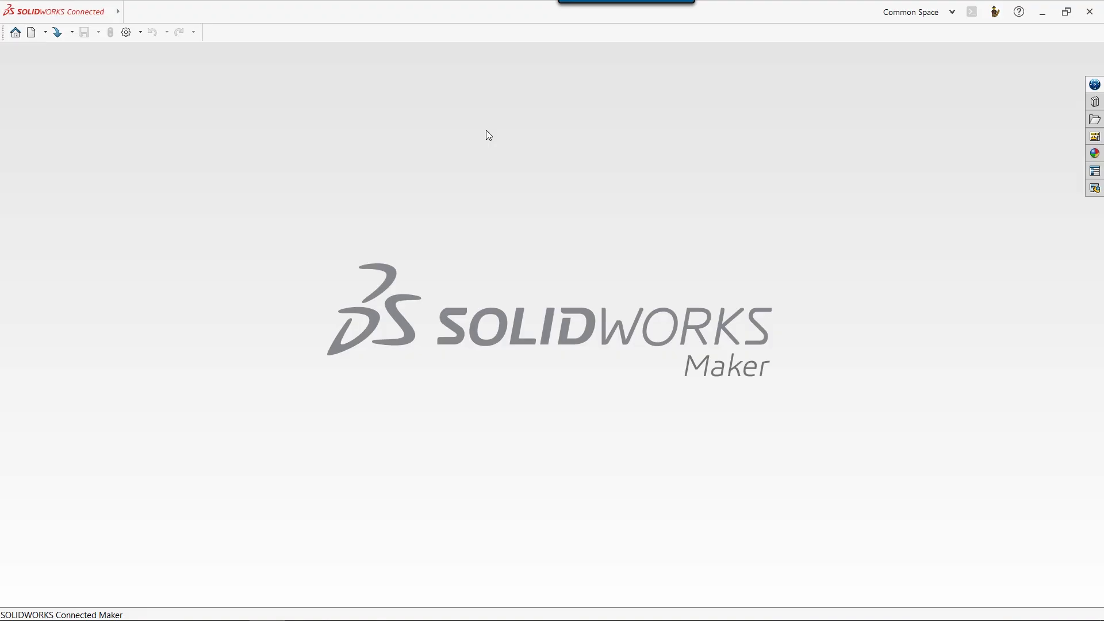
{"action": "mouse_move", "coordinate": [451, 152]}
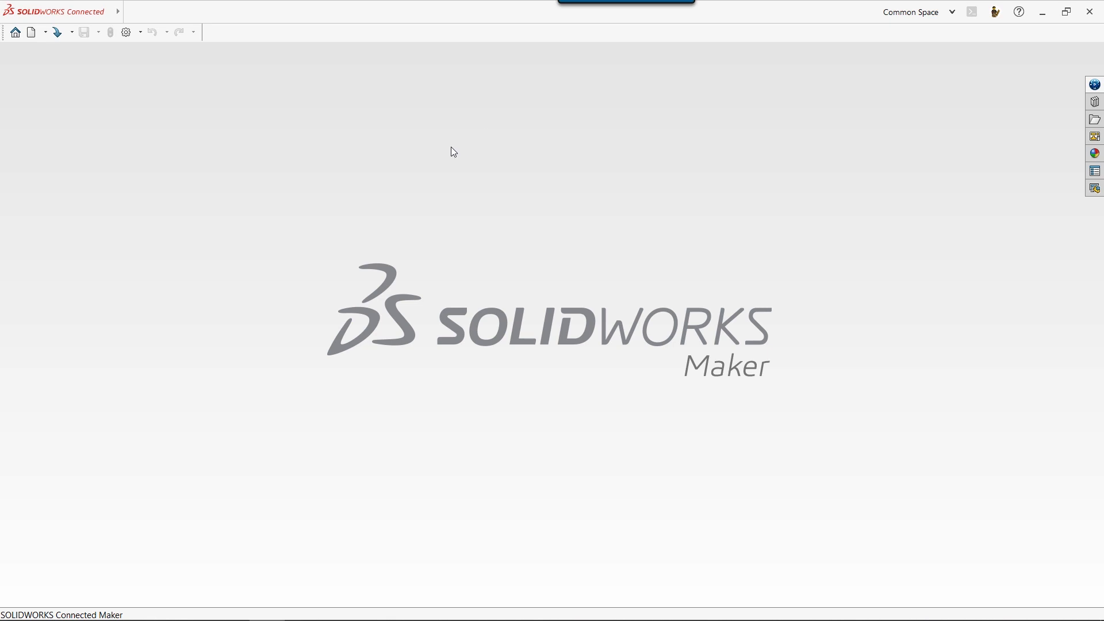
Create a new blank Part document (Part1)
{"action": "left_click", "coordinate": [31, 32]}
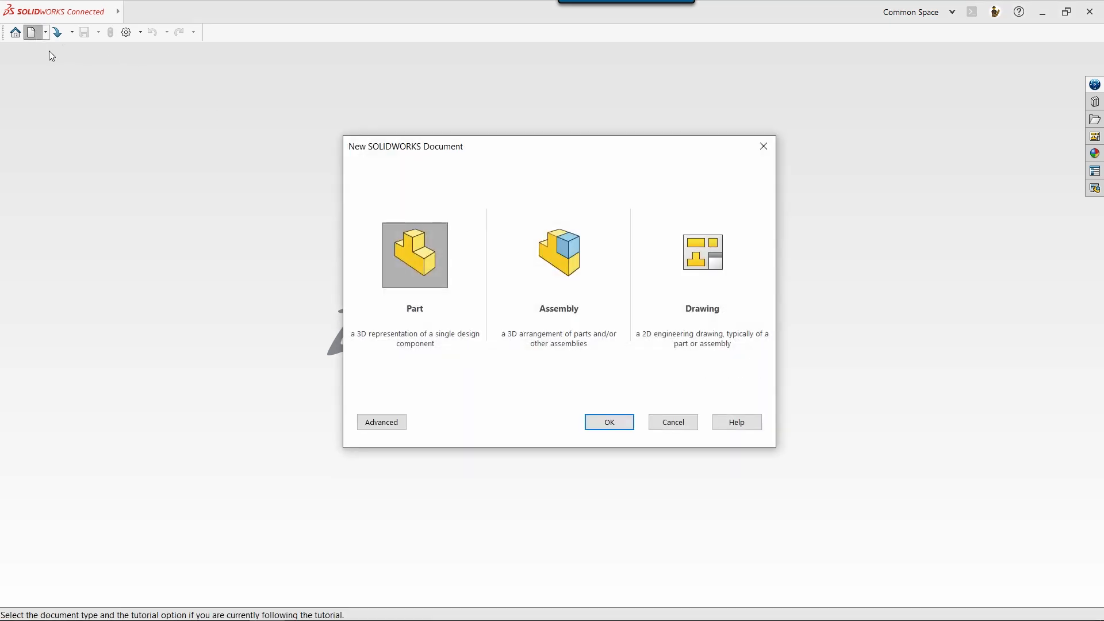
{"action": "mouse_move", "coordinate": [542, 209]}
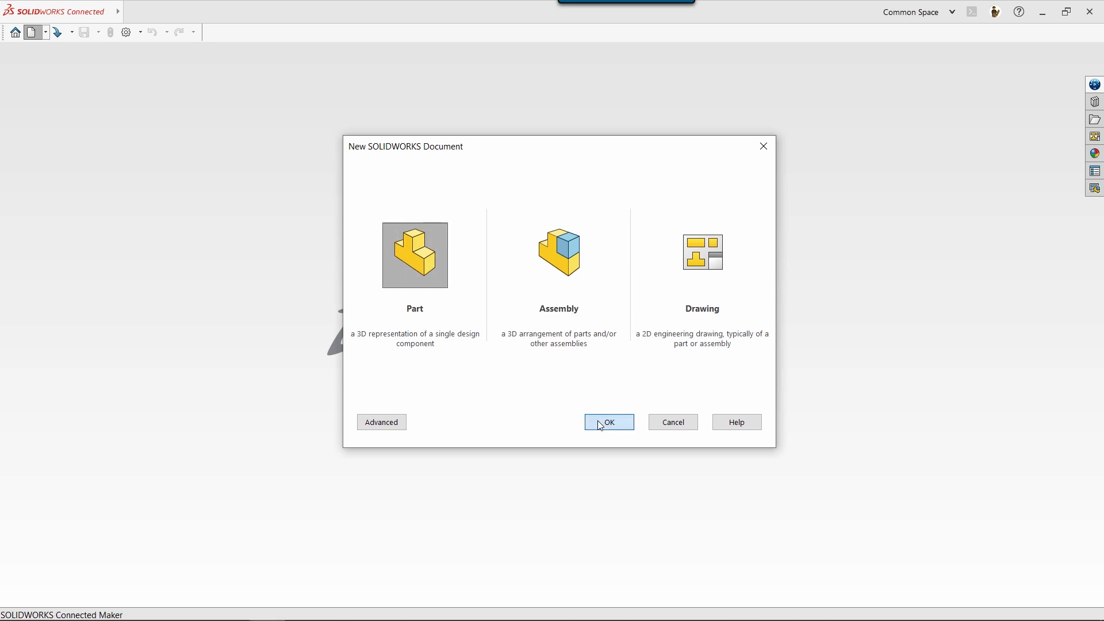
{"action": "left_click", "coordinate": [608, 421]}
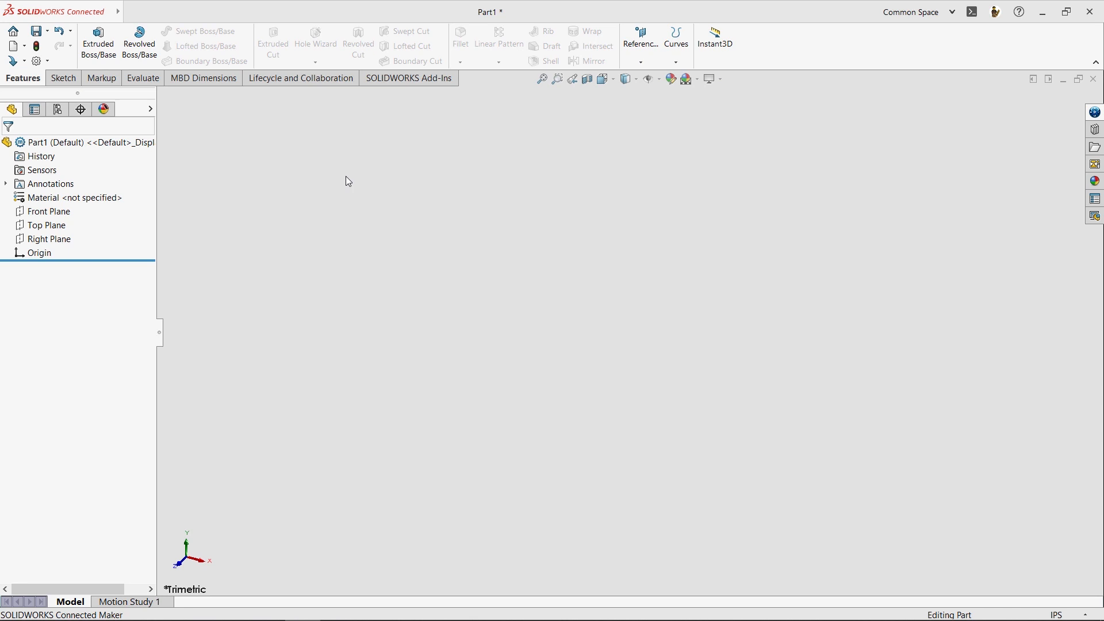
{"action": "mouse_move", "coordinate": [335, 195]}
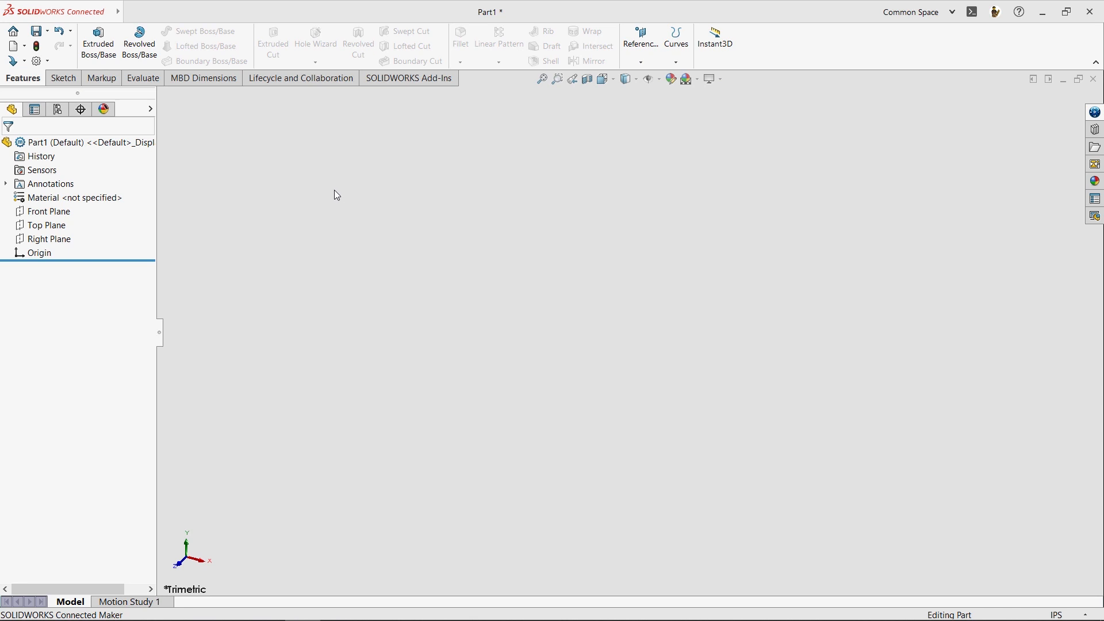
{"action": "mouse_move", "coordinate": [516, 296]}
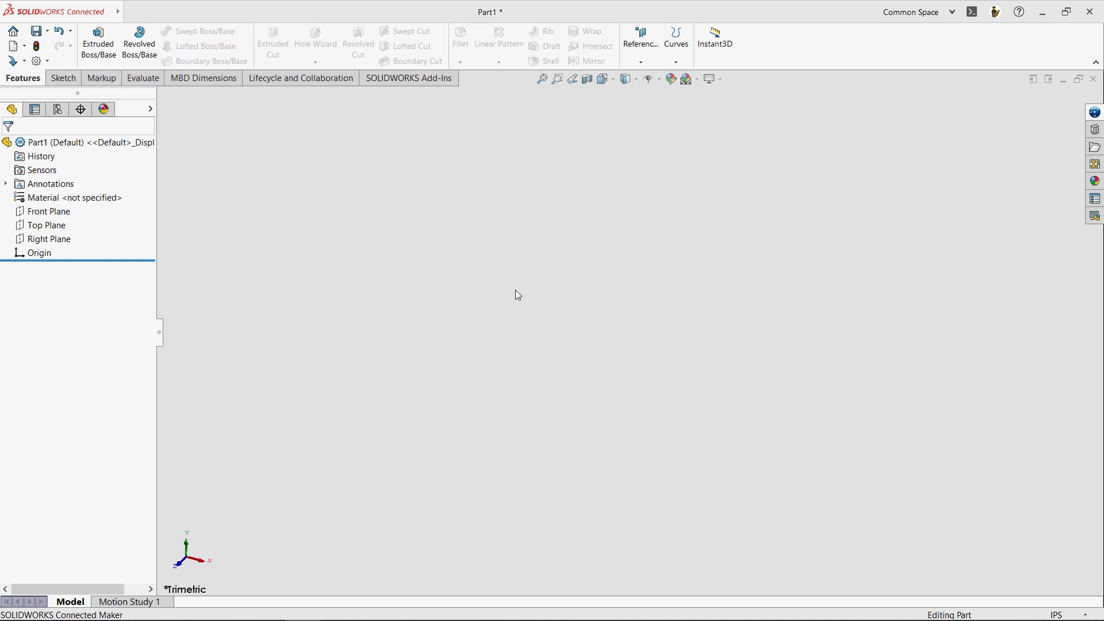
{"action": "mouse_move", "coordinate": [423, 303]}
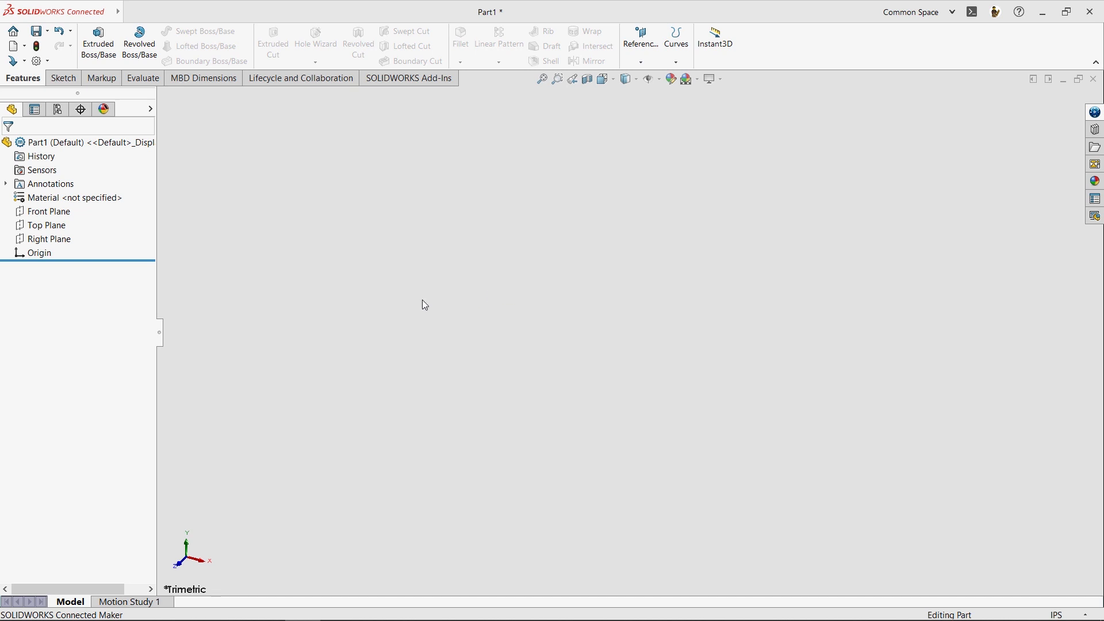
{"action": "mouse_move", "coordinate": [71, 335]}
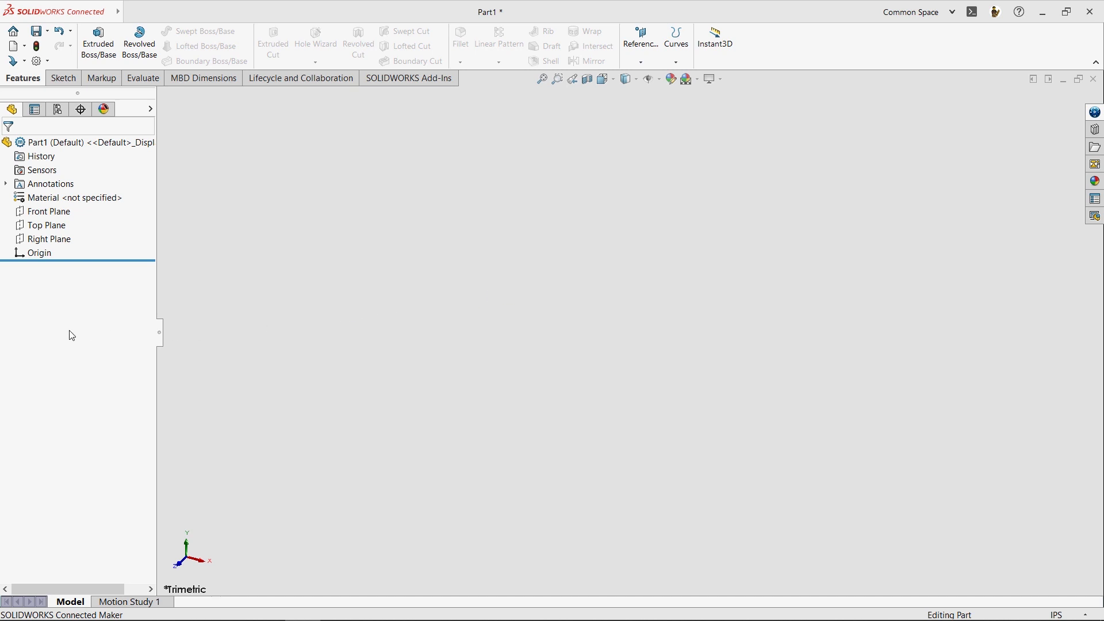
{"action": "mouse_move", "coordinate": [295, 148]}
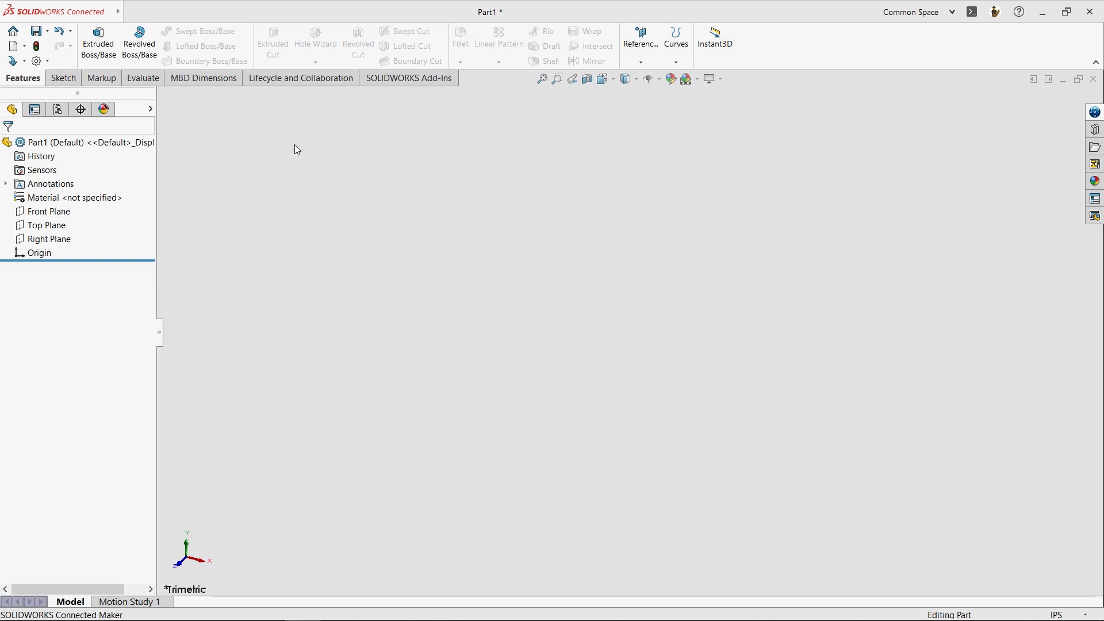
{"action": "mouse_move", "coordinate": [249, 127]}
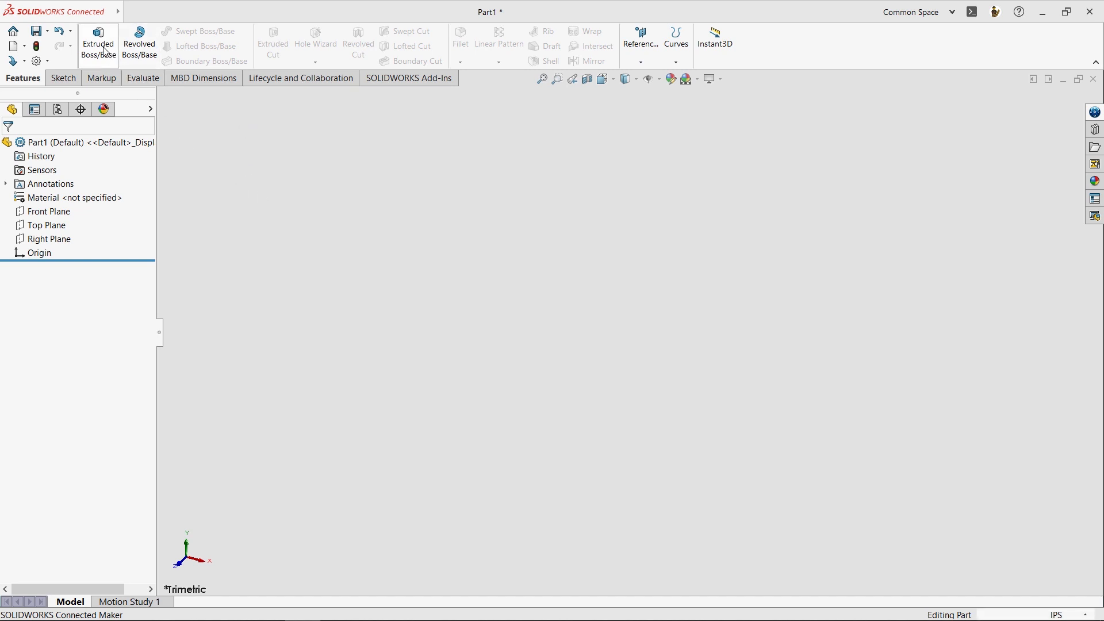
Start an Extruded Boss/Base with its profile sketch on the Top Plane
{"action": "left_click", "coordinate": [98, 43]}
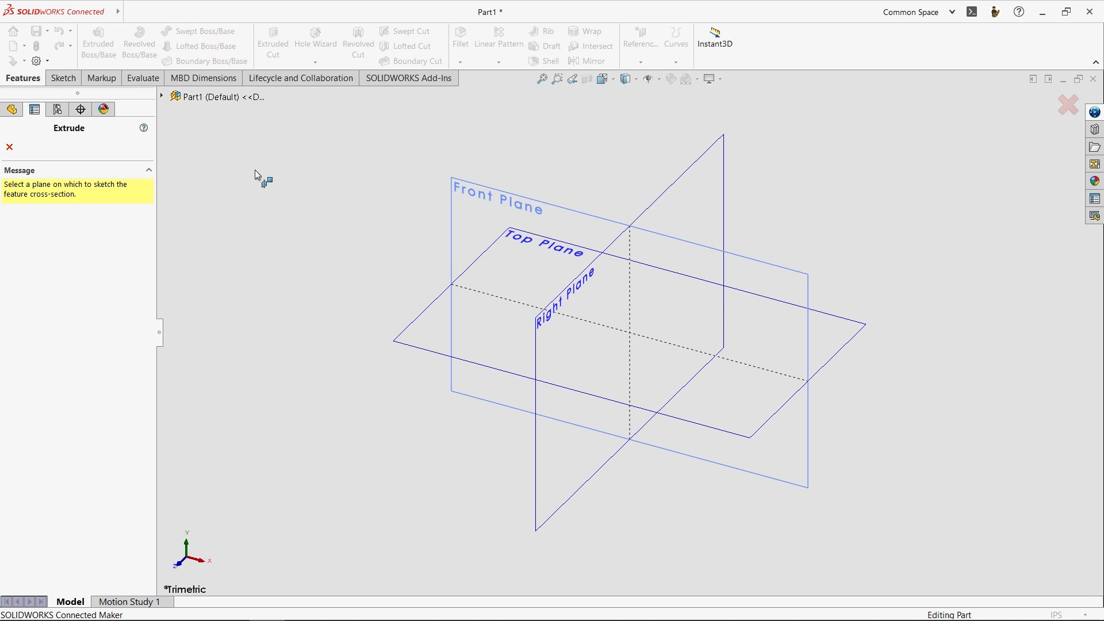
{"action": "mouse_move", "coordinate": [397, 287]}
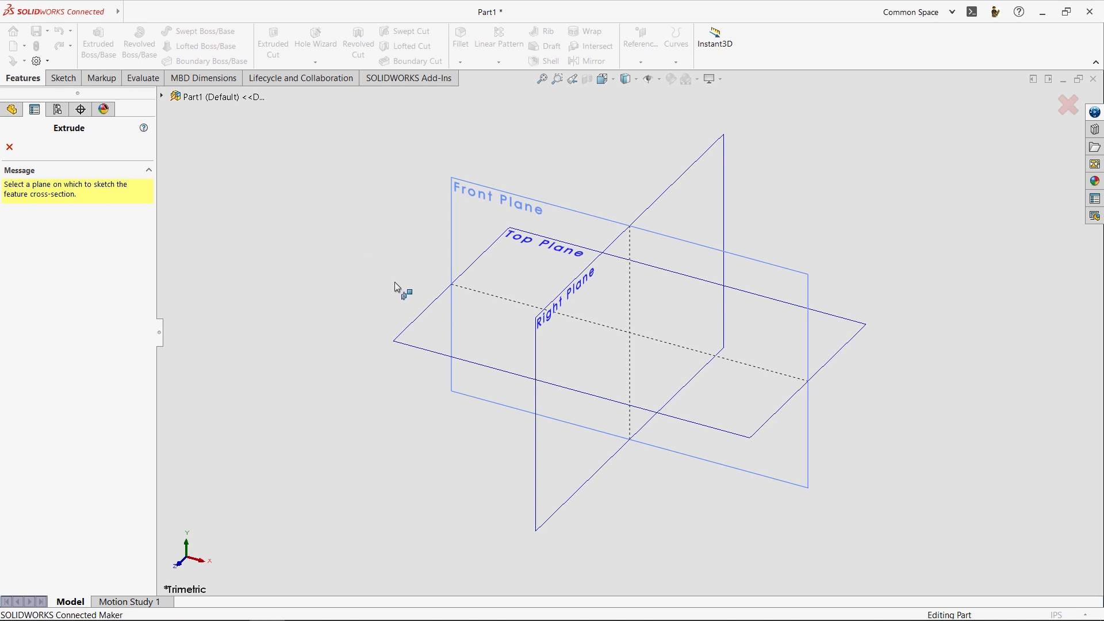
{"action": "left_click", "coordinate": [542, 242]}
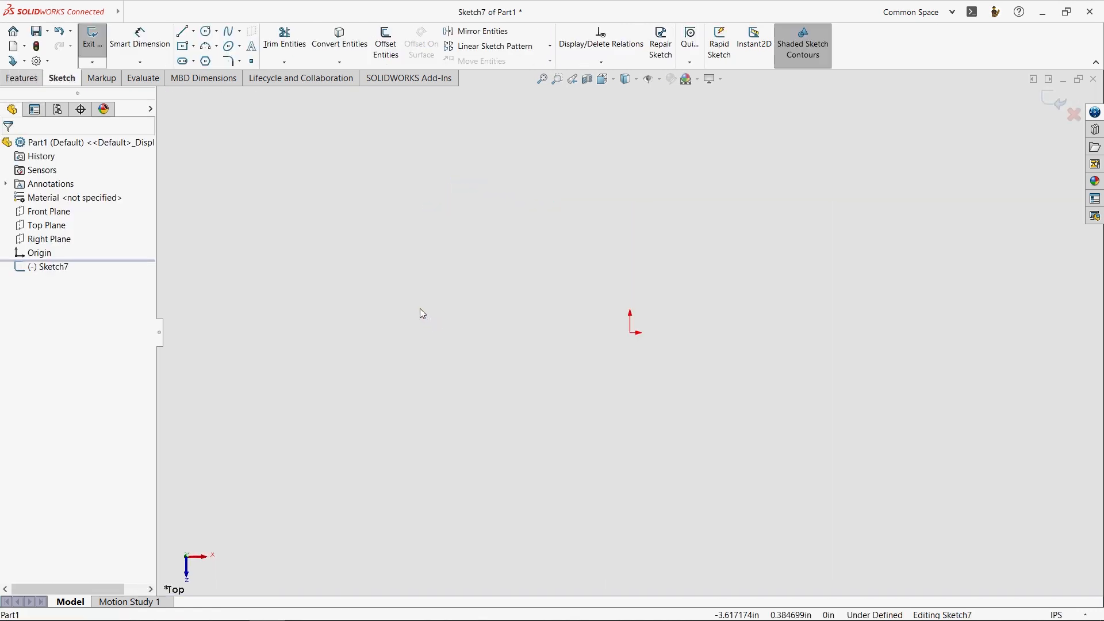
{"action": "mouse_move", "coordinate": [67, 84]}
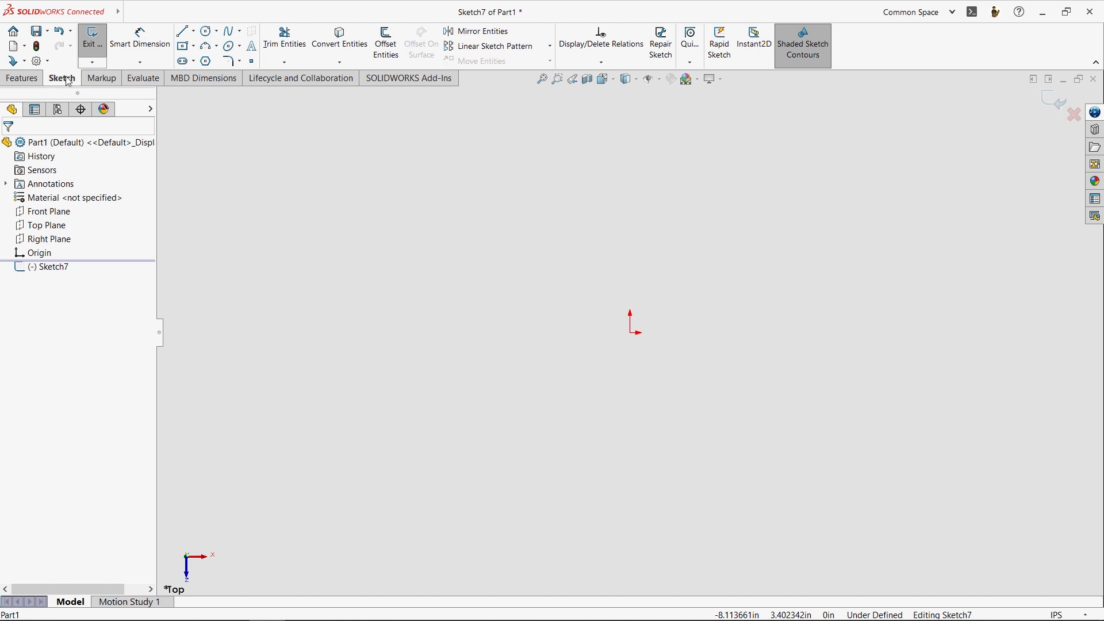
{"action": "mouse_move", "coordinate": [209, 46]}
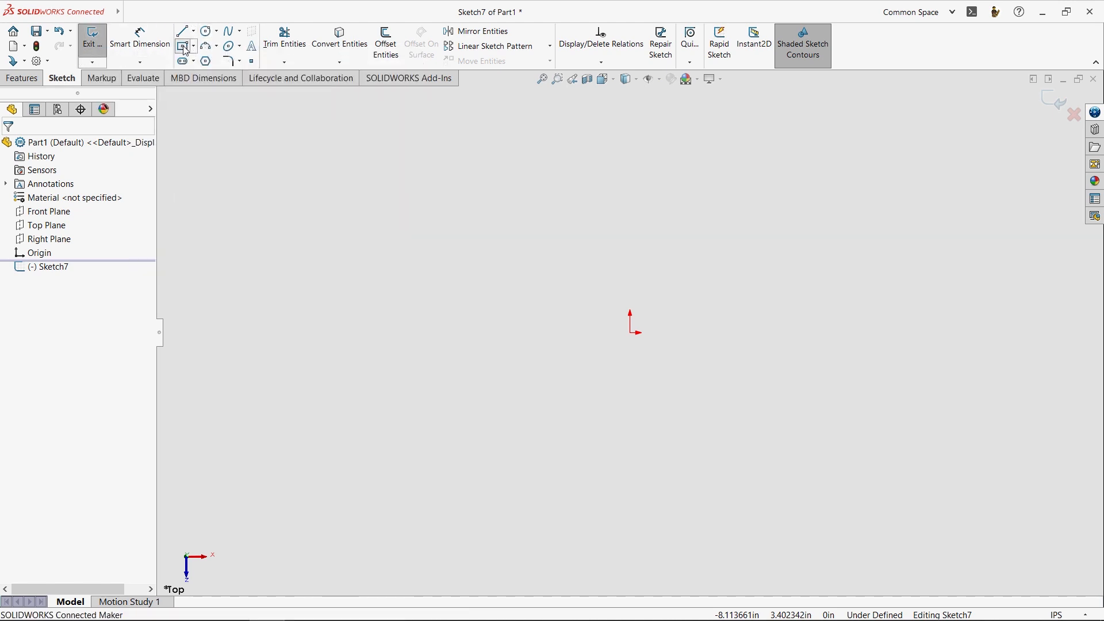
Draw a Center Rectangle up and right of the origin as the base profile
{"action": "left_click", "coordinate": [181, 46]}
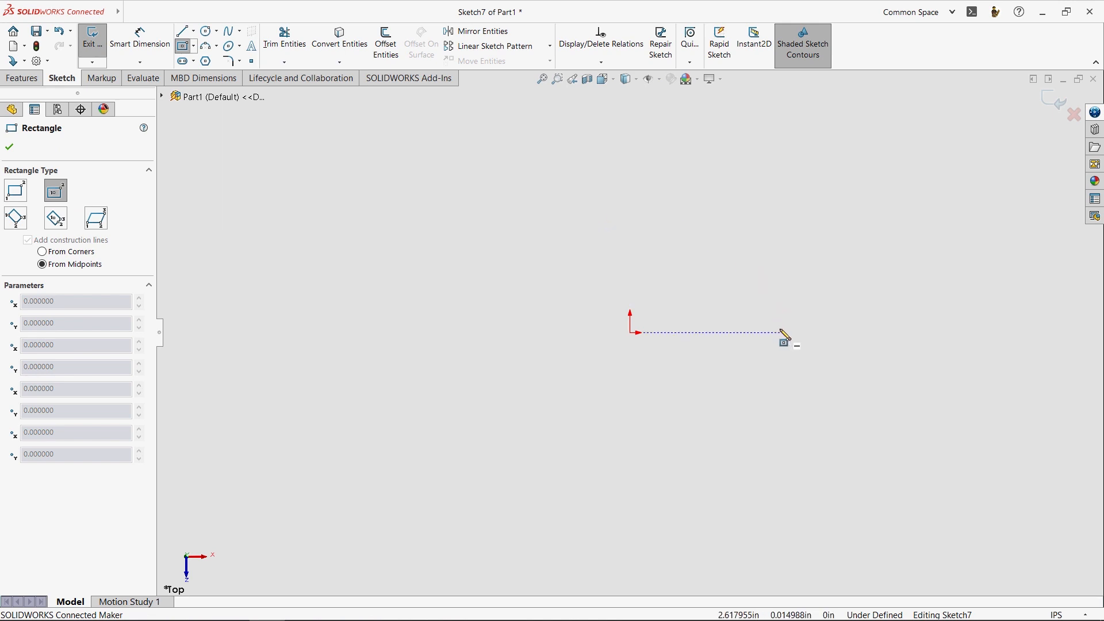
{"action": "mouse_move", "coordinate": [537, 261]}
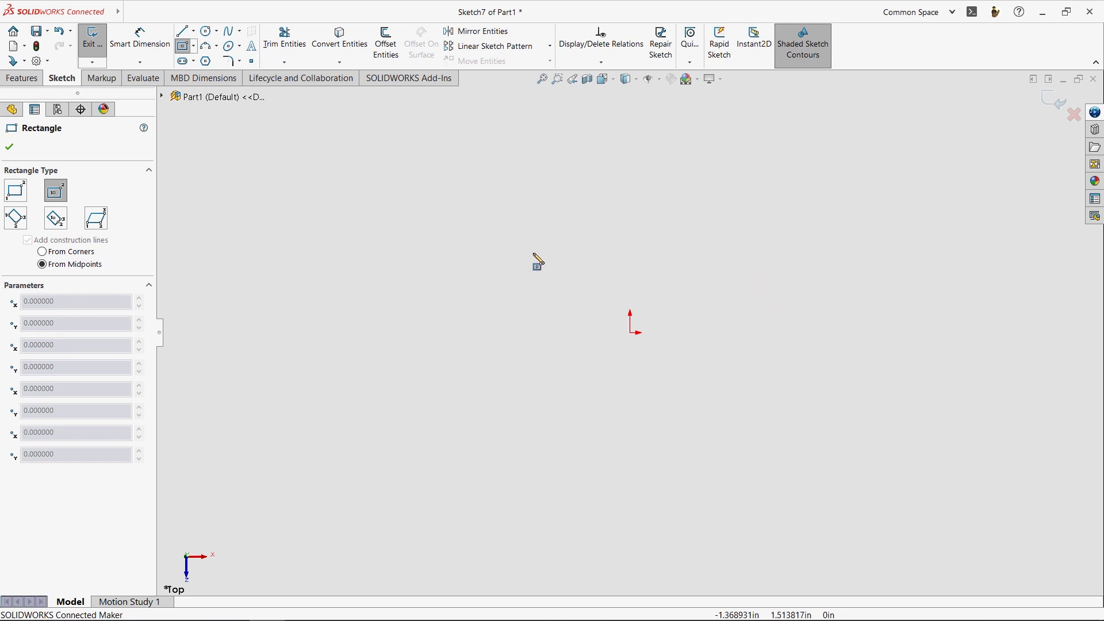
{"action": "mouse_move", "coordinate": [579, 387]}
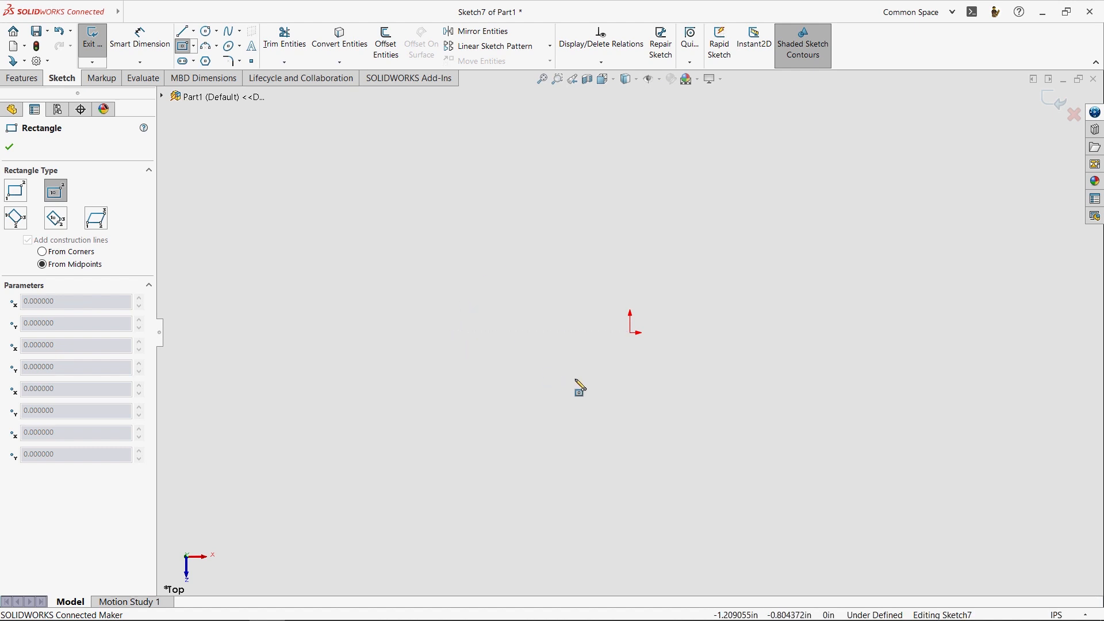
{"action": "mouse_move", "coordinate": [735, 365]}
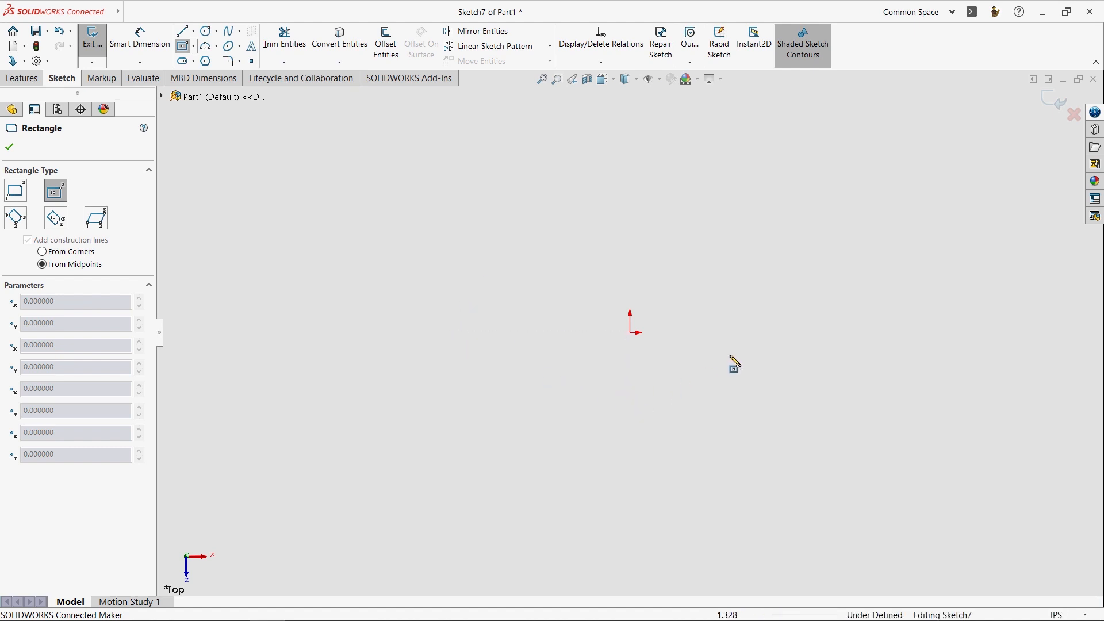
{"action": "mouse_move", "coordinate": [823, 244]}
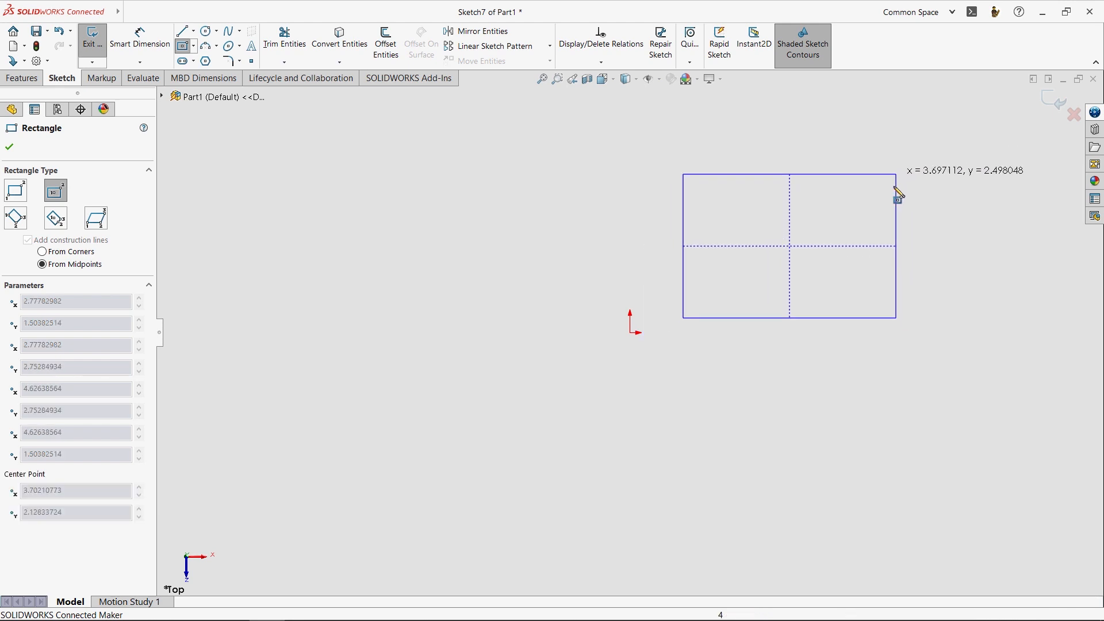
{"action": "left_click", "coordinate": [907, 160]}
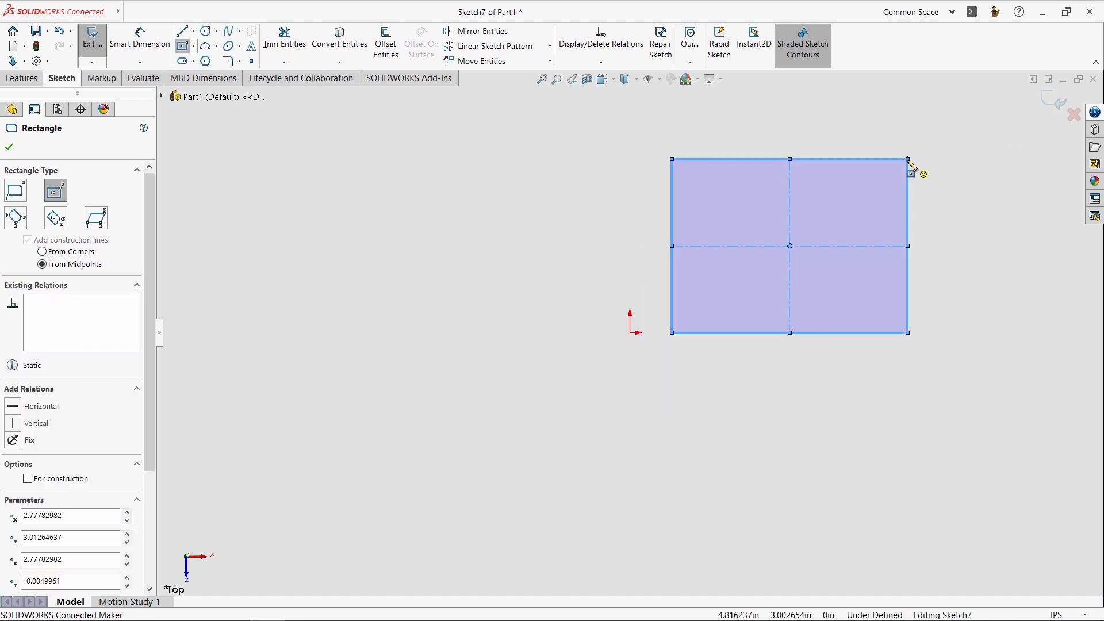
{"action": "mouse_move", "coordinate": [949, 236]}
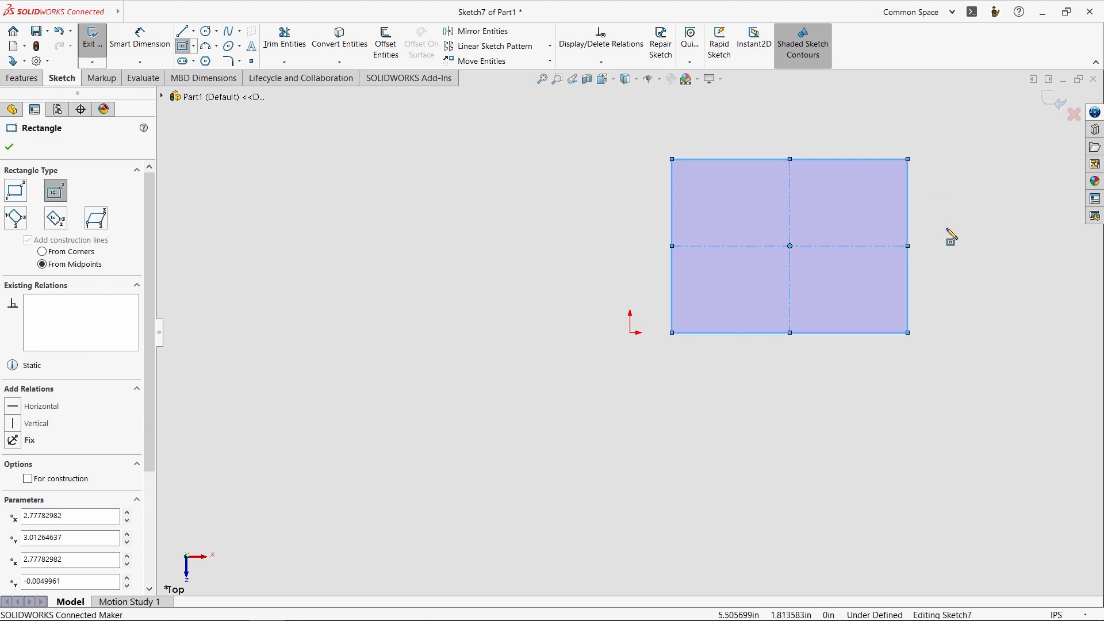
{"action": "mouse_move", "coordinate": [863, 404]}
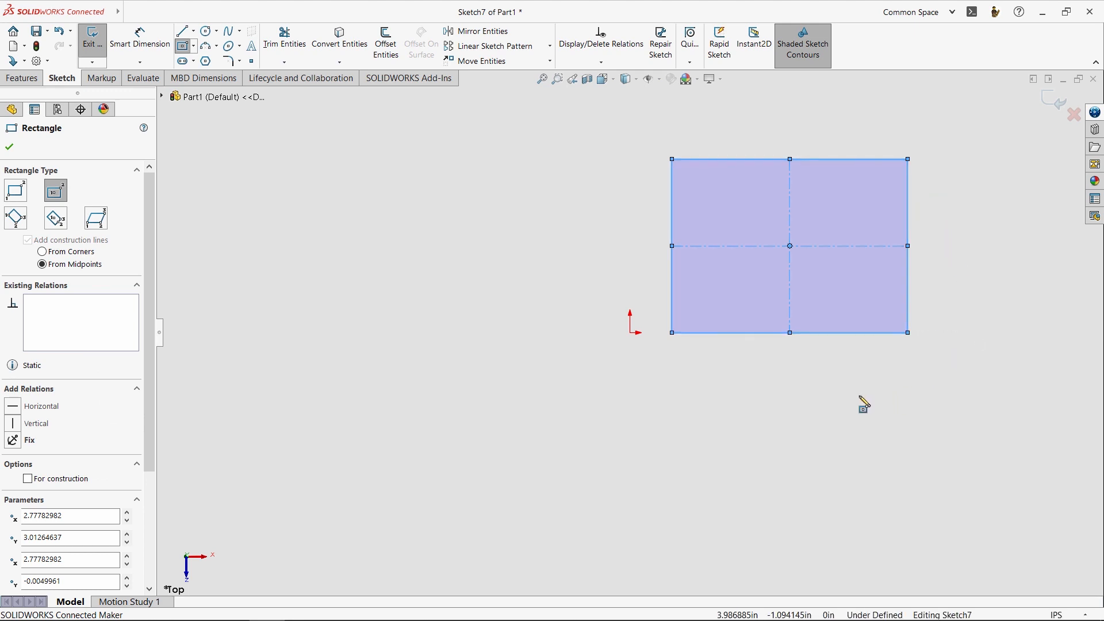
Resize the rectangle and drag it near the origin so the origin sits inside it
{"action": "left_click", "coordinate": [9, 147]}
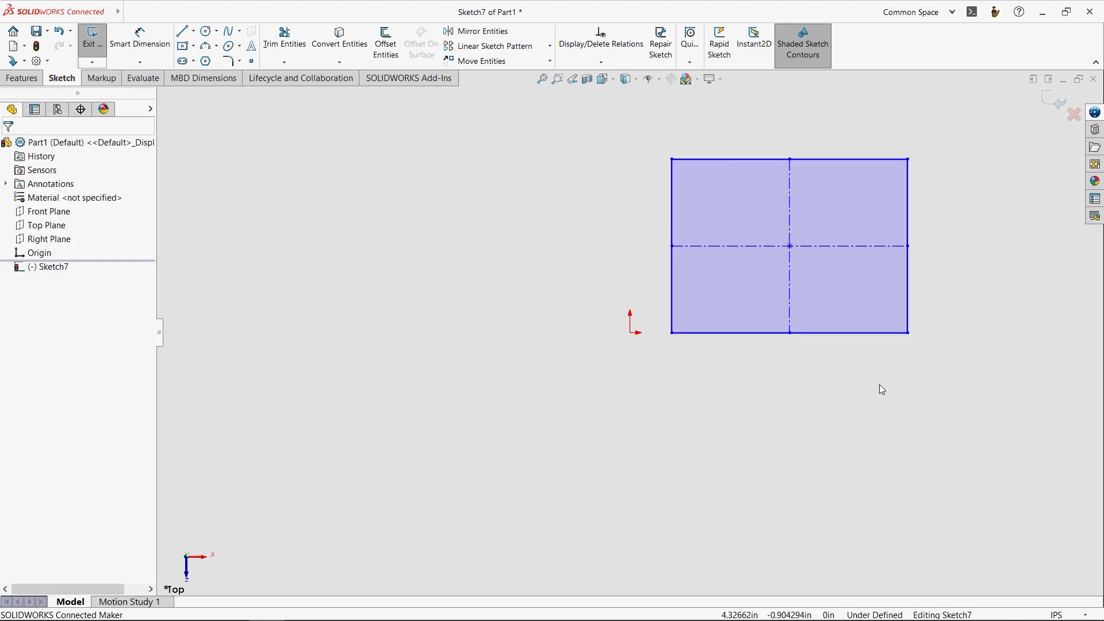
{"action": "mouse_move", "coordinate": [961, 324]}
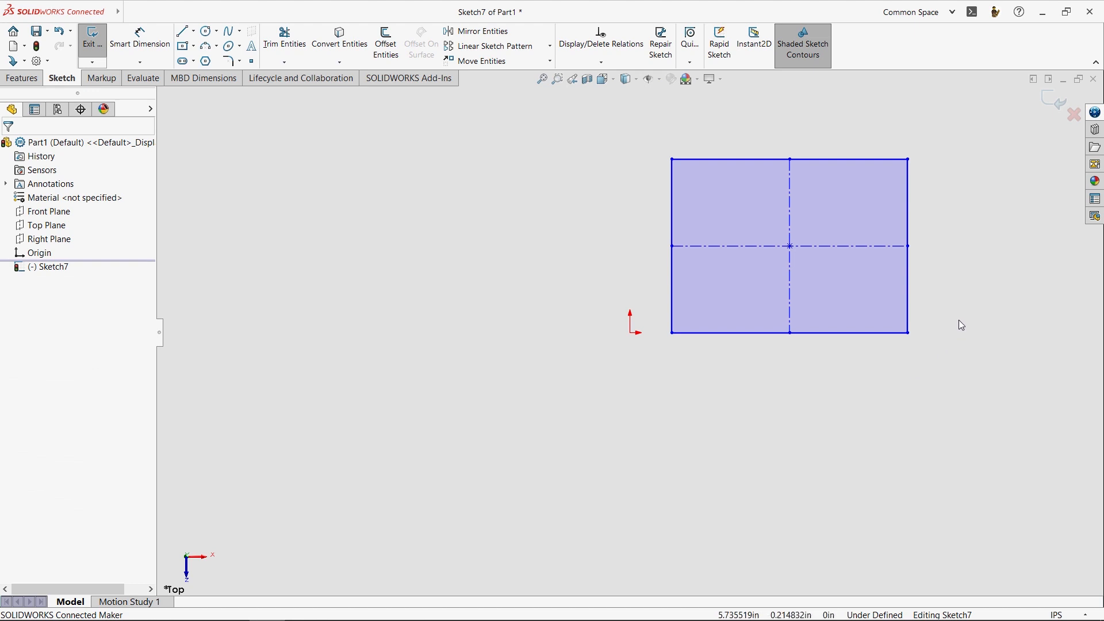
{"action": "mouse_move", "coordinate": [948, 311]}
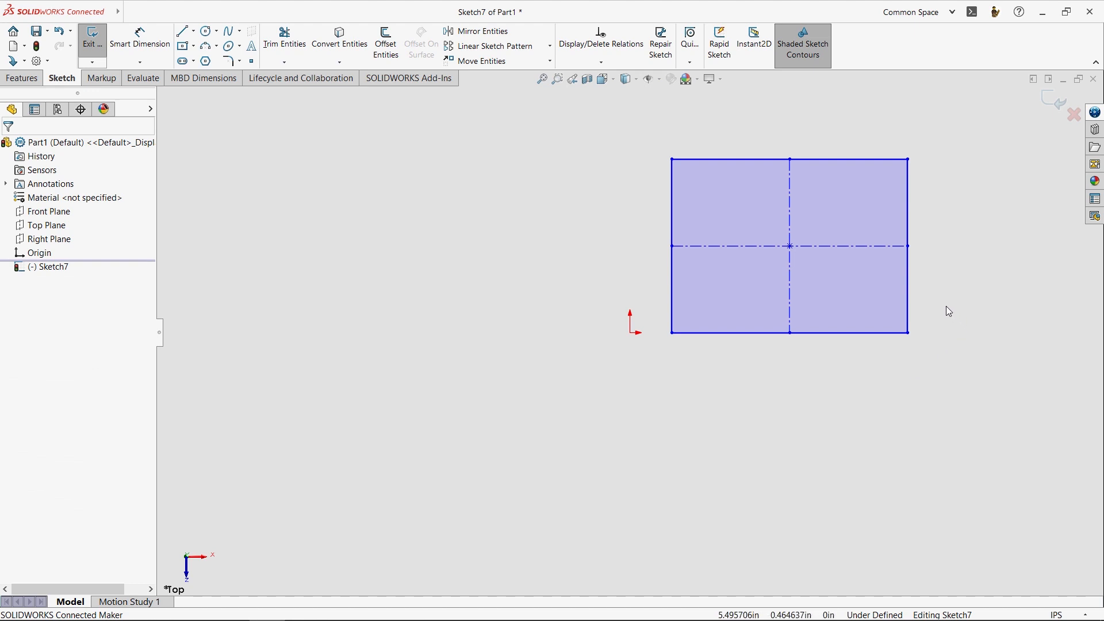
{"action": "mouse_move", "coordinate": [880, 490]}
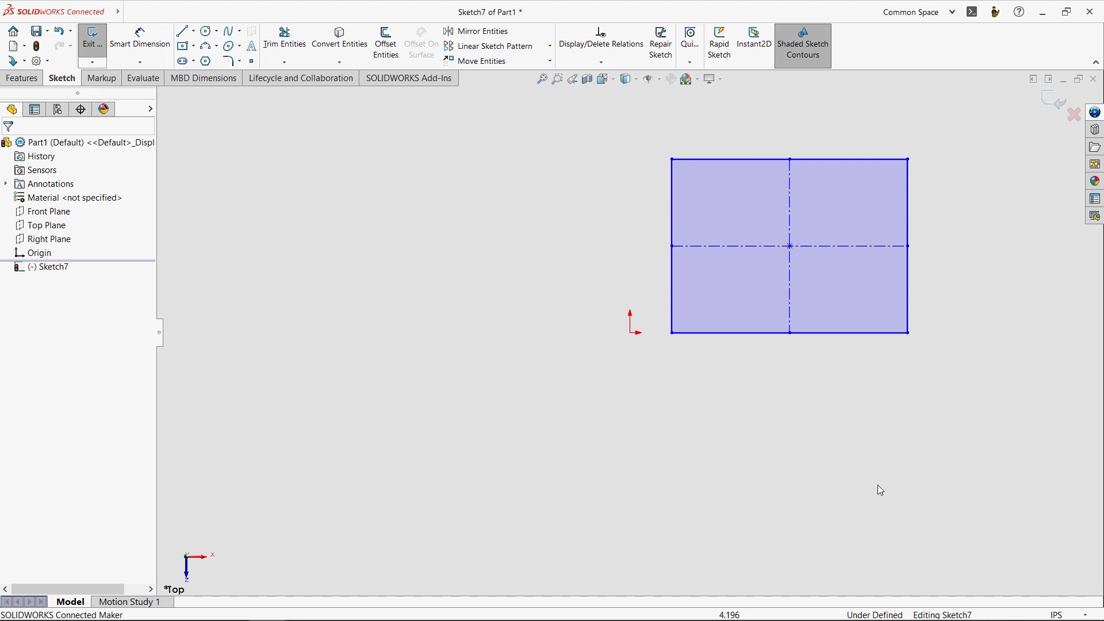
{"action": "mouse_move", "coordinate": [920, 493]}
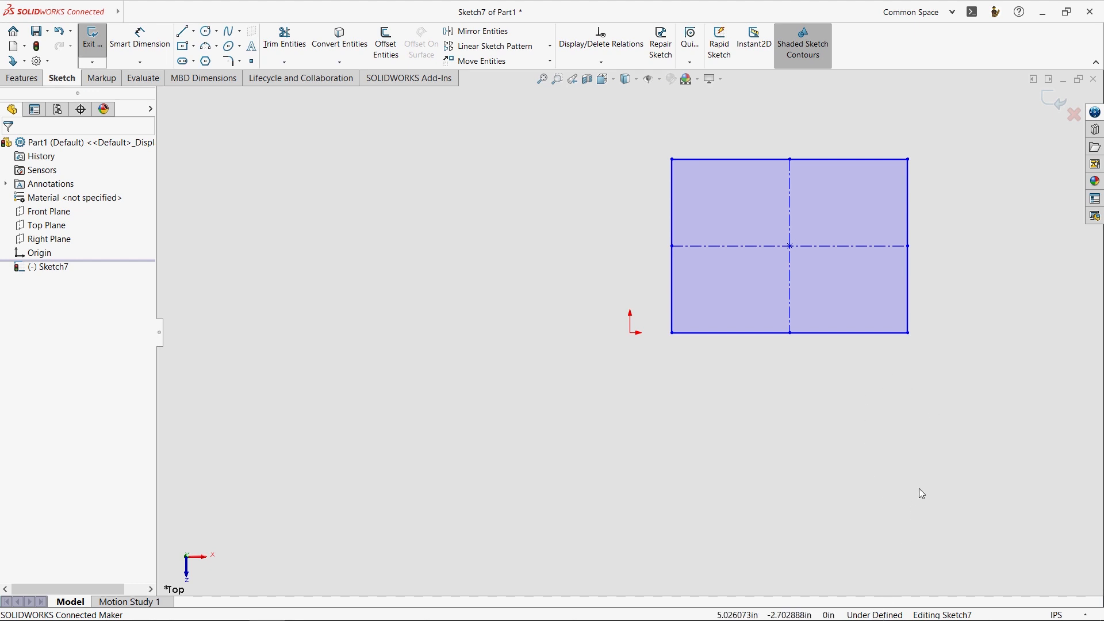
{"action": "mouse_move", "coordinate": [921, 373]}
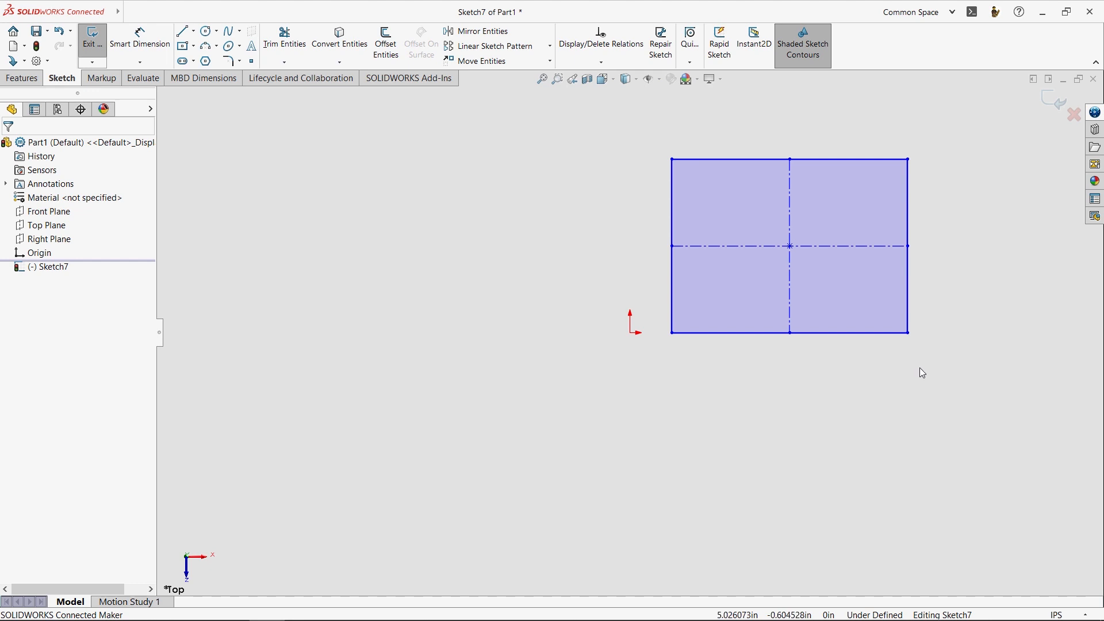
{"action": "mouse_move", "coordinate": [925, 298]}
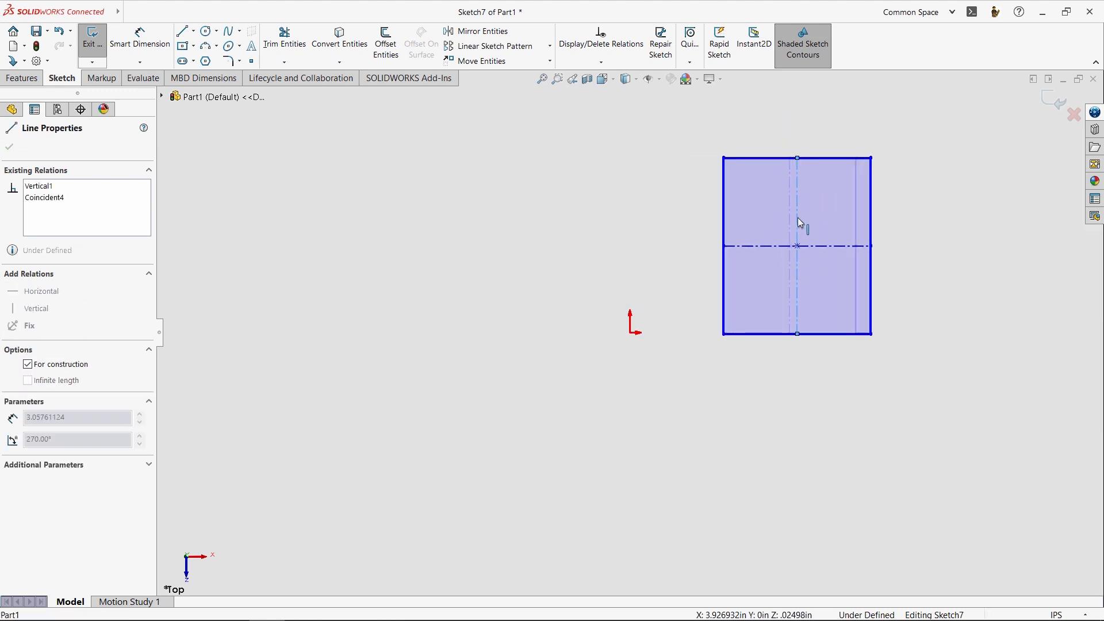
{"action": "left_click", "coordinate": [9, 146]}
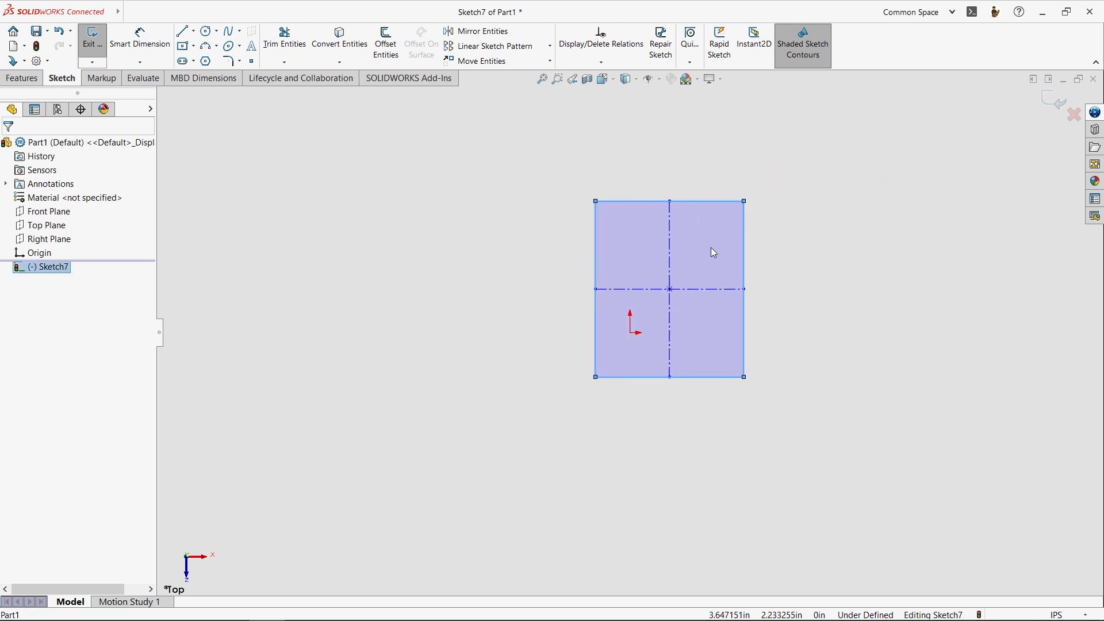
{"action": "left_click", "coordinate": [863, 323]}
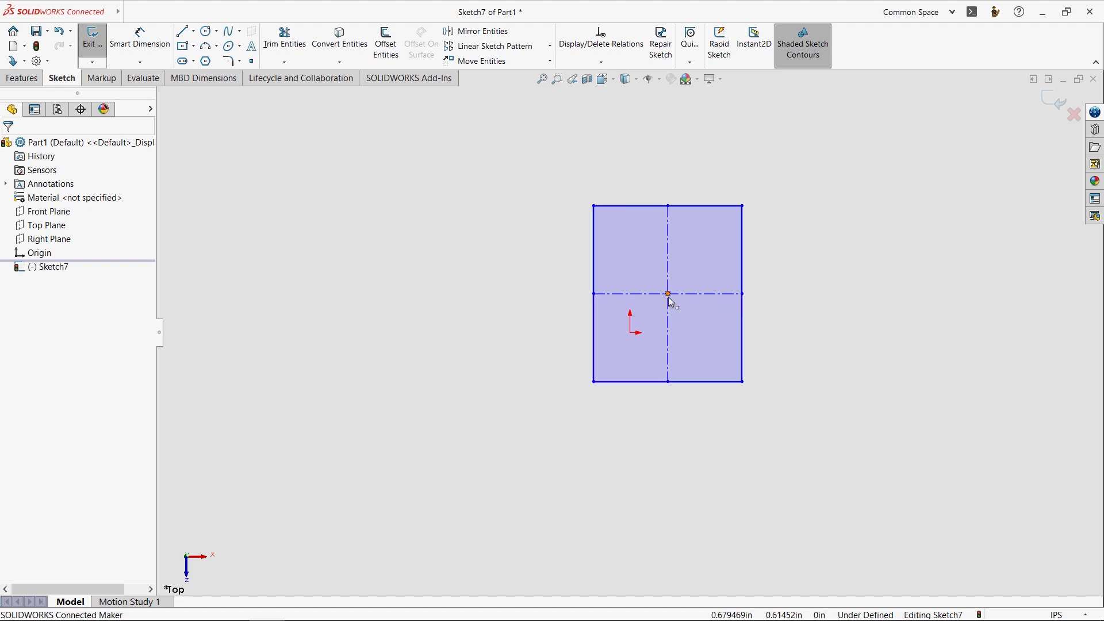
{"action": "mouse_move", "coordinate": [630, 334]}
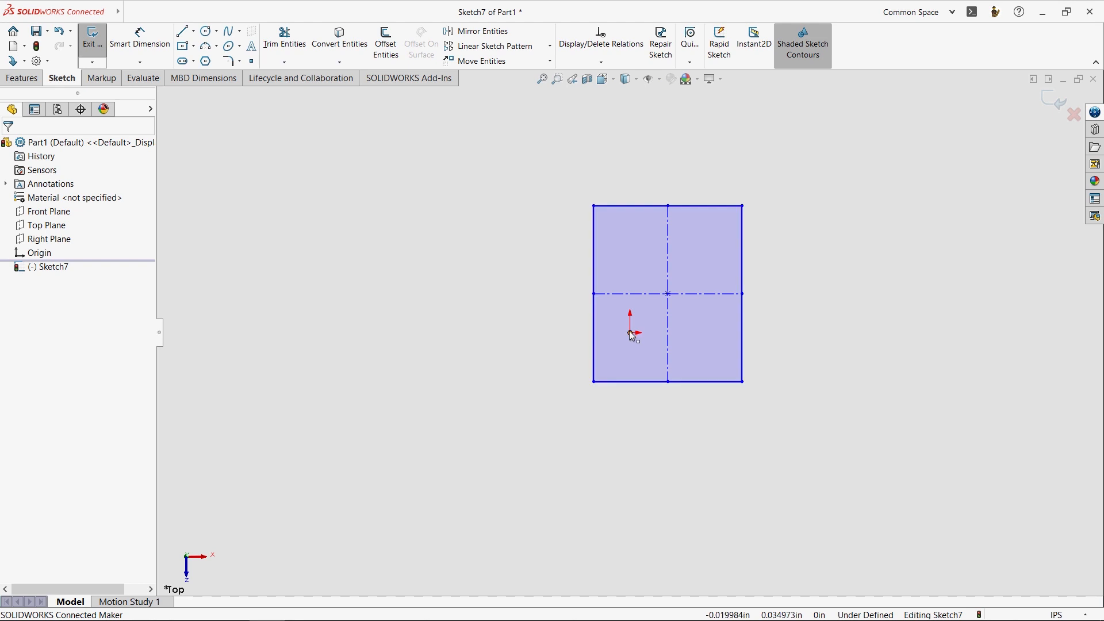
Fix the rectangle's centre to the origin and stretch its corners into a wider landscape outline
{"action": "left_click", "coordinate": [666, 293]}
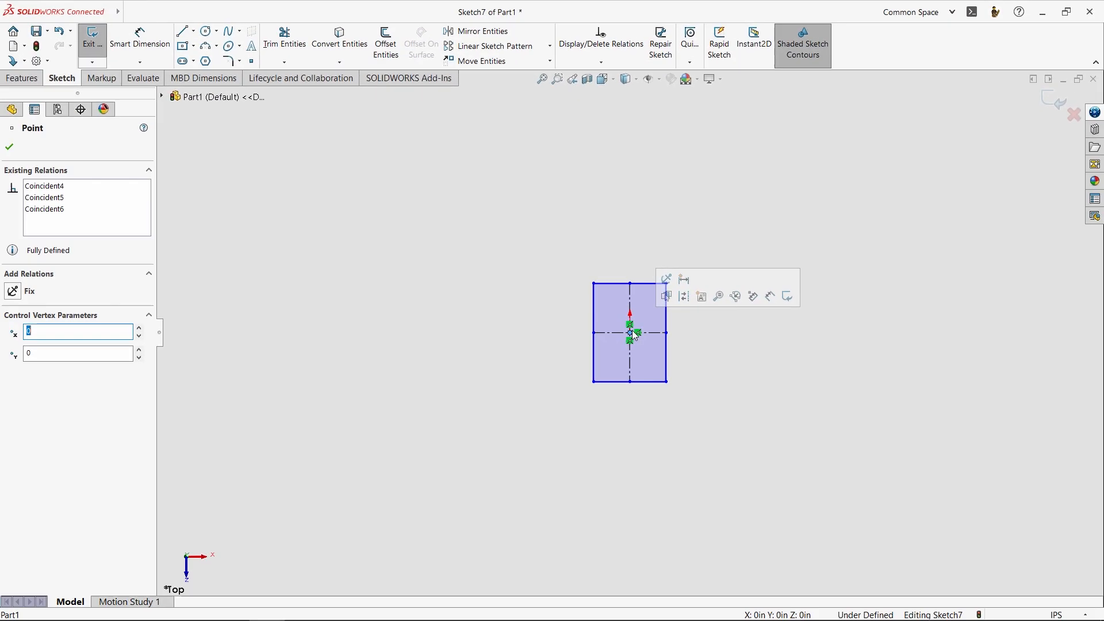
{"action": "left_click", "coordinate": [9, 148]}
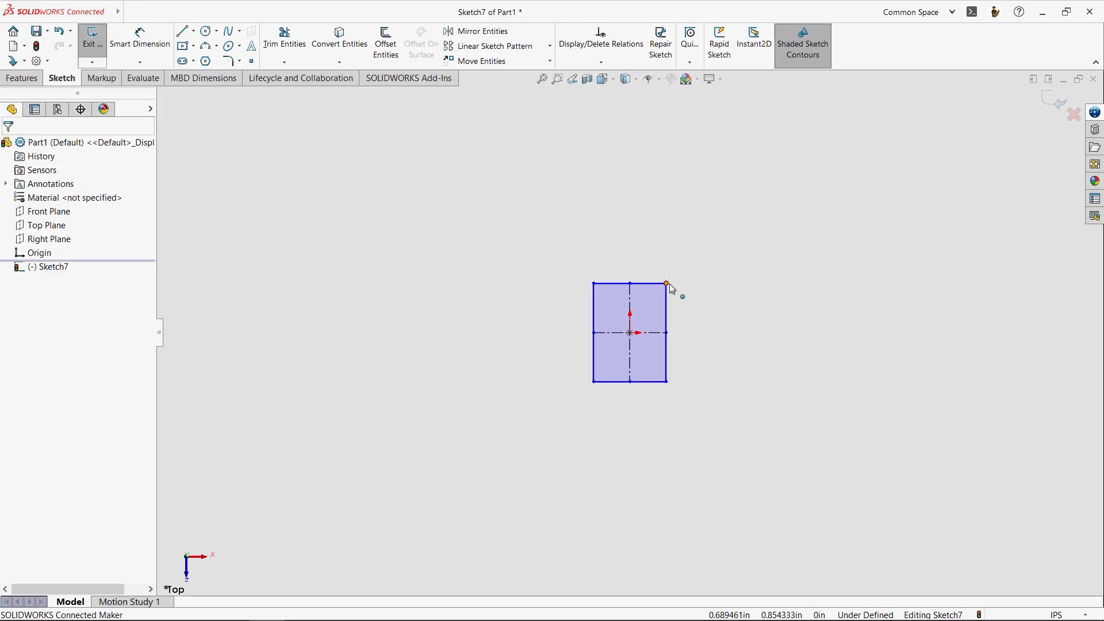
{"action": "left_click", "coordinate": [666, 283]}
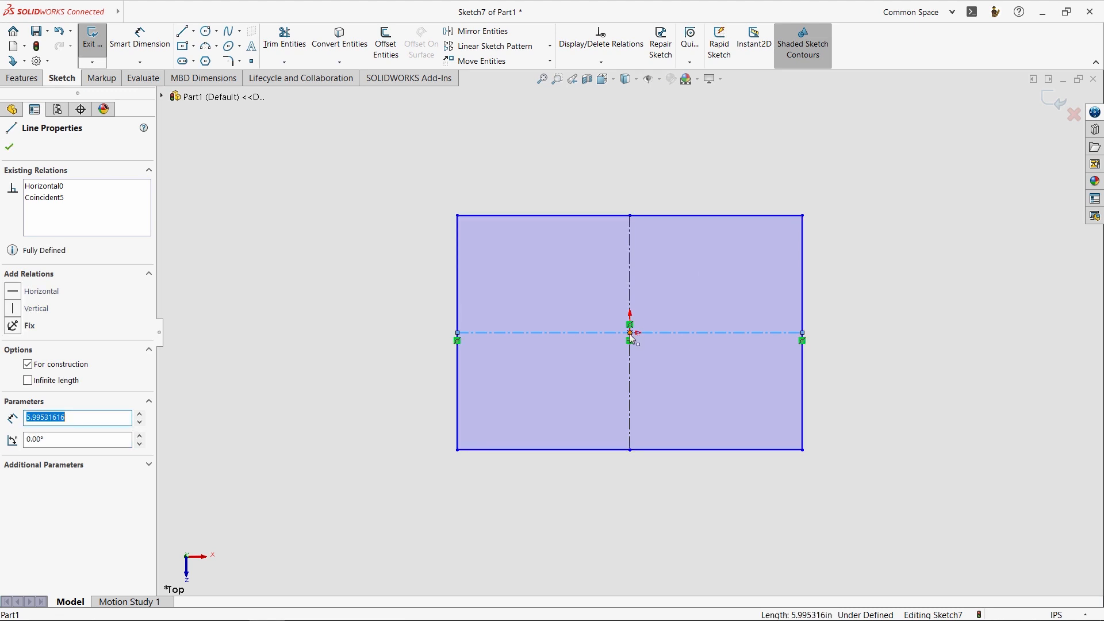
{"action": "left_click", "coordinate": [9, 146]}
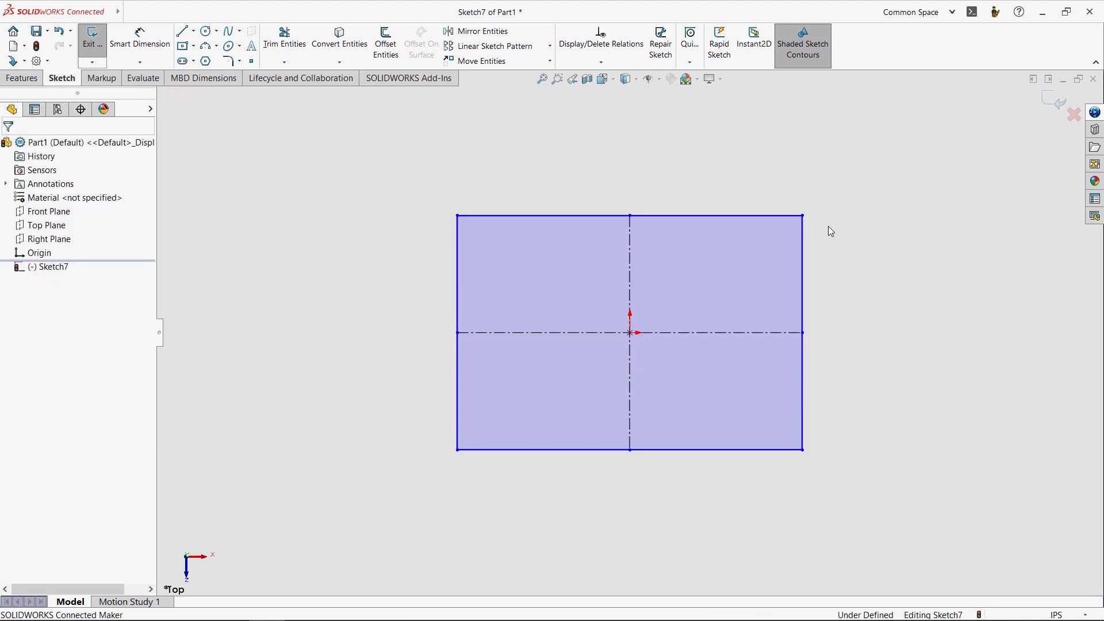
{"action": "left_click", "coordinate": [816, 232]}
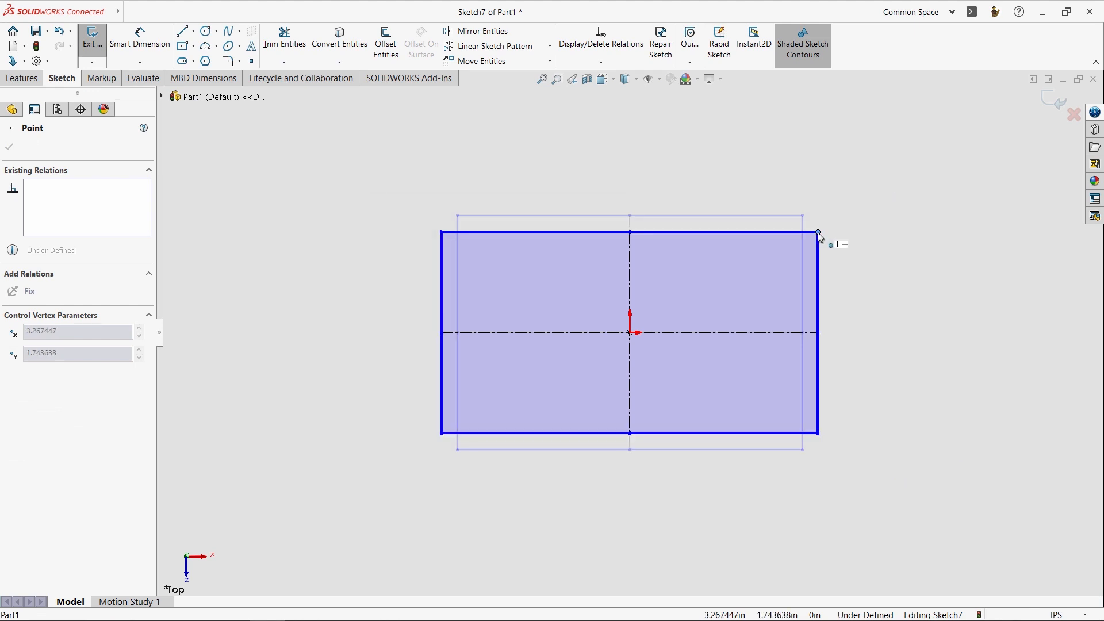
{"action": "left_click", "coordinate": [817, 331]}
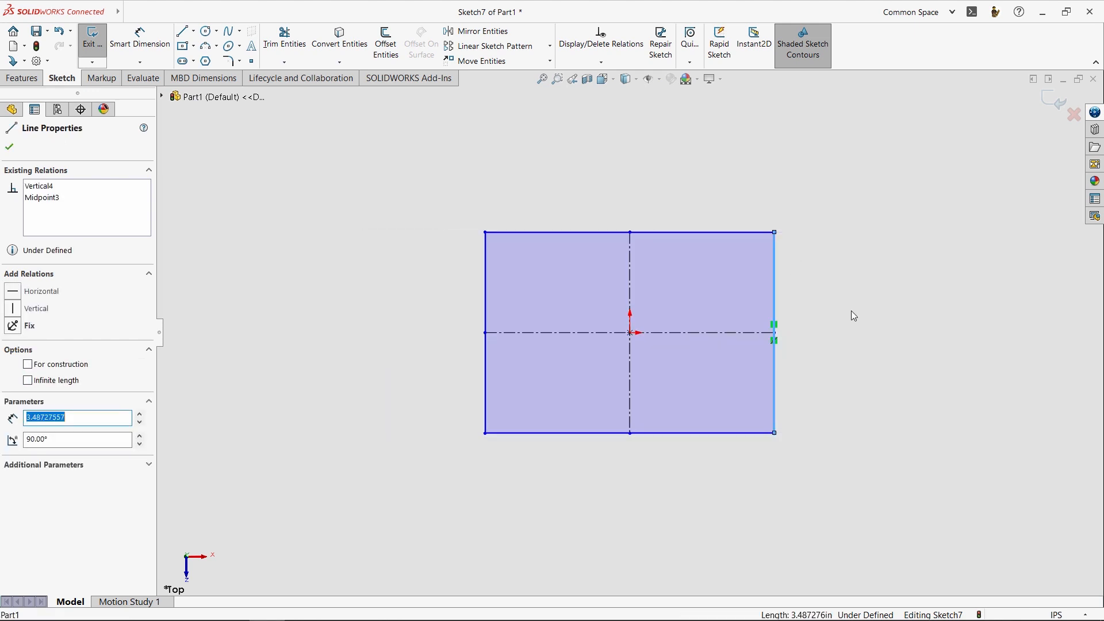
{"action": "left_click", "coordinate": [10, 147]}
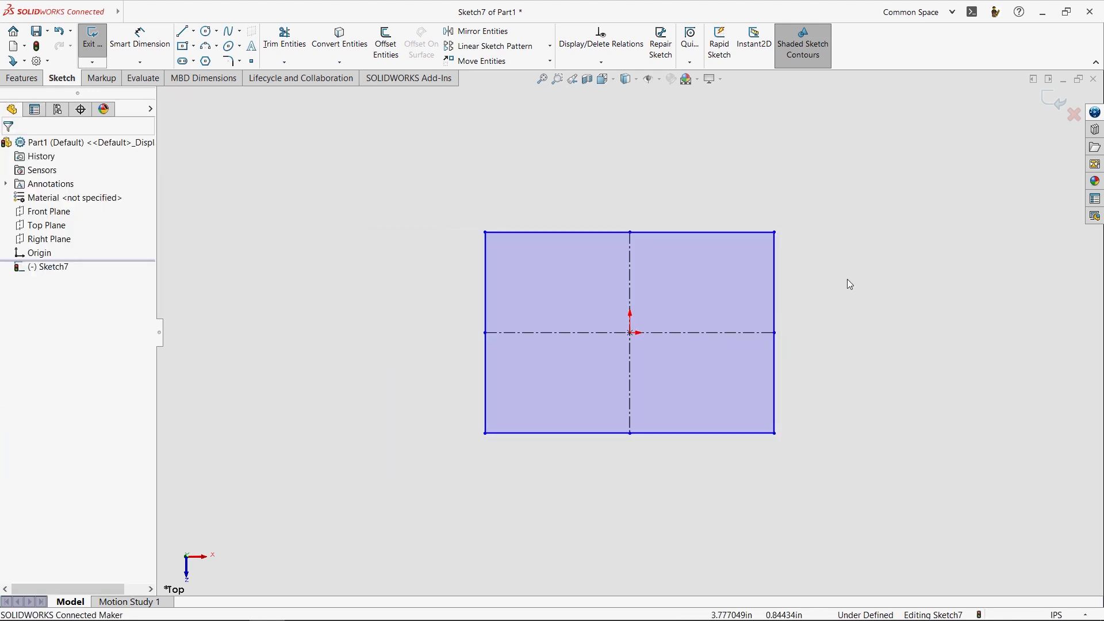
{"action": "mouse_move", "coordinate": [139, 42]}
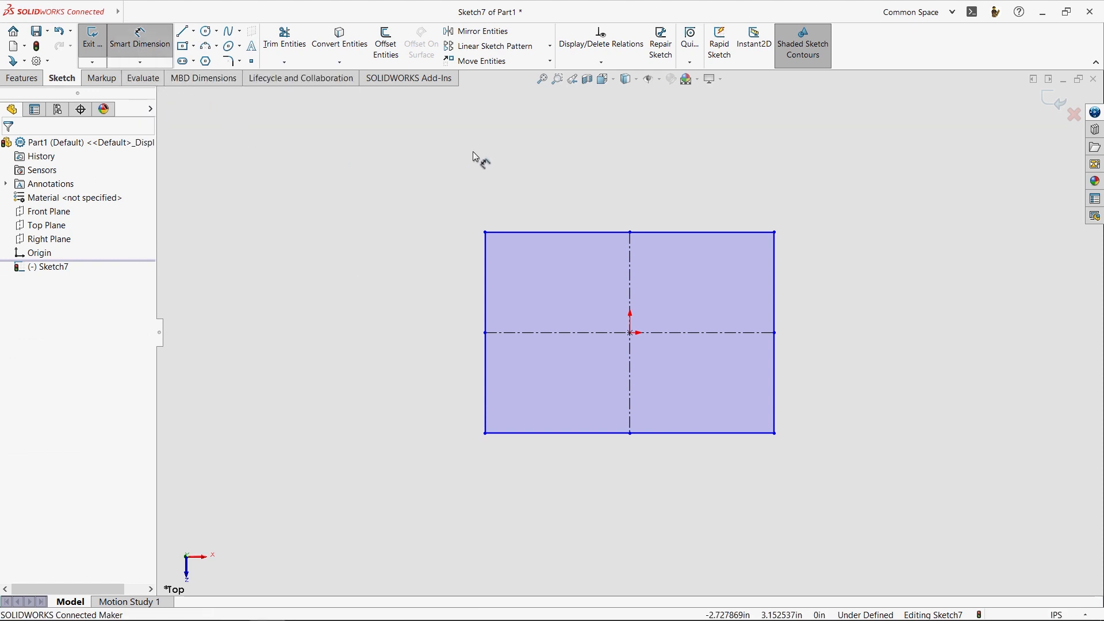
{"action": "mouse_move", "coordinate": [581, 222]}
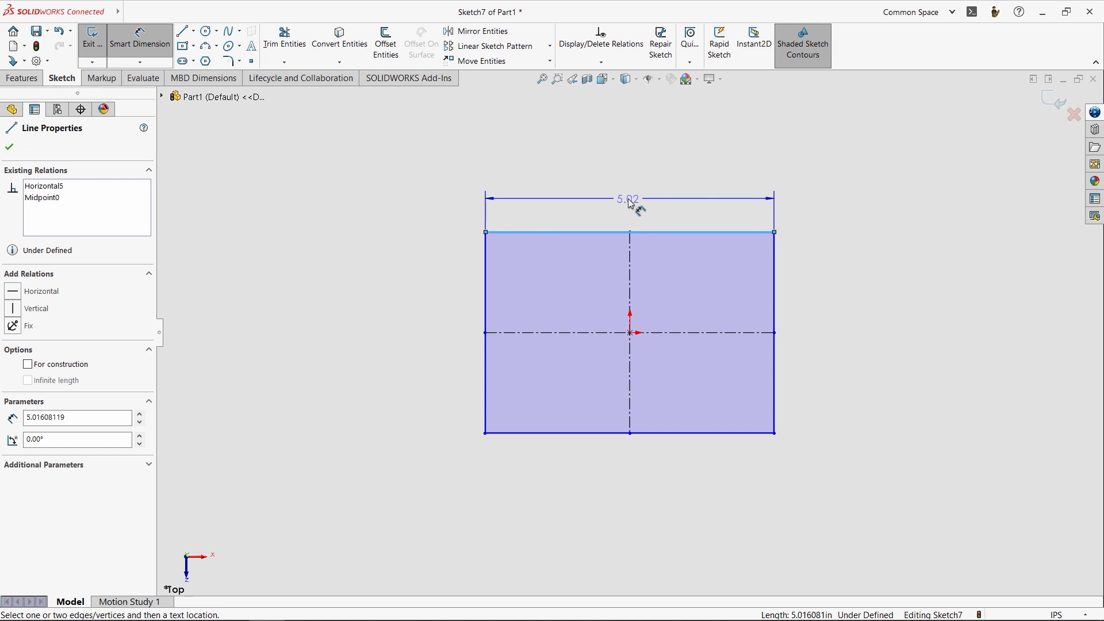
Dimension the rectangle's top edge to 19.00 in with Smart Dimension
{"action": "left_click", "coordinate": [626, 199]}
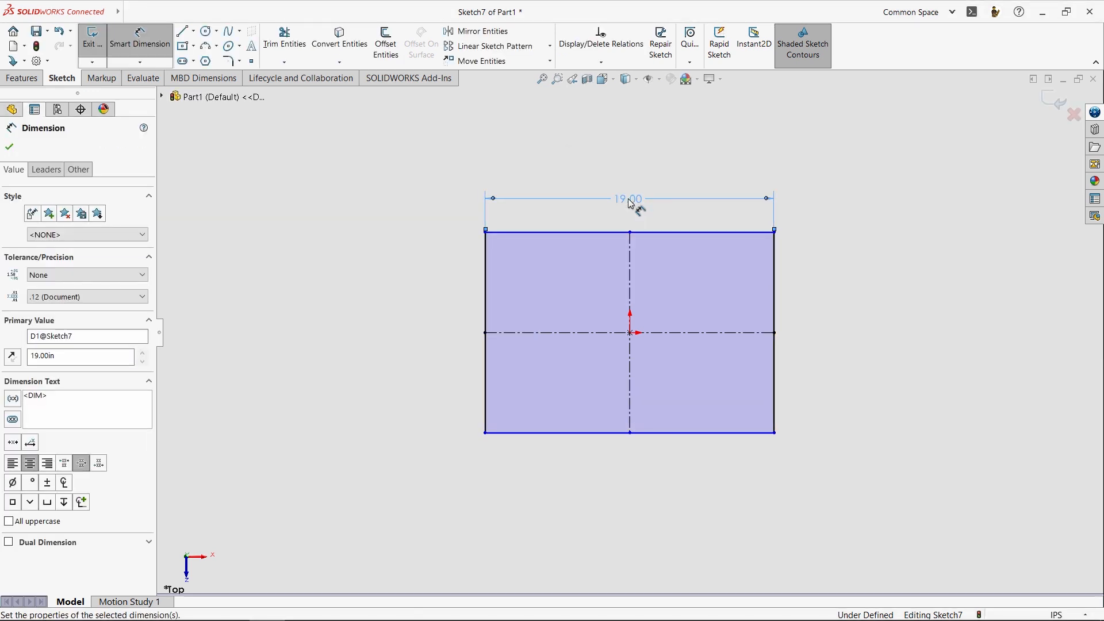
{"action": "mouse_move", "coordinate": [782, 275]}
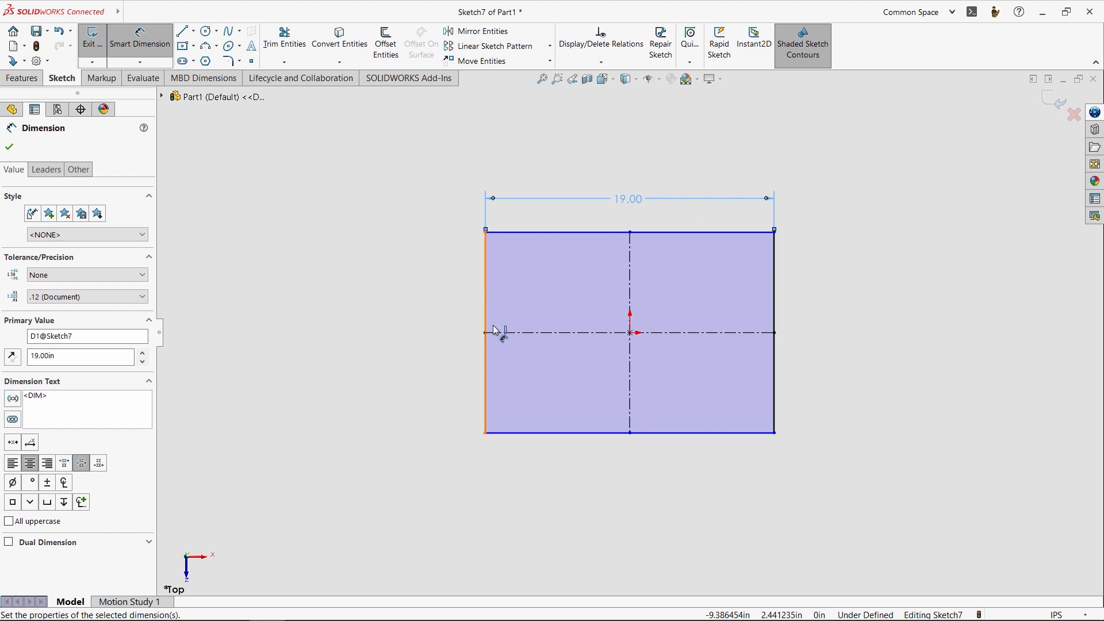
{"action": "mouse_move", "coordinate": [438, 293]}
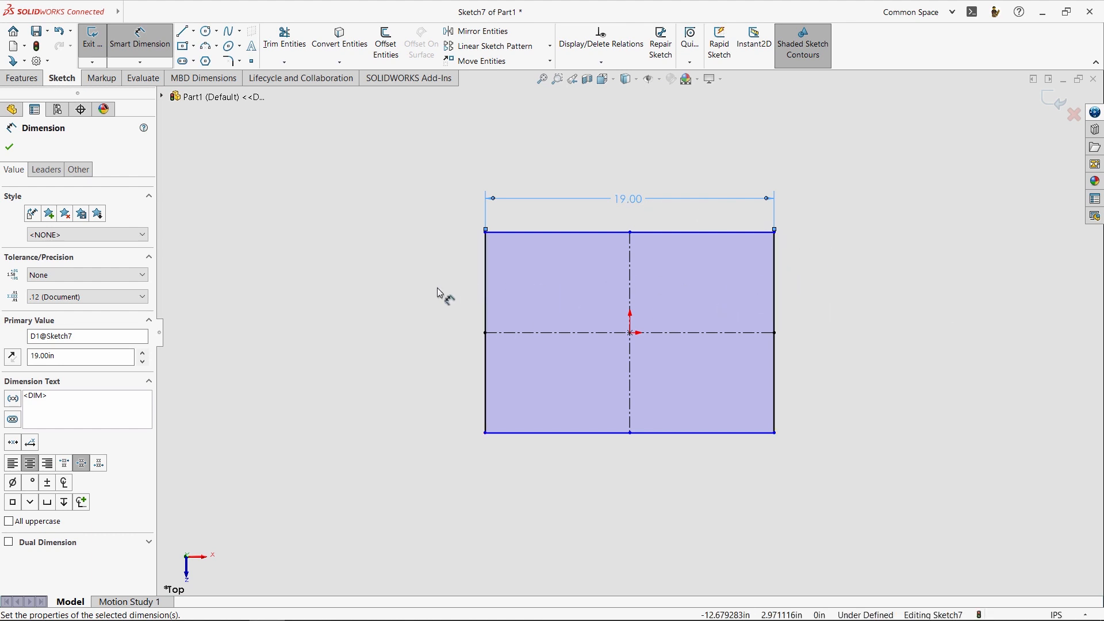
{"action": "mouse_move", "coordinate": [780, 293]}
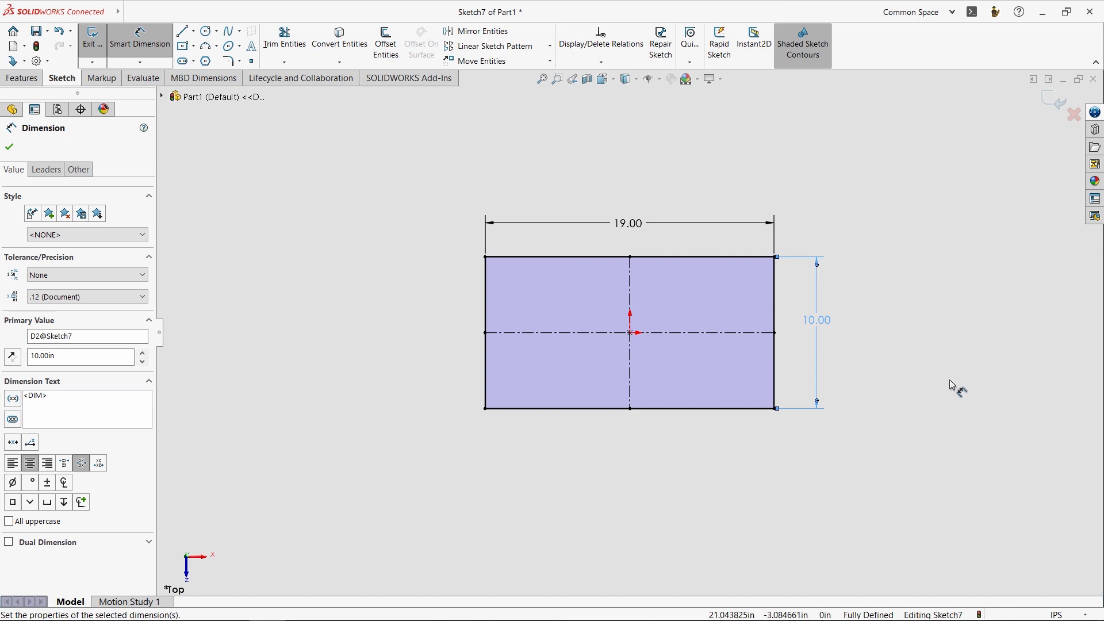
{"action": "mouse_move", "coordinate": [822, 257]}
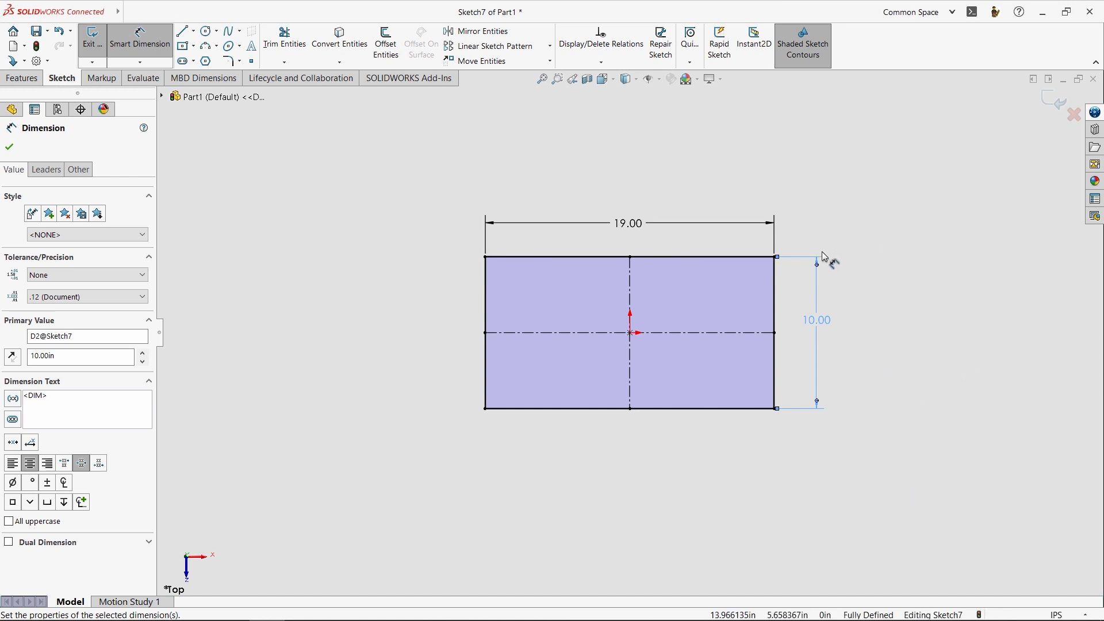
{"action": "mouse_move", "coordinate": [884, 552]}
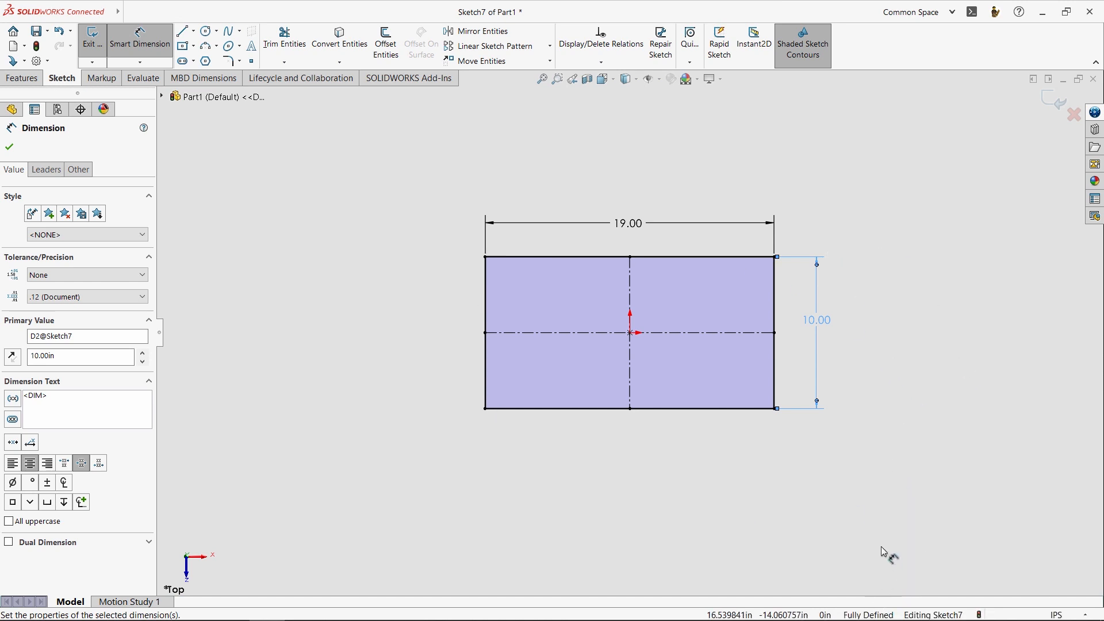
{"action": "mouse_move", "coordinate": [861, 501]}
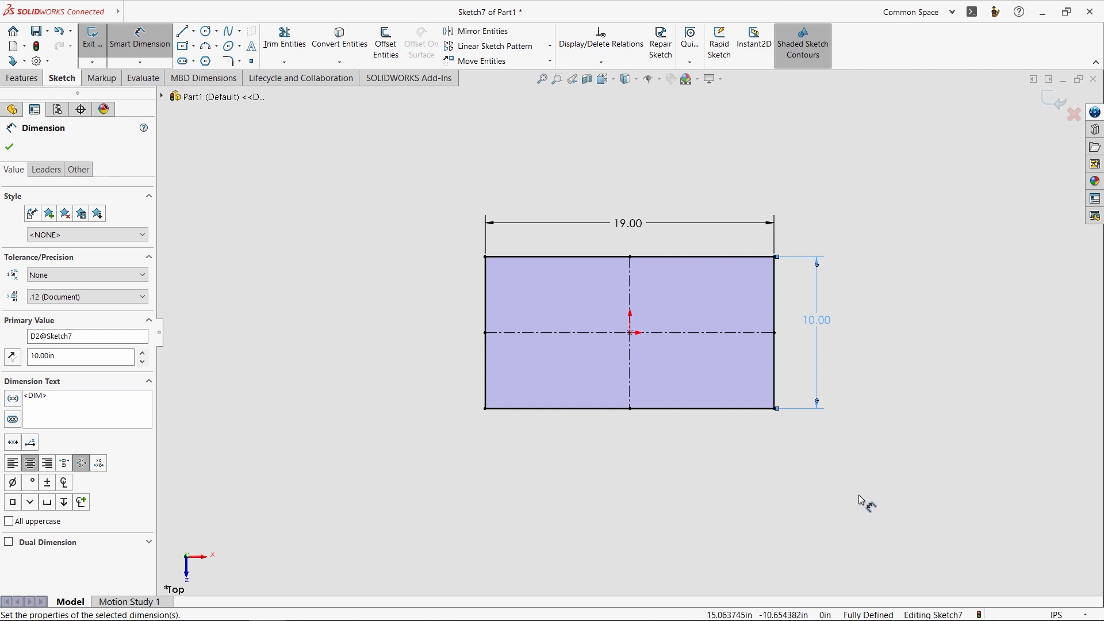
{"action": "mouse_move", "coordinate": [905, 392]}
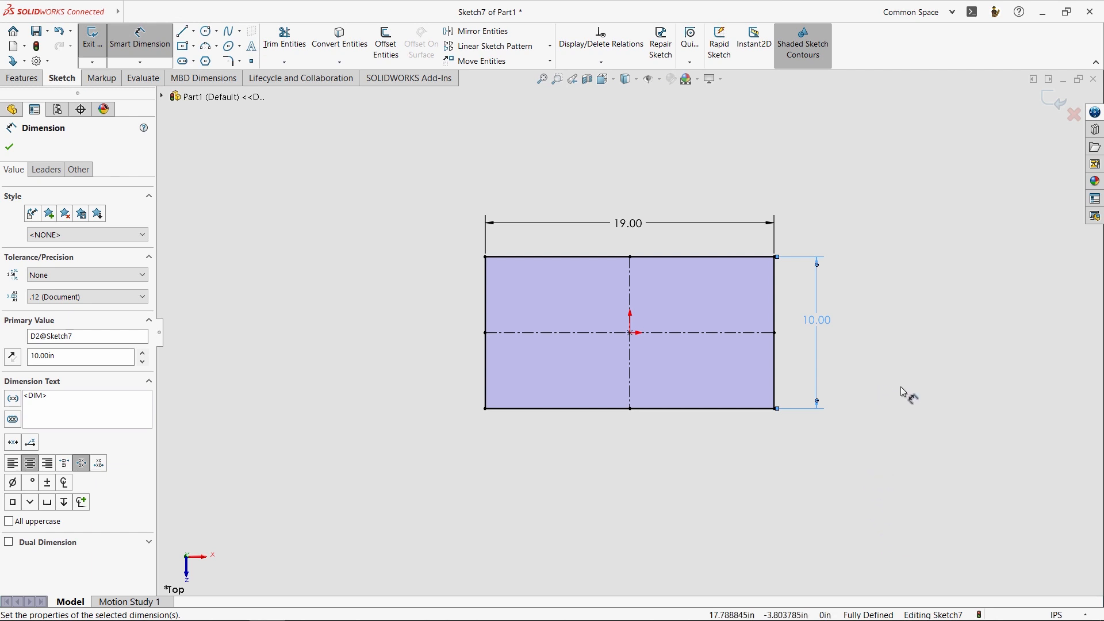
{"action": "mouse_move", "coordinate": [1049, 113]}
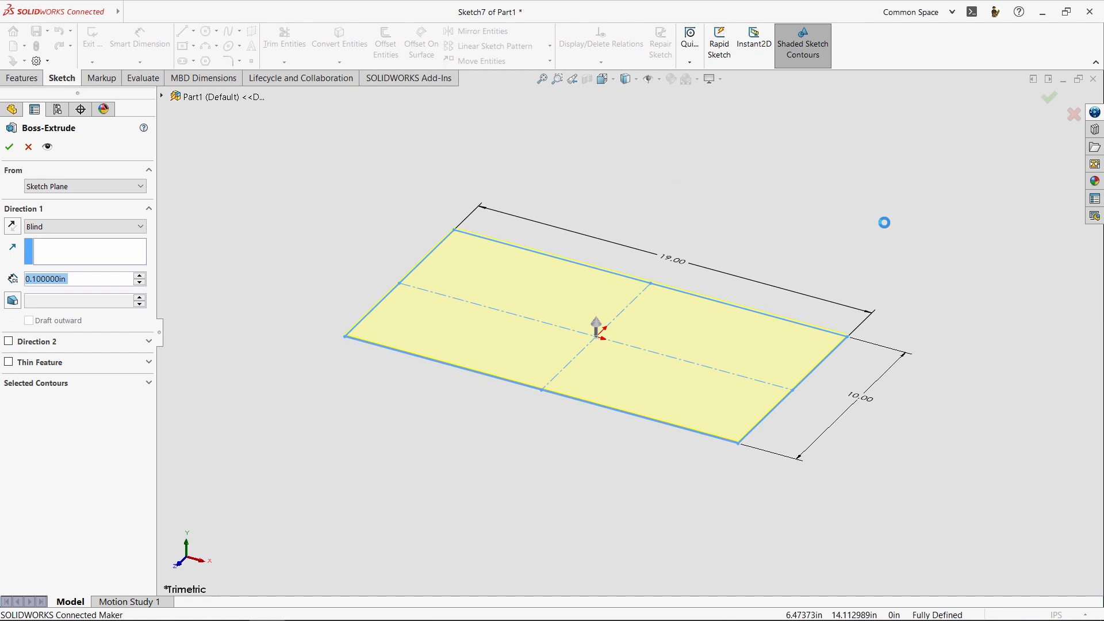
{"action": "mouse_move", "coordinate": [869, 227]}
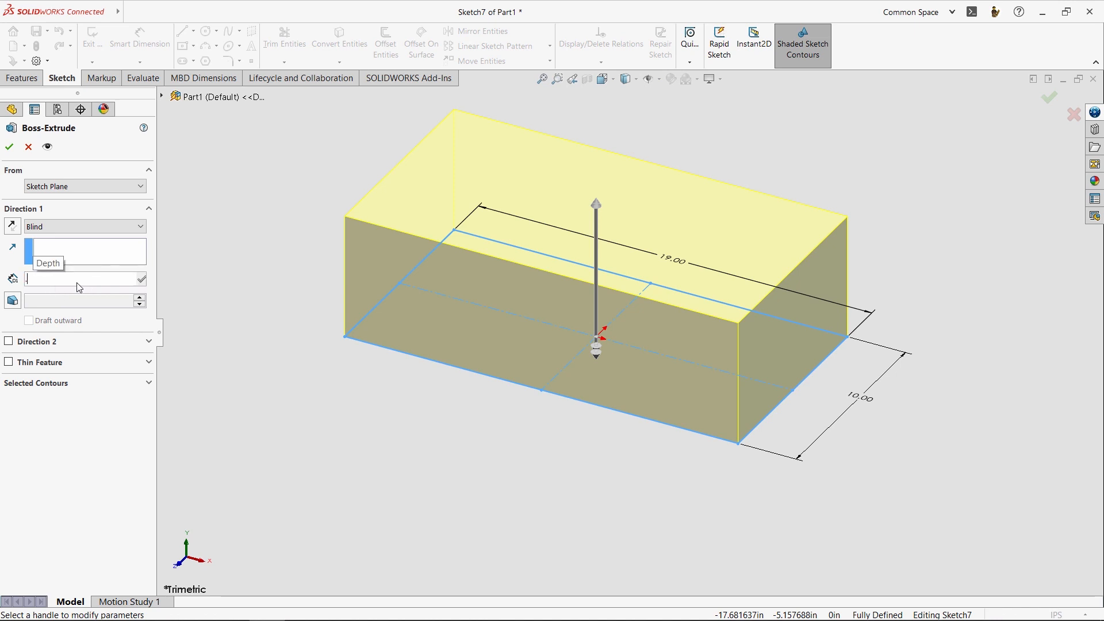
Set the Boss-Extrude Blind depth to 0.75 in for the plate
{"action": "type", "text": "0.750000in"}
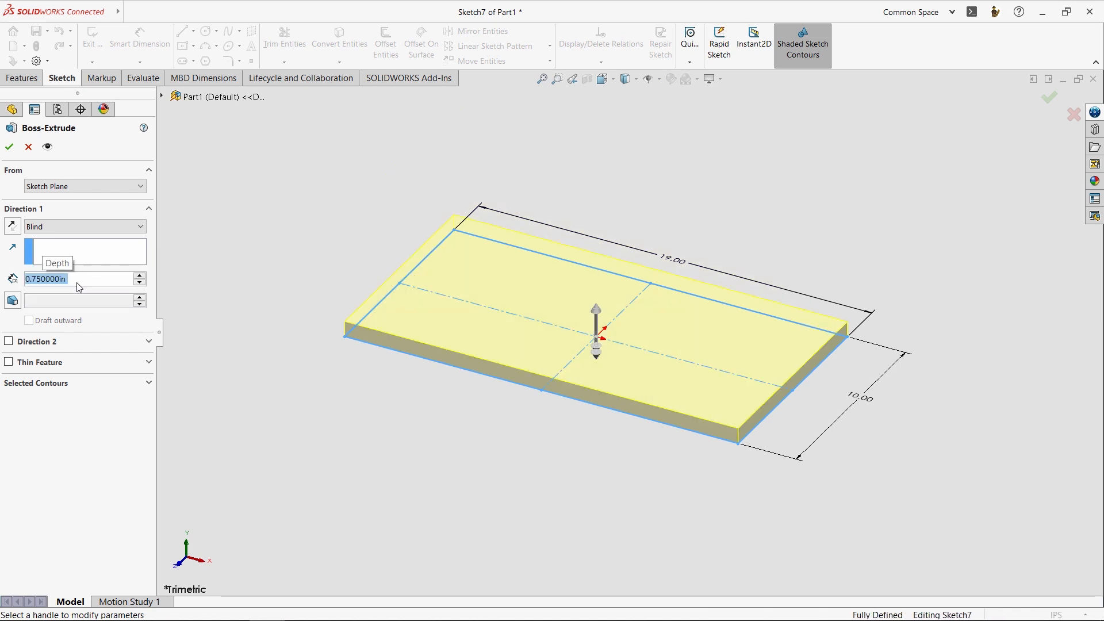
{"action": "mouse_move", "coordinate": [618, 270]}
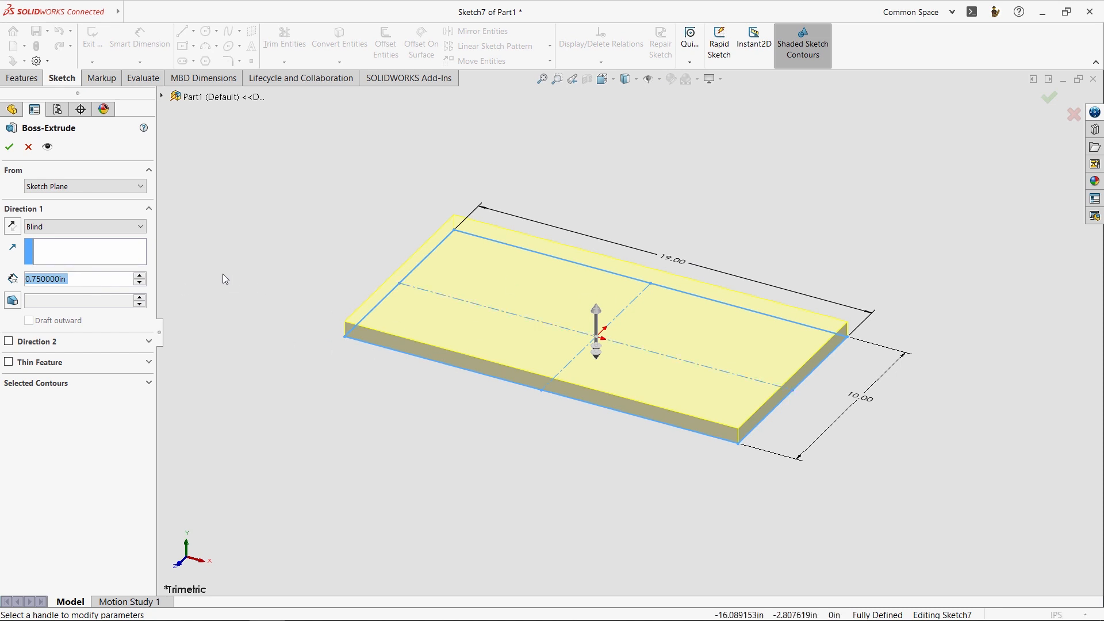
{"action": "mouse_move", "coordinate": [86, 393]}
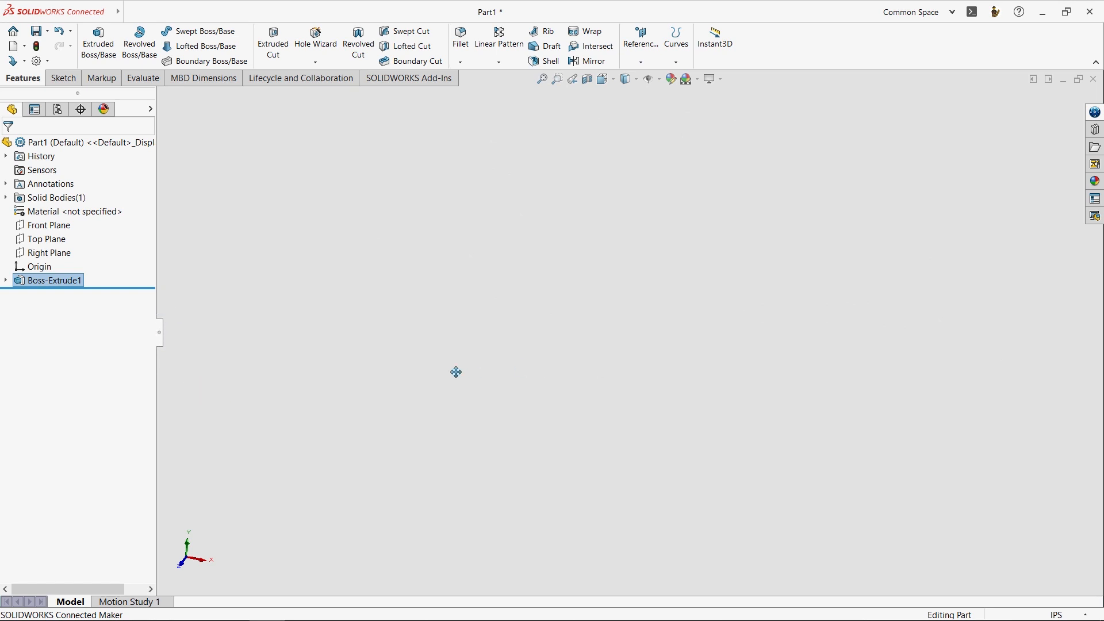
{"action": "mouse_move", "coordinate": [692, 391]}
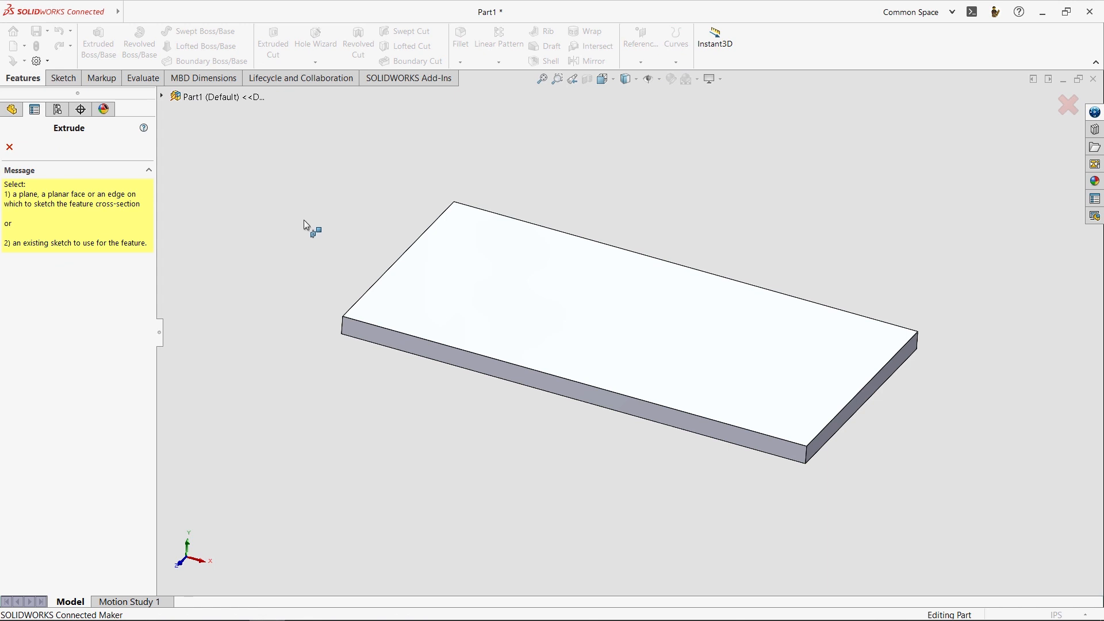
{"action": "mouse_move", "coordinate": [590, 432]}
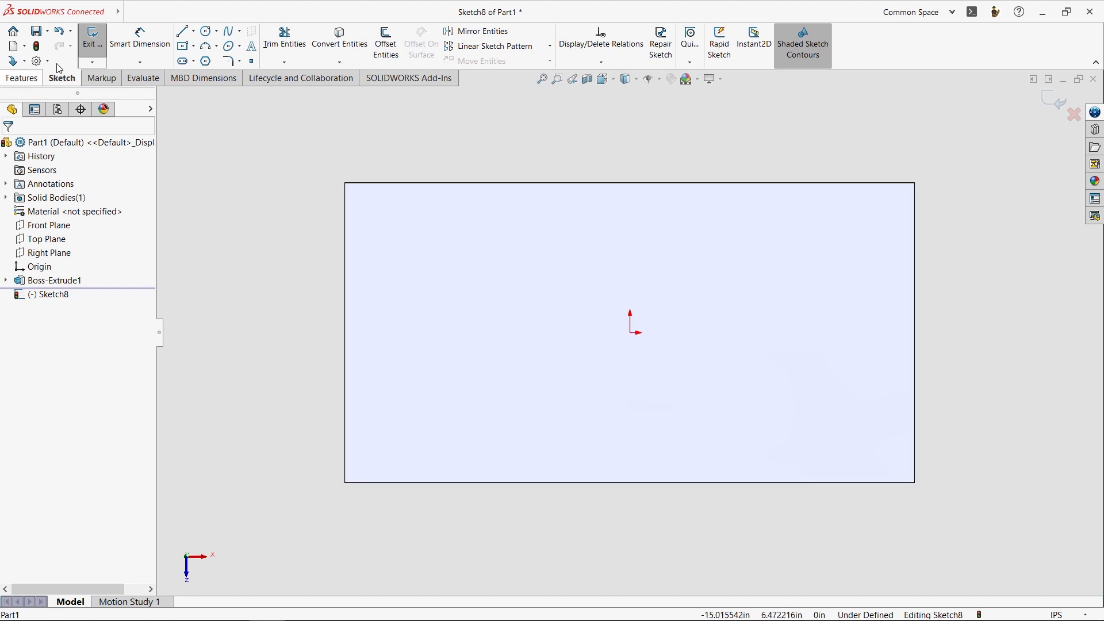
Draw a circle on the plate's top face with its centre right of the origin
{"action": "left_click", "coordinate": [205, 30]}
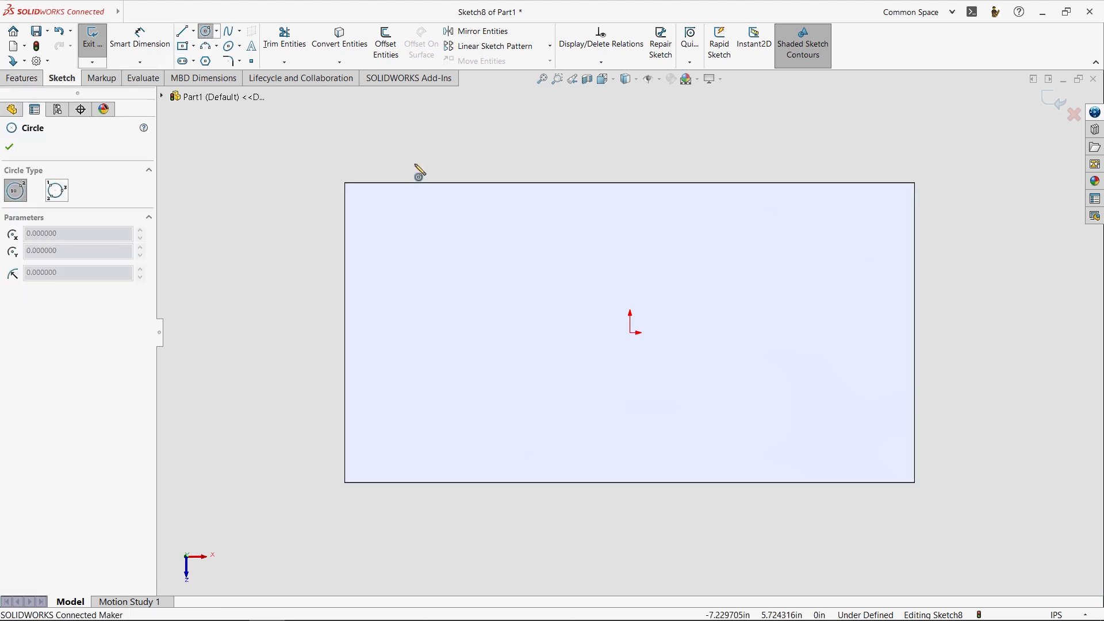
{"action": "mouse_move", "coordinate": [766, 338]}
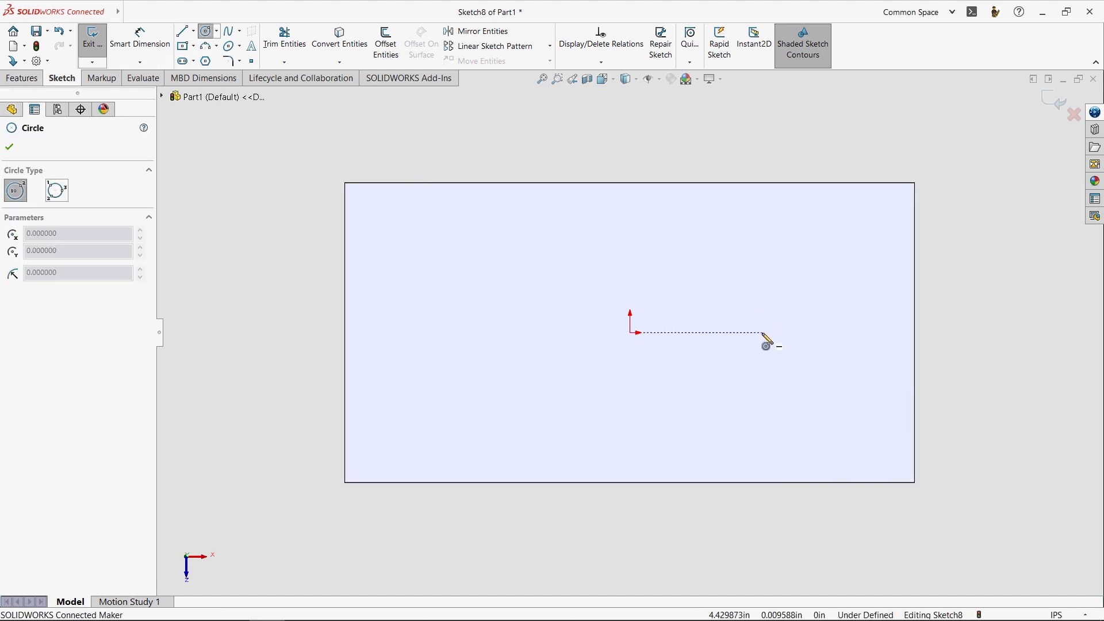
{"action": "left_click", "coordinate": [767, 338]}
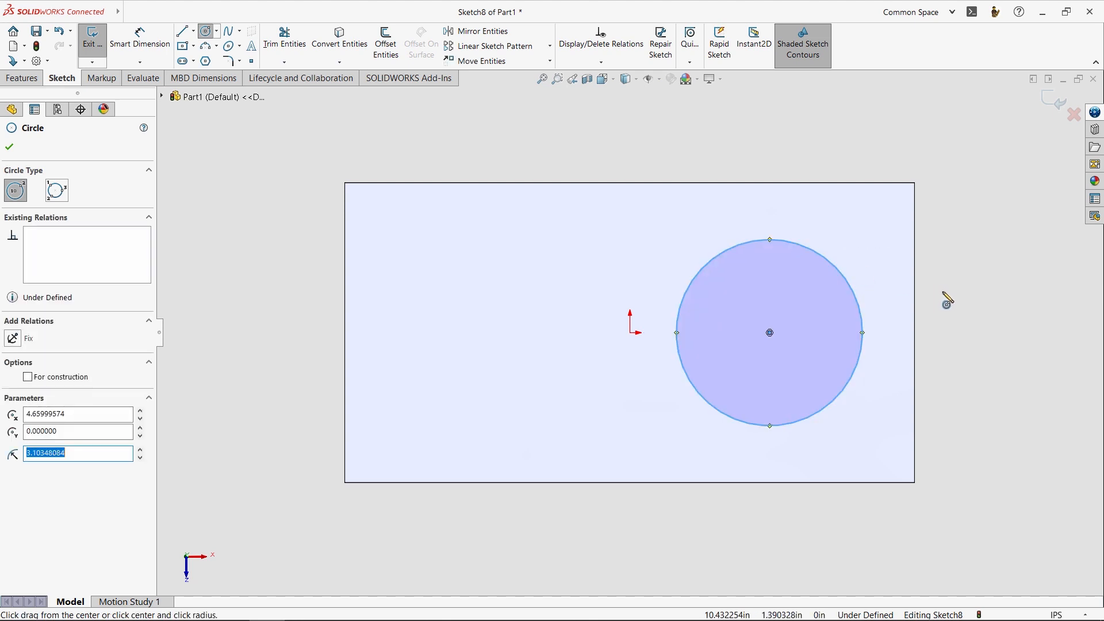
{"action": "left_click", "coordinate": [9, 147]}
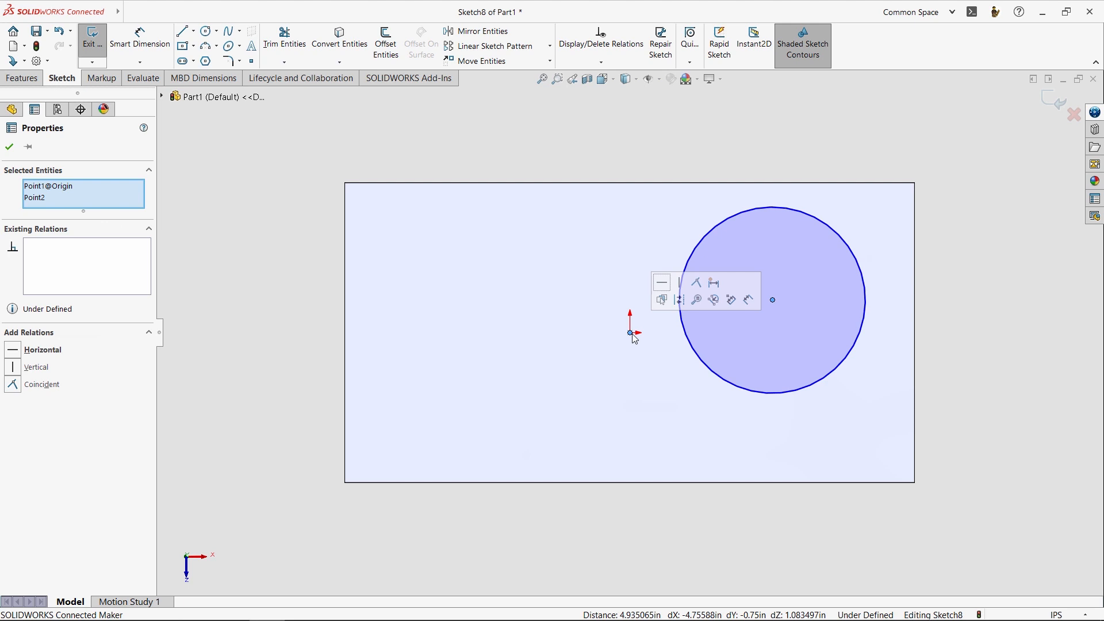
{"action": "mouse_move", "coordinate": [660, 283]}
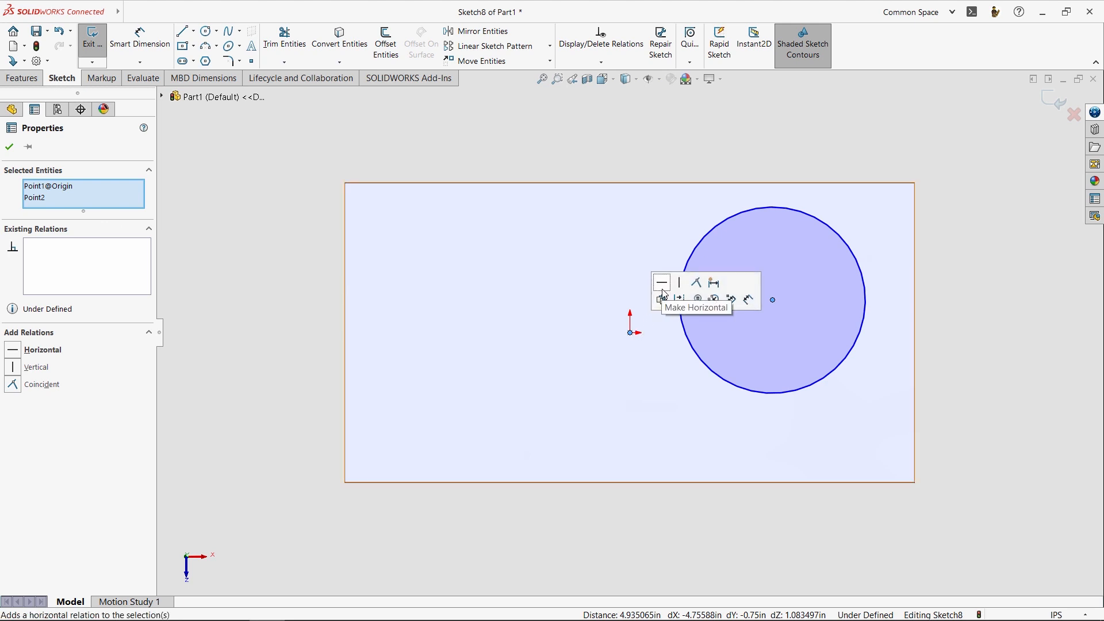
{"action": "mouse_move", "coordinate": [695, 283]}
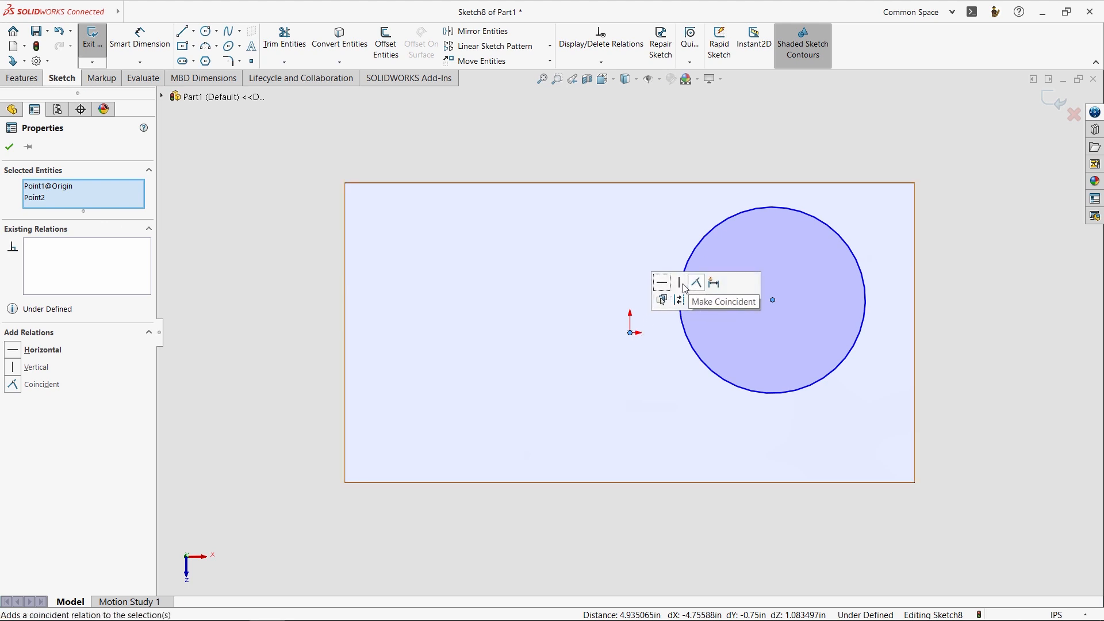
Make the circle's centre horizontal with the origin and begin its diameter dimension
{"action": "left_click", "coordinate": [660, 283]}
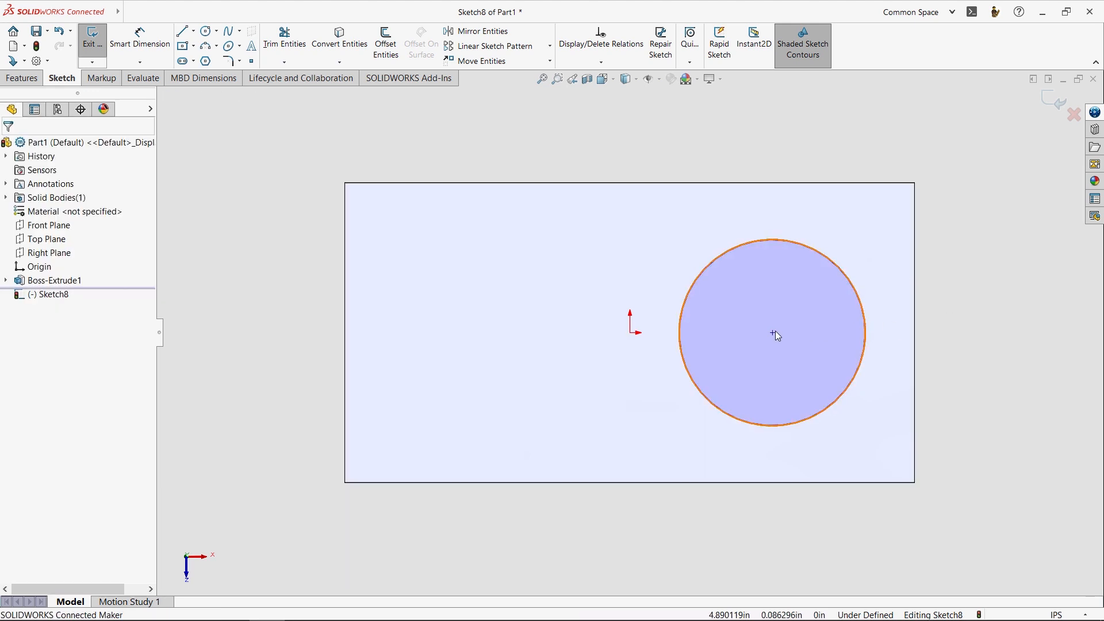
{"action": "left_click", "coordinate": [762, 332]}
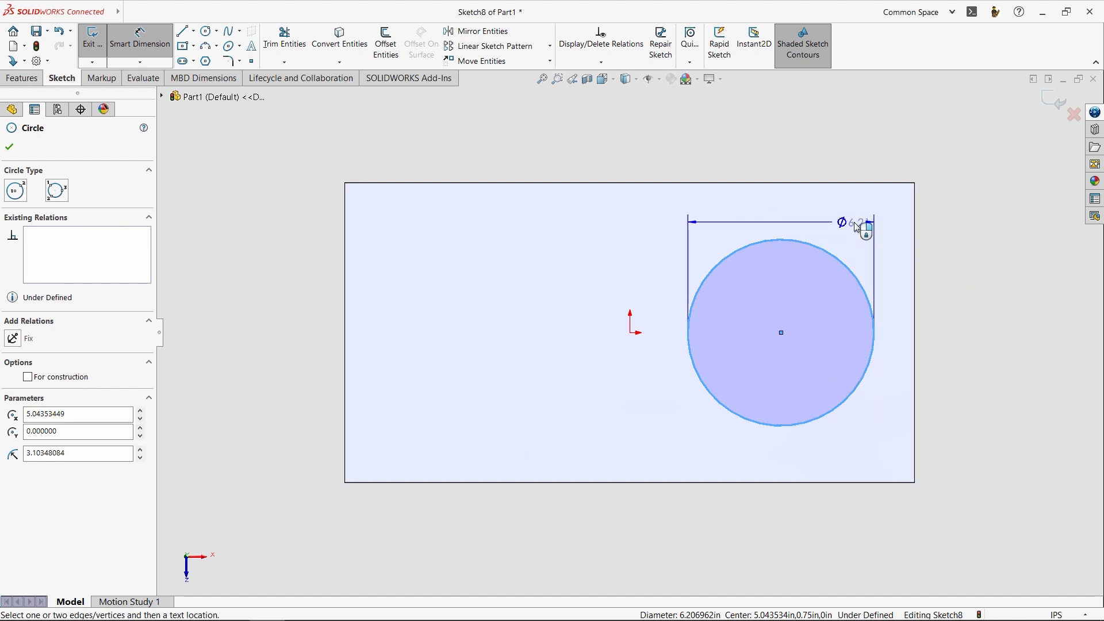
Dimension the circle Ø5.63 and place its centre 4.25 from the origin
{"action": "left_click", "coordinate": [855, 222]}
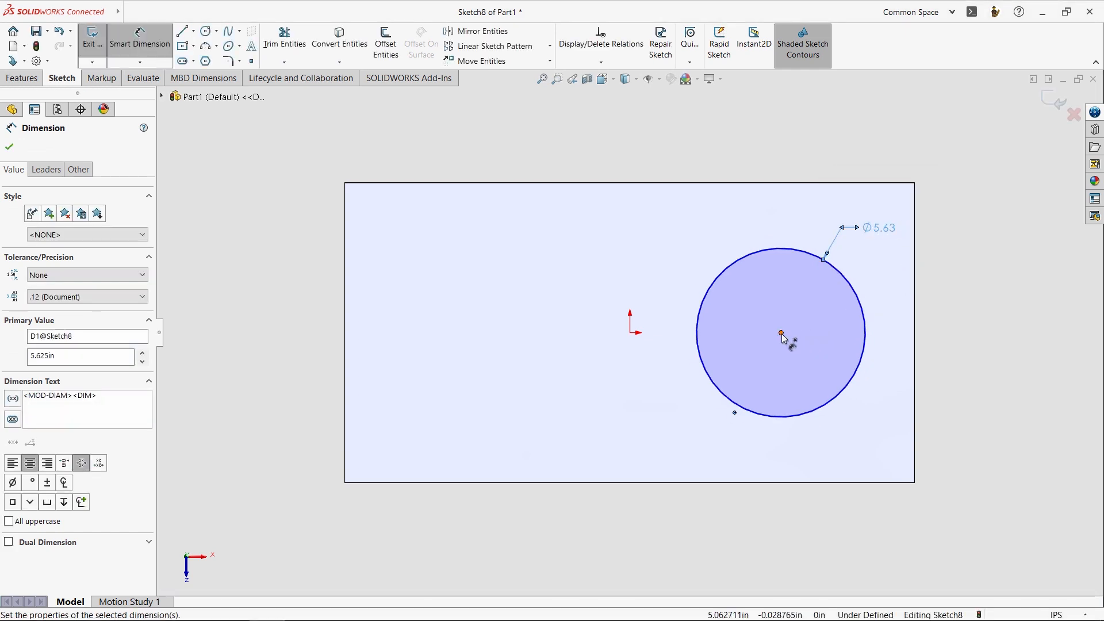
{"action": "left_click", "coordinate": [629, 332]}
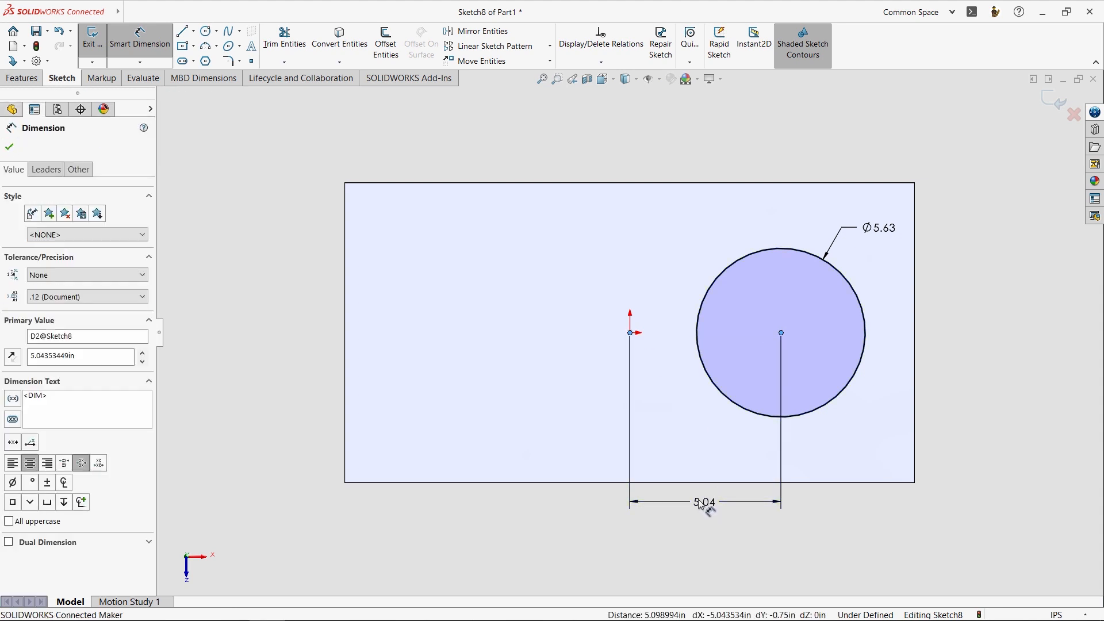
{"action": "left_click", "coordinate": [9, 146]}
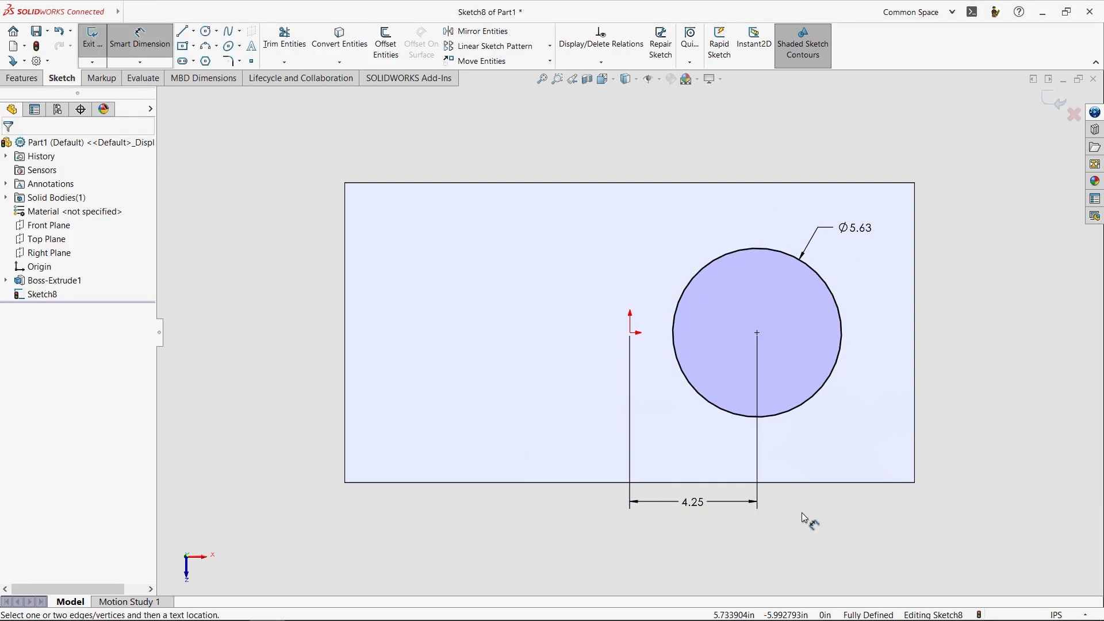
{"action": "mouse_move", "coordinate": [929, 398]}
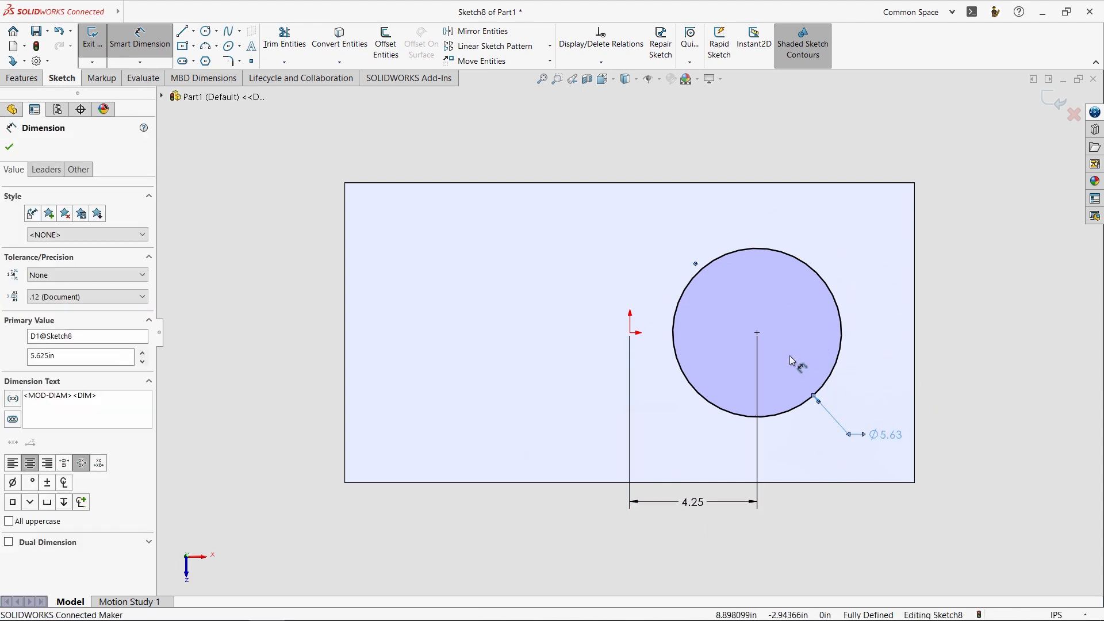
{"action": "mouse_move", "coordinate": [834, 289]}
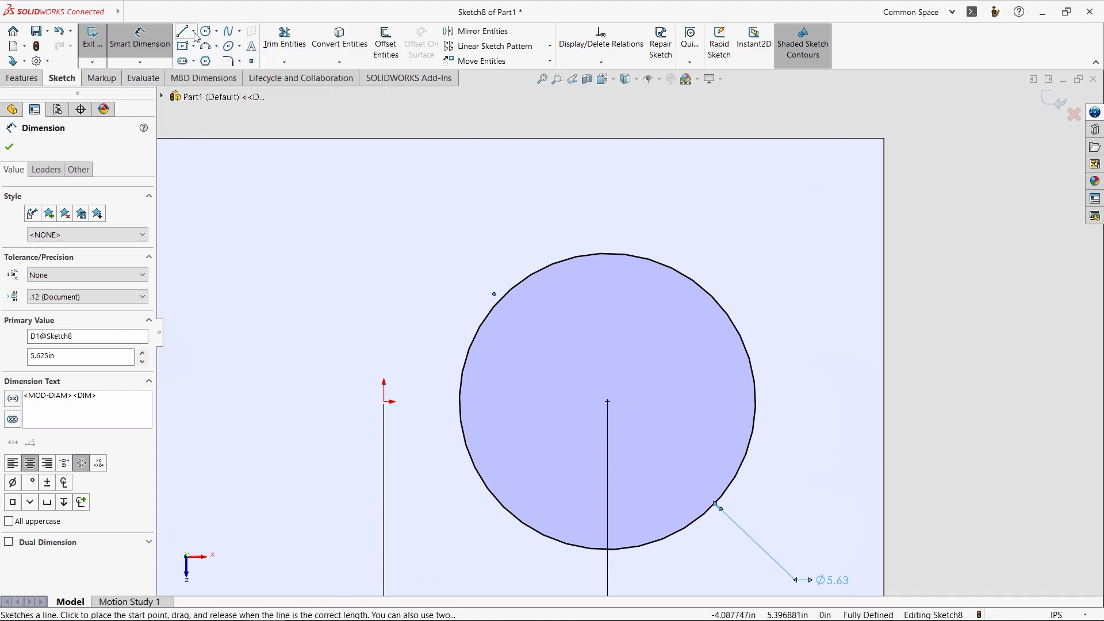
Draw a horizontal centerline and an angled centerline radiating from the circle's centre
{"action": "left_click", "coordinate": [195, 35]}
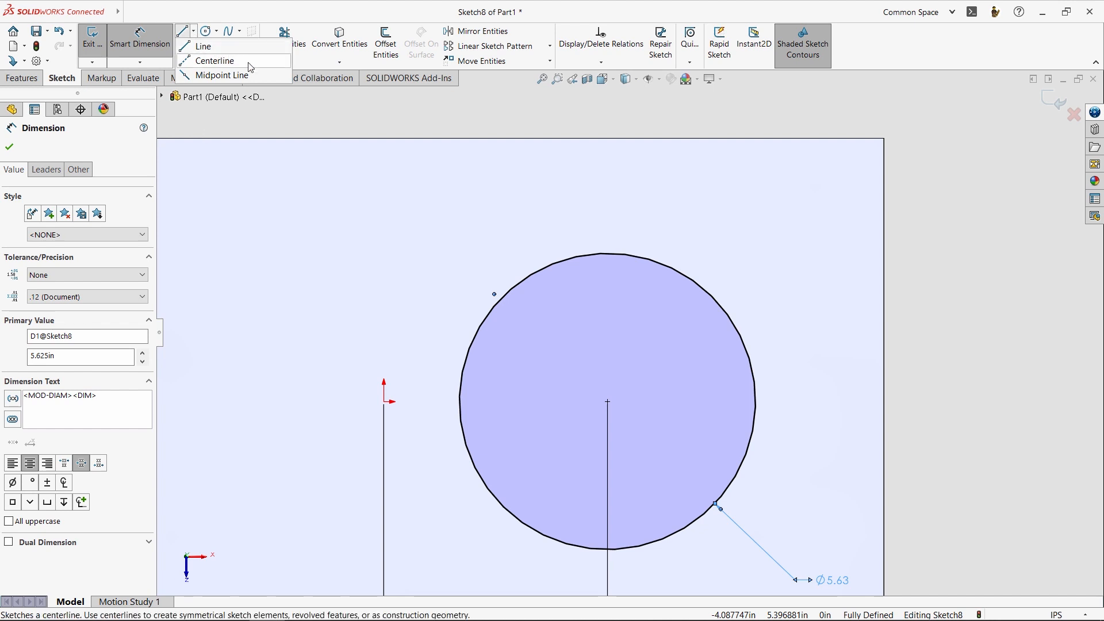
{"action": "left_click", "coordinate": [215, 61]}
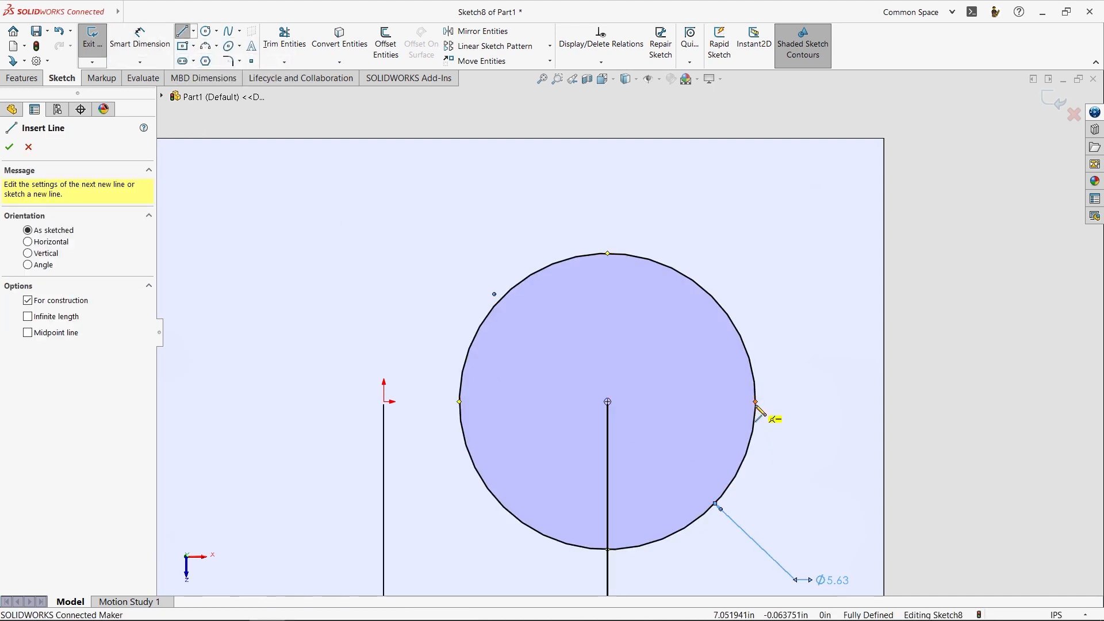
{"action": "mouse_move", "coordinate": [756, 410]}
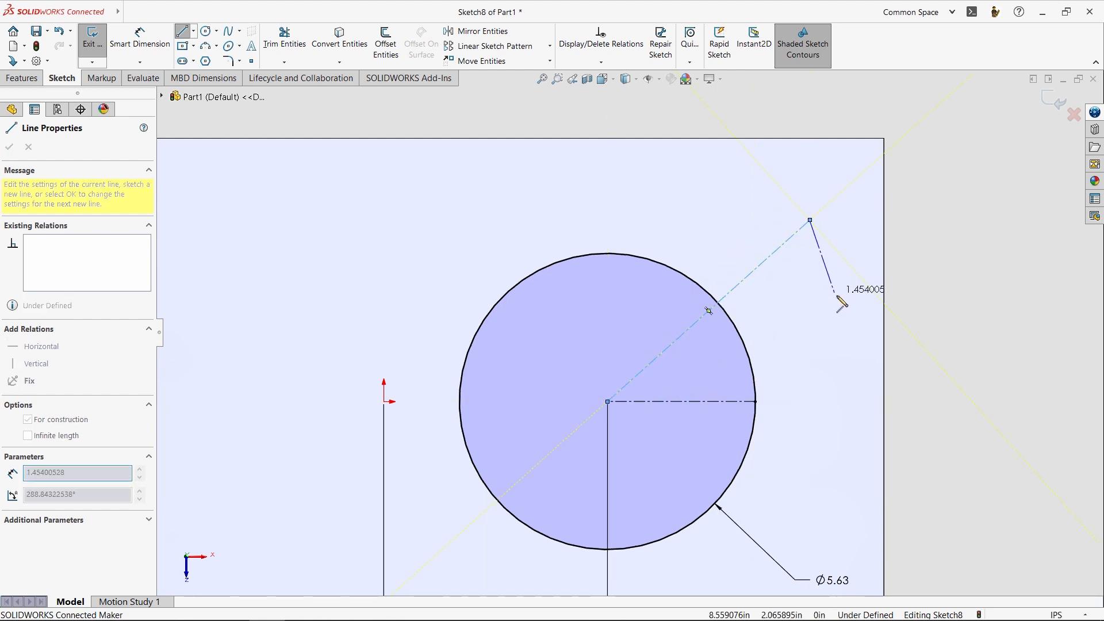
{"action": "left_click", "coordinate": [9, 146]}
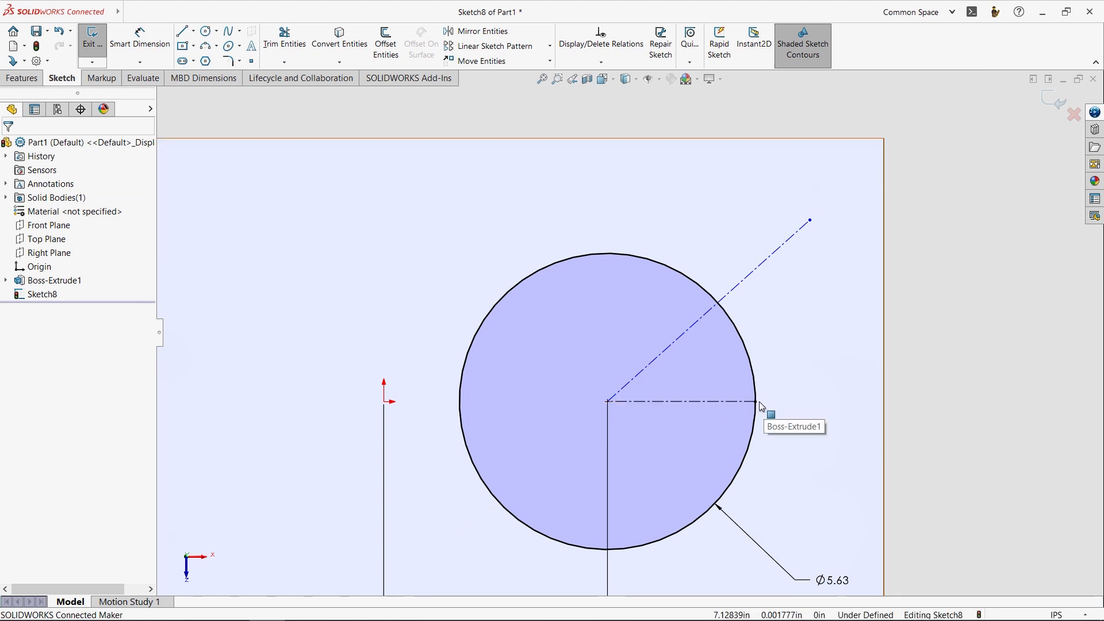
{"action": "mouse_move", "coordinate": [815, 224]}
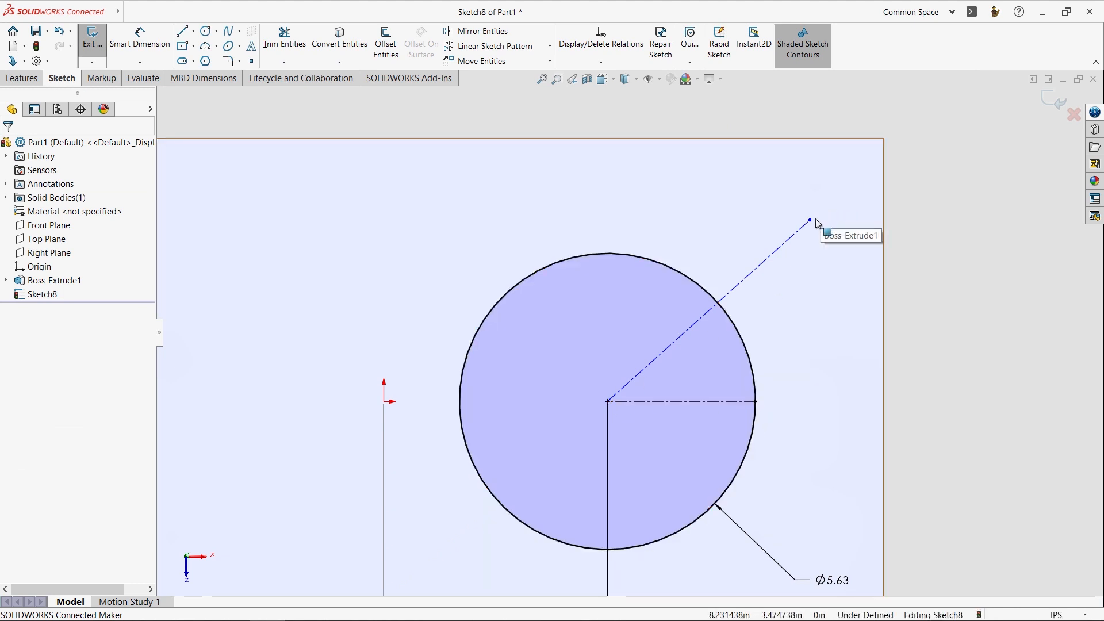
{"action": "left_click", "coordinate": [808, 221]}
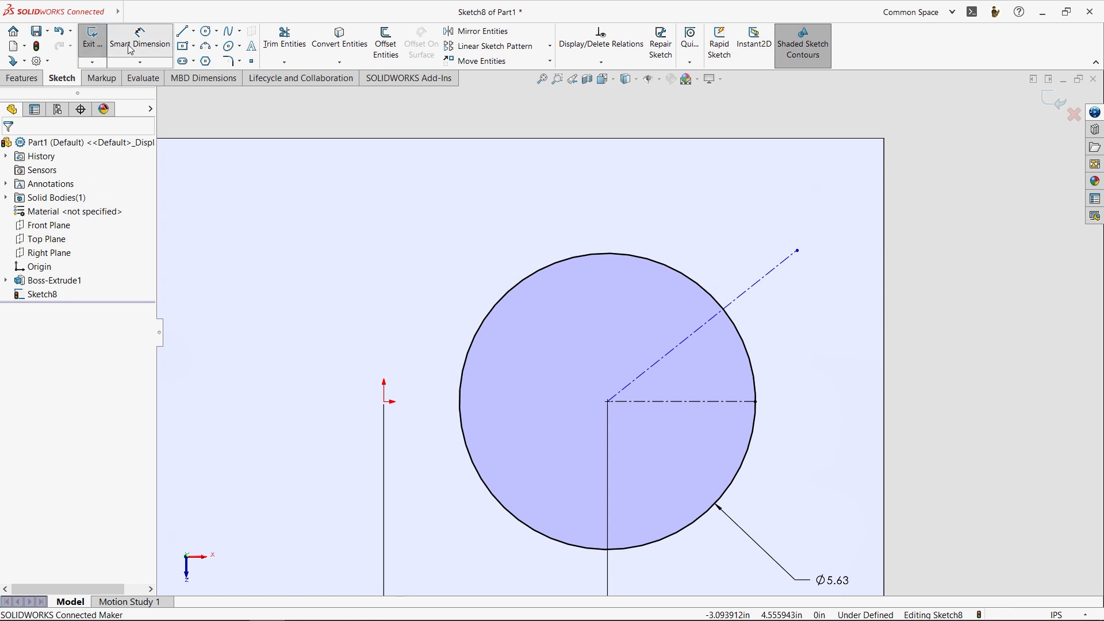
{"action": "mouse_move", "coordinate": [753, 296]}
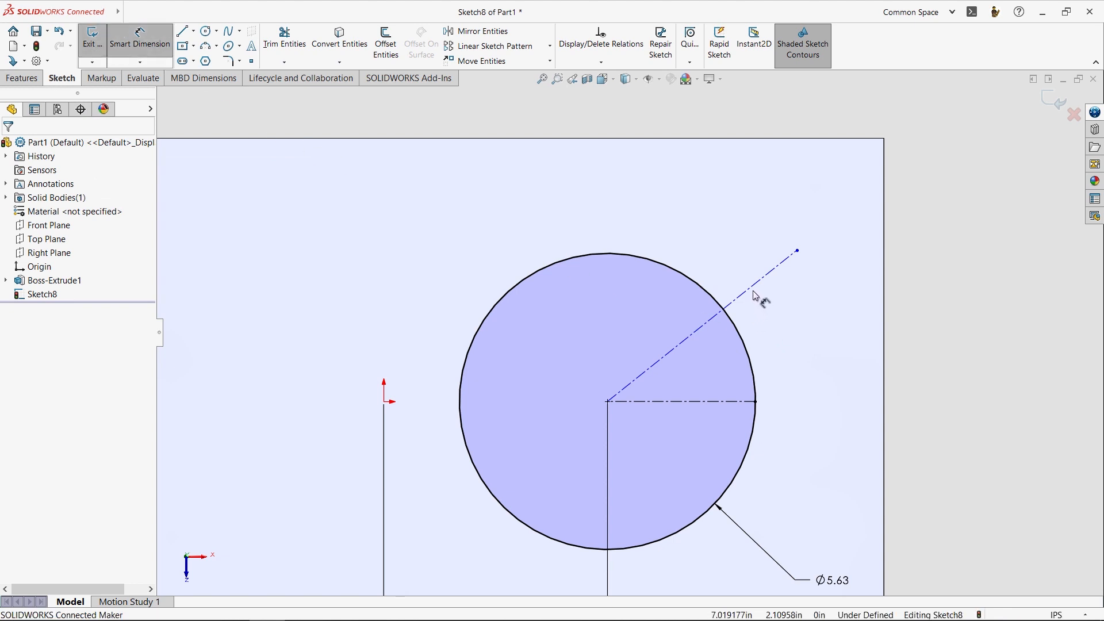
Add a 45° angle dimension between the angled and horizontal centerlines
{"action": "left_click", "coordinate": [760, 275]}
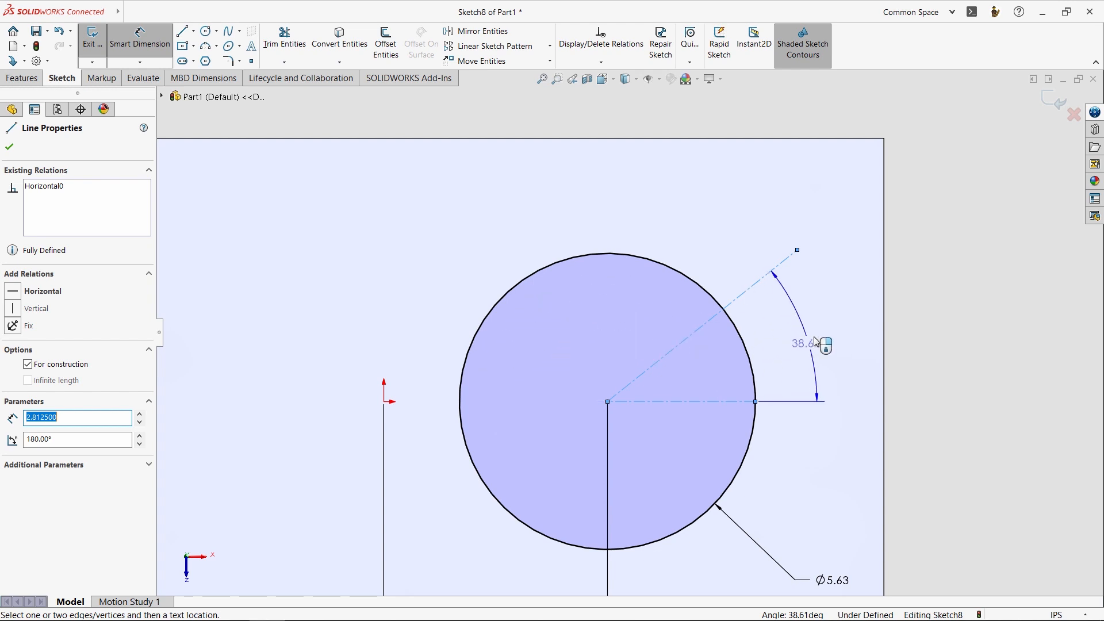
{"action": "left_click", "coordinate": [814, 344]}
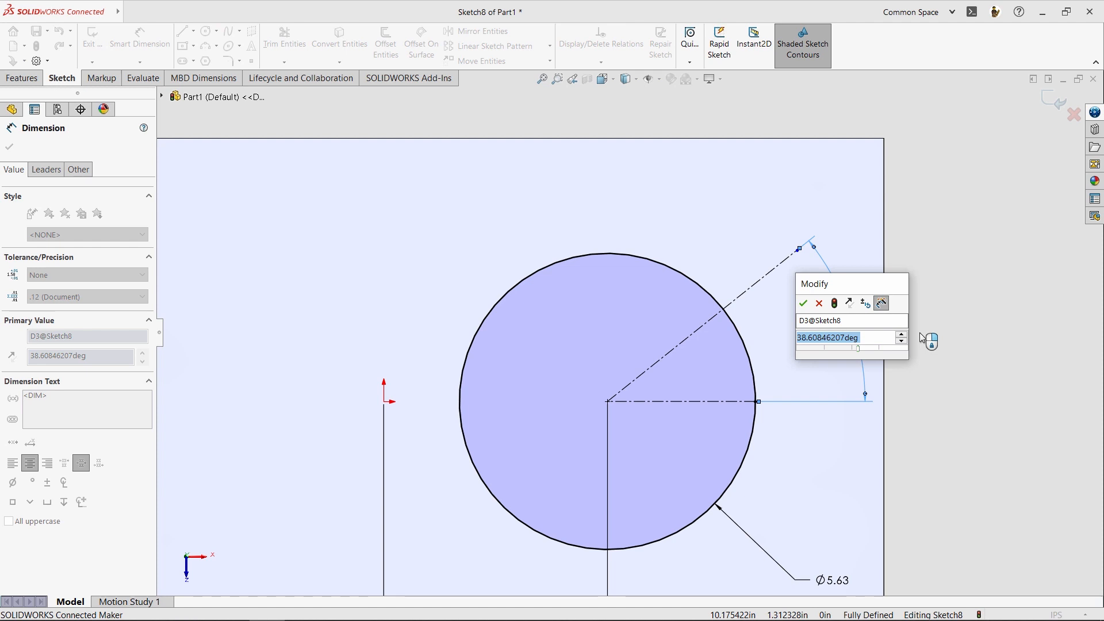
{"action": "left_click", "coordinate": [802, 302]}
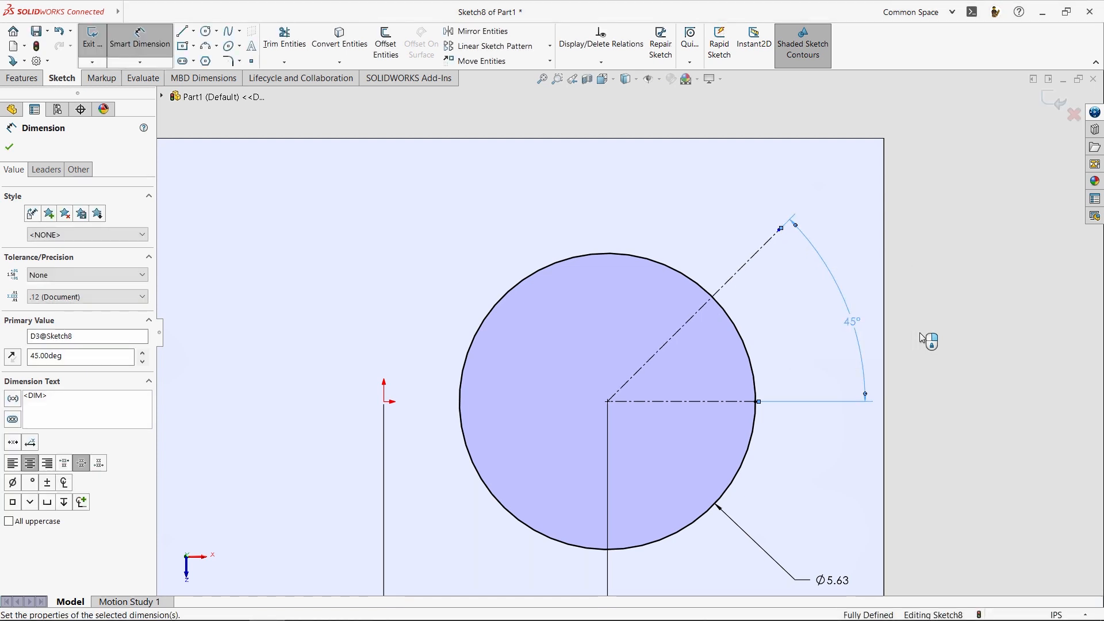
{"action": "left_click", "coordinate": [8, 147]}
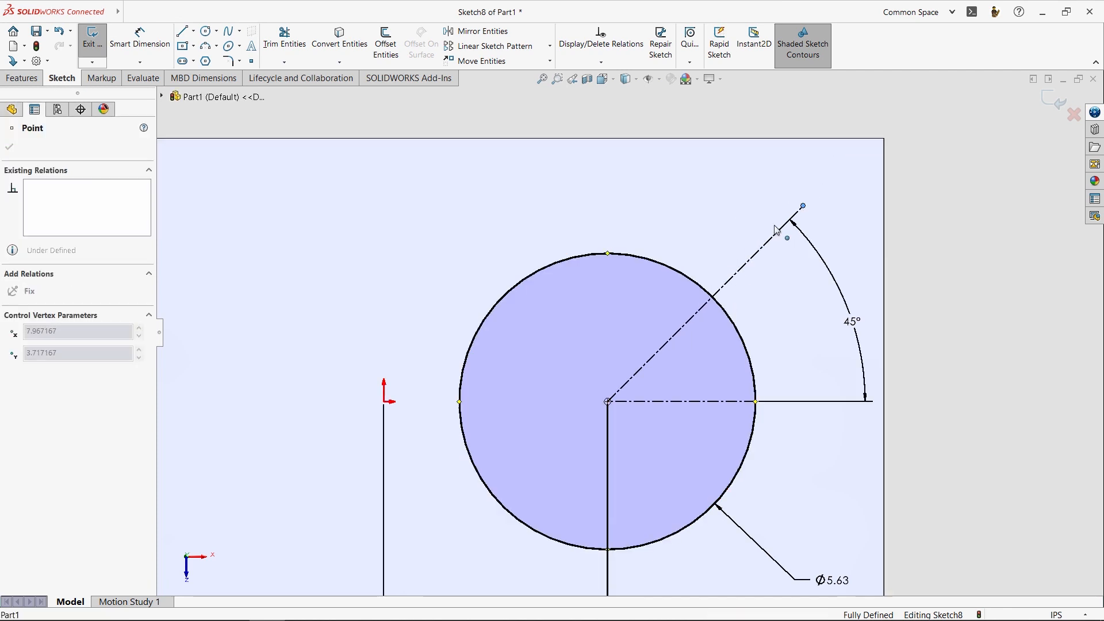
{"action": "left_click", "coordinate": [9, 147]}
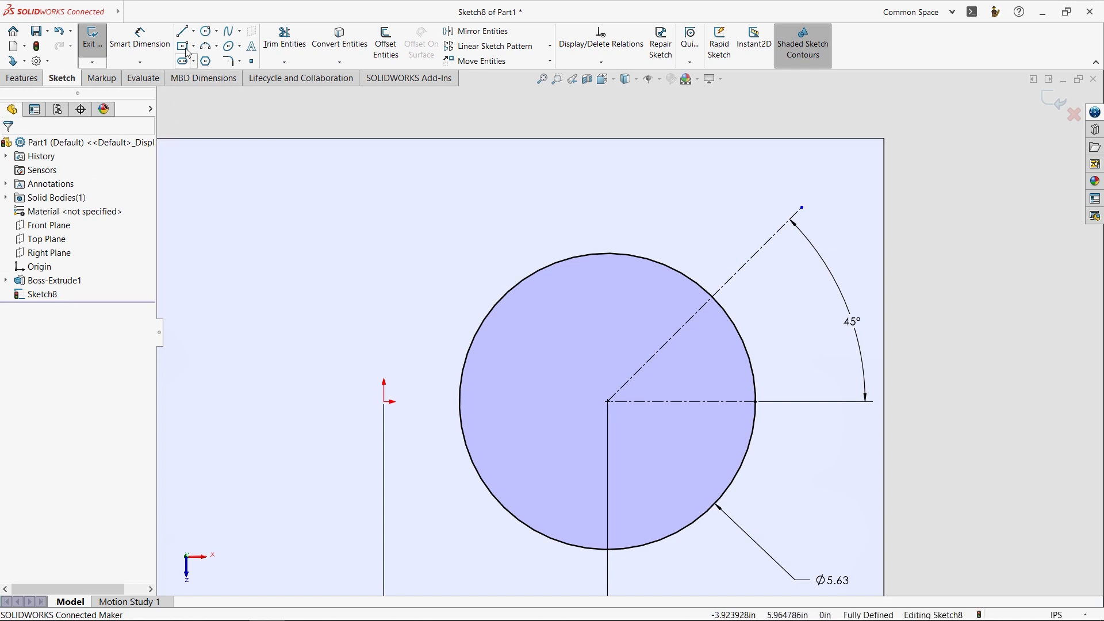
Sketch the slot's three line segments straddling the 45° centerline above the circle
{"action": "left_click", "coordinate": [183, 31]}
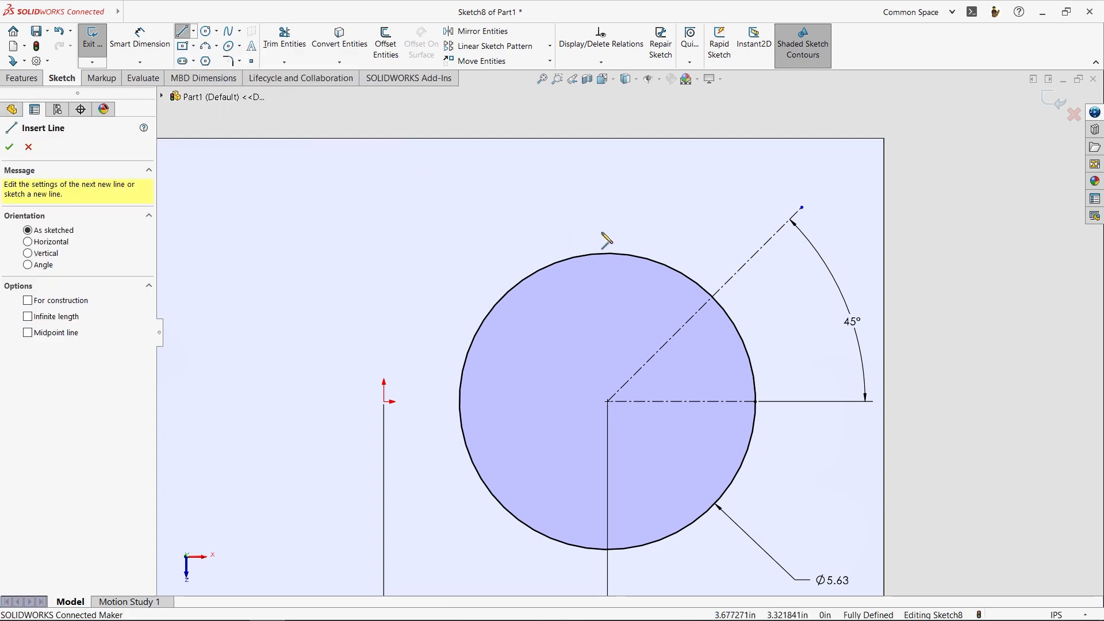
{"action": "mouse_move", "coordinate": [647, 266]}
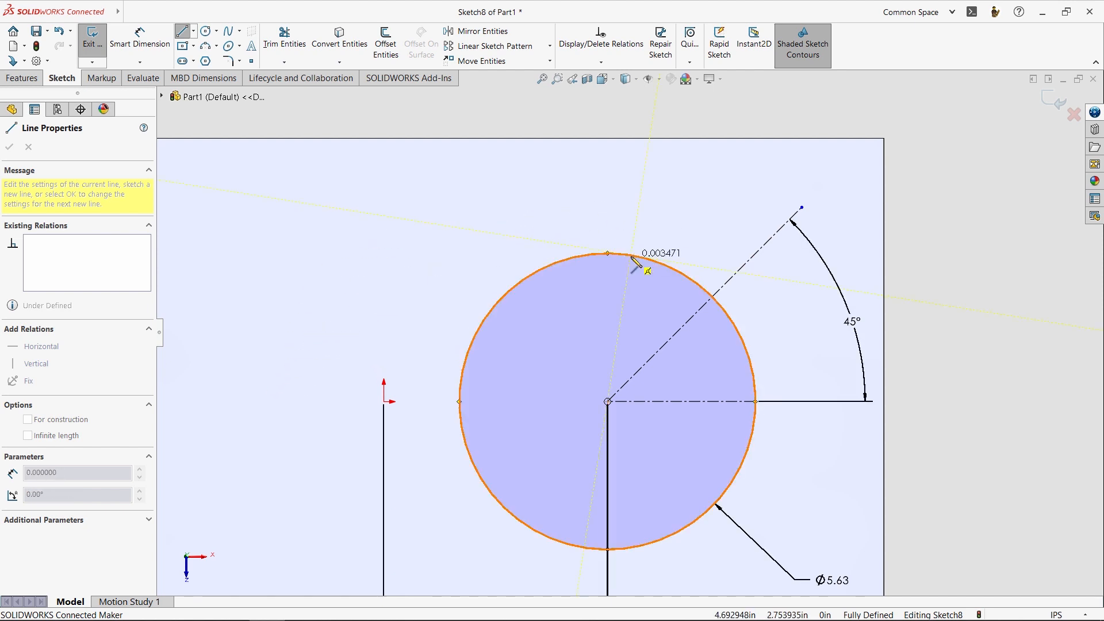
{"action": "mouse_move", "coordinate": [637, 243]}
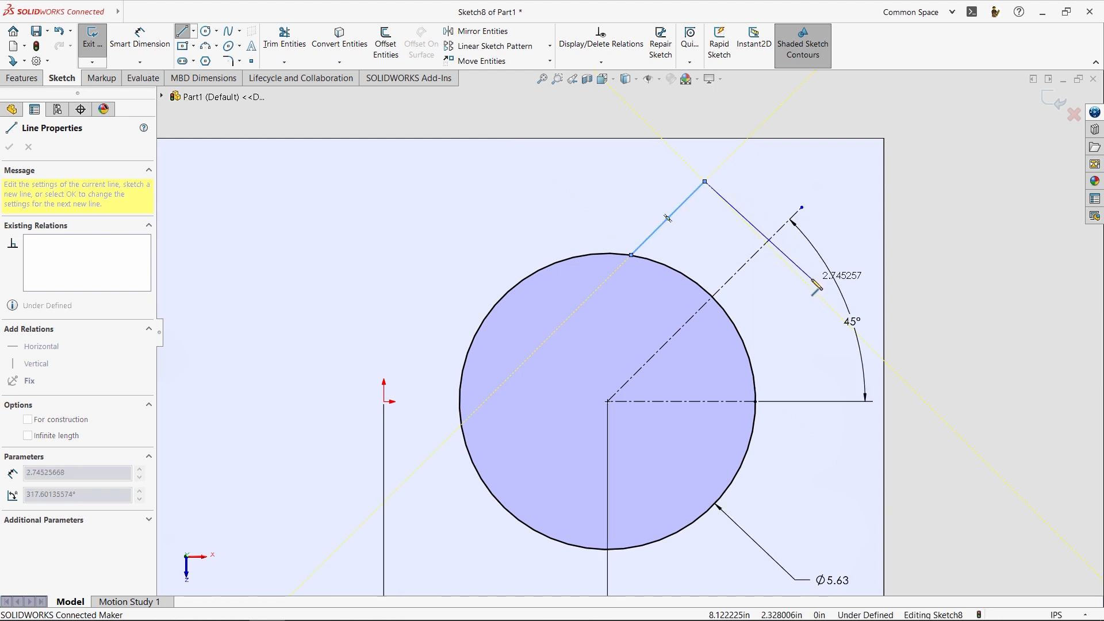
{"action": "mouse_move", "coordinate": [813, 288]}
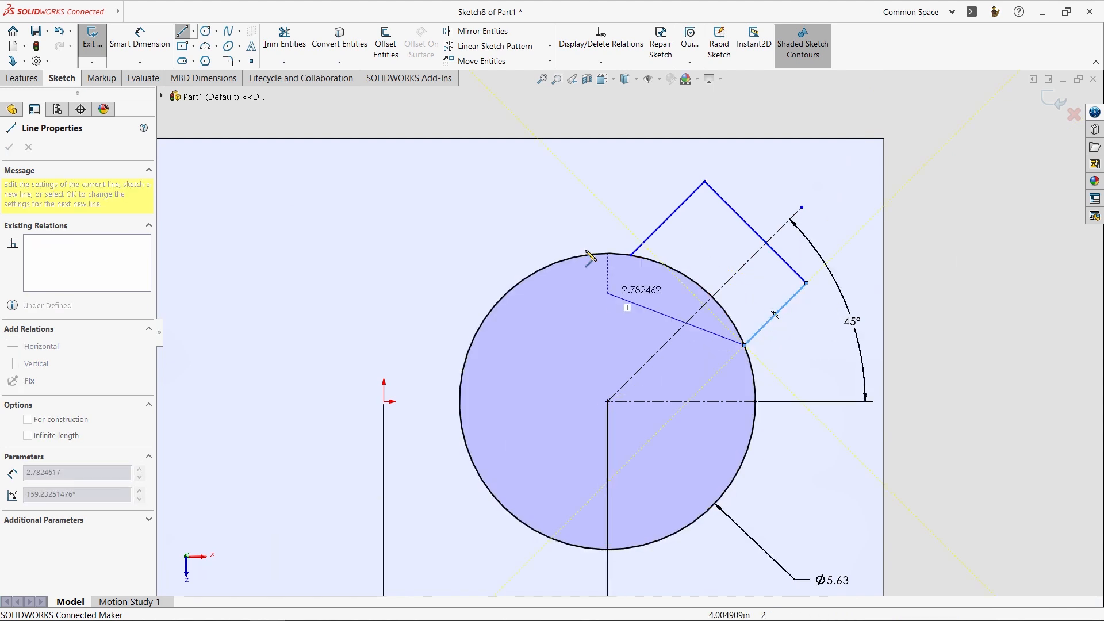
{"action": "left_click", "coordinate": [9, 147]}
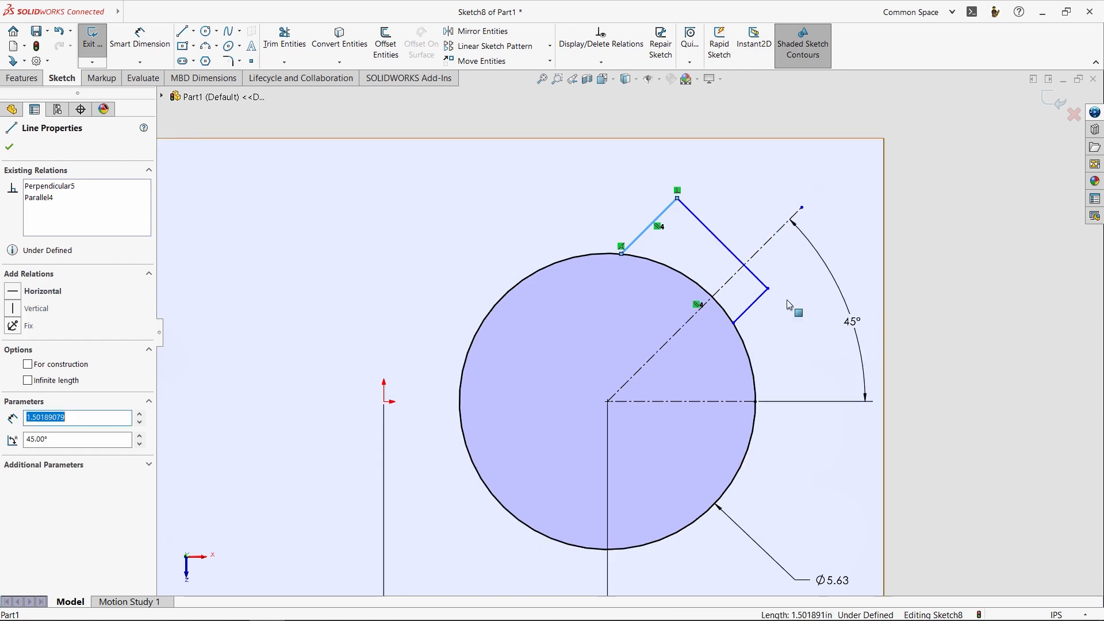
Constrain the slot's two side lines to equal length and adjust the slot corner
{"action": "left_click", "coordinate": [9, 148]}
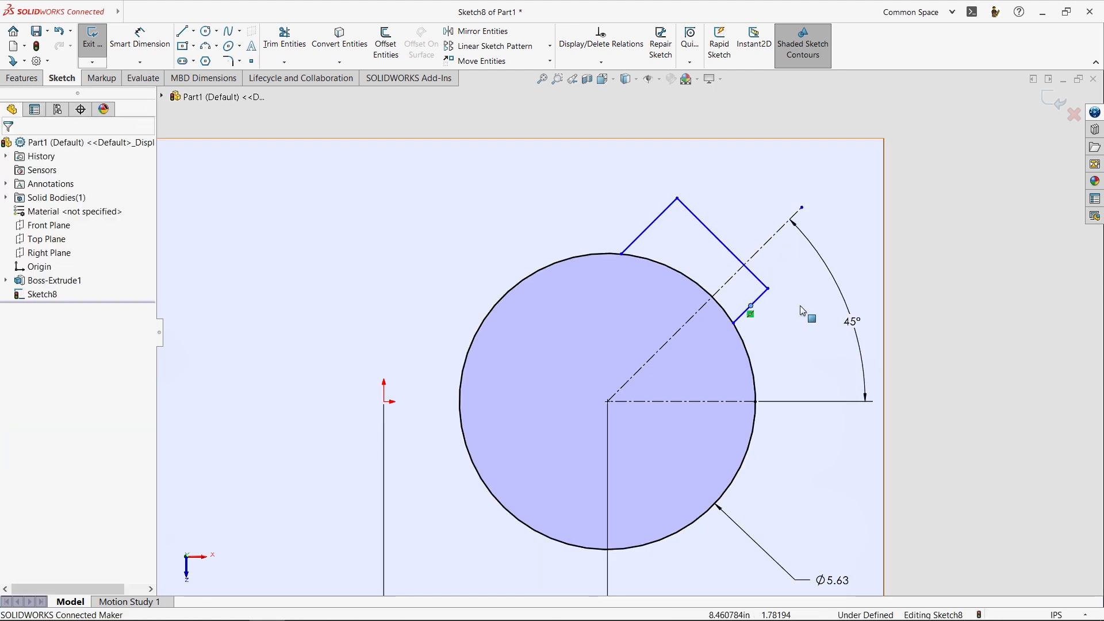
{"action": "left_click", "coordinate": [756, 299]}
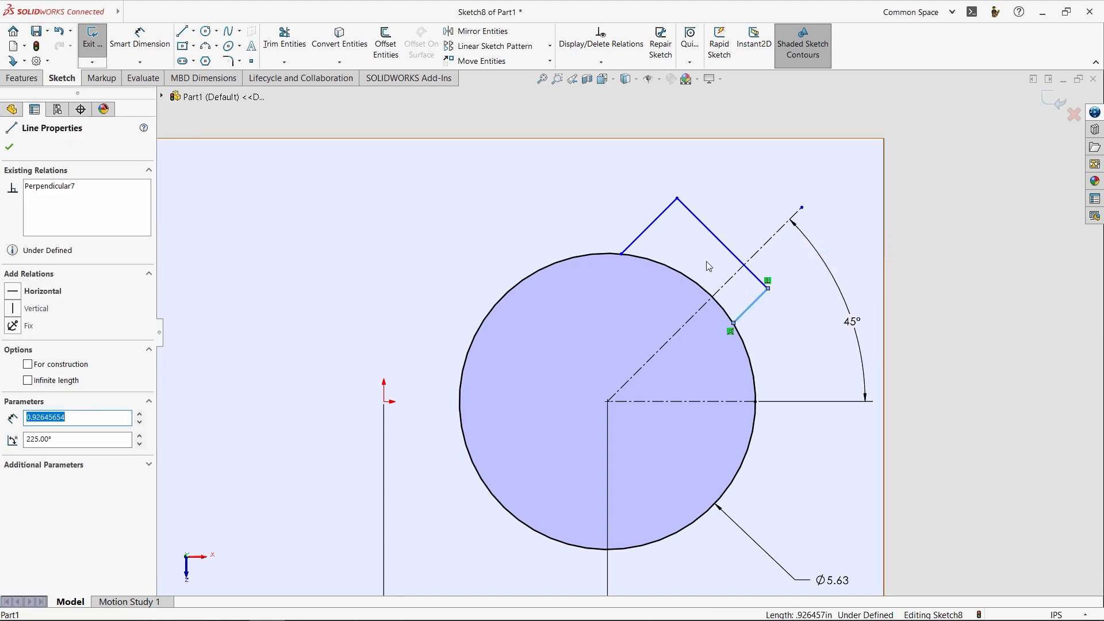
{"action": "left_click", "coordinate": [648, 225]}
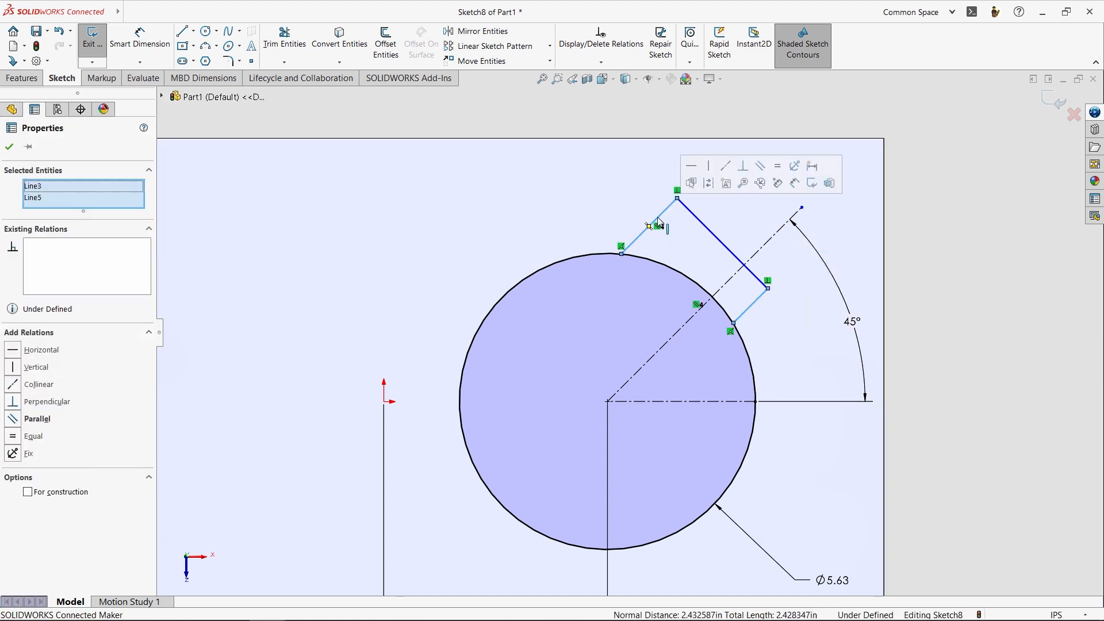
{"action": "mouse_move", "coordinate": [778, 166]}
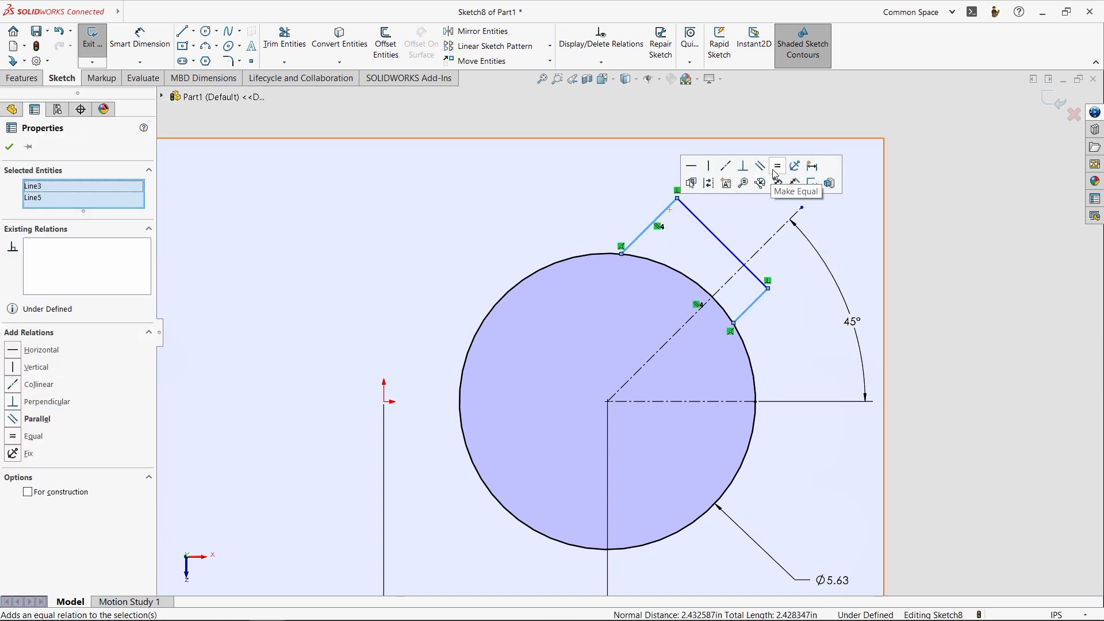
{"action": "mouse_move", "coordinate": [708, 166]}
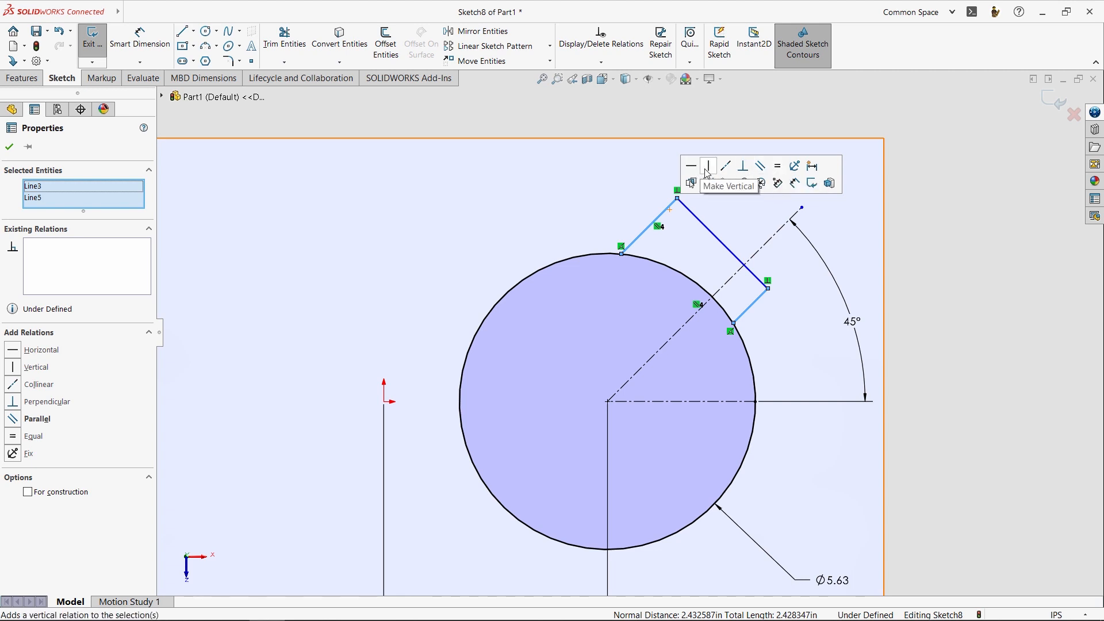
{"action": "mouse_move", "coordinate": [777, 165]}
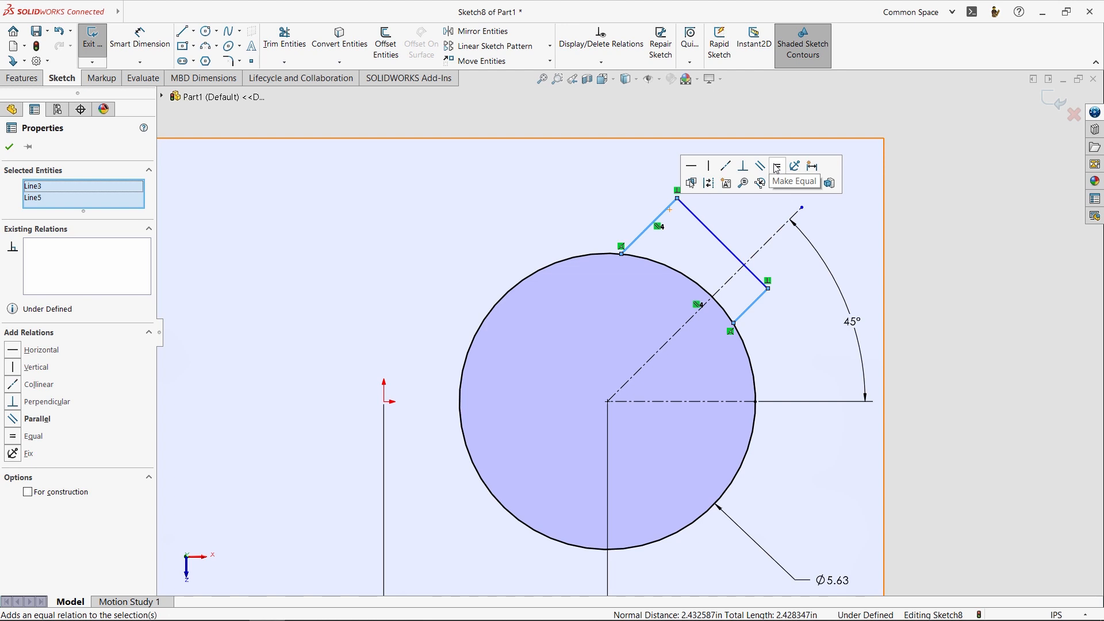
{"action": "left_click", "coordinate": [777, 165]}
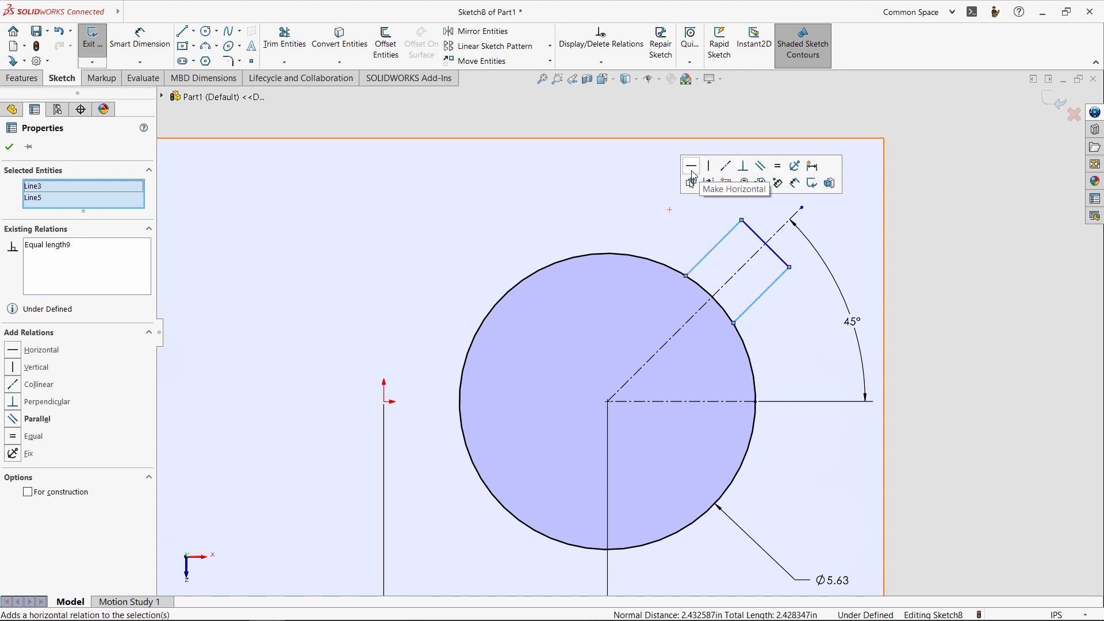
{"action": "mouse_move", "coordinate": [793, 239]}
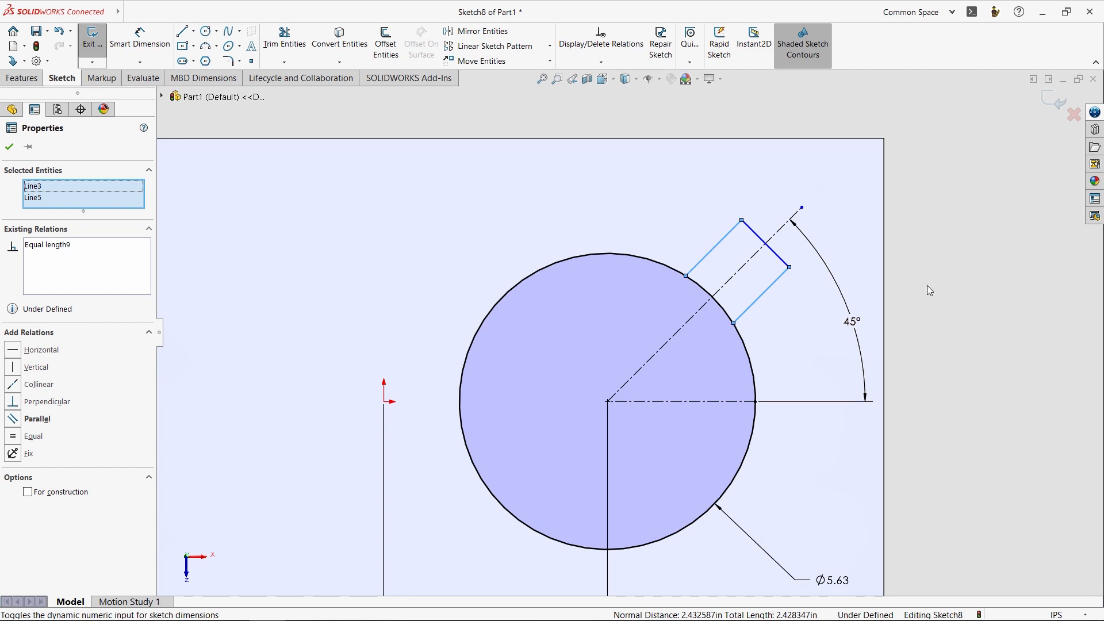
{"action": "left_click", "coordinate": [789, 268]}
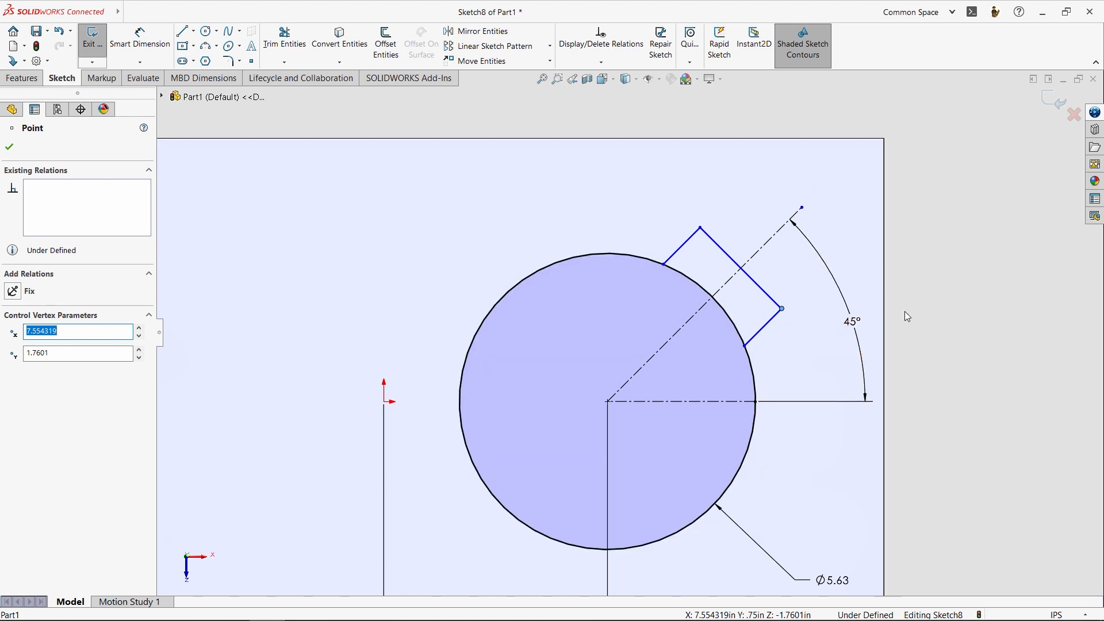
{"action": "left_click", "coordinate": [9, 147]}
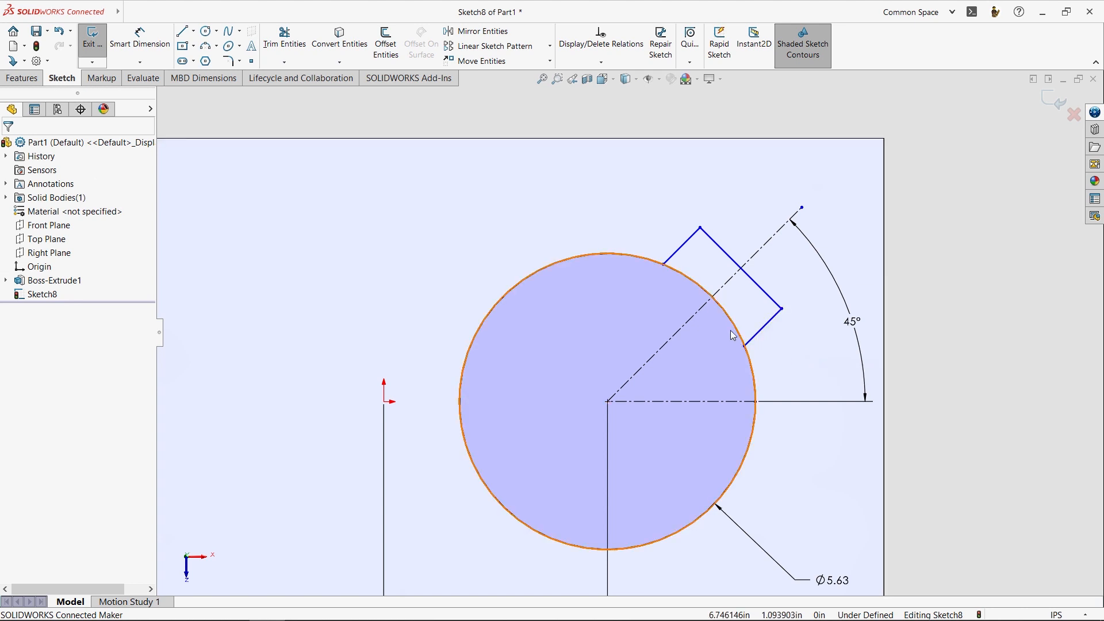
{"action": "mouse_move", "coordinate": [554, 199]}
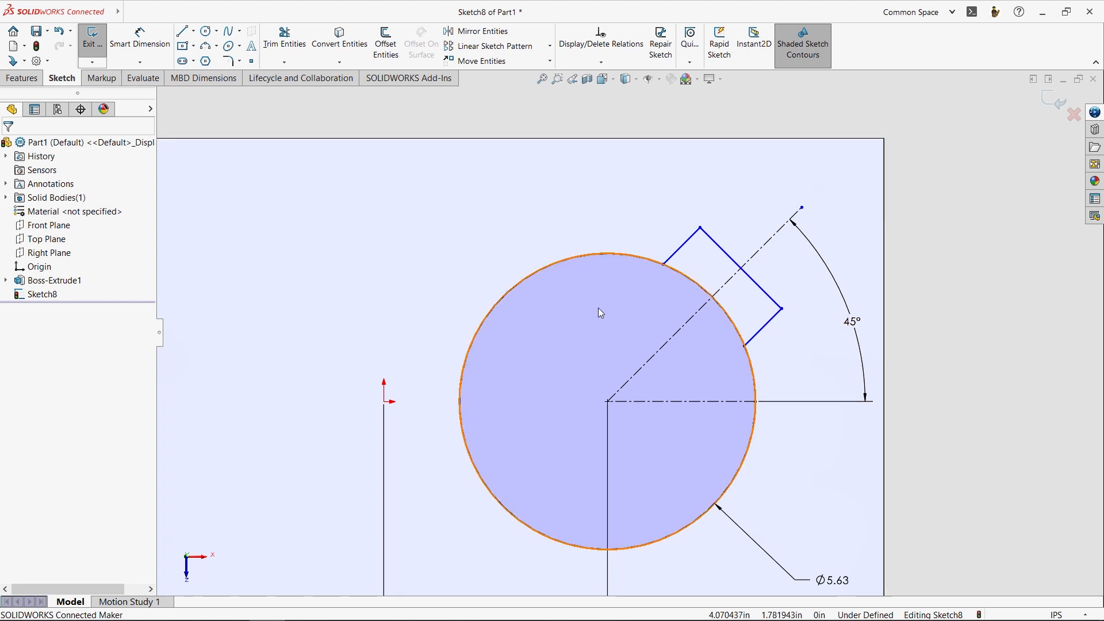
{"action": "mouse_move", "coordinate": [670, 306]}
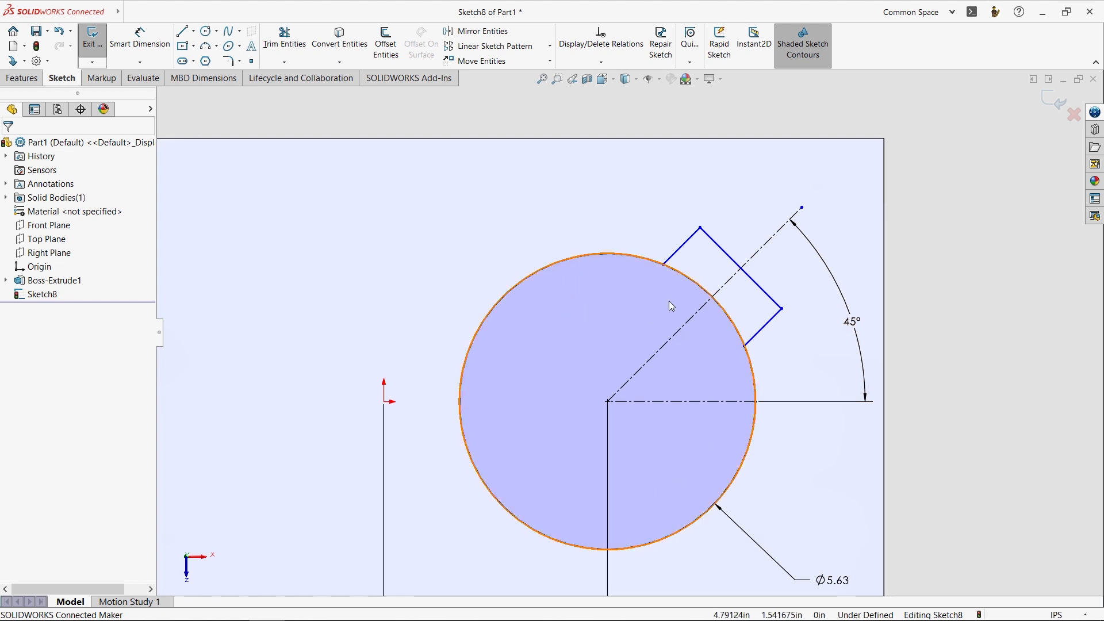
{"action": "mouse_move", "coordinate": [641, 360]}
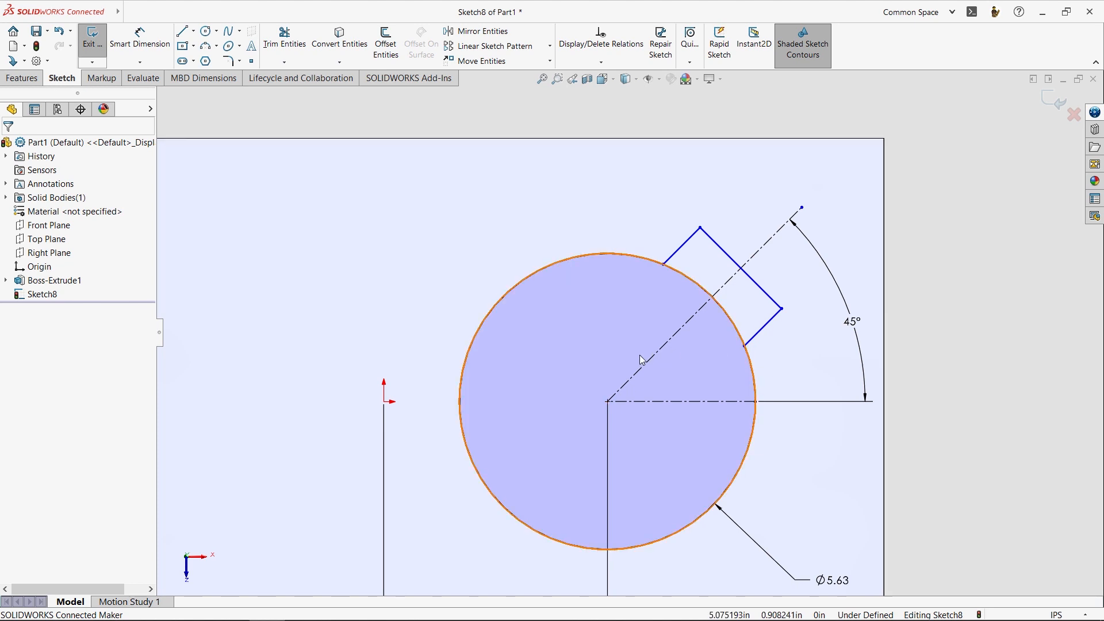
{"action": "mouse_move", "coordinate": [594, 360]}
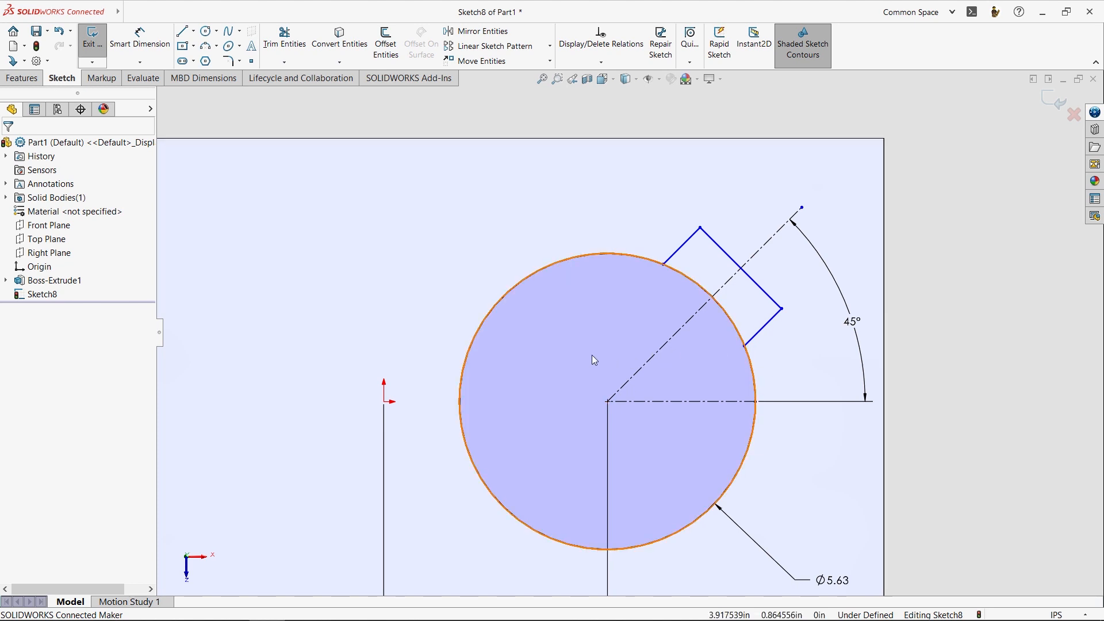
{"action": "mouse_move", "coordinate": [645, 531]}
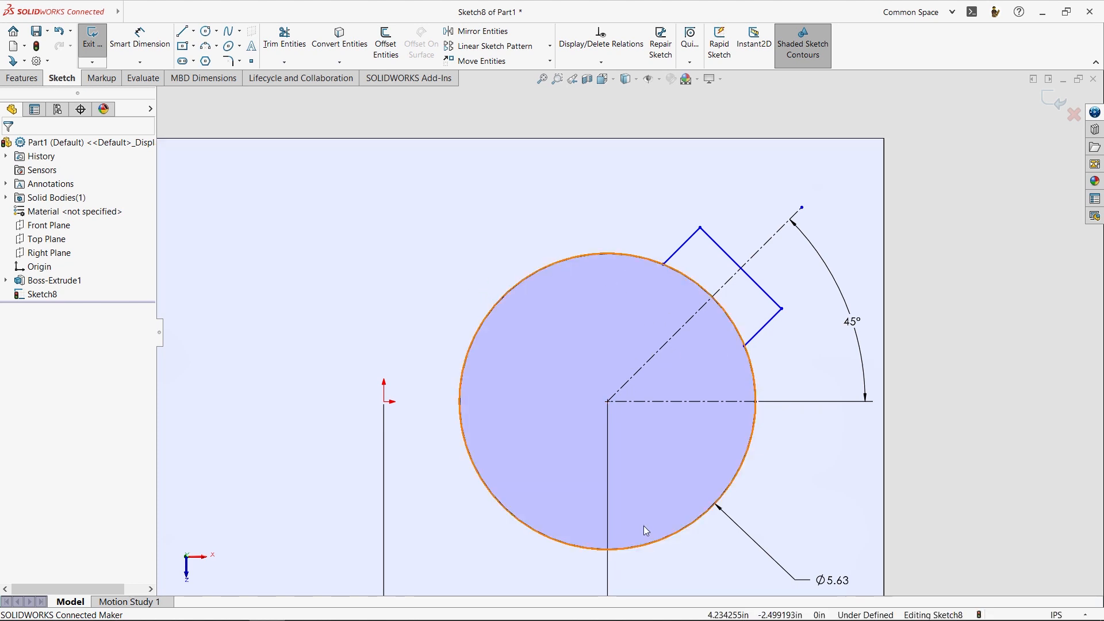
{"action": "mouse_move", "coordinate": [496, 411]}
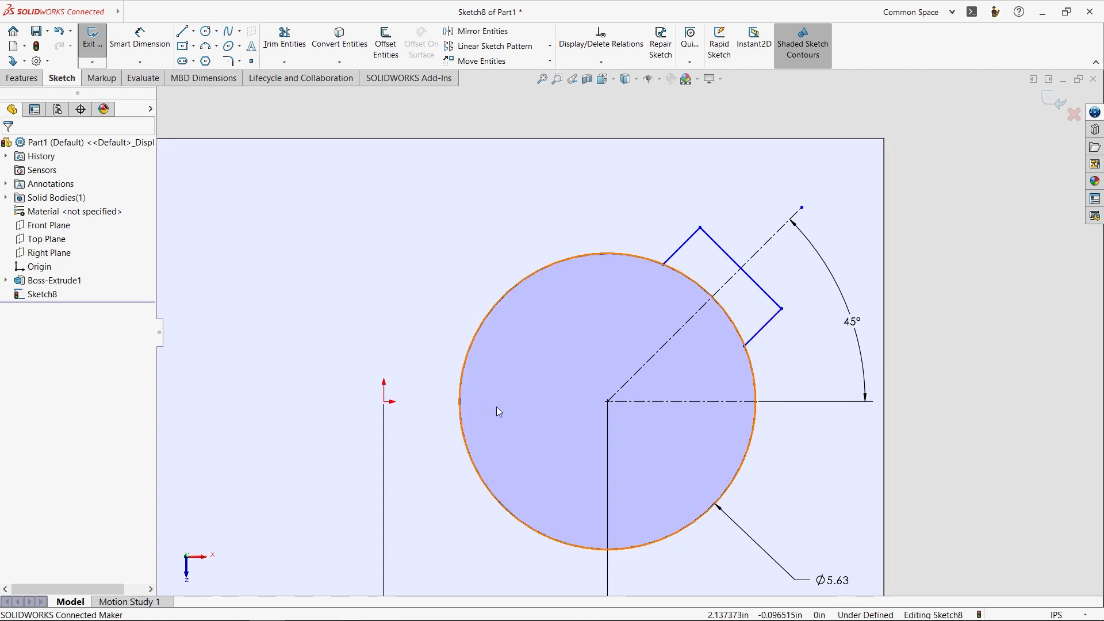
{"action": "mouse_move", "coordinate": [665, 381]}
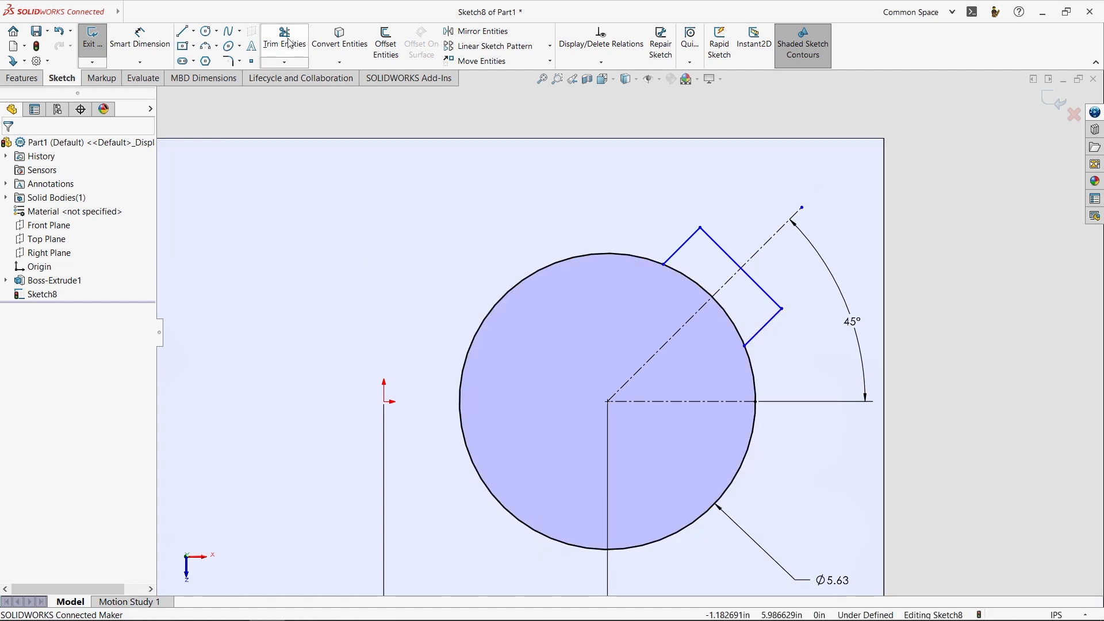
Power-trim the arc inside the slot and the slot lines inside the circle into one keyhole outline
{"action": "left_click", "coordinate": [284, 40]}
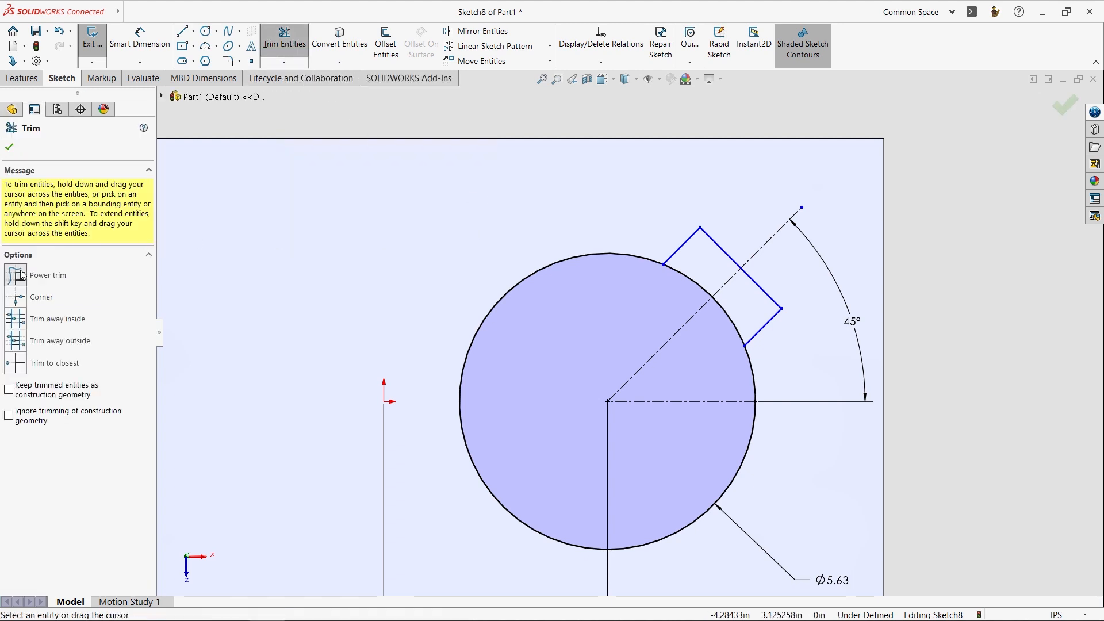
{"action": "mouse_move", "coordinate": [759, 315]}
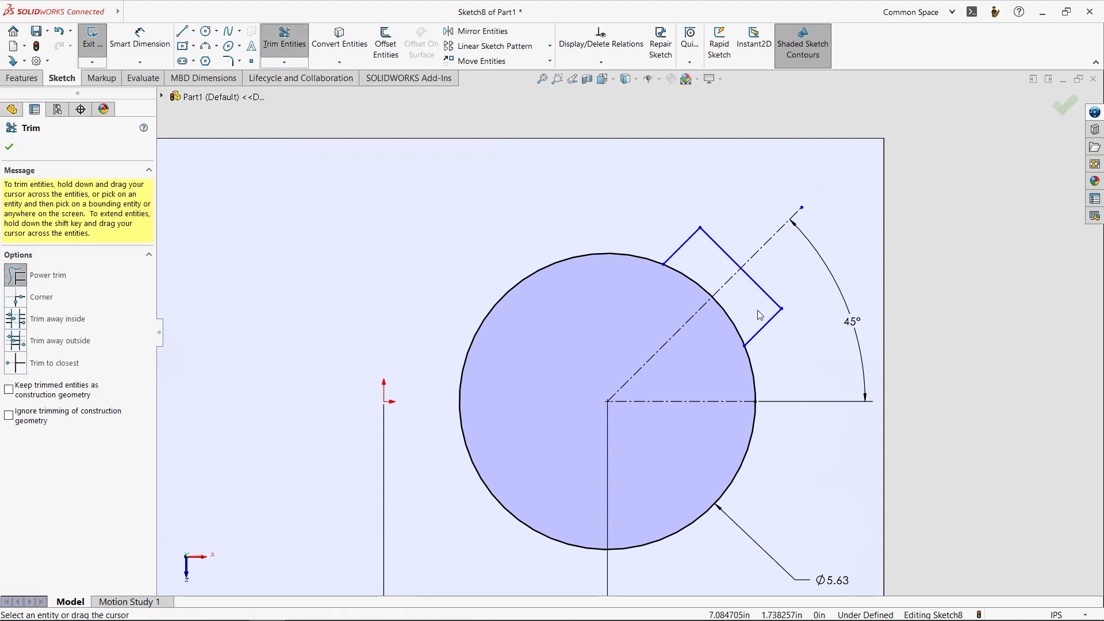
{"action": "mouse_move", "coordinate": [752, 308]}
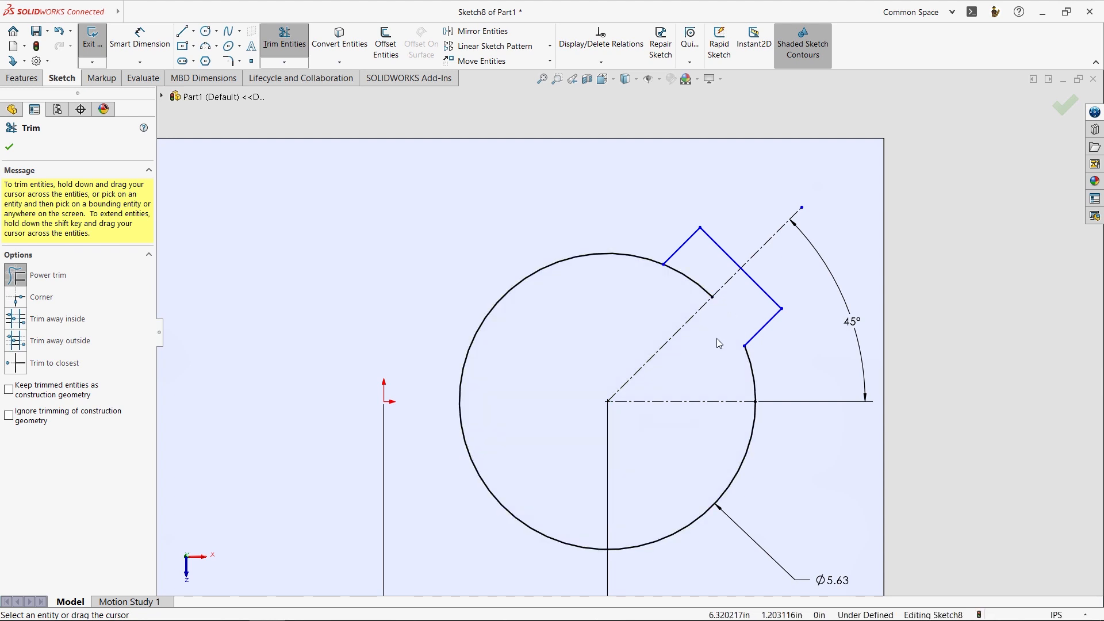
{"action": "mouse_move", "coordinate": [725, 325]}
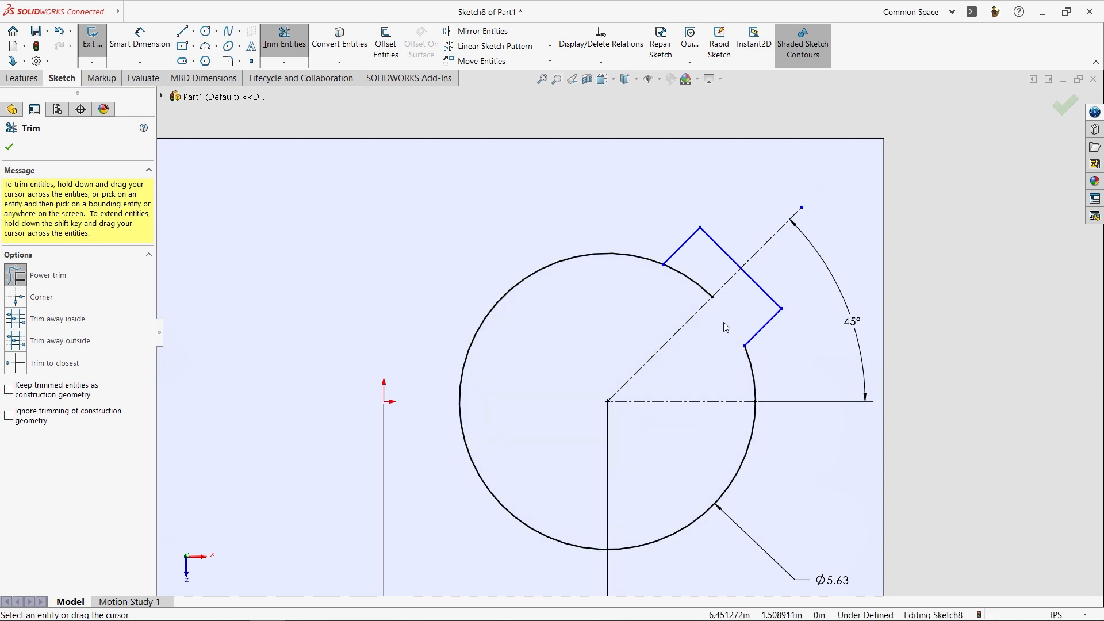
{"action": "mouse_move", "coordinate": [735, 342]}
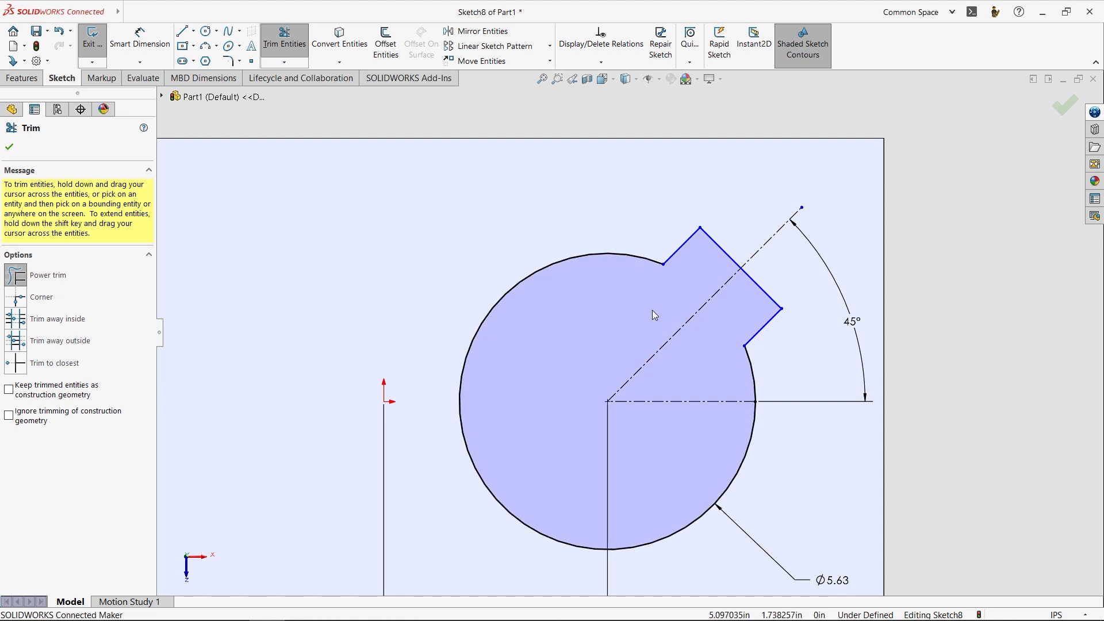
{"action": "left_click", "coordinate": [9, 148]}
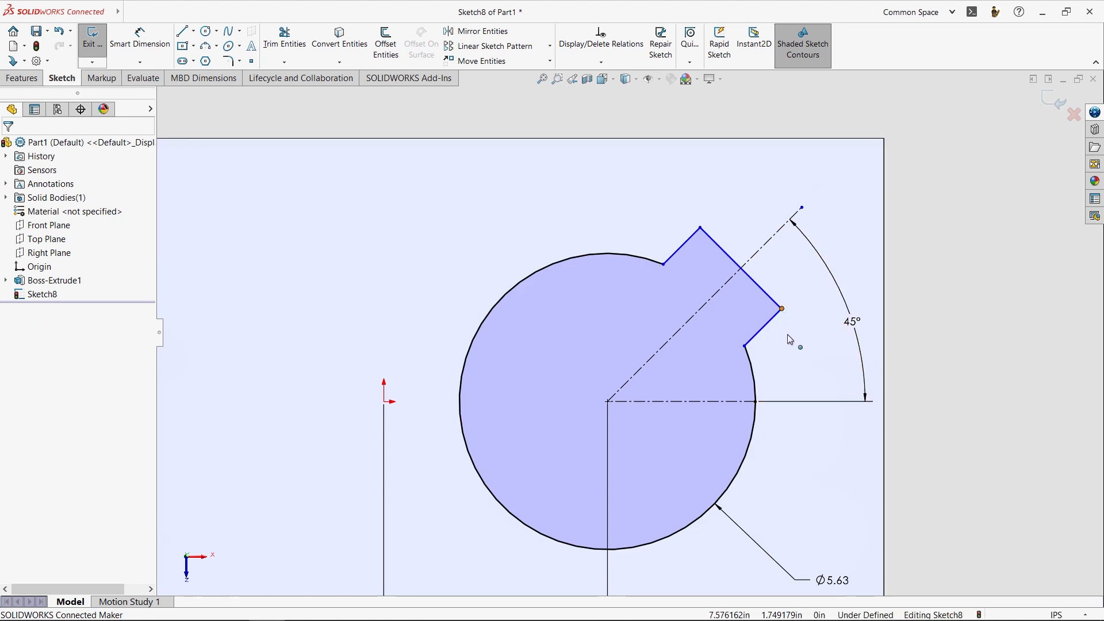
{"action": "left_click", "coordinate": [777, 306]}
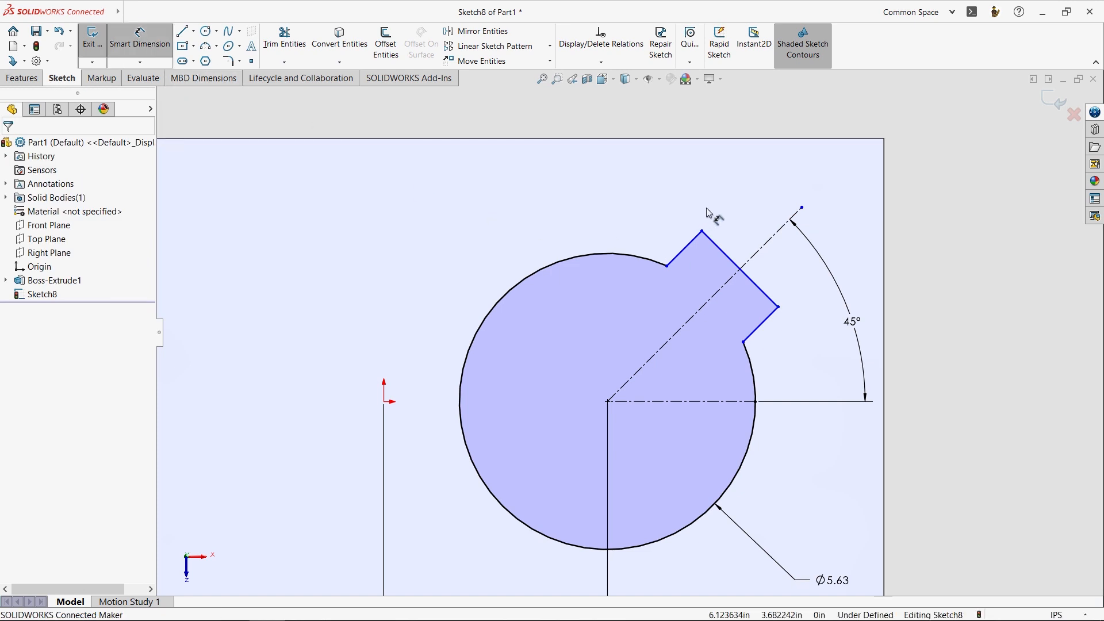
Dimension the slot 2.00 in wide and its lower edge 1.00 in long
{"action": "left_click", "coordinate": [739, 271]}
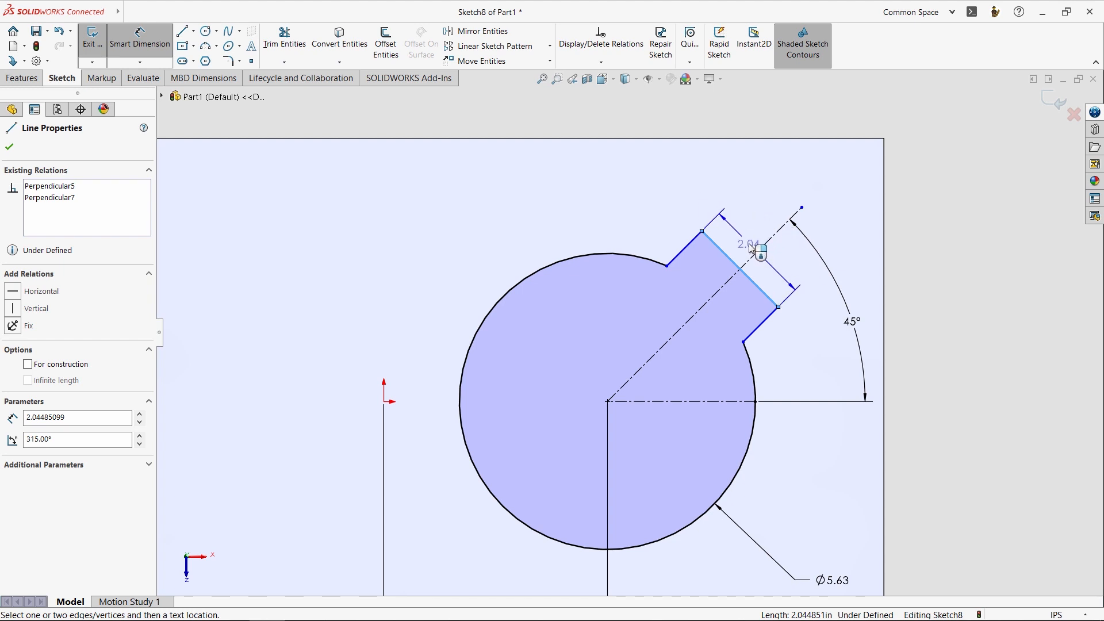
{"action": "mouse_move", "coordinate": [747, 239]}
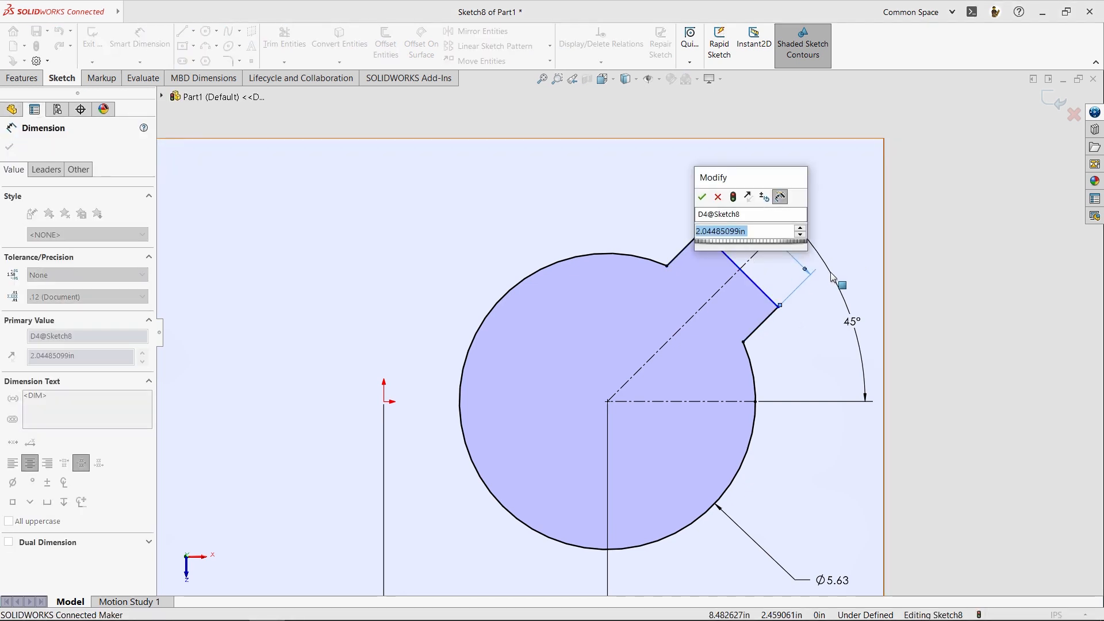
{"action": "left_click", "coordinate": [702, 196]}
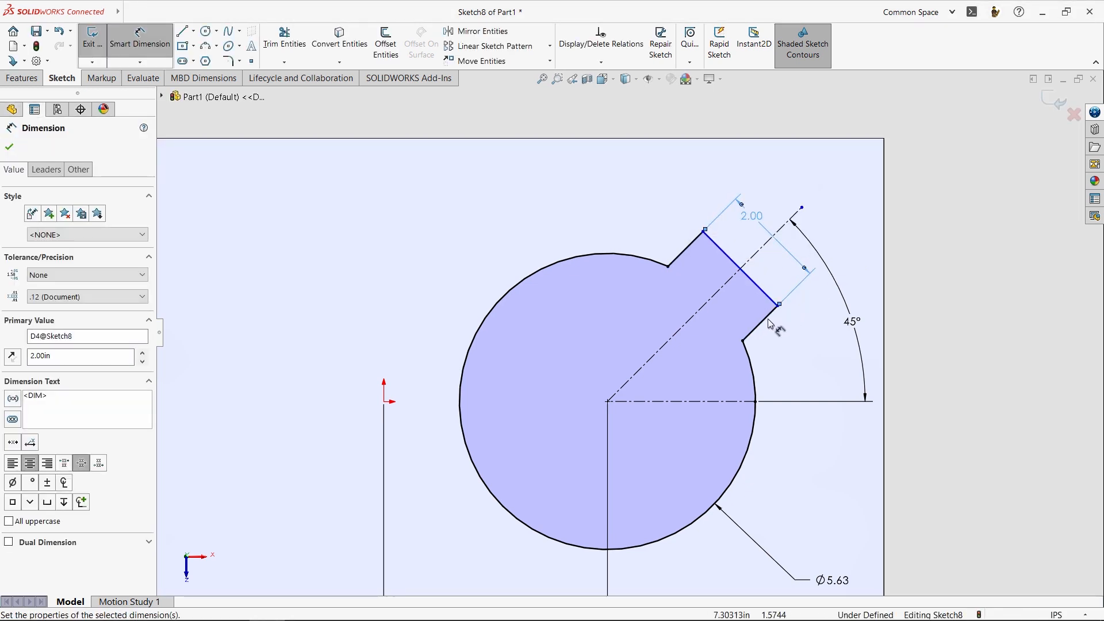
{"action": "left_click", "coordinate": [760, 340]}
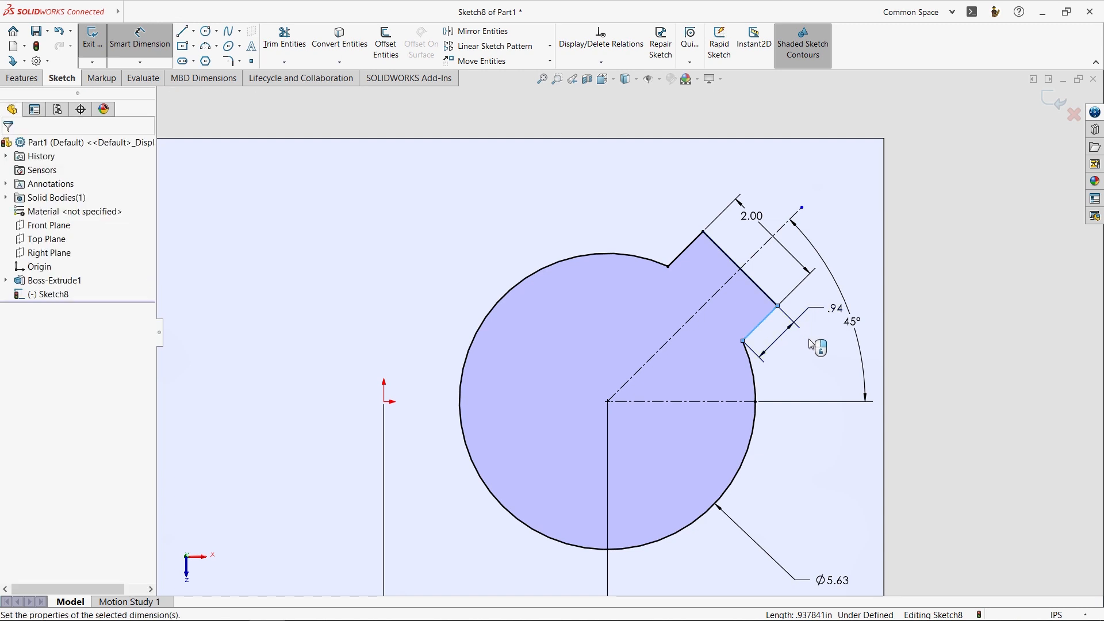
{"action": "left_click", "coordinate": [760, 306]}
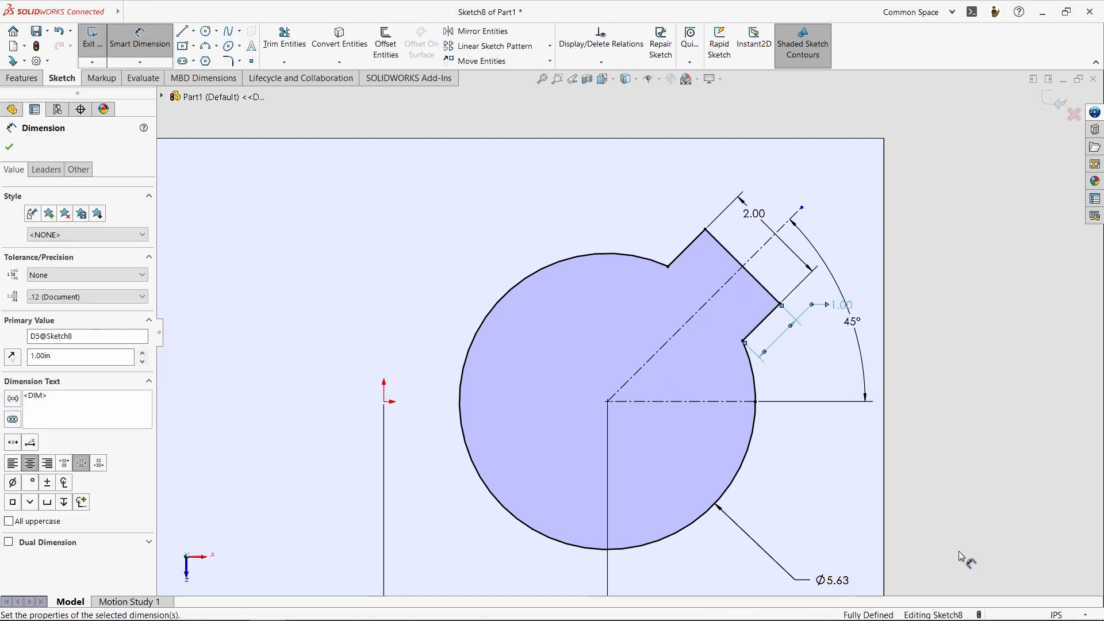
{"action": "mouse_move", "coordinate": [943, 296]}
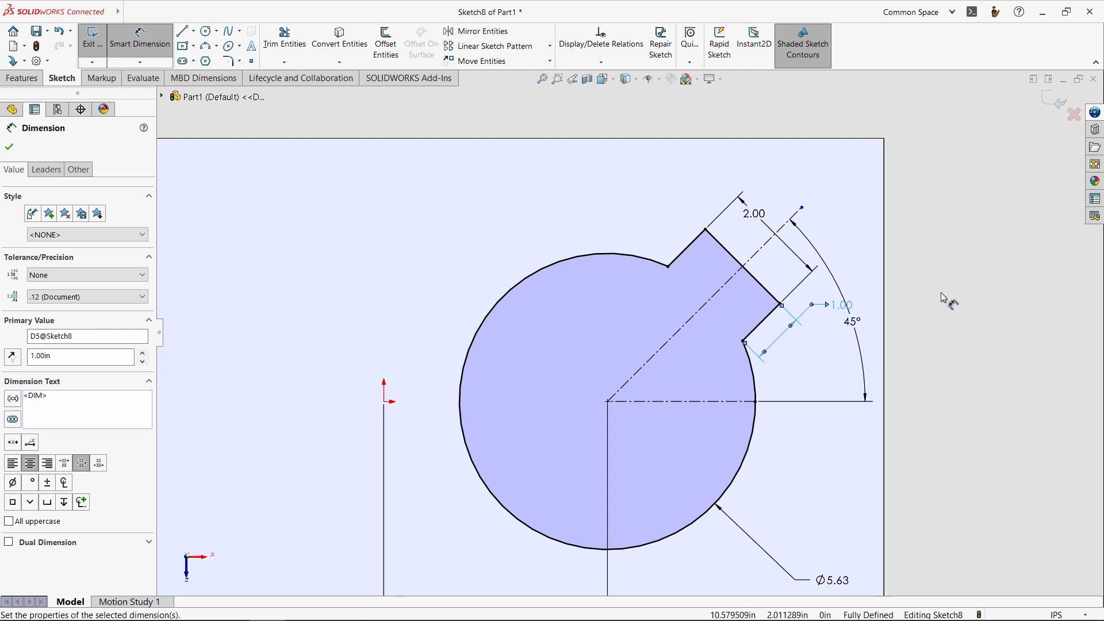
{"action": "mouse_move", "coordinate": [1053, 102]}
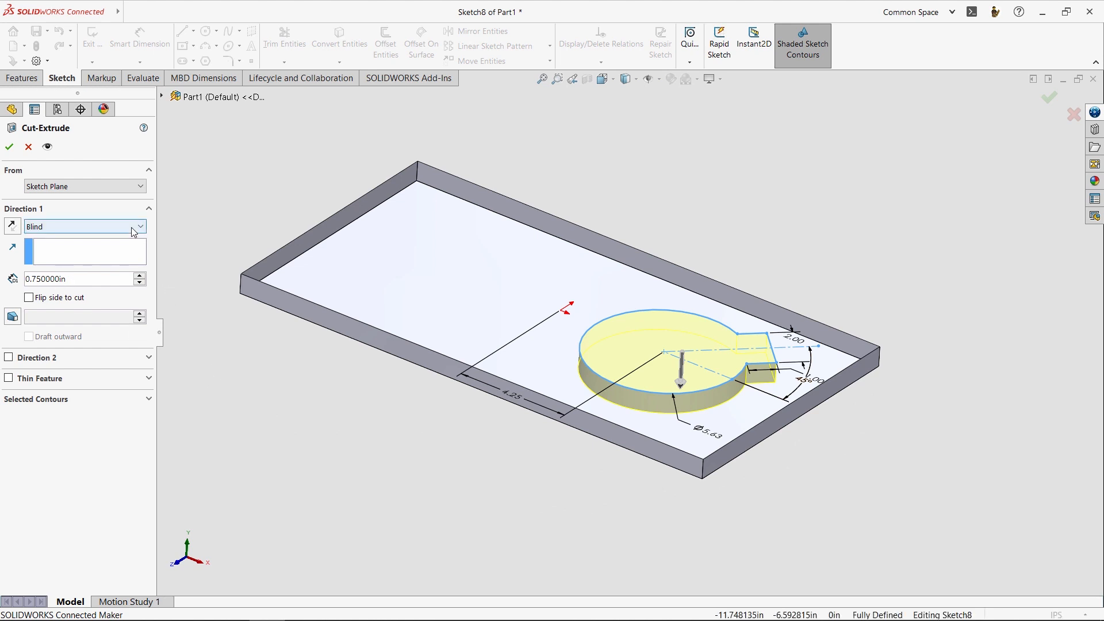
Change the Extruded Cut end condition from Blind to Through All
{"action": "left_click", "coordinate": [141, 227]}
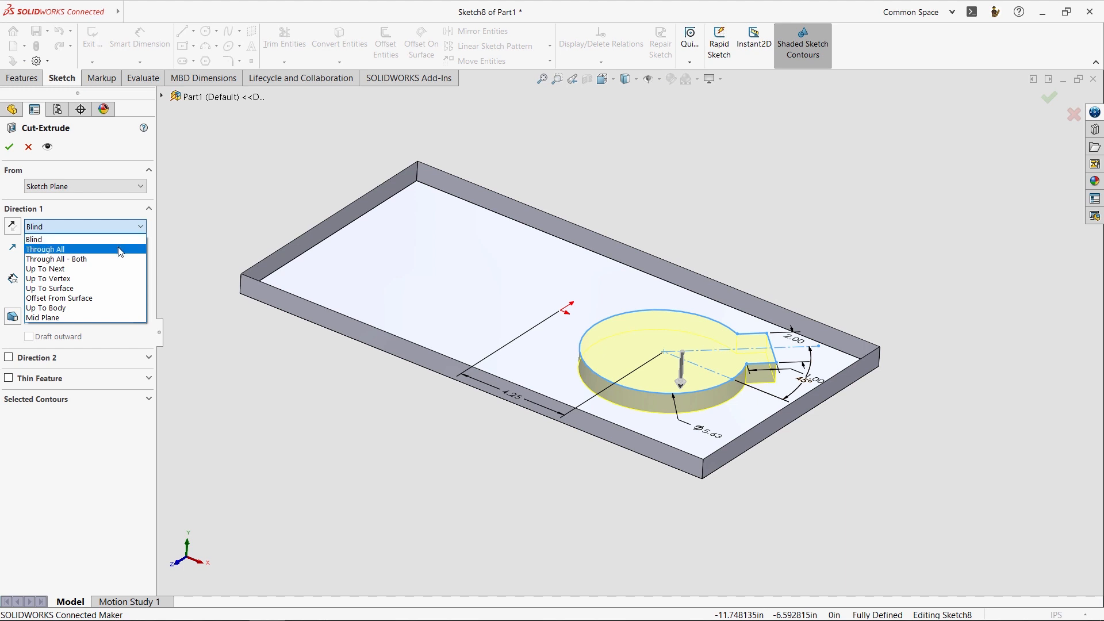
{"action": "left_click", "coordinate": [34, 240]}
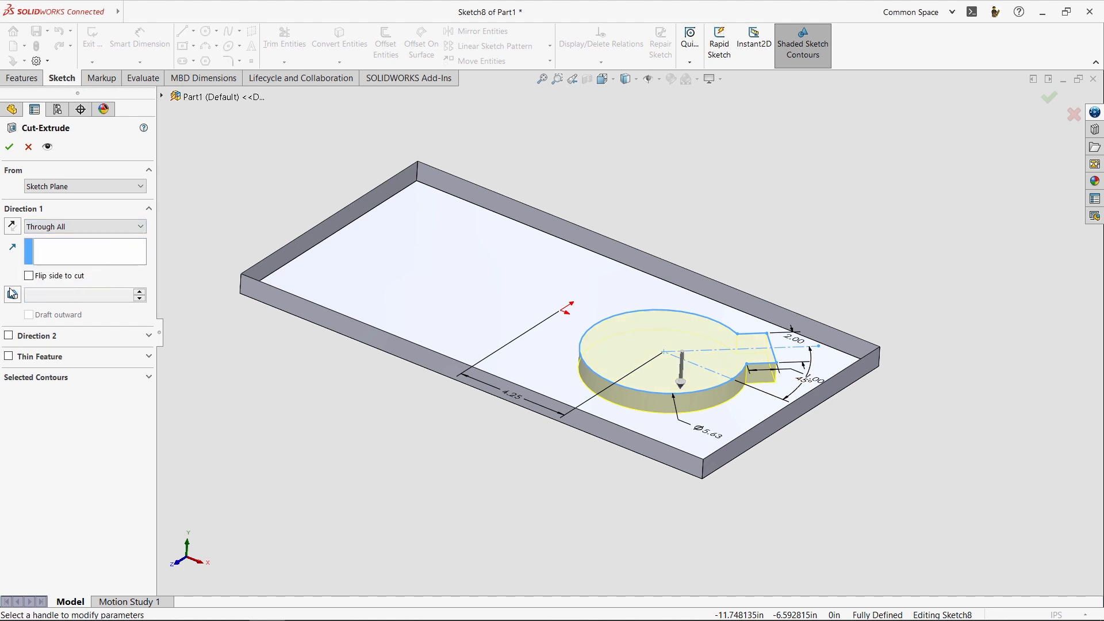
{"action": "mouse_move", "coordinate": [446, 511]}
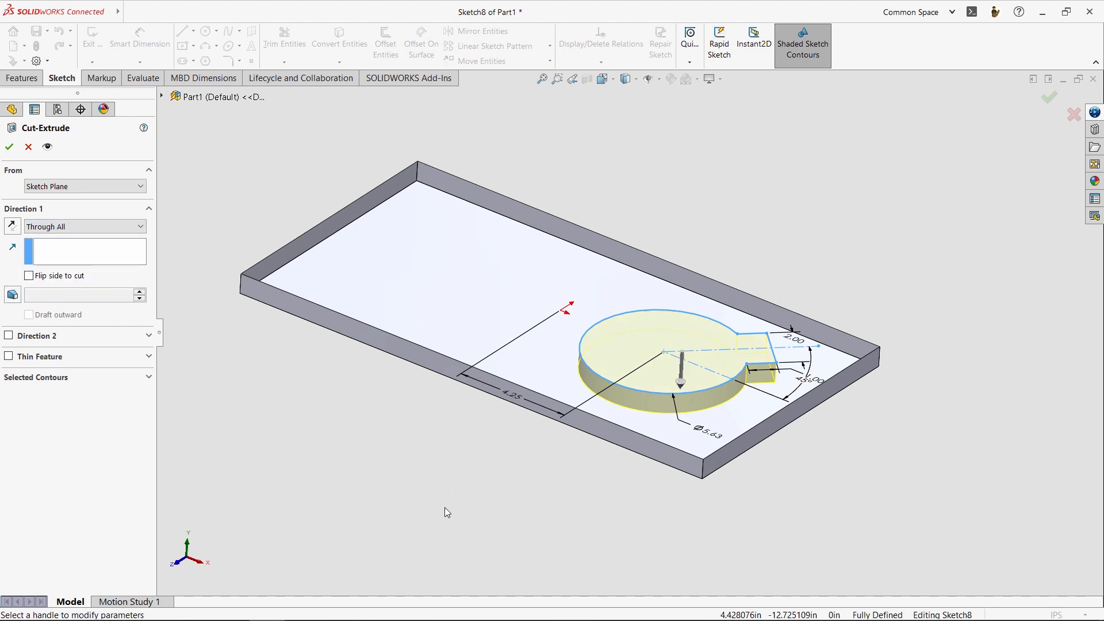
{"action": "mouse_move", "coordinate": [226, 312]}
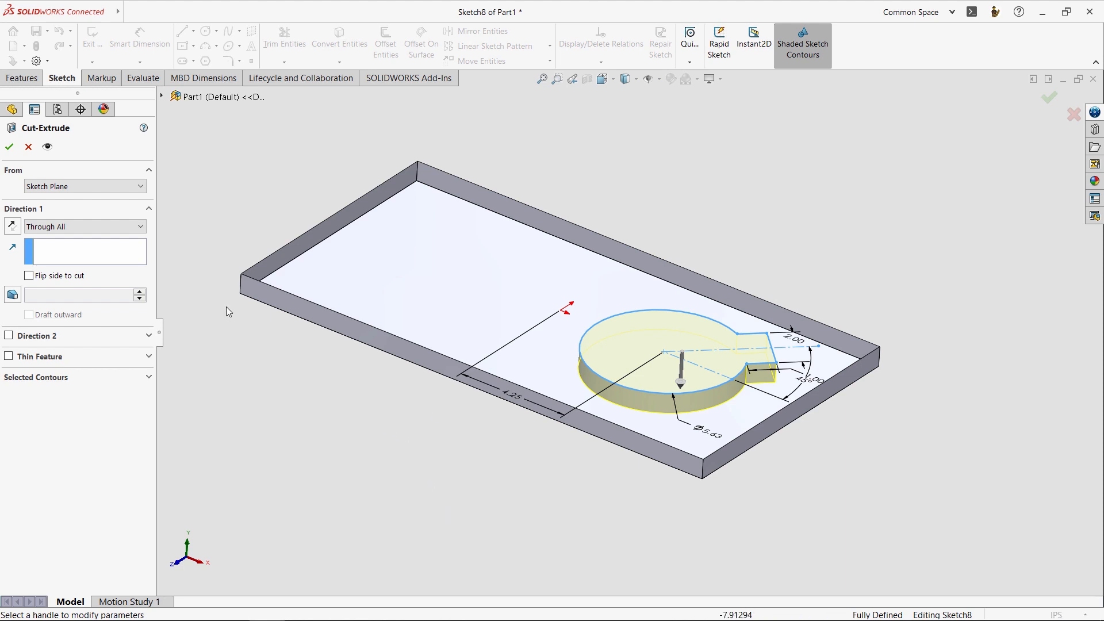
{"action": "mouse_move", "coordinate": [243, 287]}
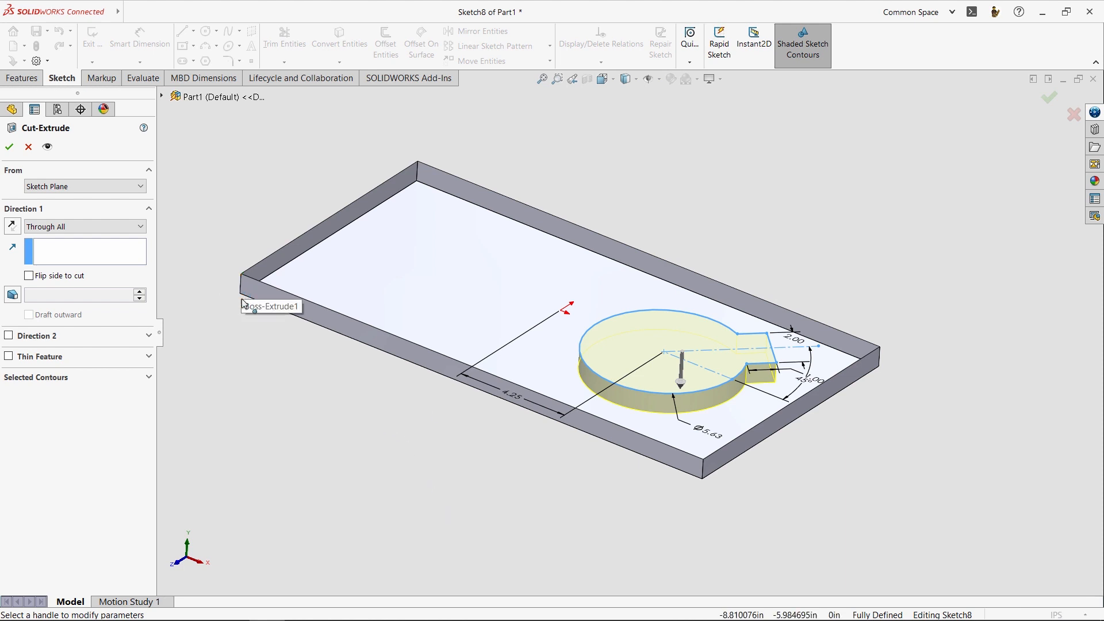
{"action": "mouse_move", "coordinate": [450, 426]}
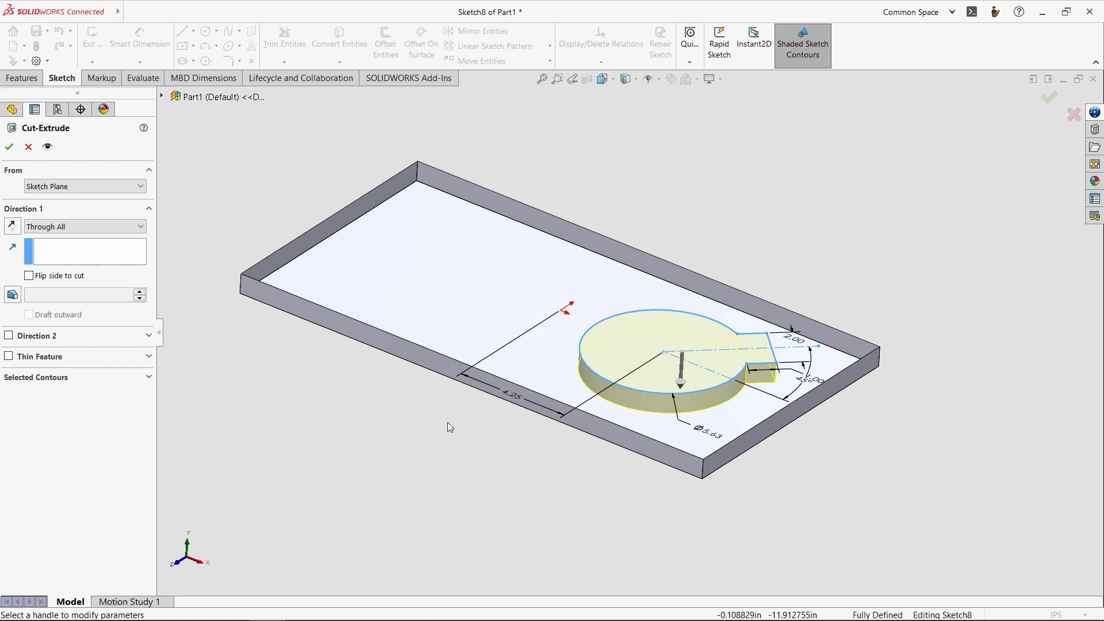
{"action": "mouse_move", "coordinate": [12, 177]}
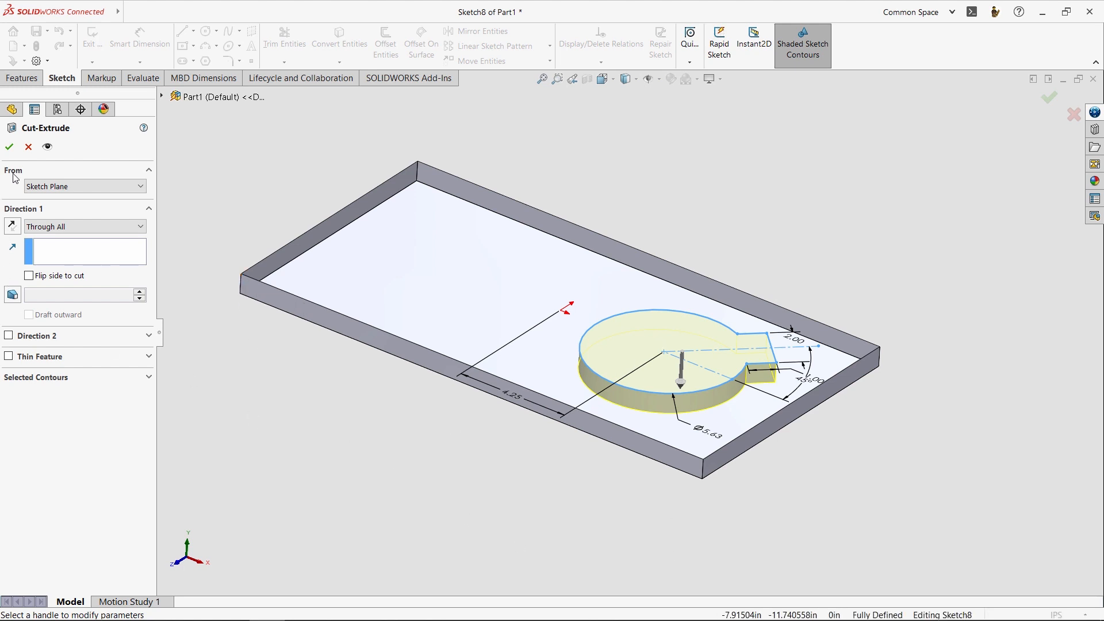
Accept Cut-Extrude1 and review Sketch8 and Sketch7 in the expanded feature tree
{"action": "left_click", "coordinate": [9, 147]}
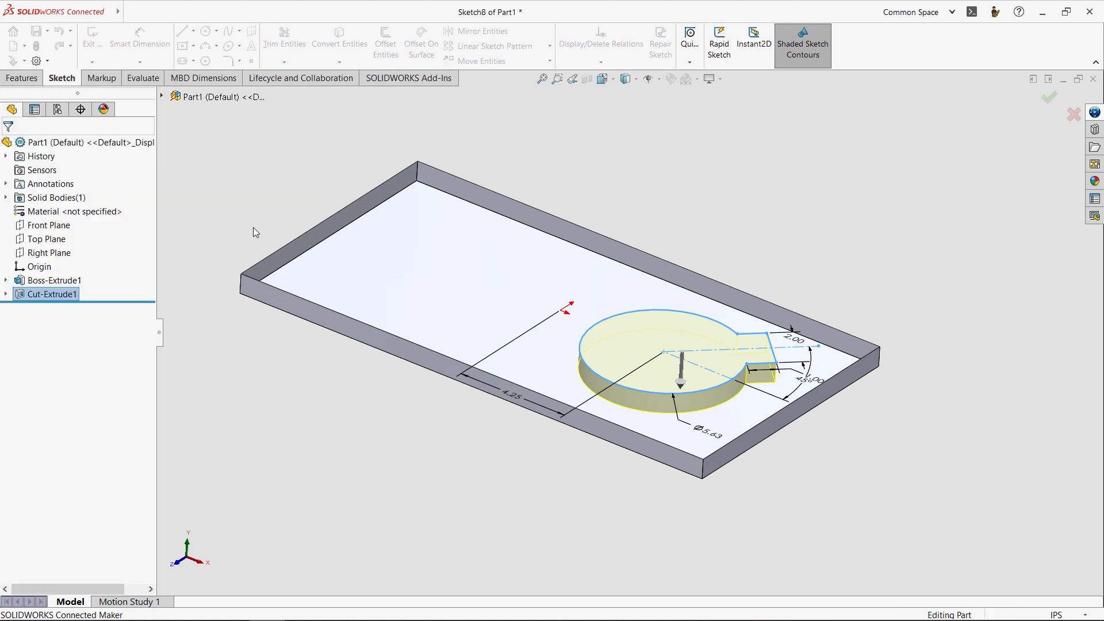
{"action": "left_click", "coordinate": [1049, 97]}
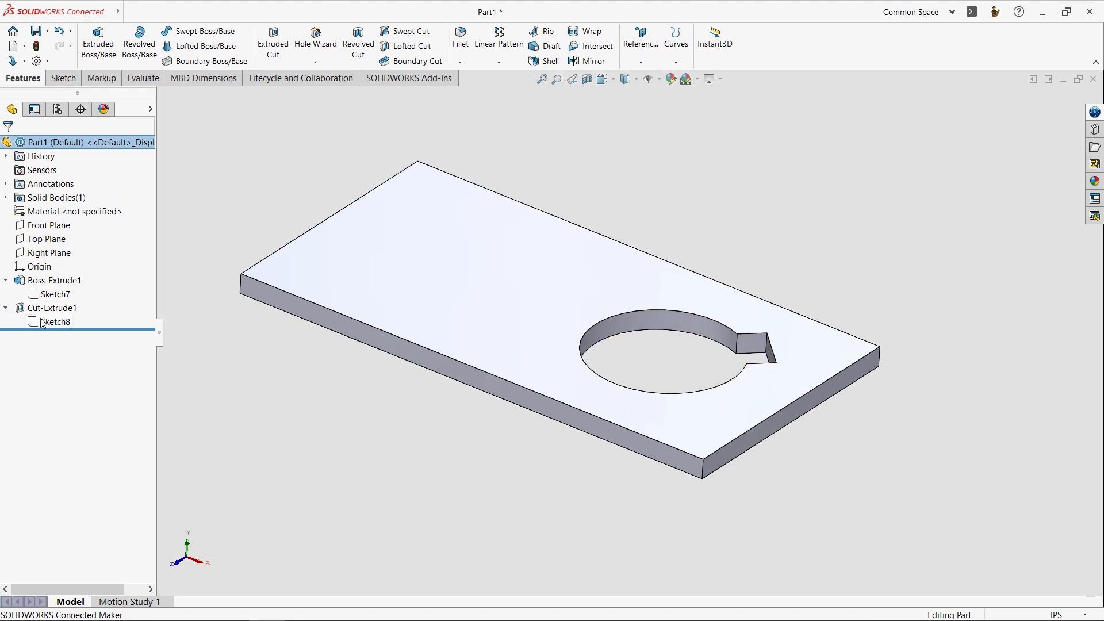
{"action": "left_click", "coordinate": [54, 293]}
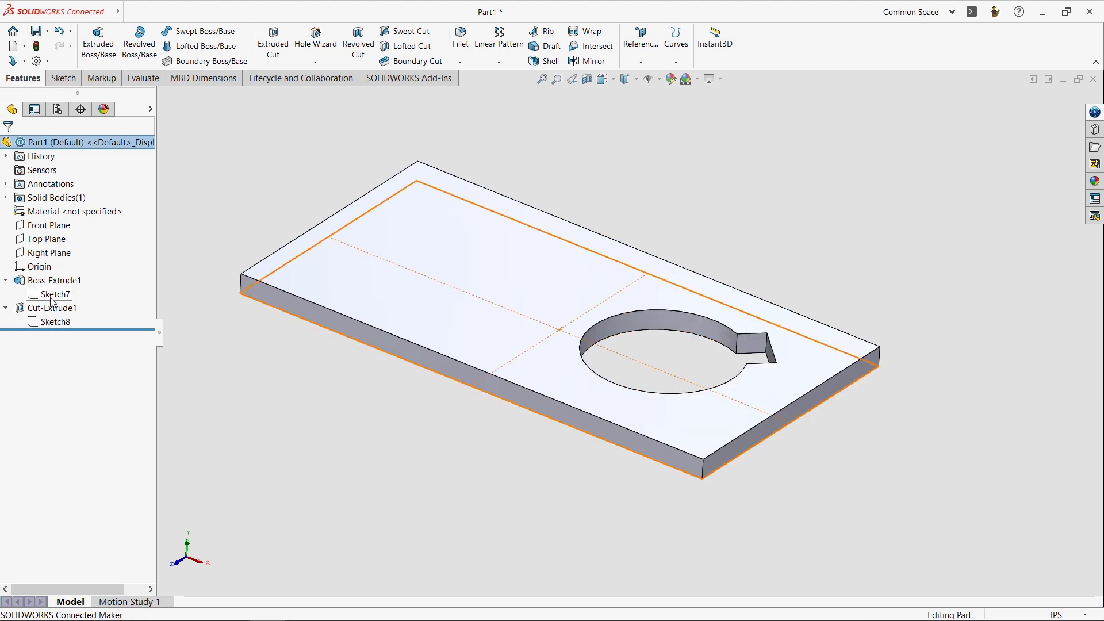
{"action": "left_click", "coordinate": [712, 221]}
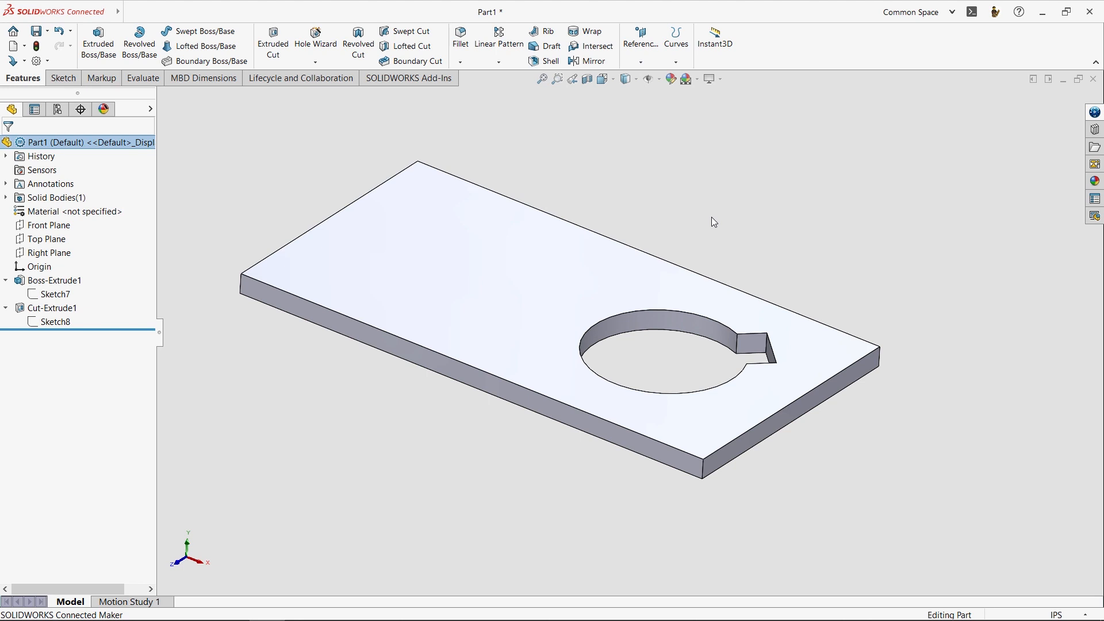
{"action": "mouse_move", "coordinate": [635, 209]}
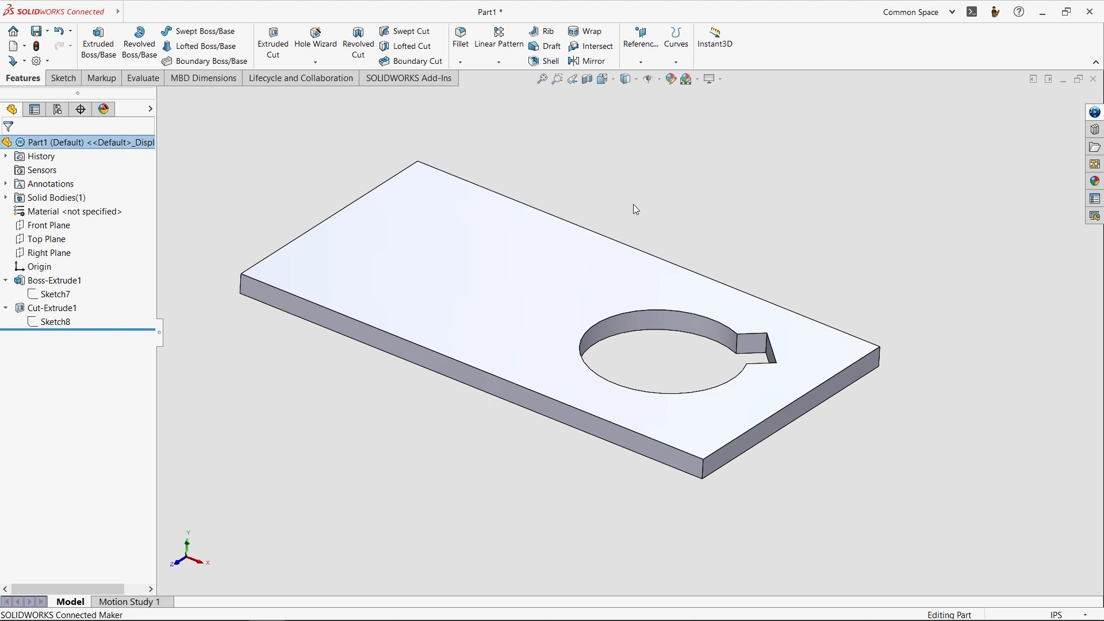
{"action": "mouse_move", "coordinate": [545, 177]}
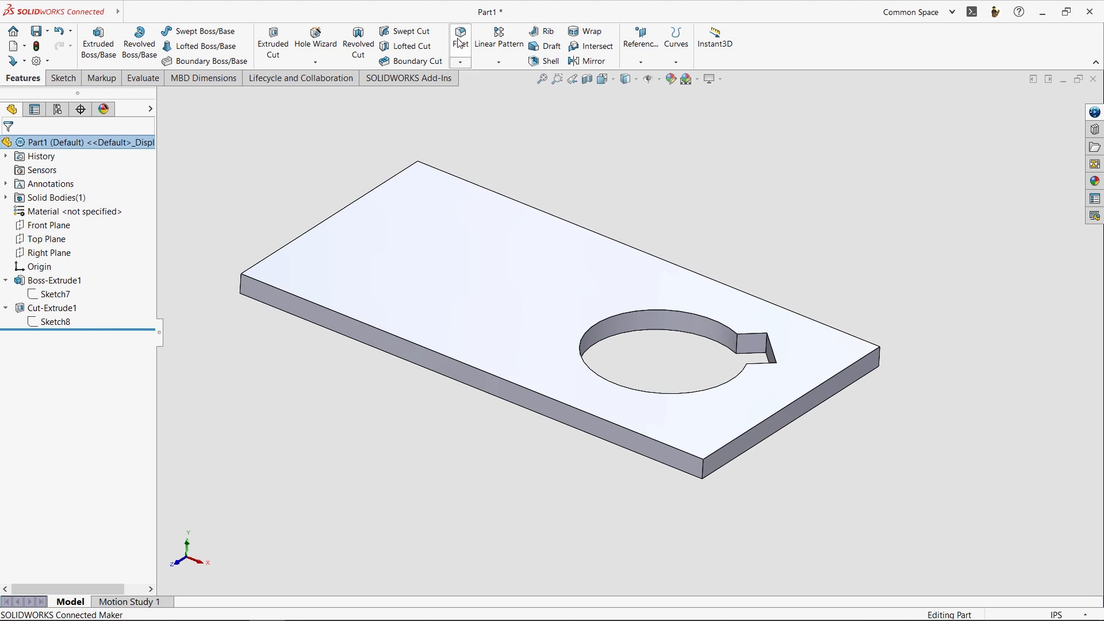
Fillet the keyhole slot's end edges to create Fillet1
{"action": "left_click", "coordinate": [459, 33]}
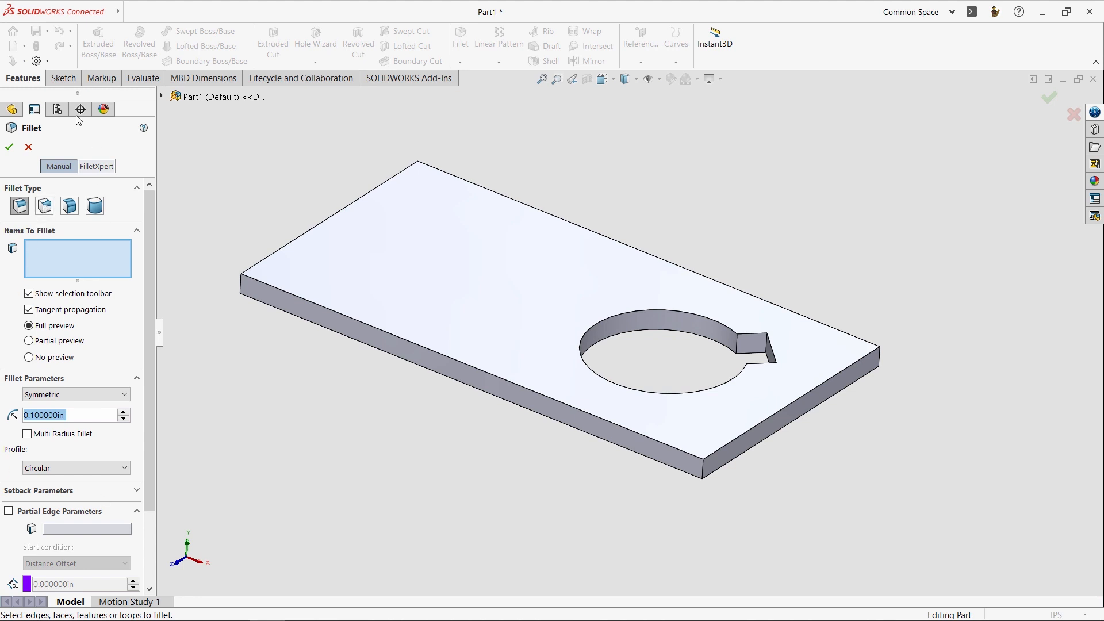
{"action": "mouse_move", "coordinate": [84, 258]}
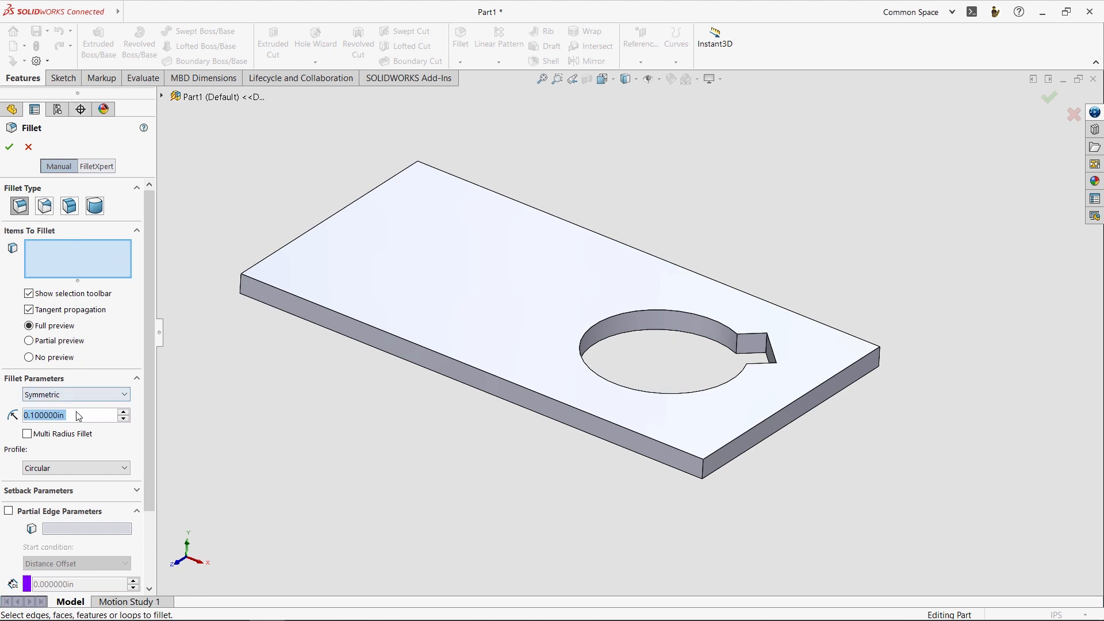
{"action": "mouse_move", "coordinate": [763, 348]}
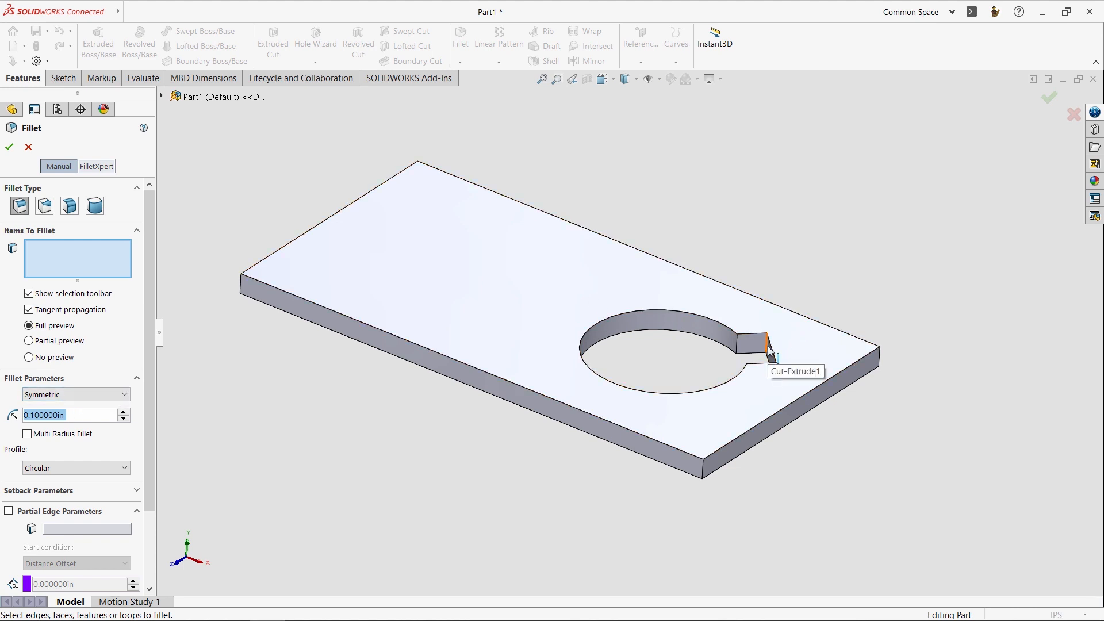
{"action": "left_click", "coordinate": [766, 349]}
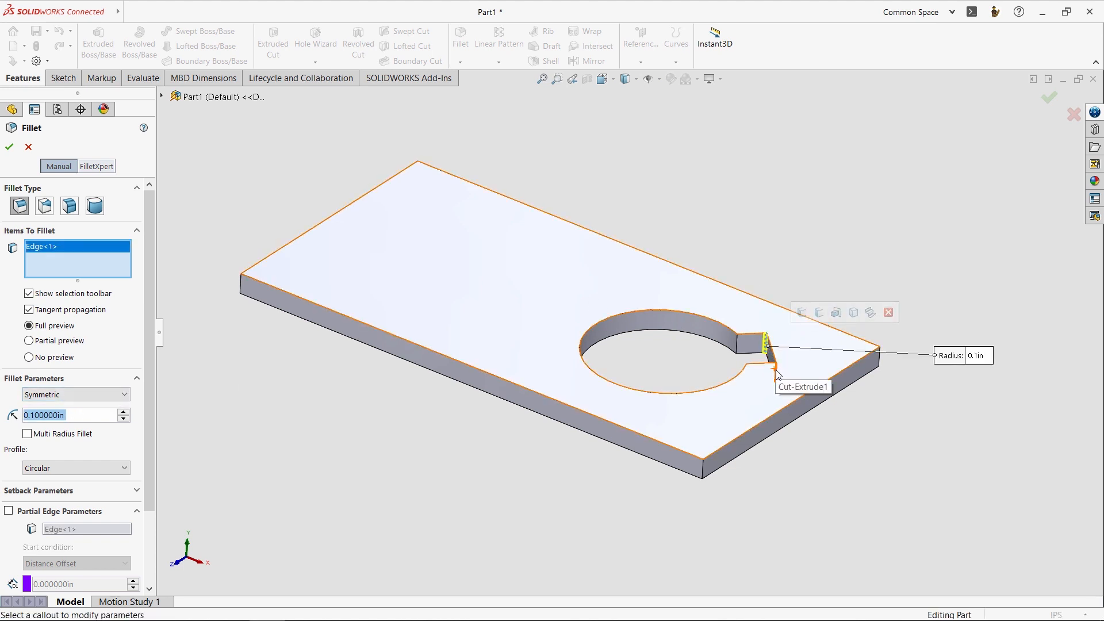
{"action": "left_click", "coordinate": [767, 359]}
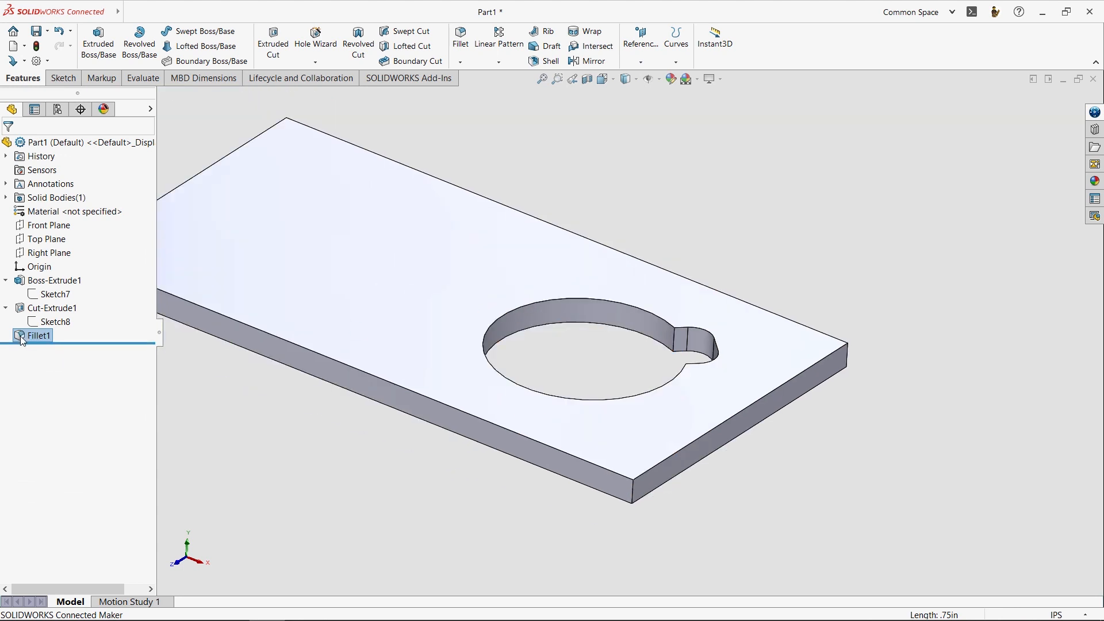
{"action": "mouse_move", "coordinate": [648, 184]}
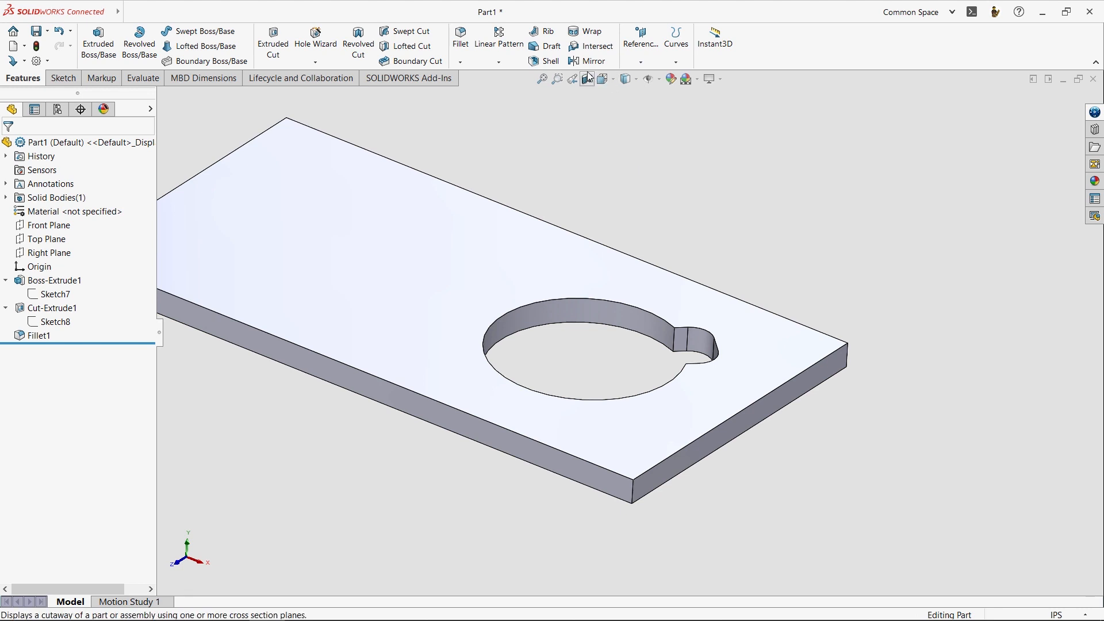
Start a Mirror feature and expand the flyout FeatureManager tree to pick a plane
{"action": "left_click", "coordinate": [595, 61]}
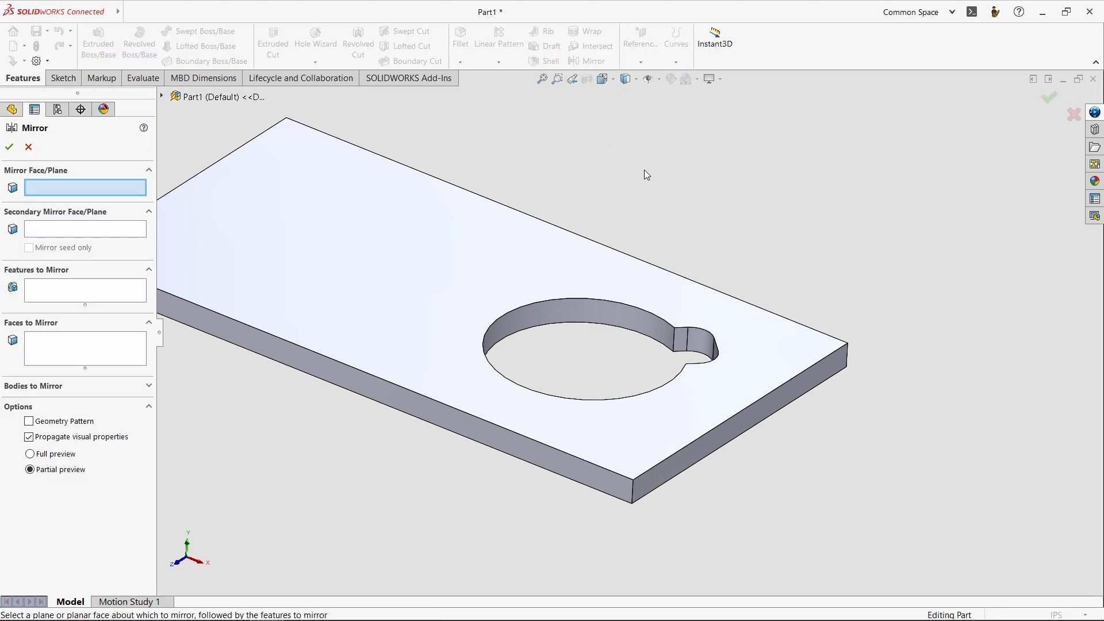
{"action": "mouse_move", "coordinate": [569, 192]}
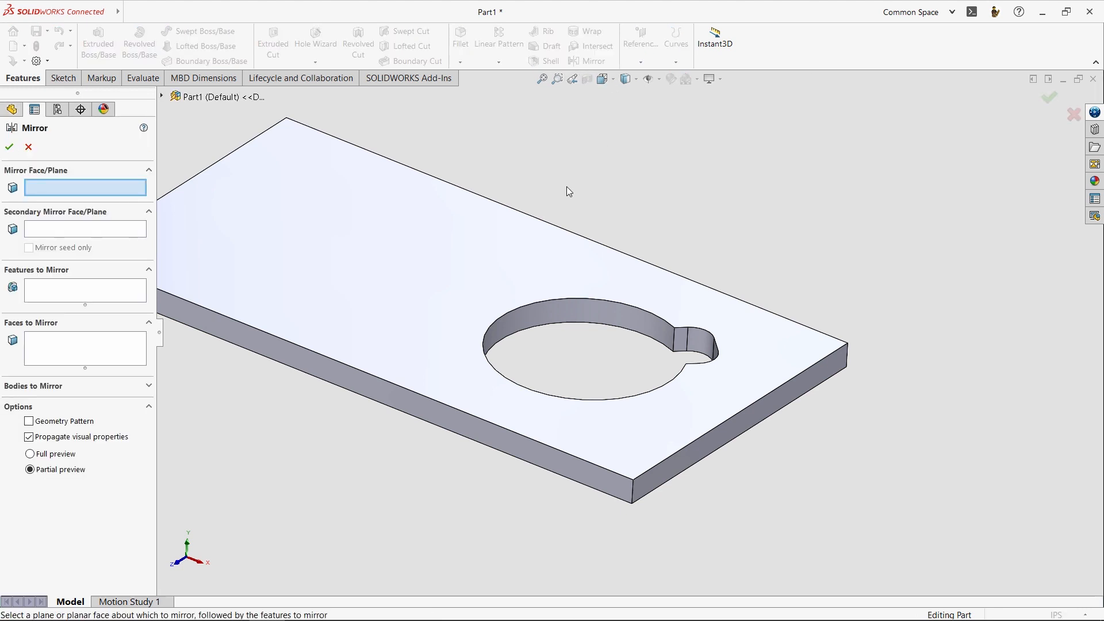
{"action": "mouse_move", "coordinate": [456, 310]}
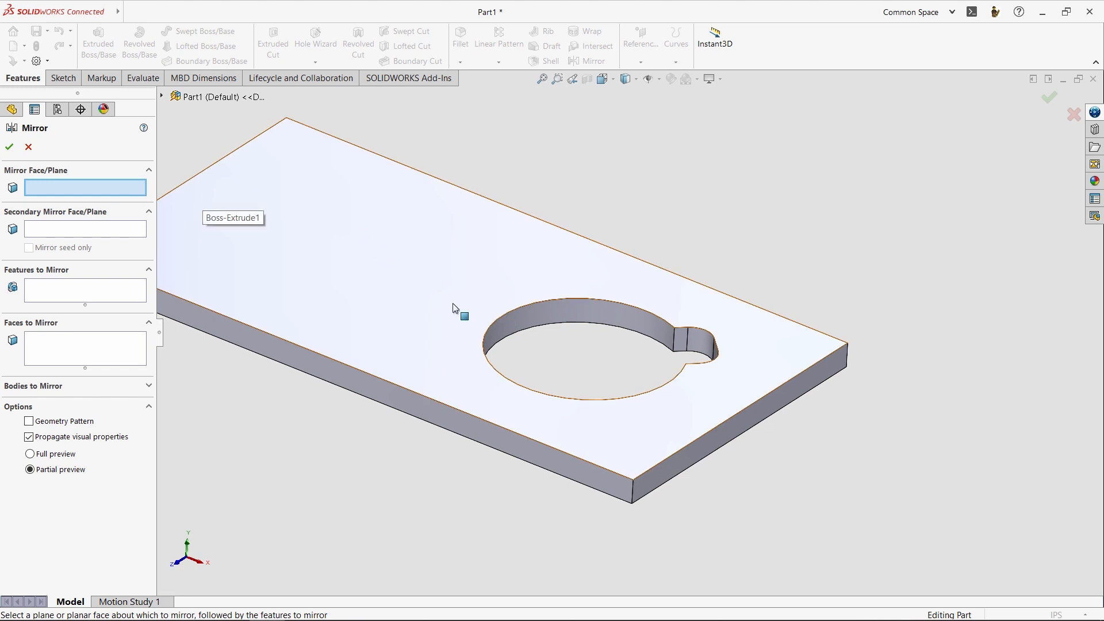
{"action": "mouse_move", "coordinate": [531, 257]}
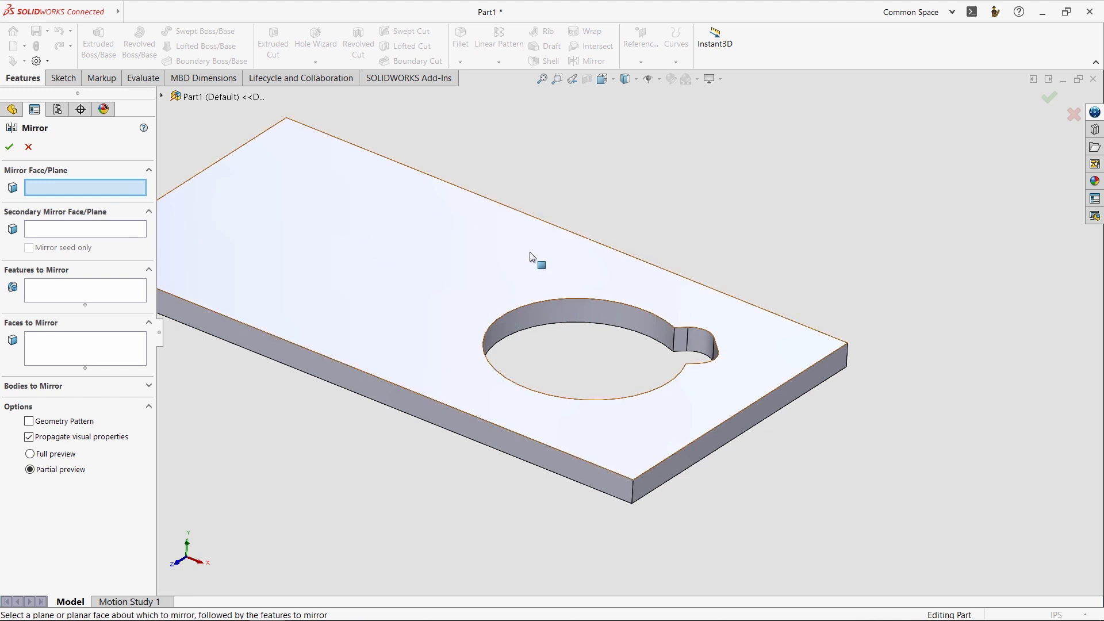
{"action": "mouse_move", "coordinate": [436, 275]}
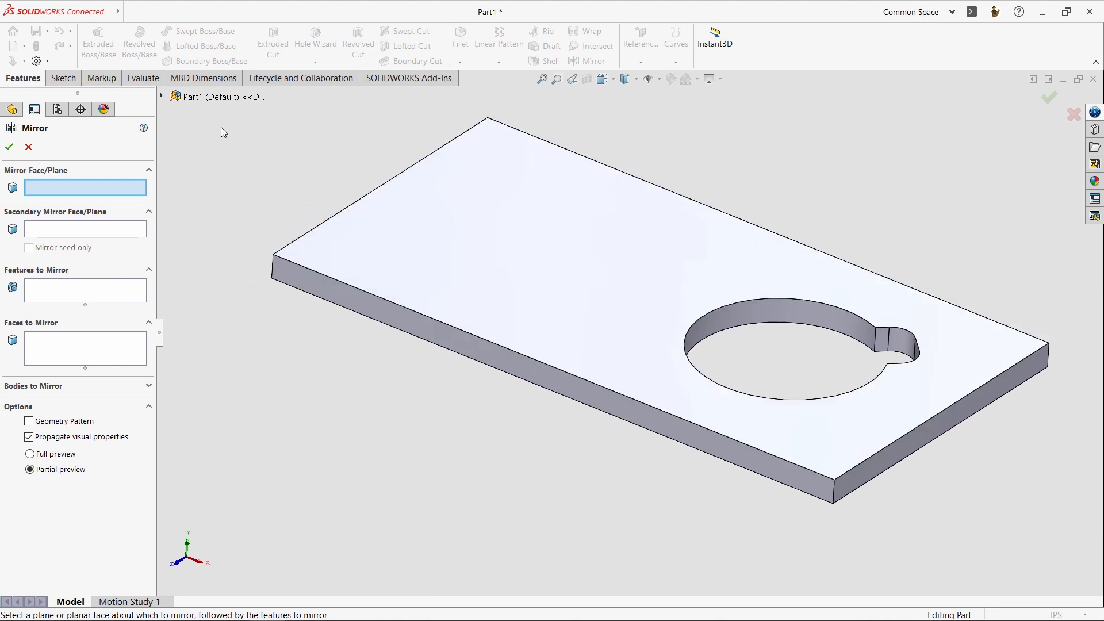
{"action": "left_click", "coordinate": [161, 97]}
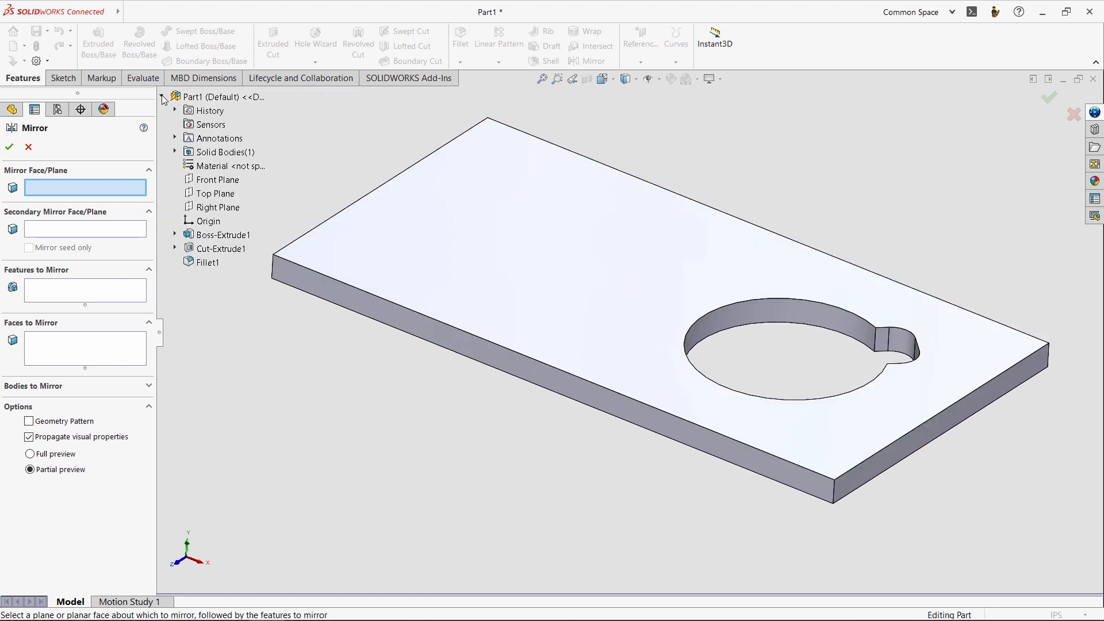
{"action": "left_click", "coordinate": [218, 179]}
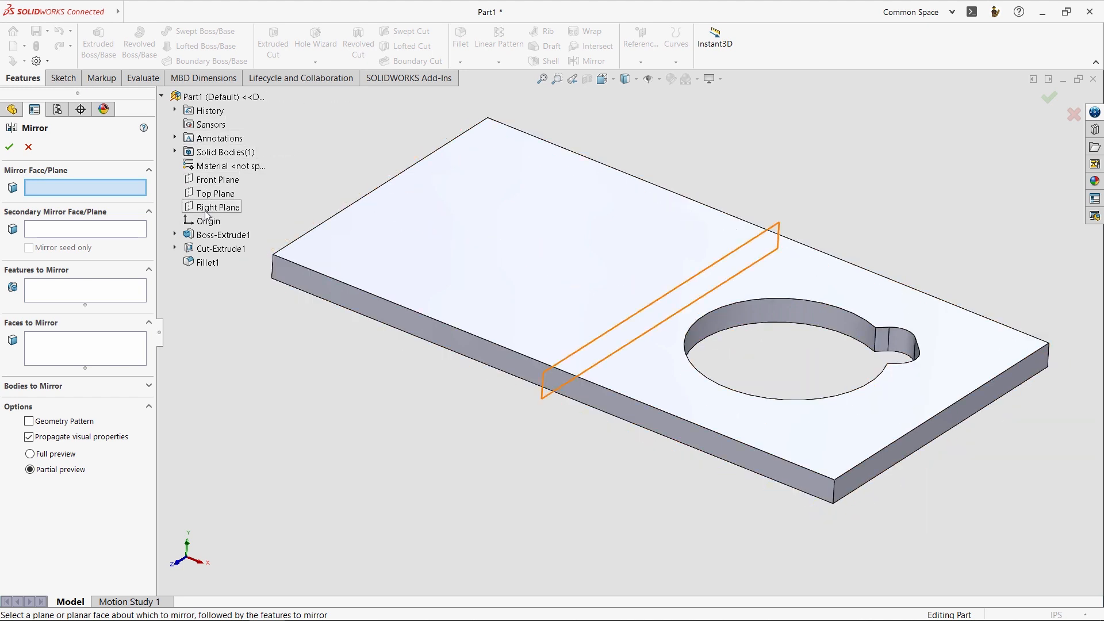
Mirror Cut-Extrude1 and Fillet1 across the Right Plane to create the second keyhole
{"action": "left_click", "coordinate": [218, 207]}
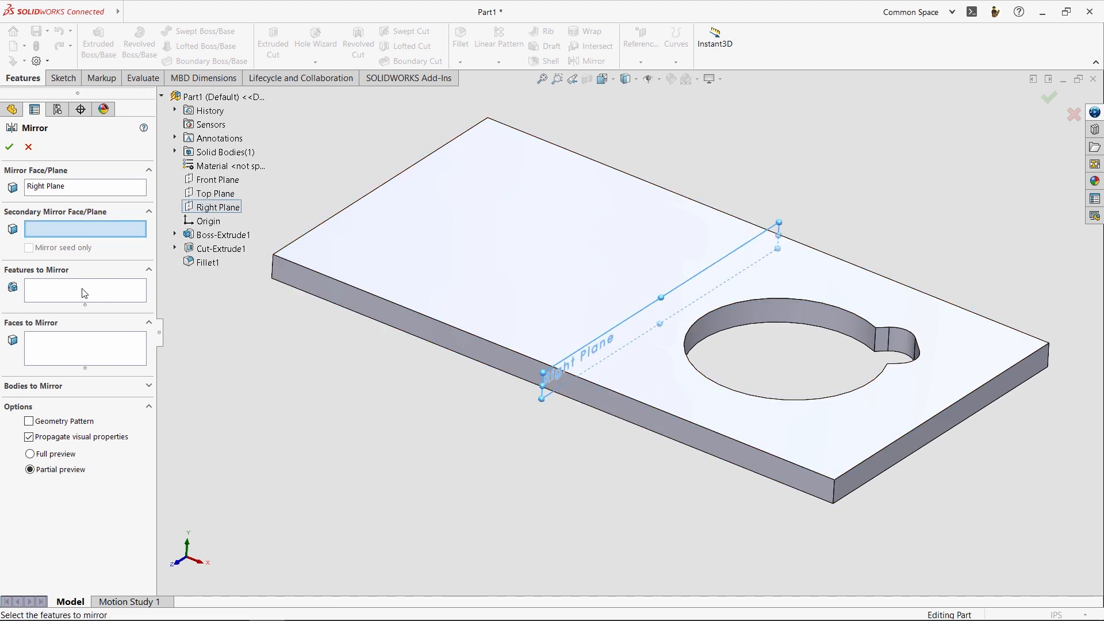
{"action": "left_click", "coordinate": [84, 290]}
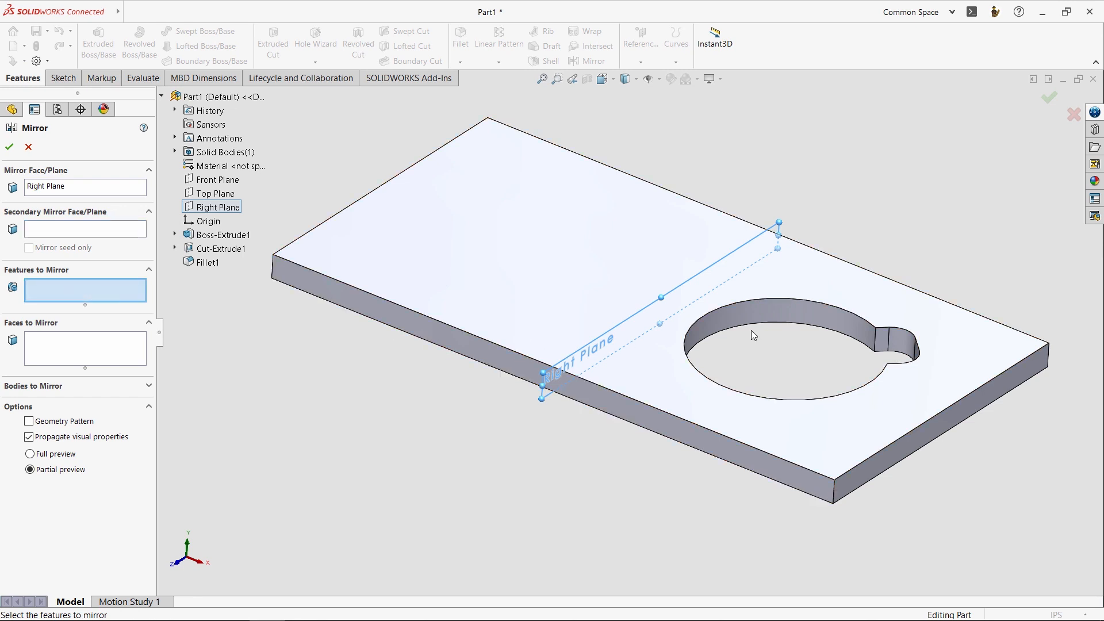
{"action": "mouse_move", "coordinate": [783, 319]}
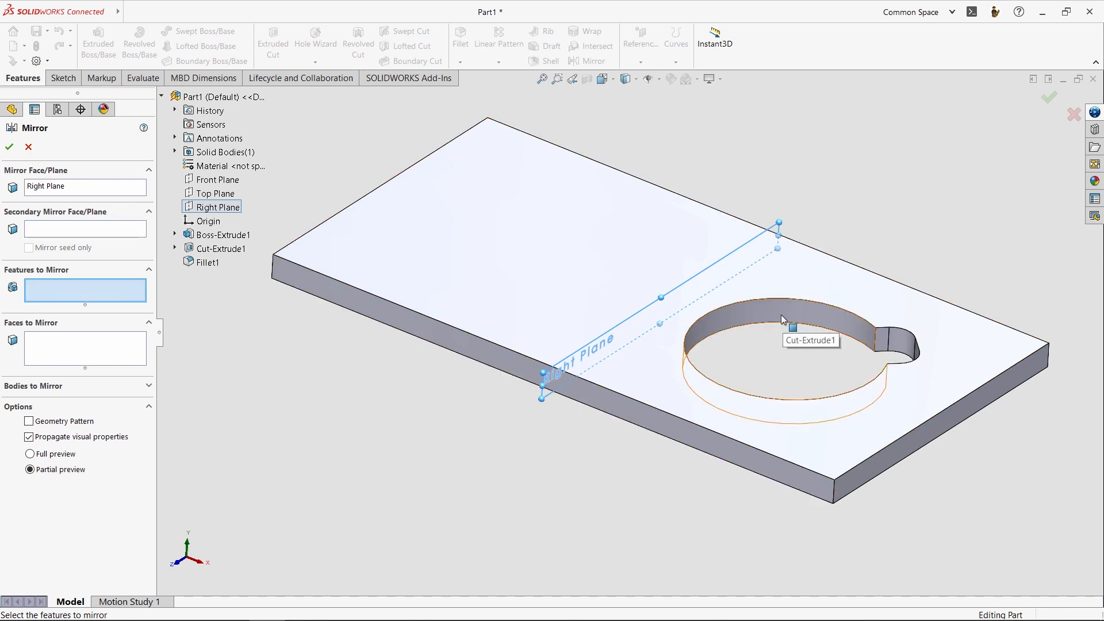
{"action": "left_click", "coordinate": [222, 248]}
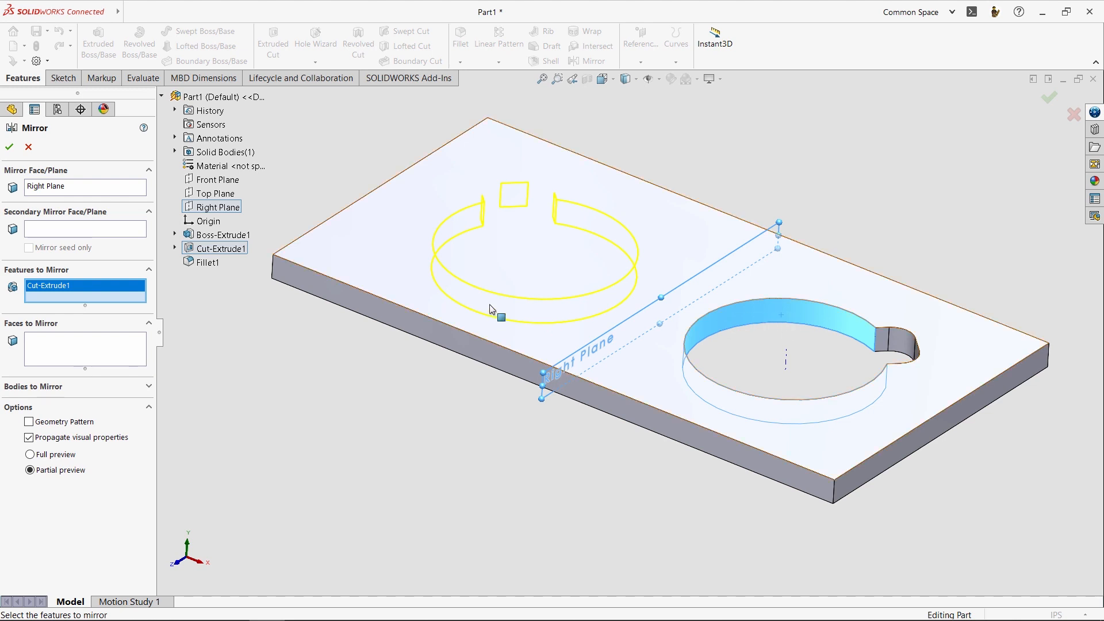
{"action": "mouse_move", "coordinate": [675, 299]}
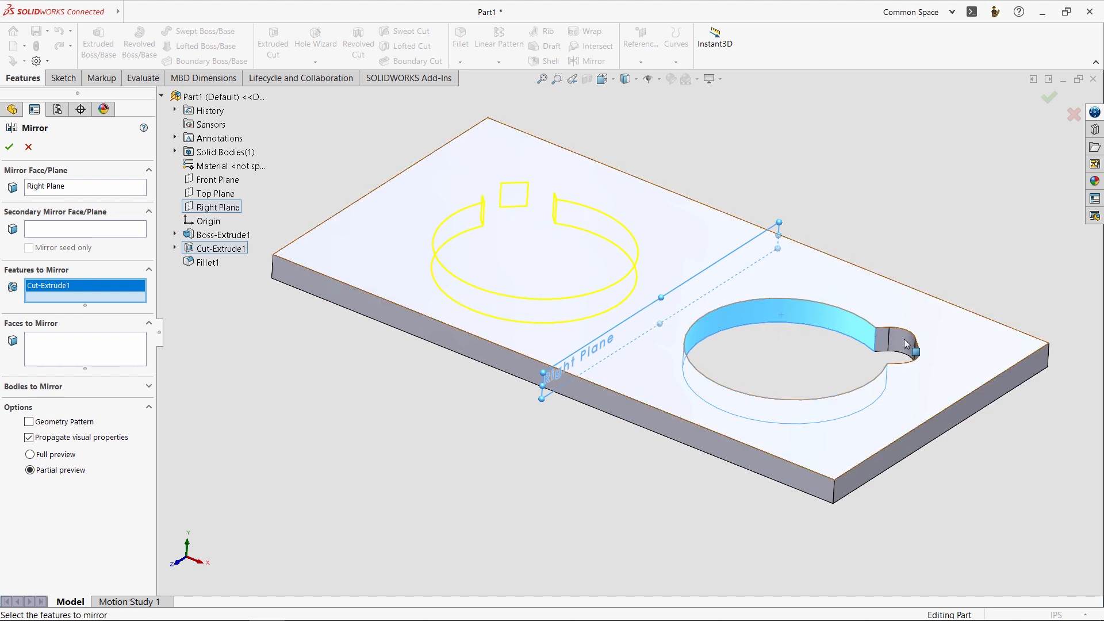
{"action": "left_click", "coordinate": [207, 261]}
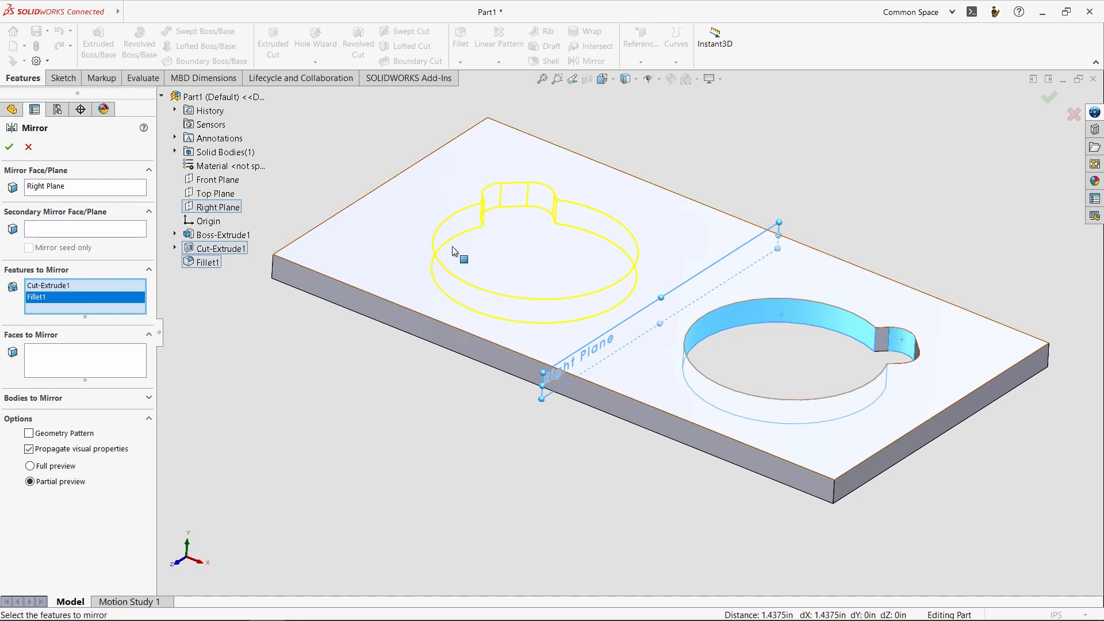
{"action": "mouse_move", "coordinate": [208, 407]}
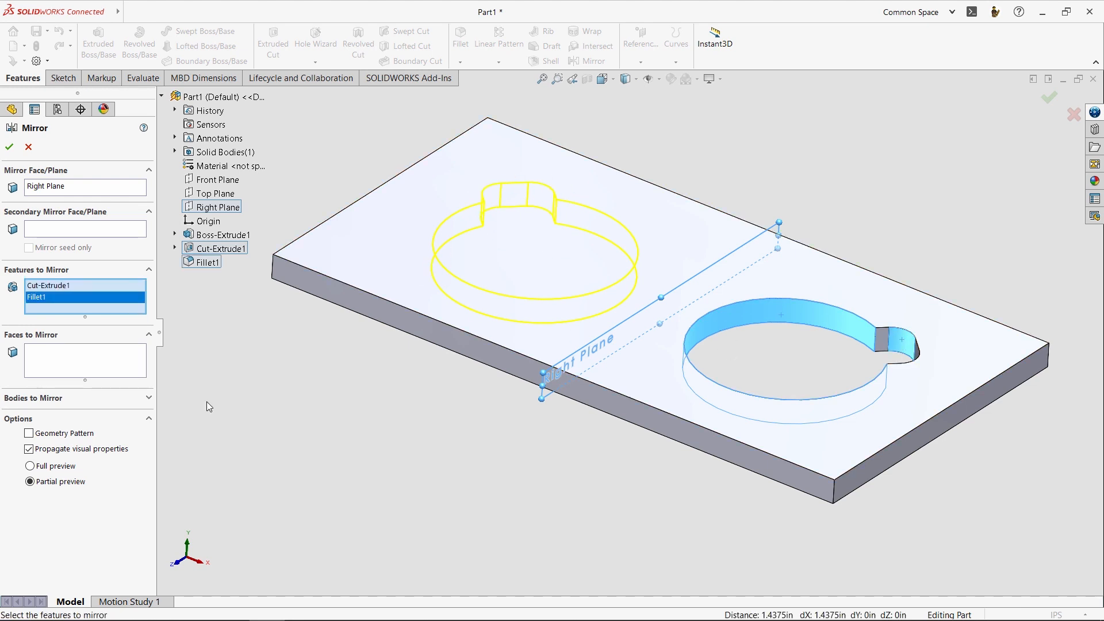
{"action": "left_click", "coordinate": [9, 147]}
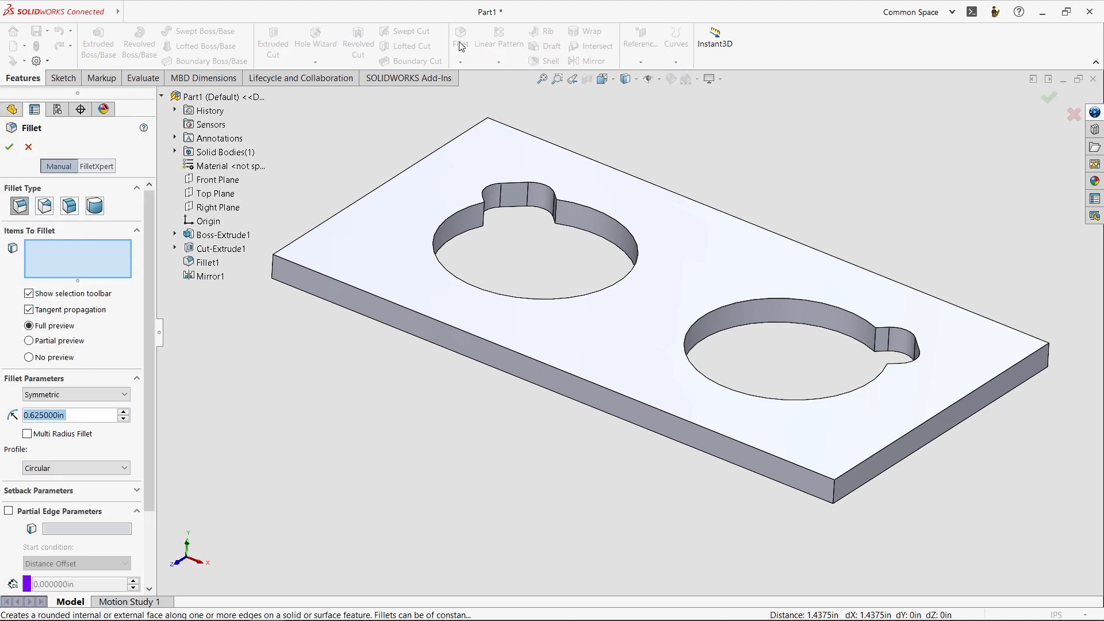
{"action": "mouse_move", "coordinate": [878, 343]}
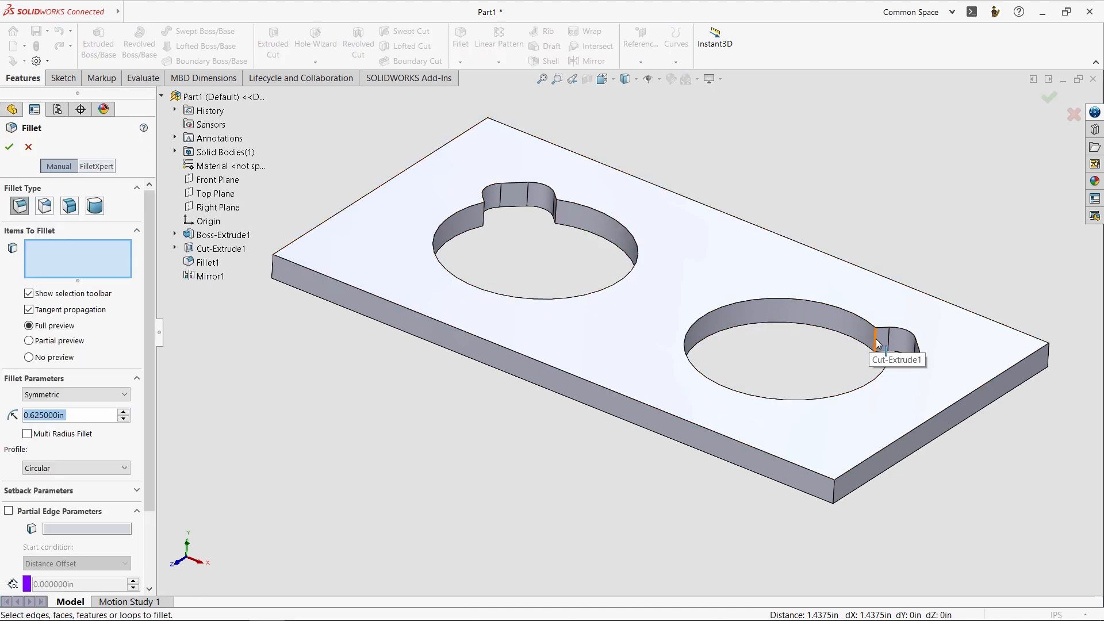
Fillet the notch edge and all top-face edges with a 0.375 in radius (Fillet2)
{"action": "left_click", "coordinate": [879, 337]}
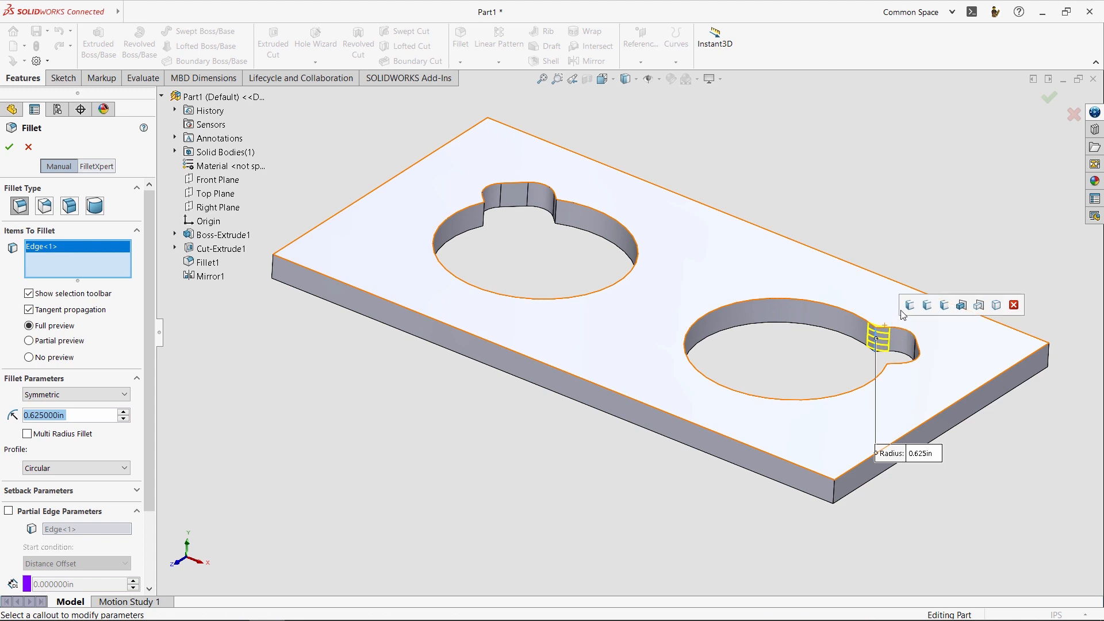
{"action": "mouse_move", "coordinate": [909, 304]}
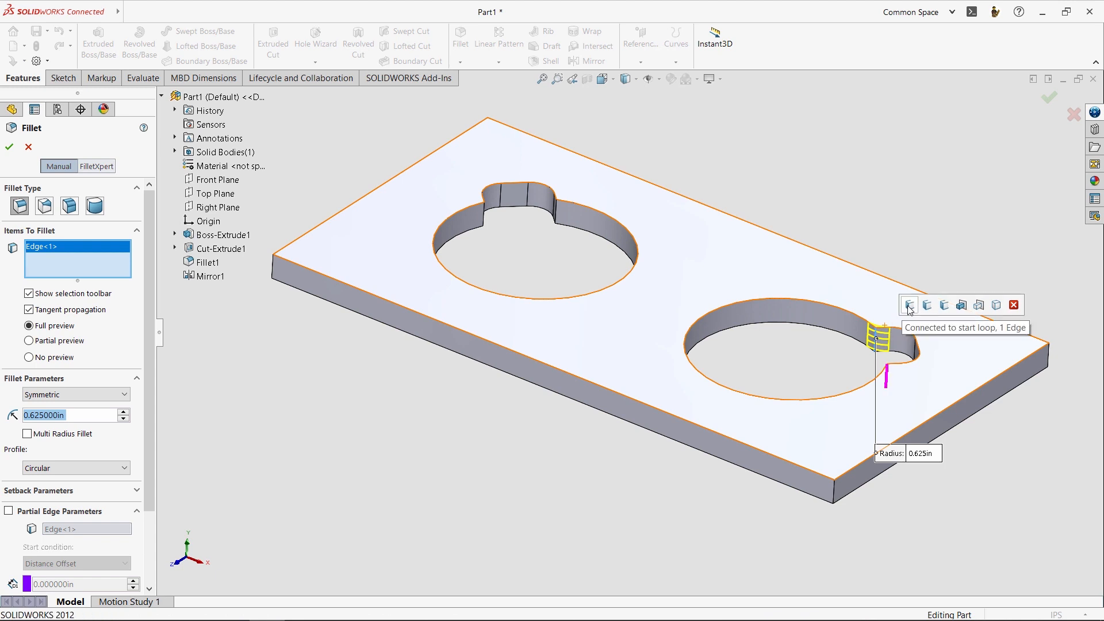
{"action": "mouse_move", "coordinate": [911, 312]}
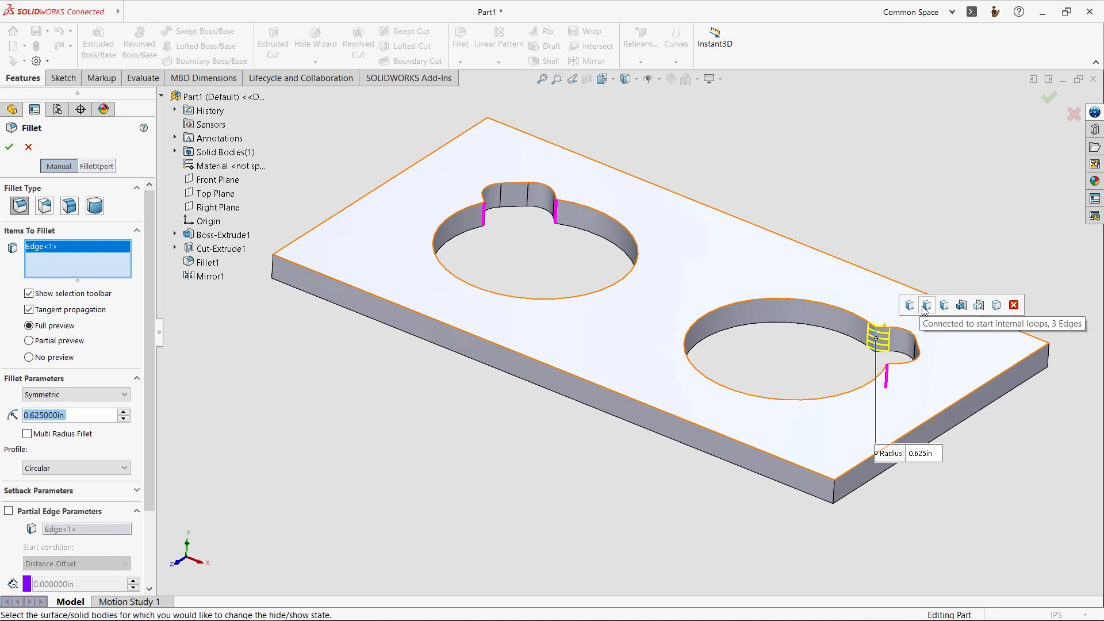
{"action": "left_click", "coordinate": [943, 304]}
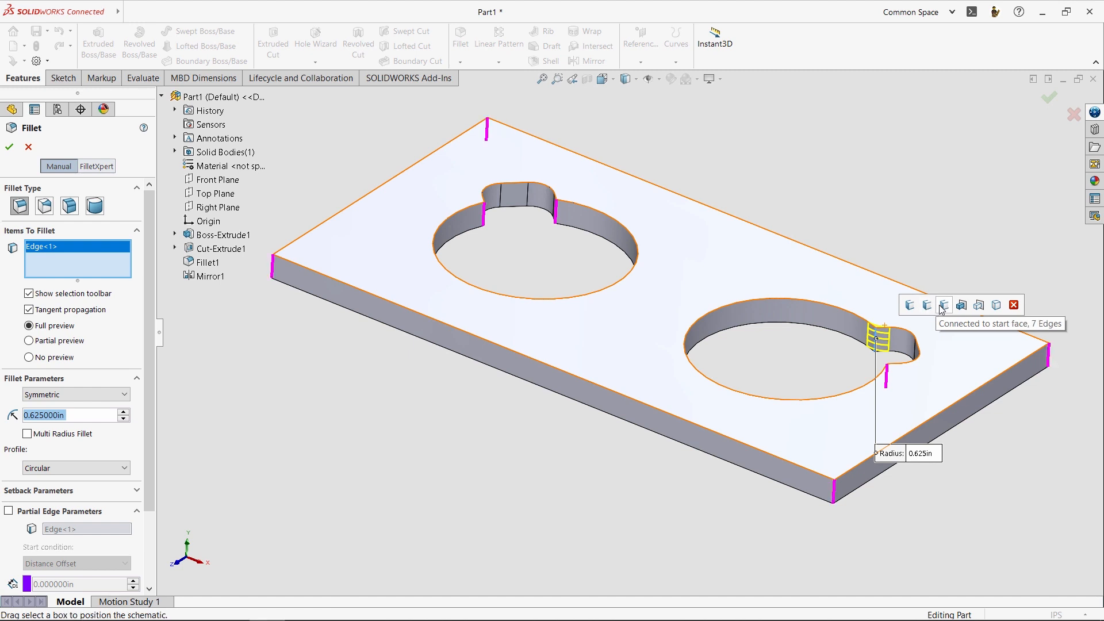
{"action": "left_click", "coordinate": [943, 303]}
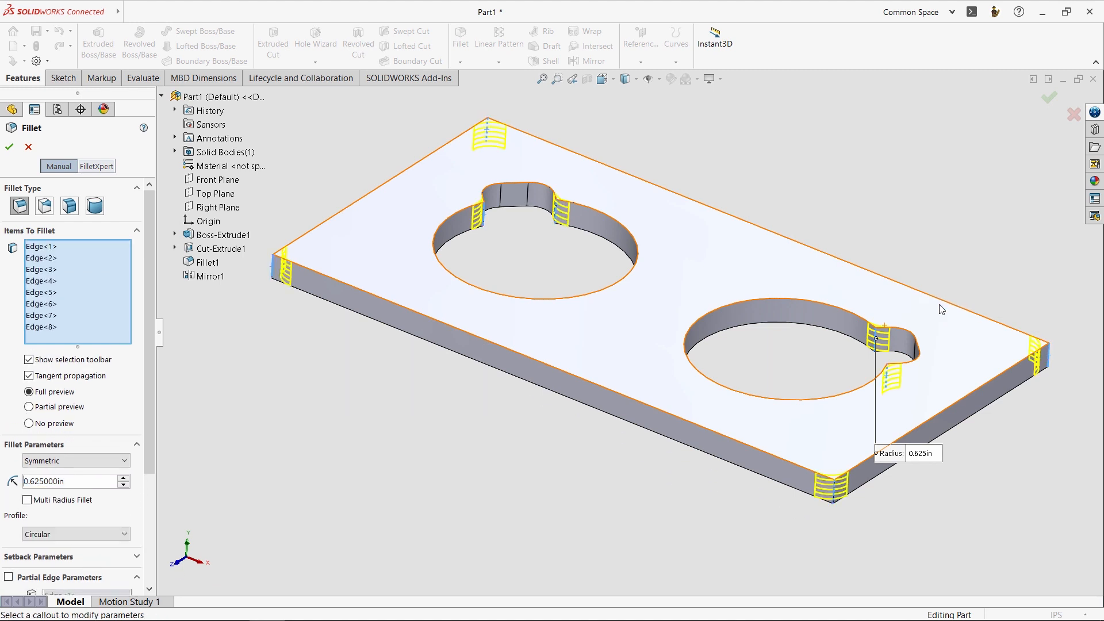
{"action": "mouse_move", "coordinate": [942, 309]}
{"action": "type", "text": "0.375000"}
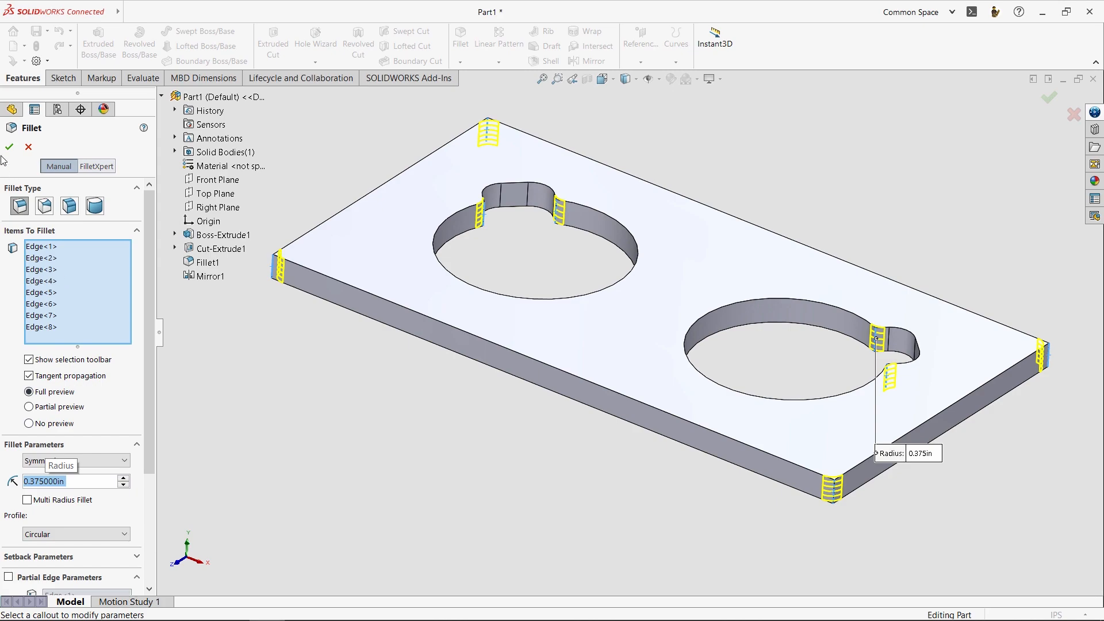
{"action": "left_click", "coordinate": [9, 146]}
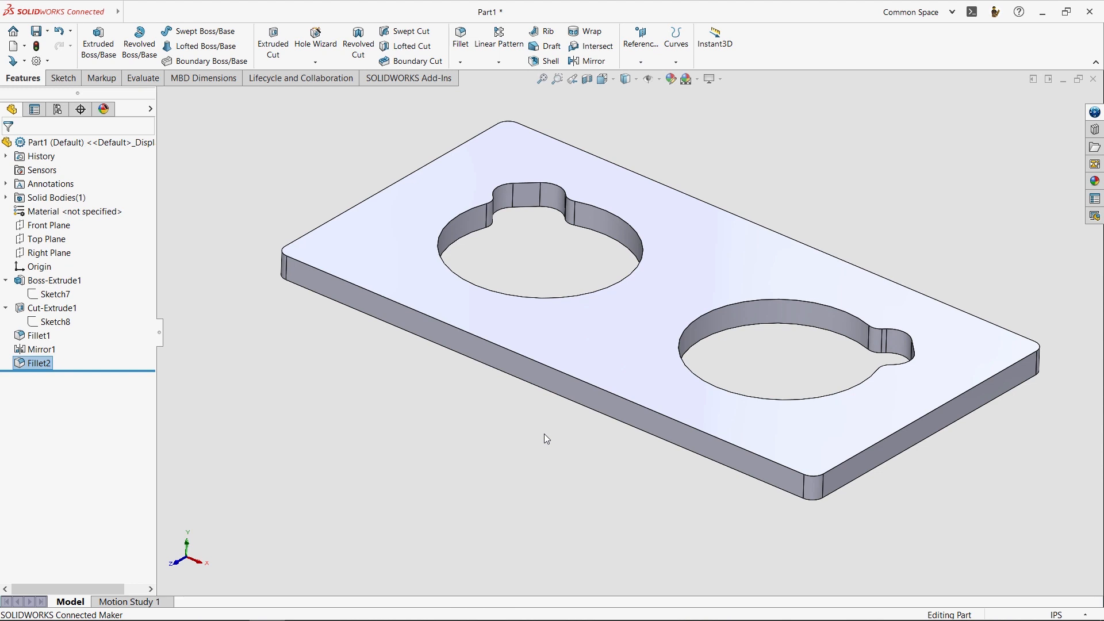
{"action": "mouse_move", "coordinate": [542, 390]}
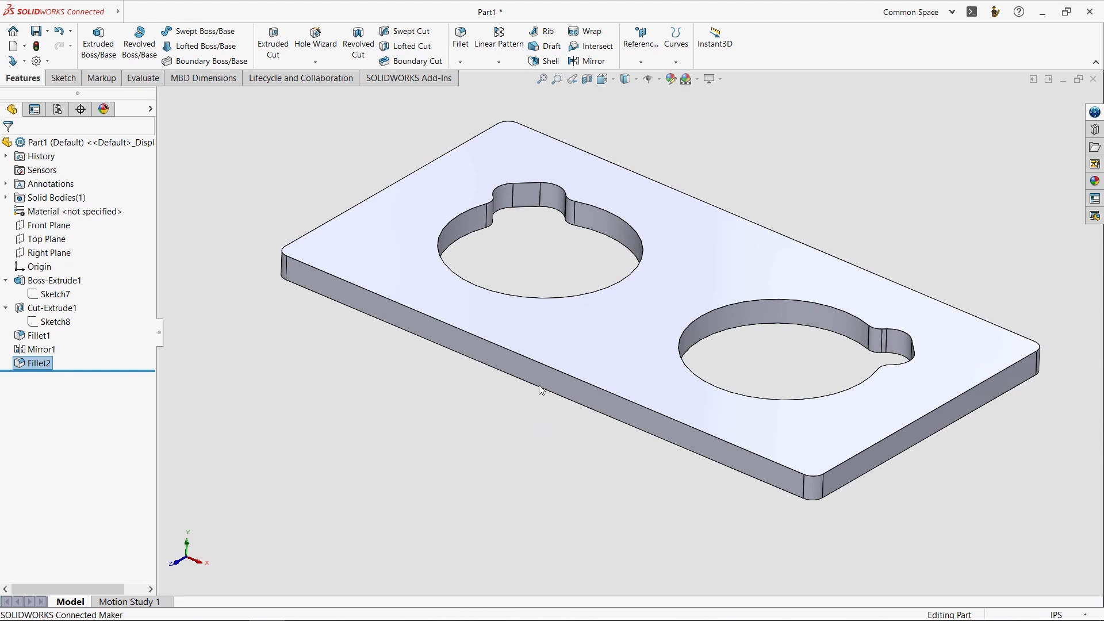
{"action": "mouse_move", "coordinate": [483, 20]}
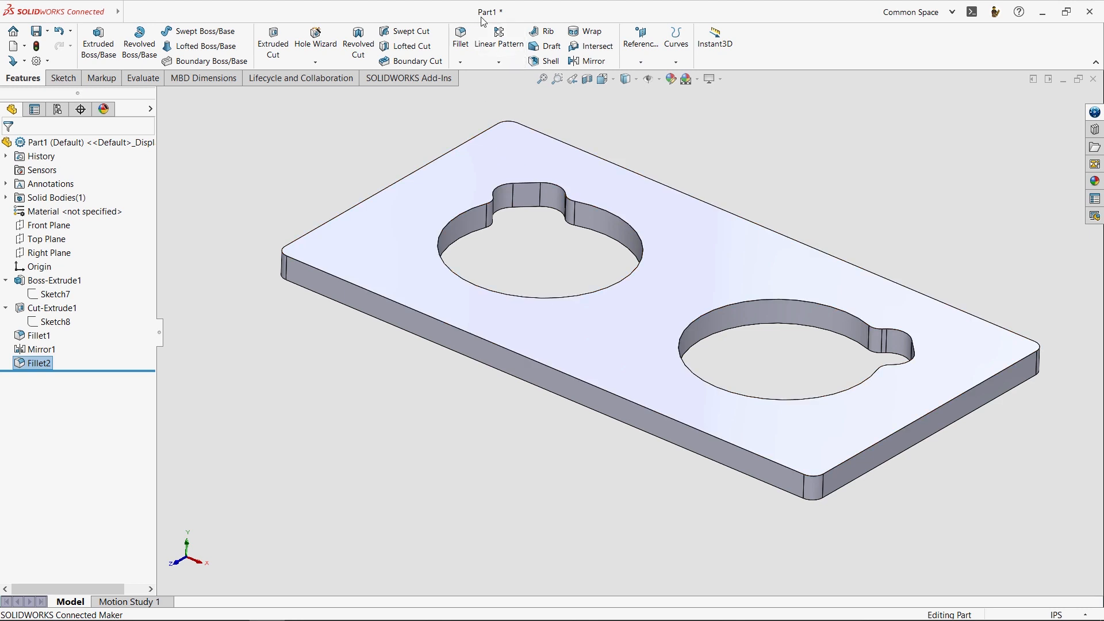
{"action": "mouse_move", "coordinate": [502, 20]}
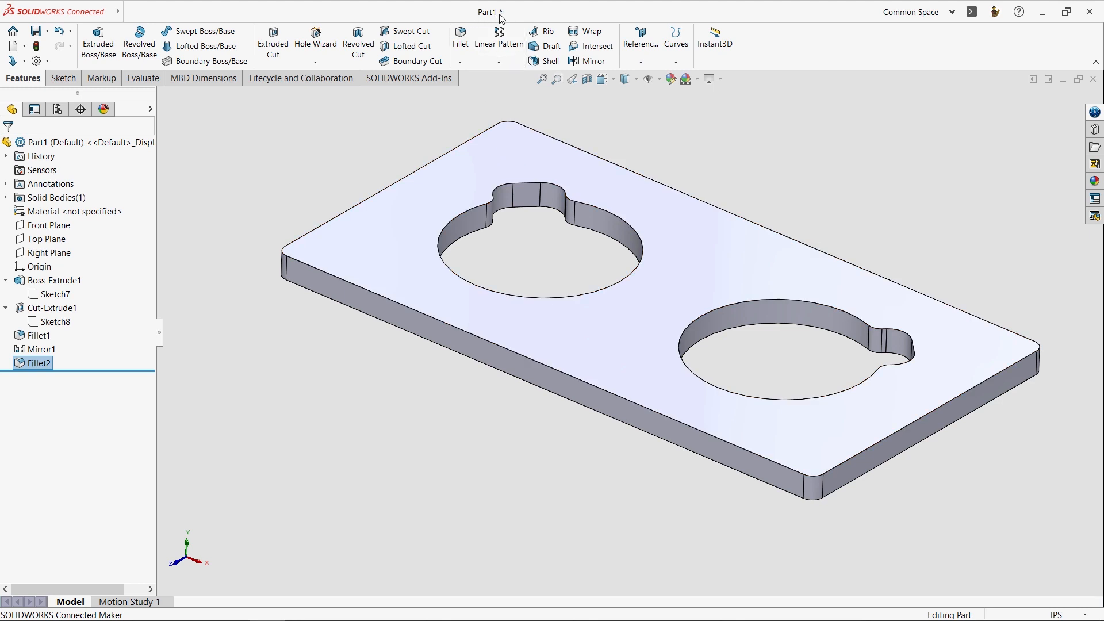
{"action": "mouse_move", "coordinate": [864, 192]}
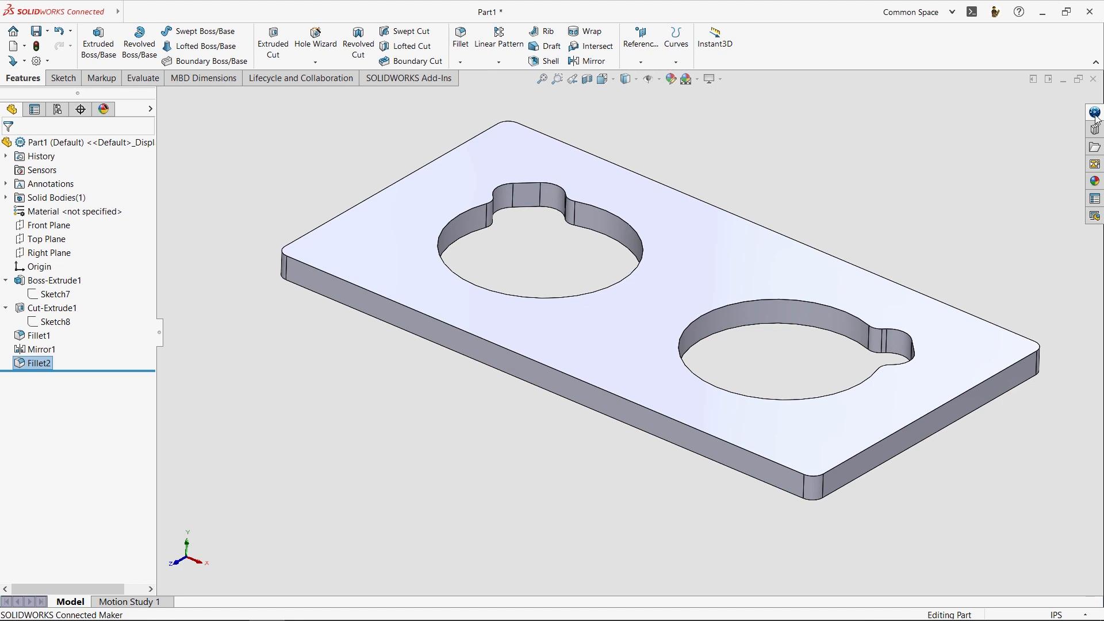
{"action": "left_click", "coordinate": [1094, 112]}
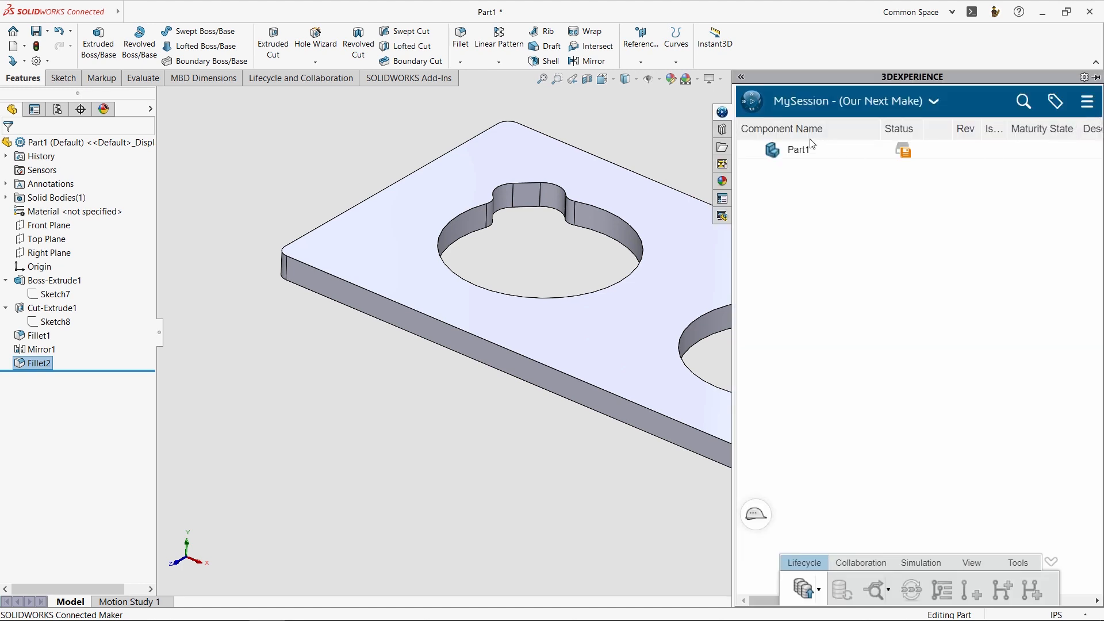
{"action": "mouse_move", "coordinate": [895, 193]}
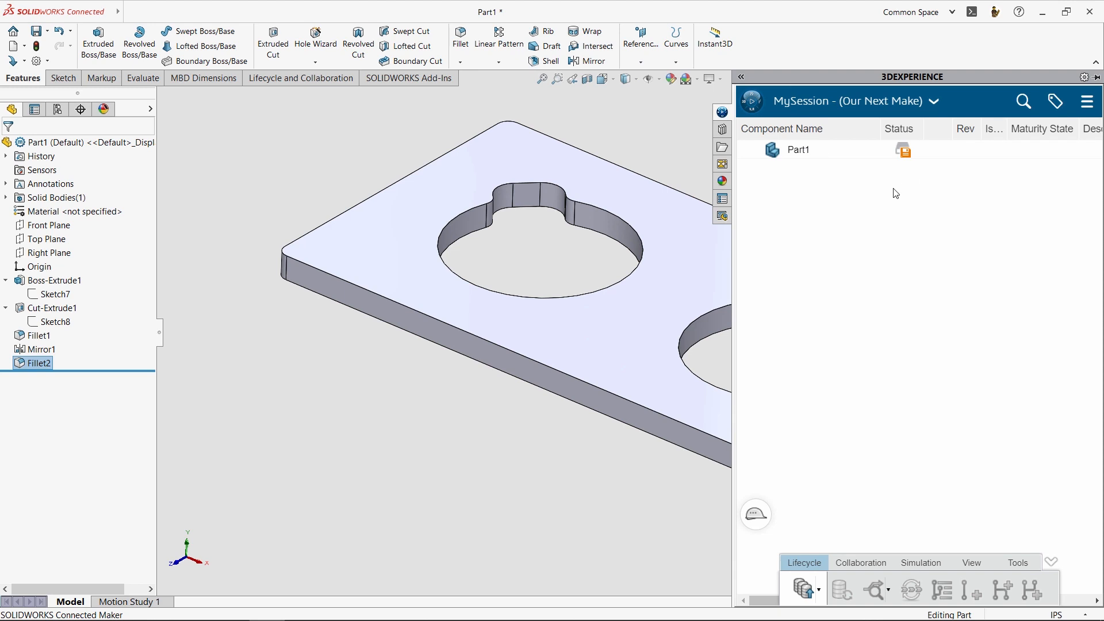
{"action": "mouse_move", "coordinate": [904, 150]}
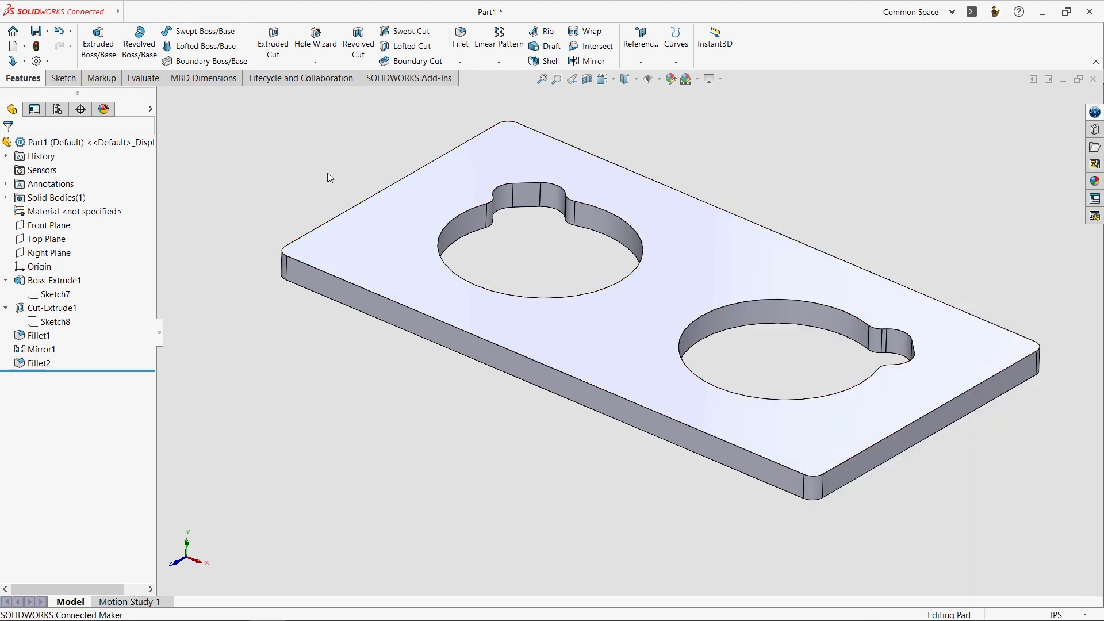
{"action": "mouse_move", "coordinate": [182, 141]}
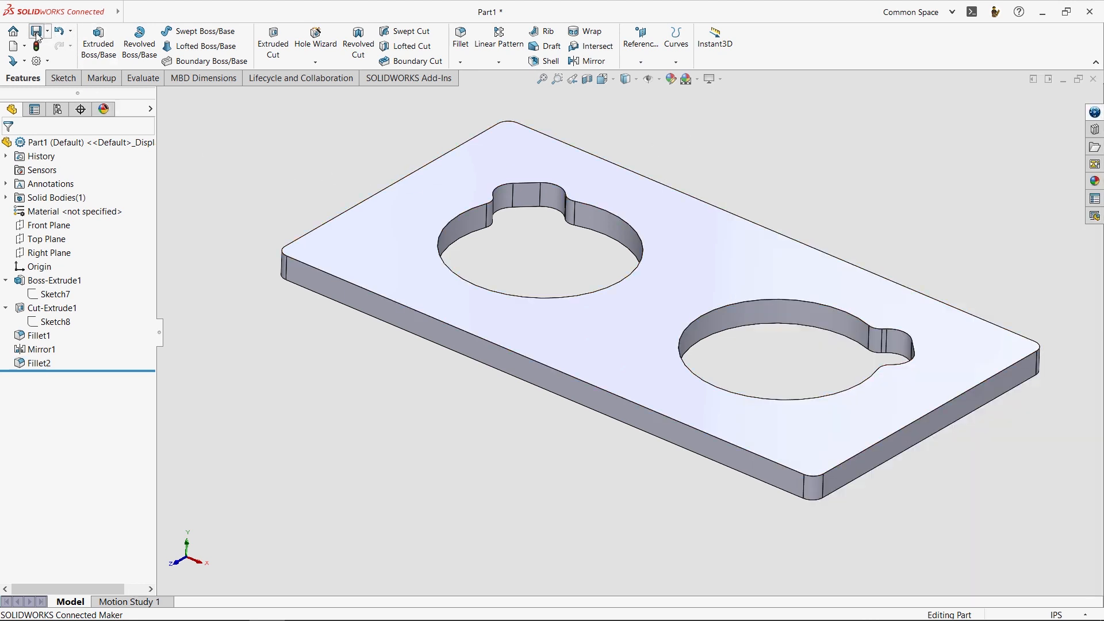
Save the part to 3DEXPERIENCE under the title 'Dog Bowl Stand Top'
{"action": "type", "text": "Dog"}
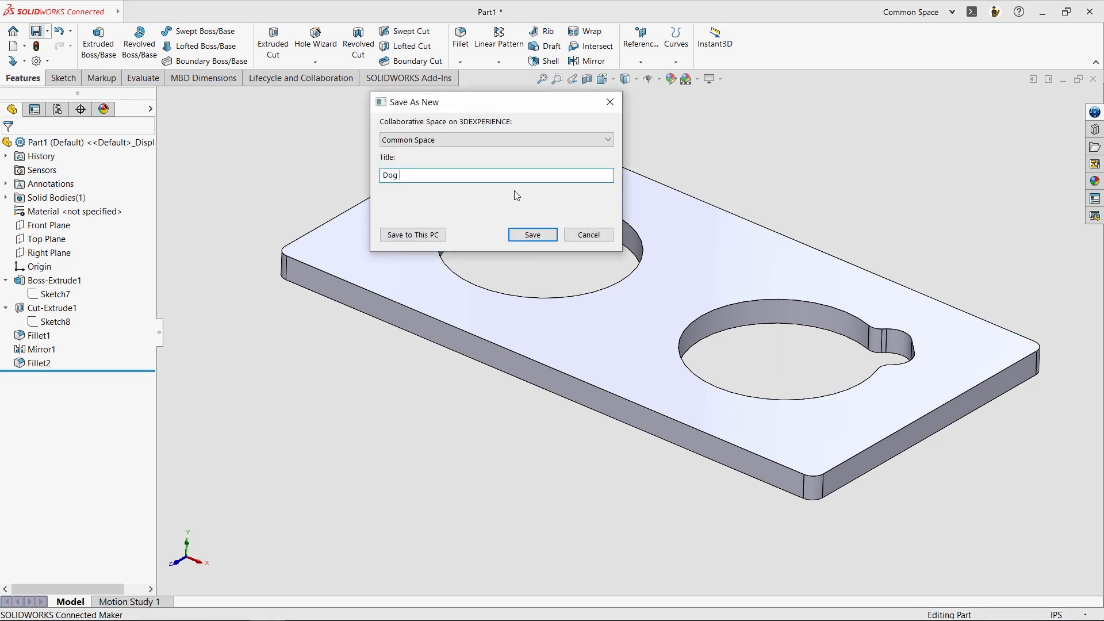
{"action": "type", "text": "Bowl Stand"}
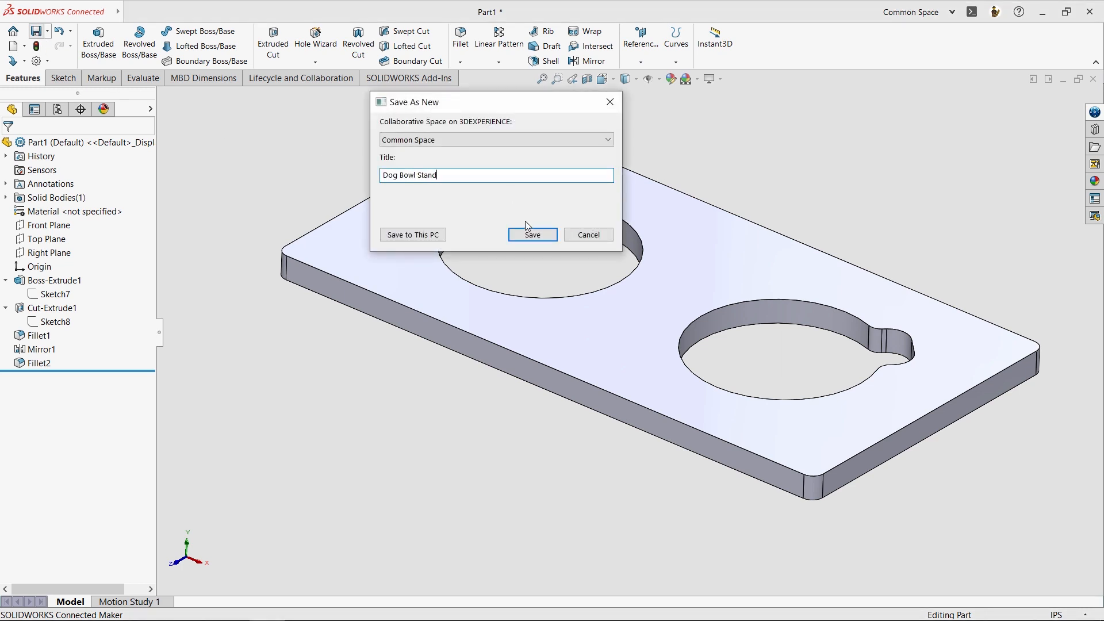
{"action": "left_click", "coordinate": [531, 235]}
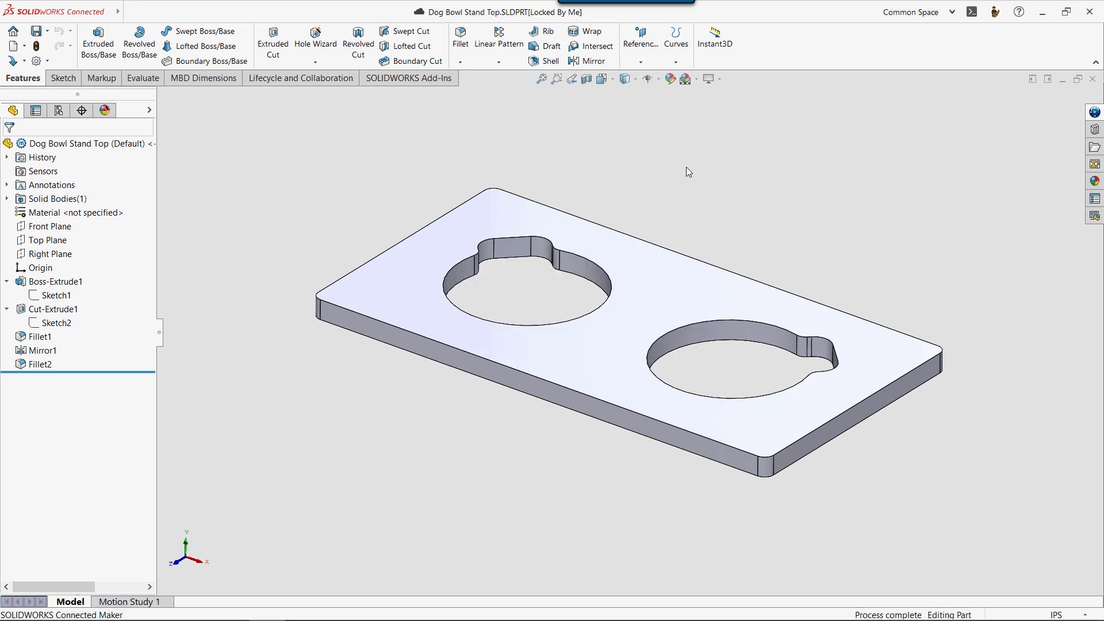
{"action": "mouse_move", "coordinate": [473, 17]}
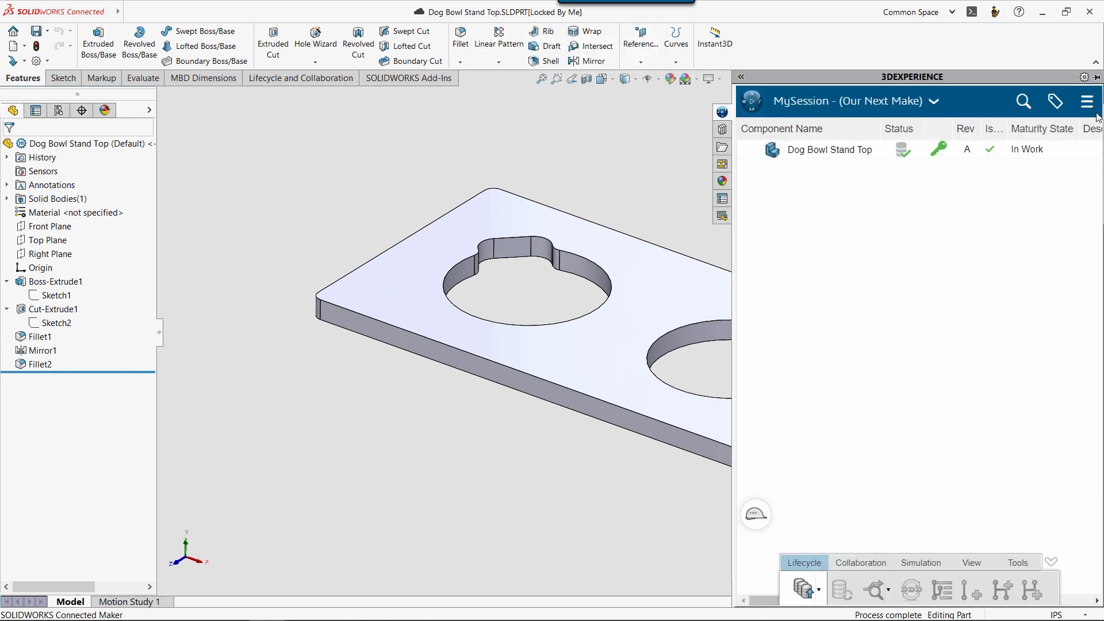
{"action": "mouse_move", "coordinate": [682, 145]}
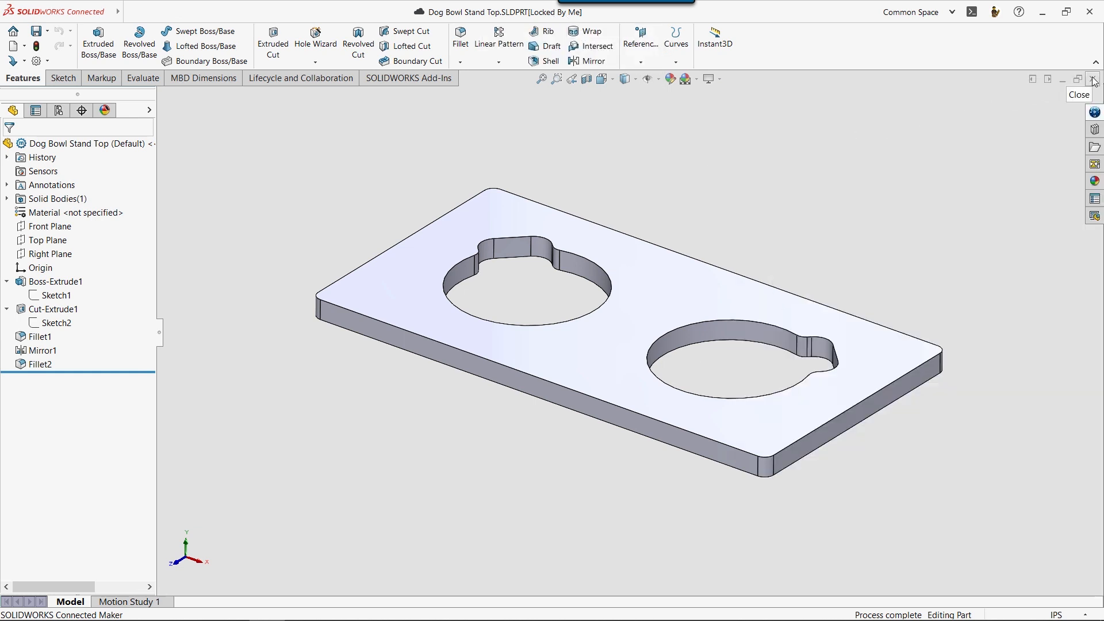
Close the part, then reopen Dog Bowl Stand Top from 3DEXPERIENCE via 3DSearch
{"action": "left_click", "coordinate": [1094, 79]}
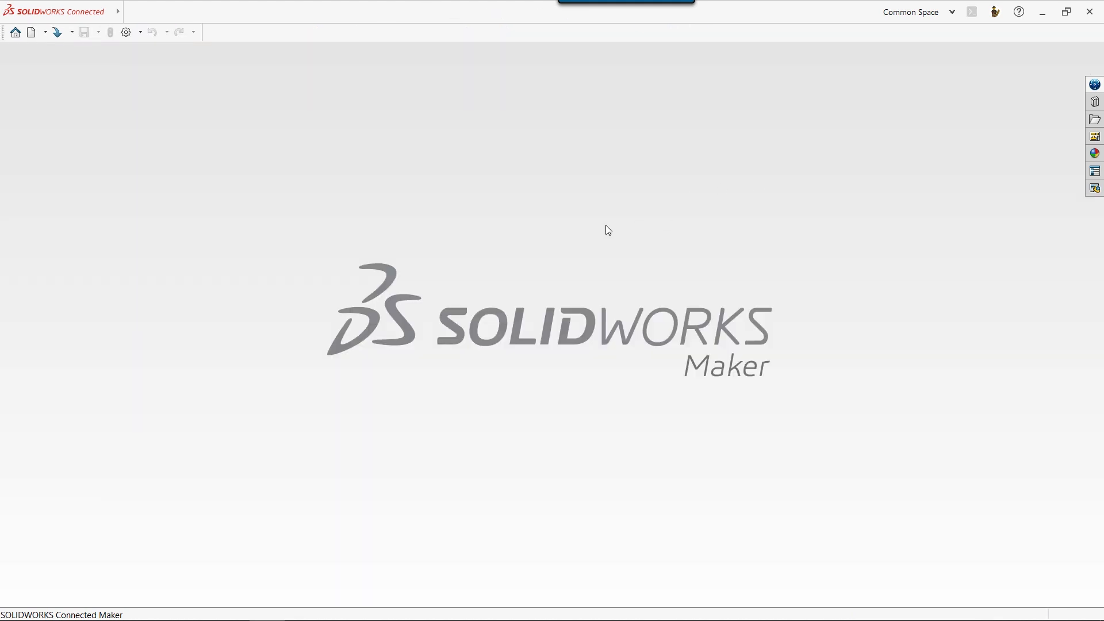
{"action": "mouse_move", "coordinate": [15, 32]}
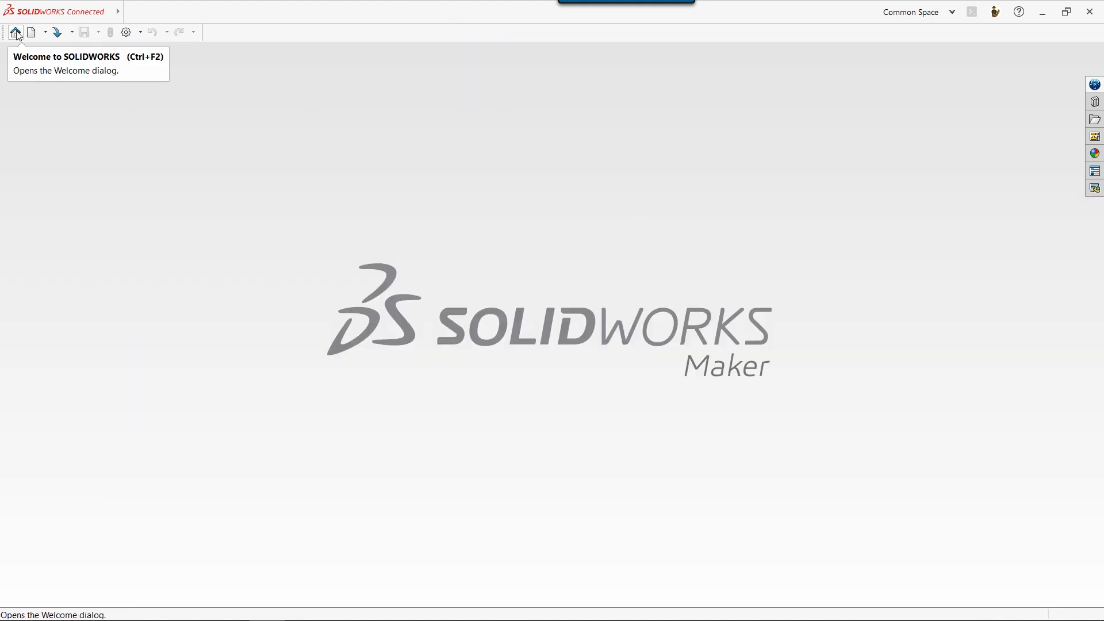
{"action": "left_click", "coordinate": [15, 32]}
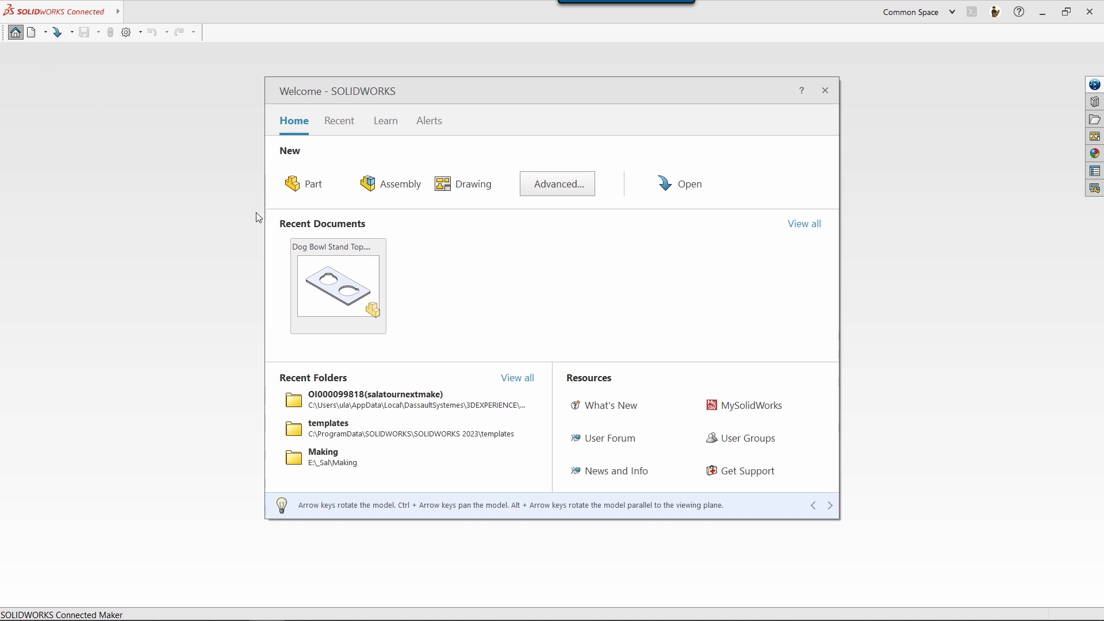
{"action": "mouse_move", "coordinate": [341, 286]}
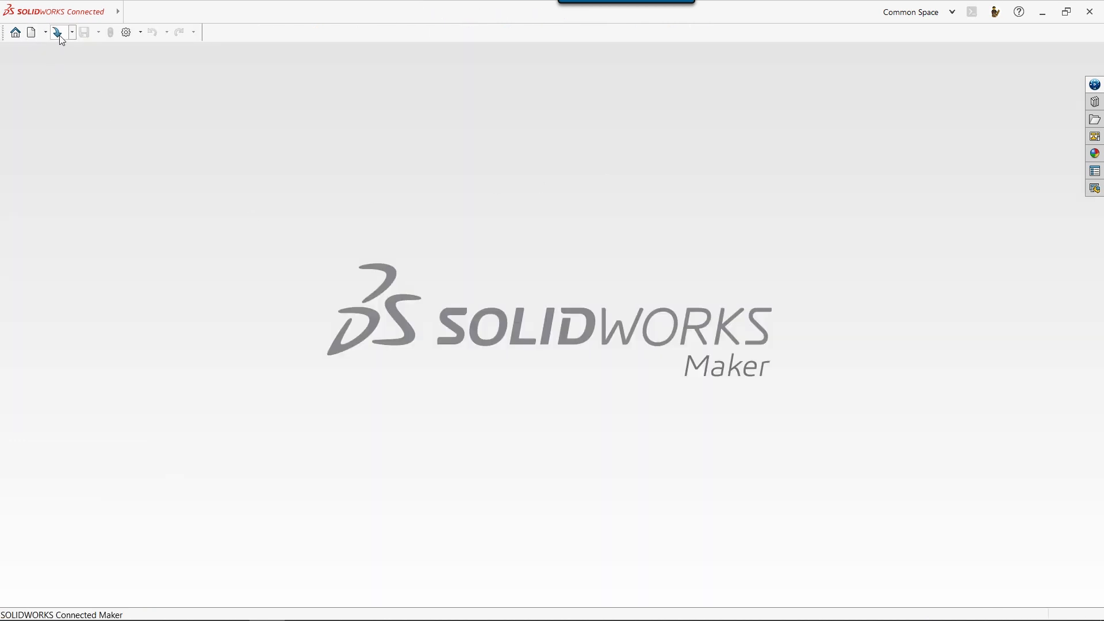
{"action": "left_click", "coordinate": [57, 32]}
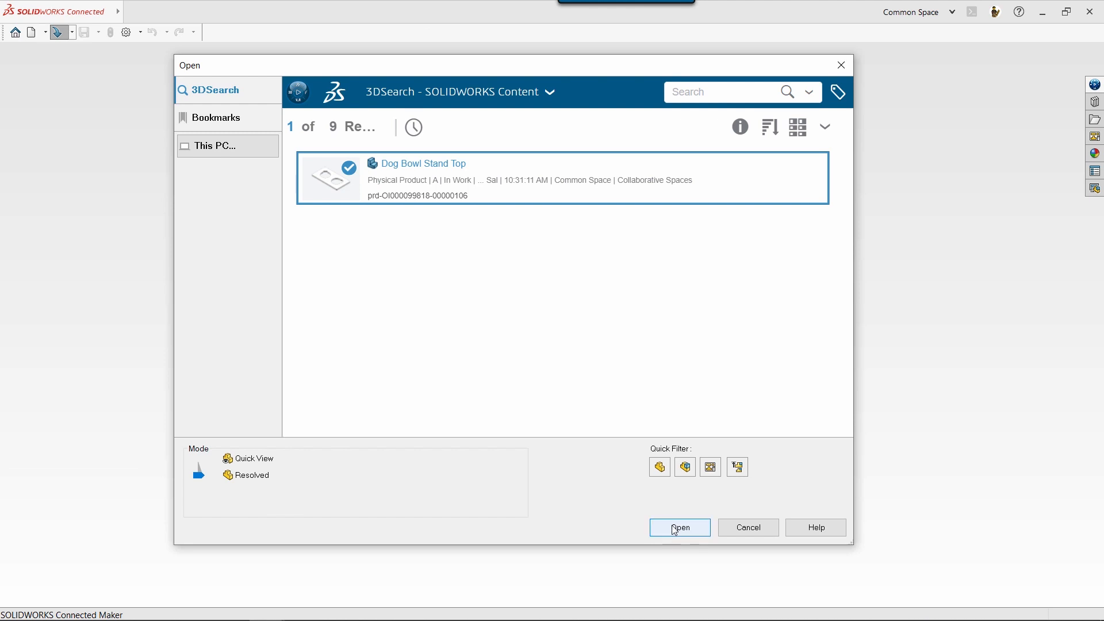
{"action": "left_click", "coordinate": [678, 527]}
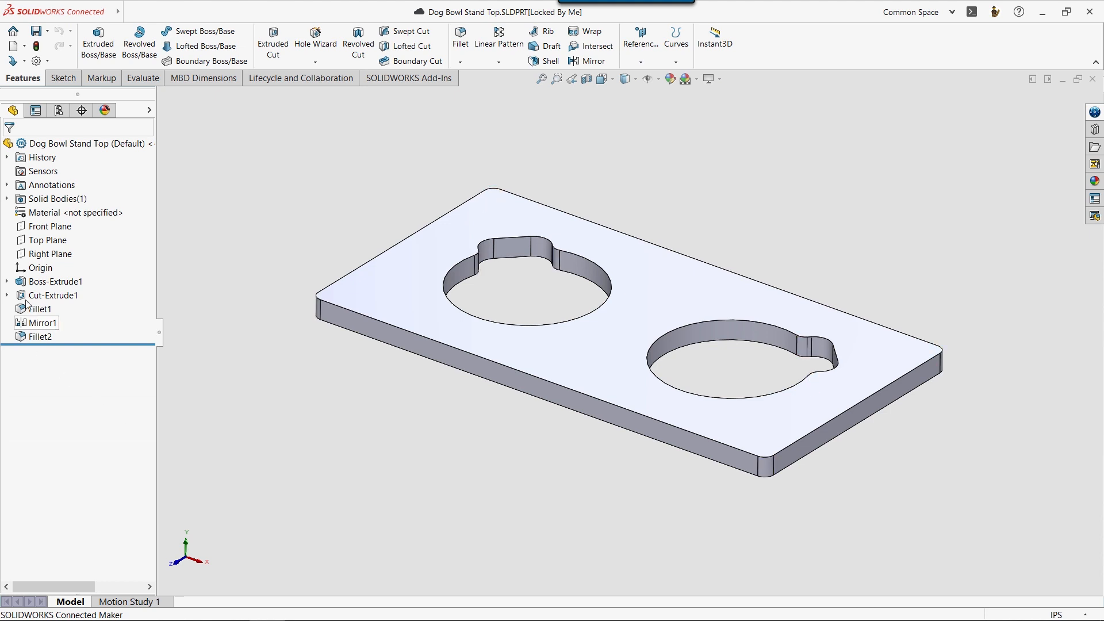
Edit Sketch1 under Boss-Extrude1 and set the plate height dimension to 10.50
{"action": "left_click", "coordinate": [7, 280]}
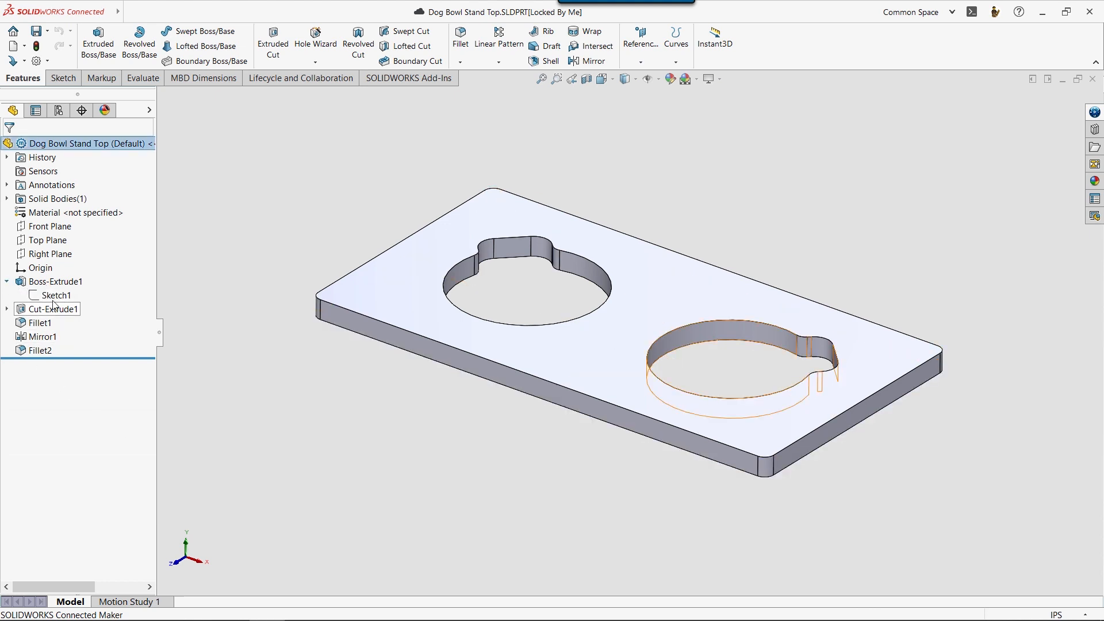
{"action": "left_click", "coordinate": [58, 296]}
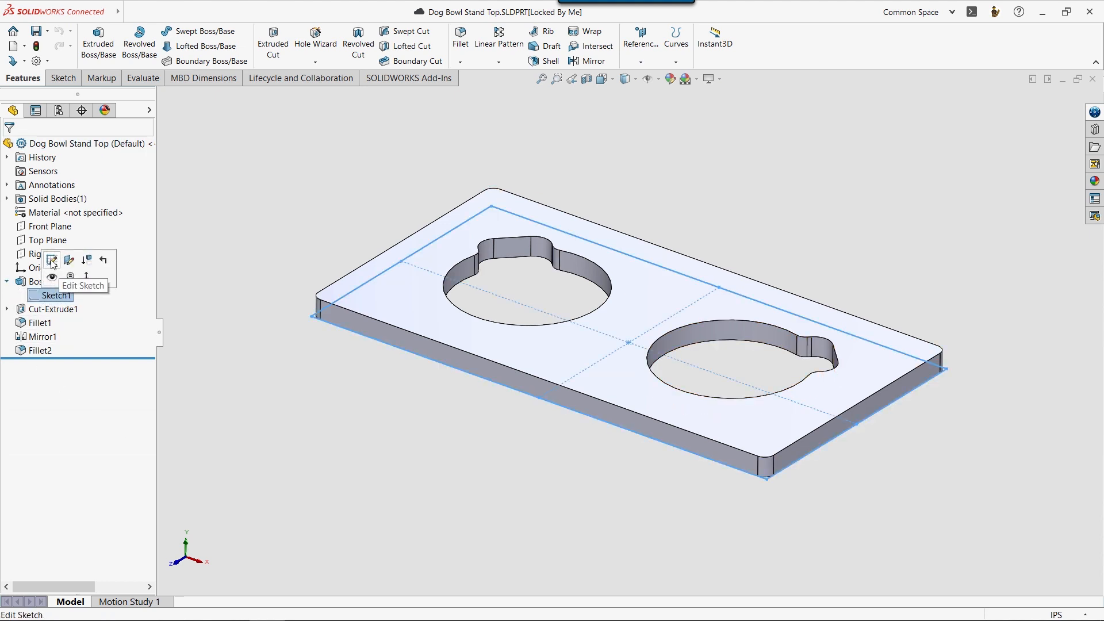
{"action": "left_click", "coordinate": [51, 260]}
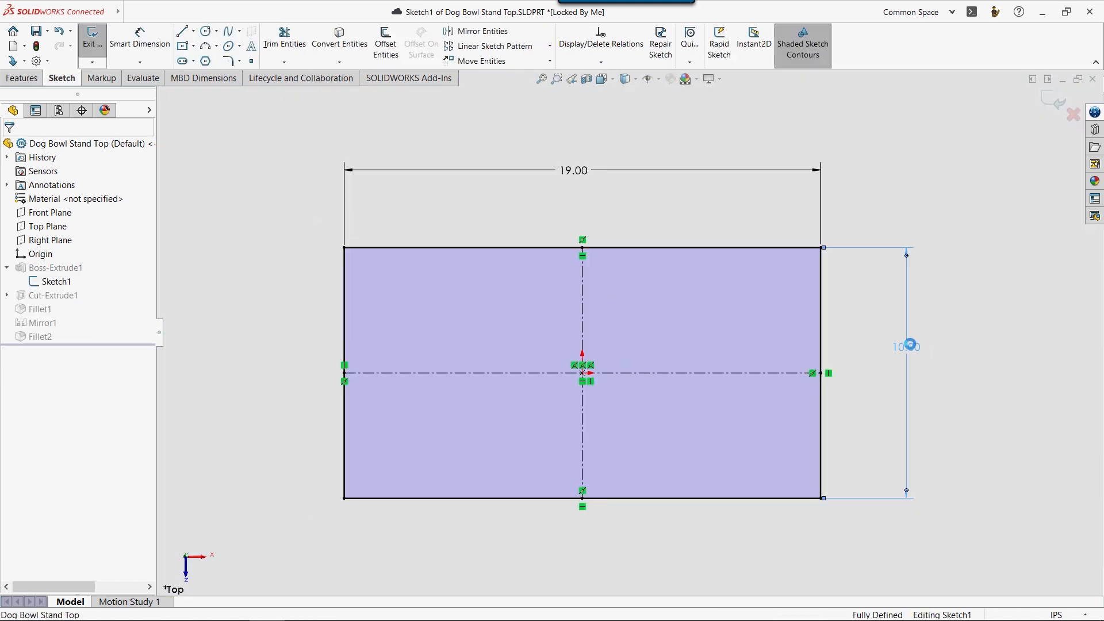
{"action": "left_click", "coordinate": [904, 345]}
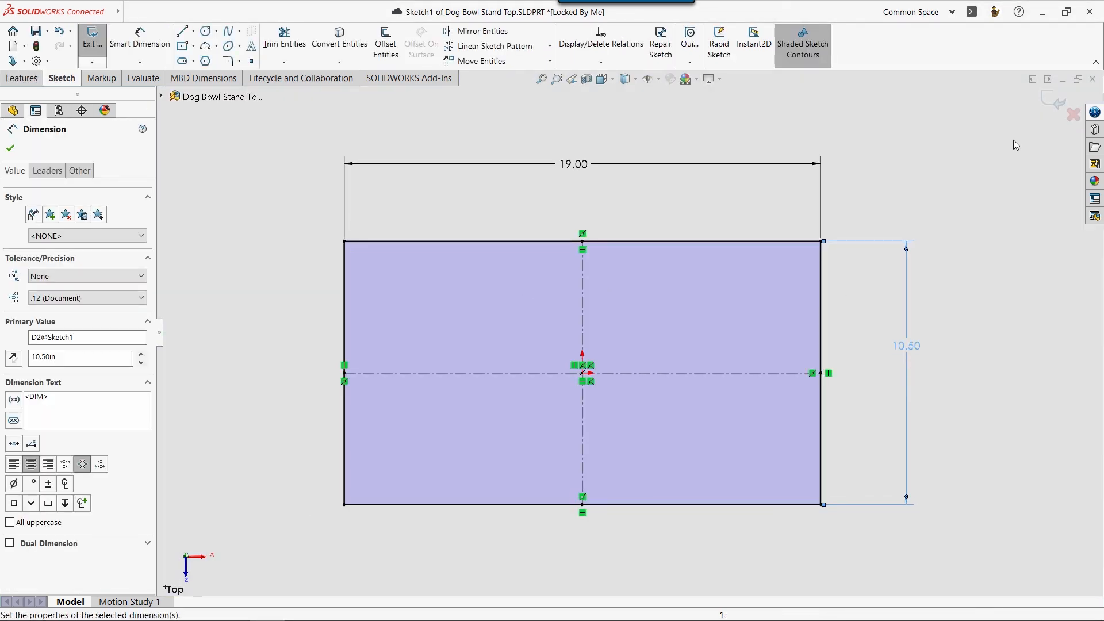
Exit the sketch so the 19.00 by 10.50 plate rebuilds with both keyholes
{"action": "left_click", "coordinate": [92, 35]}
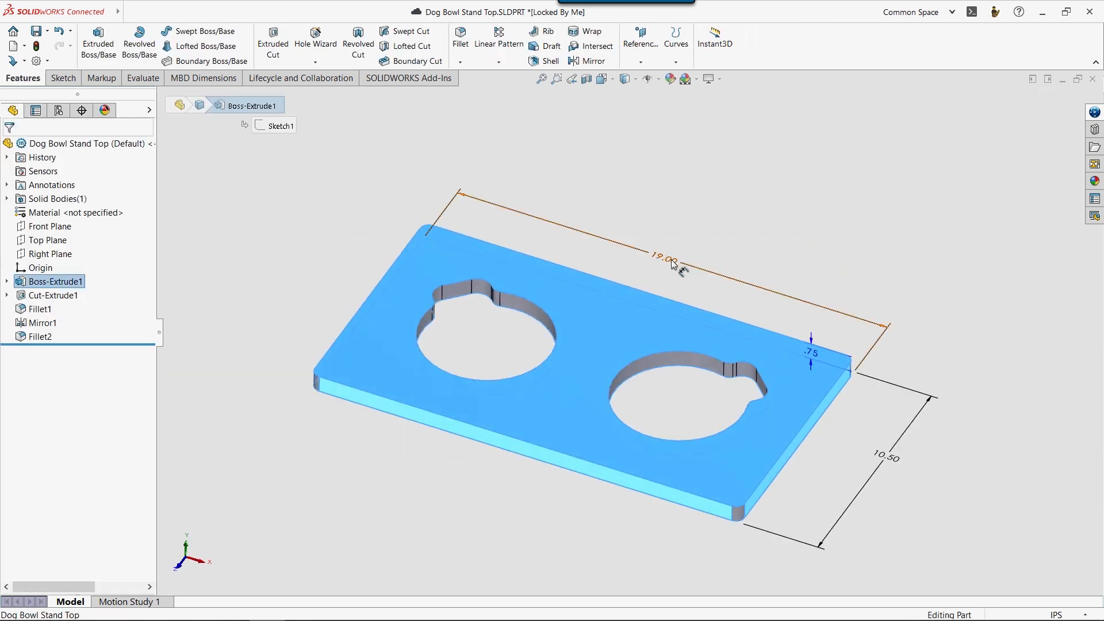
{"action": "left_click", "coordinate": [710, 208]}
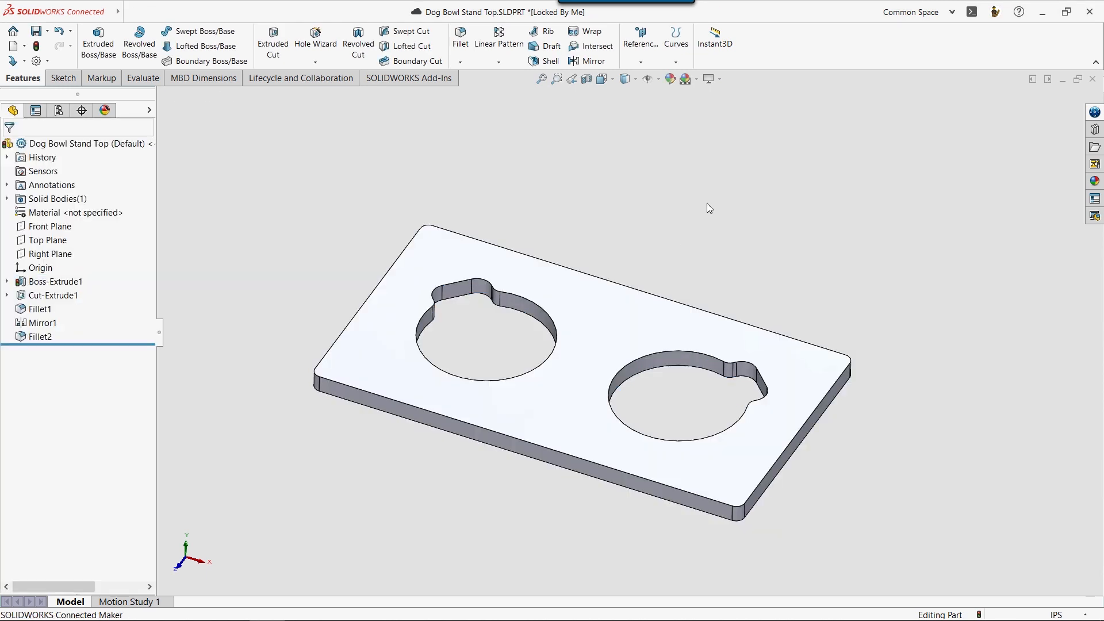
{"action": "left_click", "coordinate": [55, 282]}
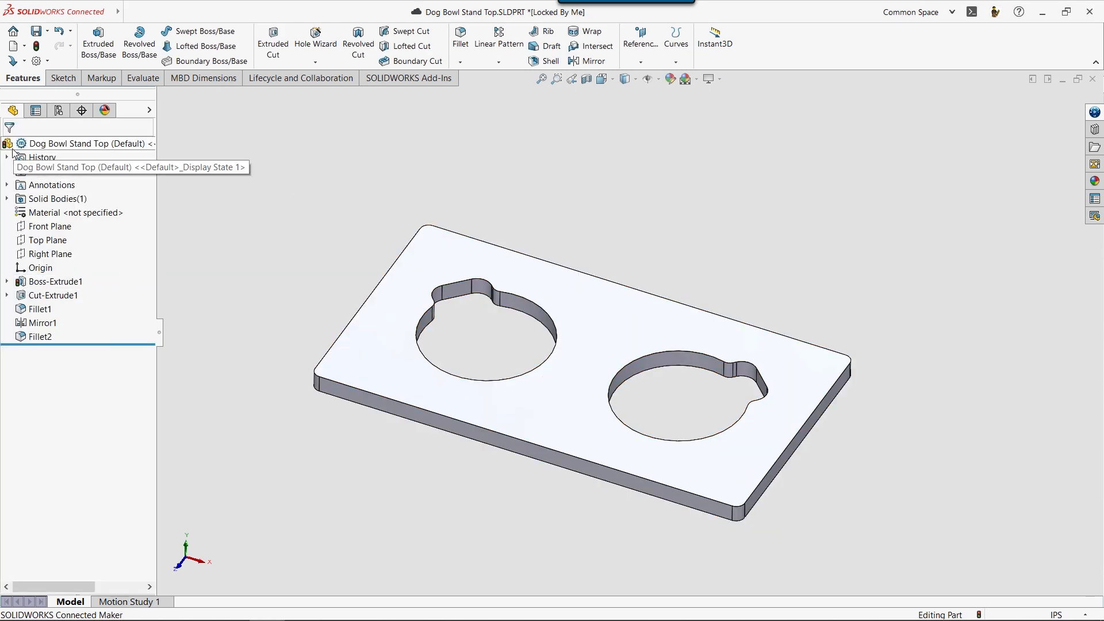
{"action": "mouse_move", "coordinate": [37, 32]}
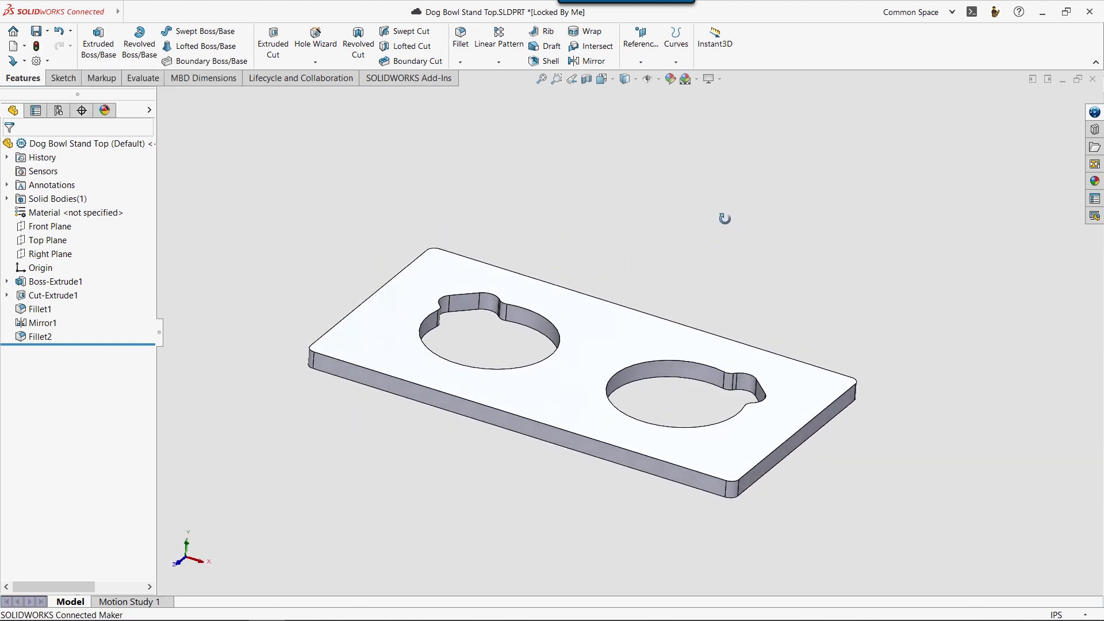
Browse Appearances > Organic > Wood > Cherry and apply cherry wood to the plate
{"action": "left_click", "coordinate": [1093, 180]}
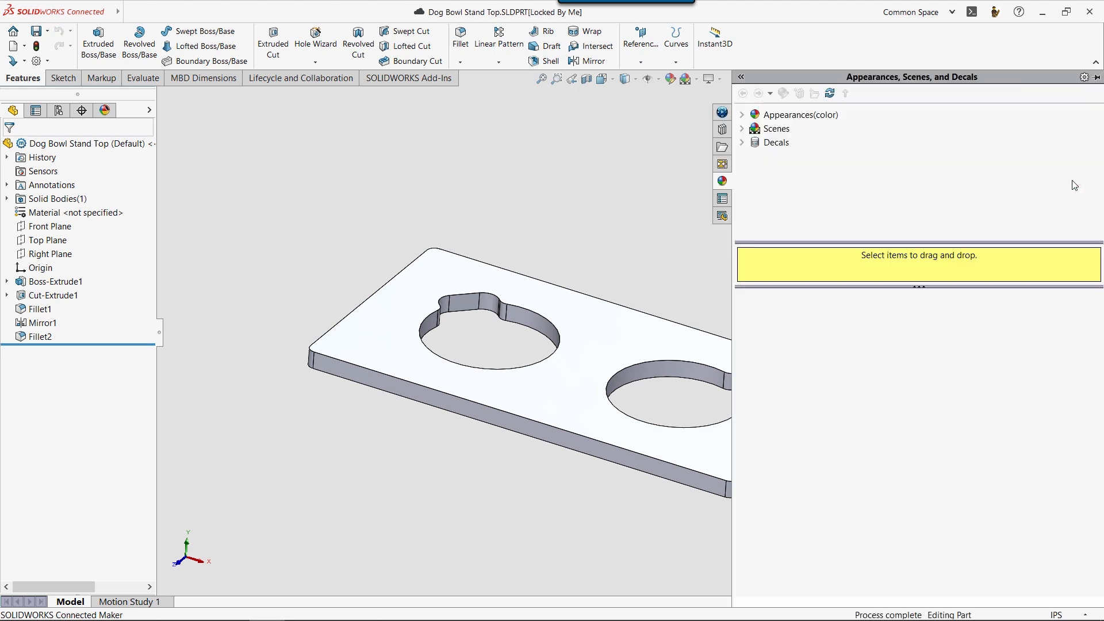
{"action": "left_click", "coordinate": [741, 114]}
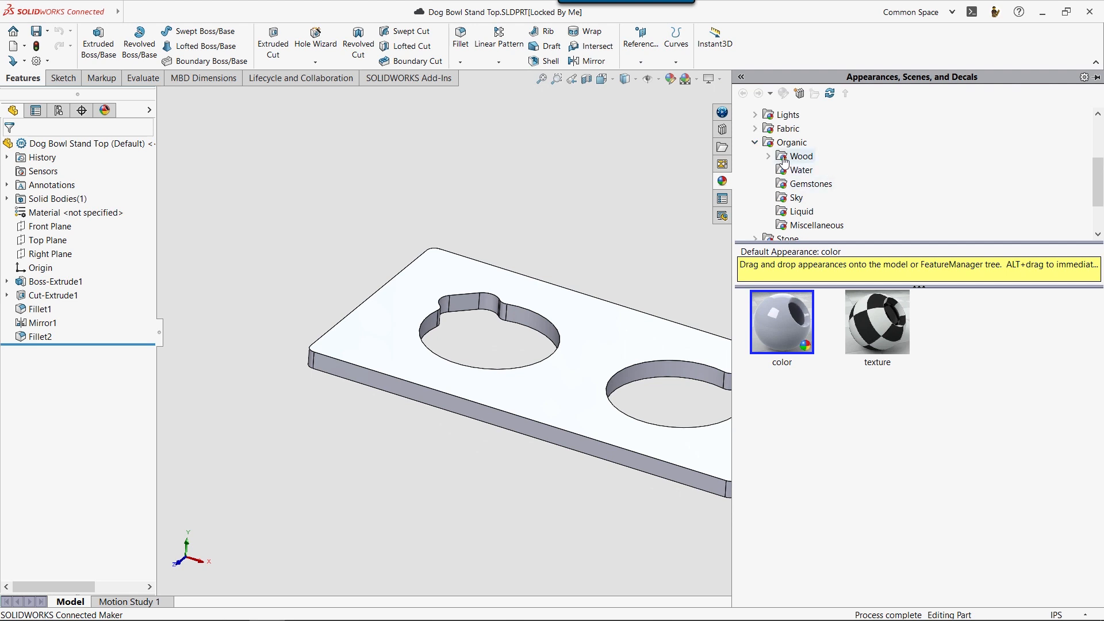
{"action": "left_click", "coordinate": [799, 155]}
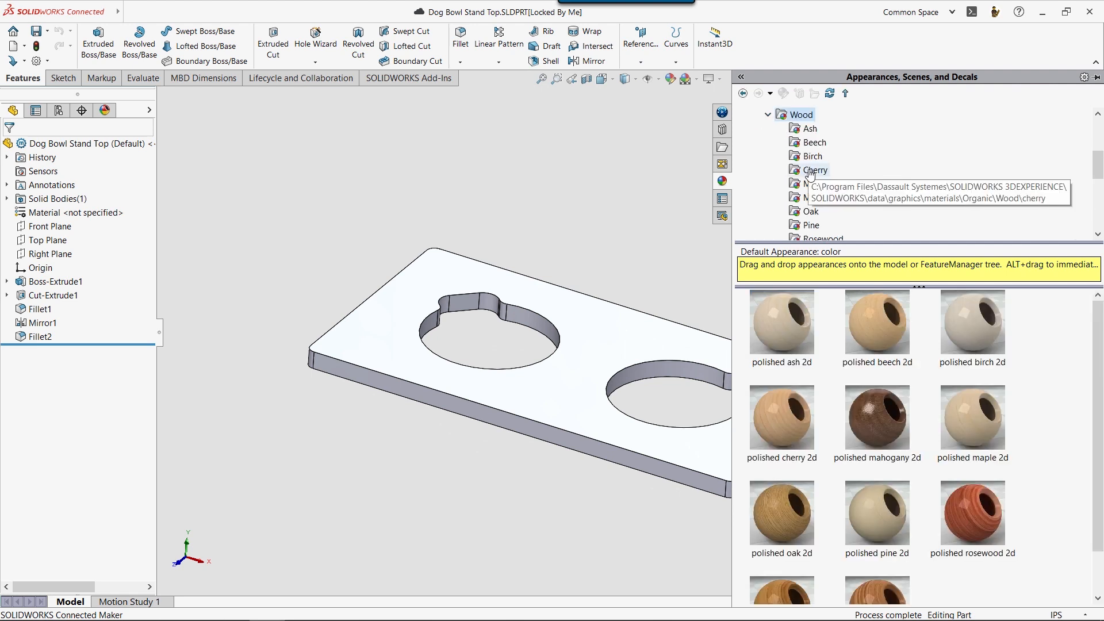
{"action": "left_click", "coordinate": [814, 170]}
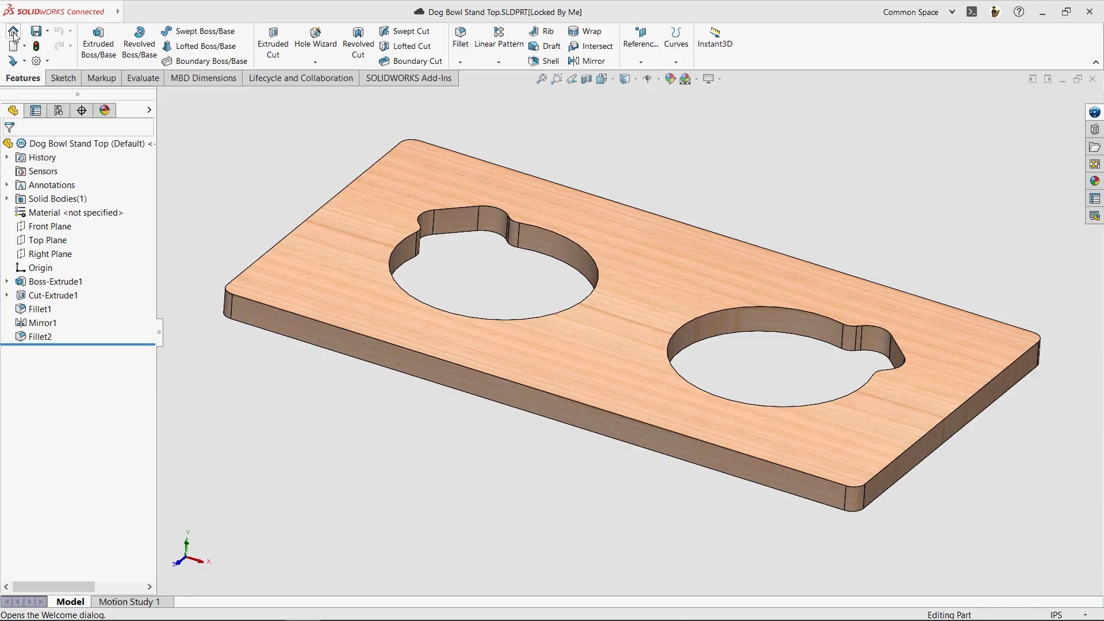
Show the Welcome window's Learn page with learning paths and sample models
{"action": "left_click", "coordinate": [13, 32]}
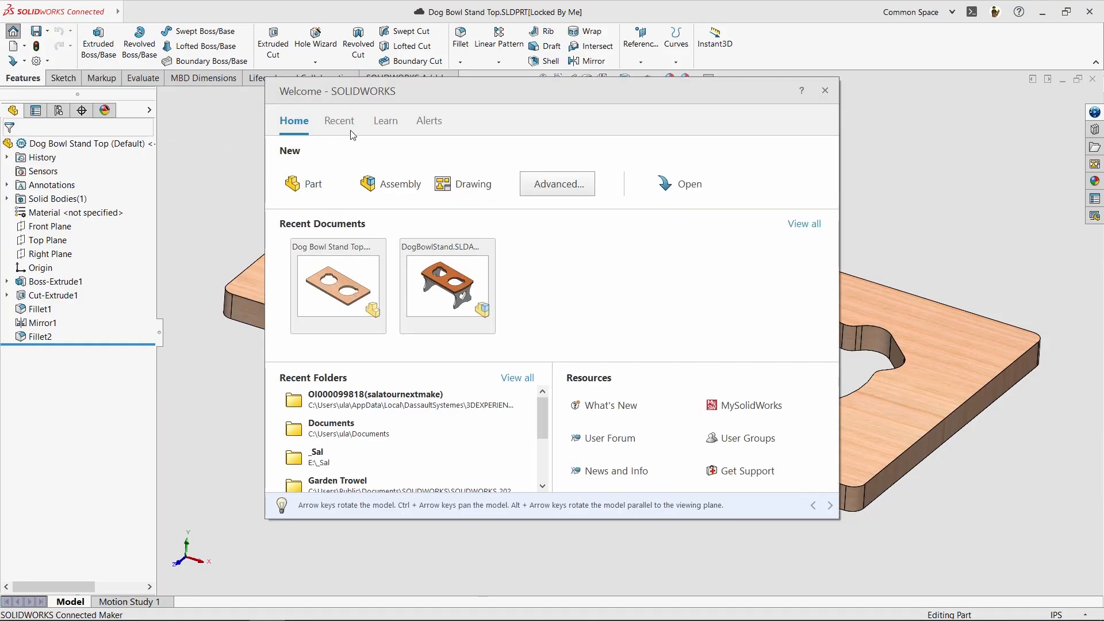
{"action": "left_click", "coordinate": [385, 121]}
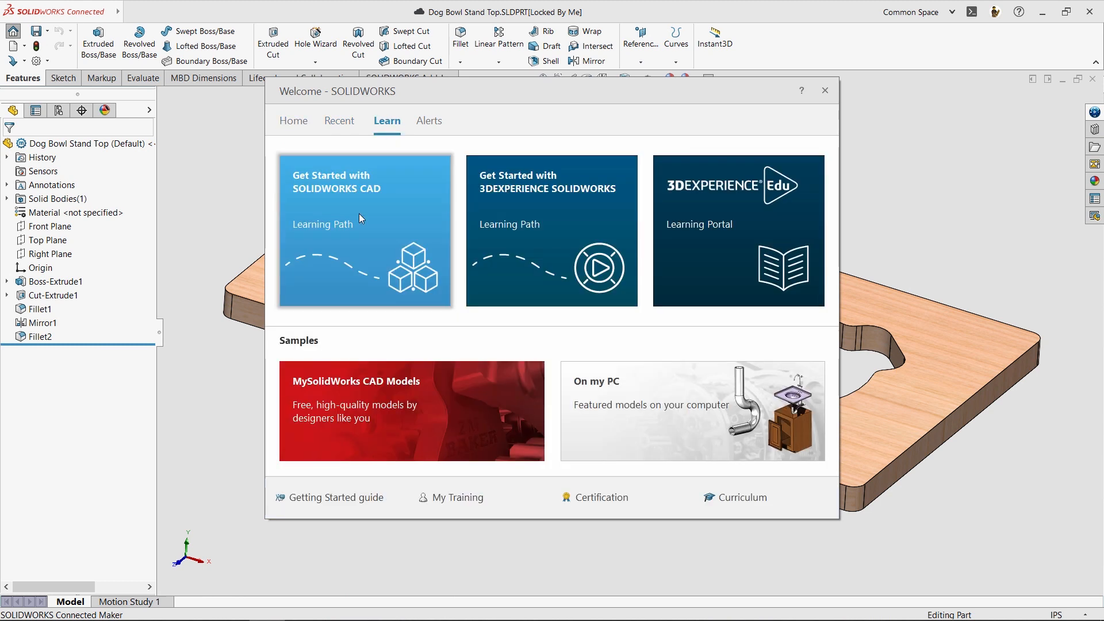
{"action": "mouse_move", "coordinate": [722, 204]}
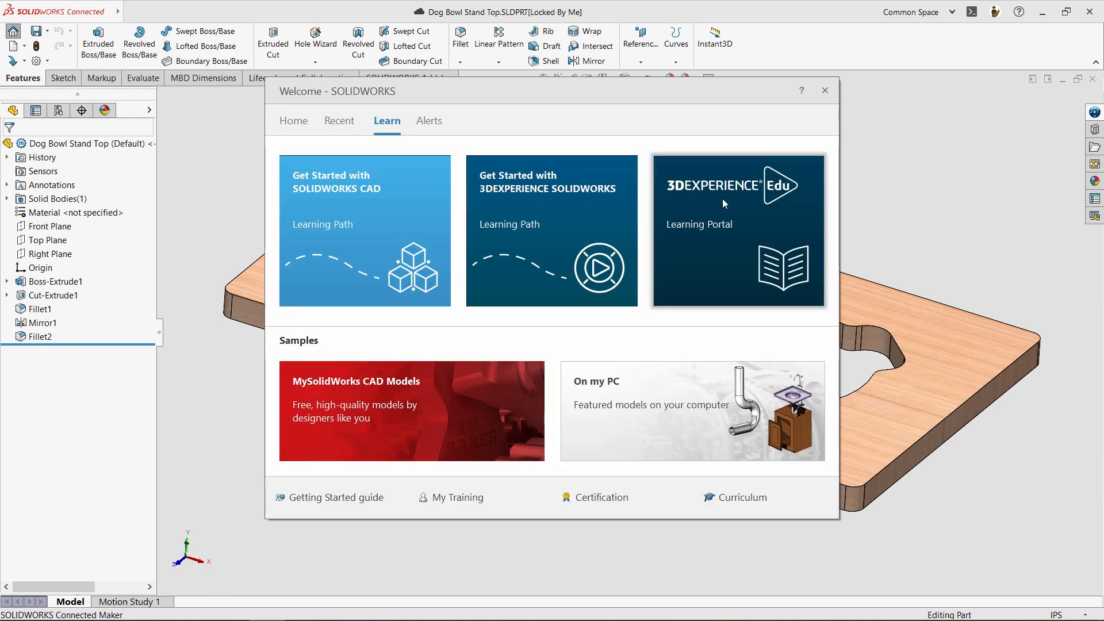